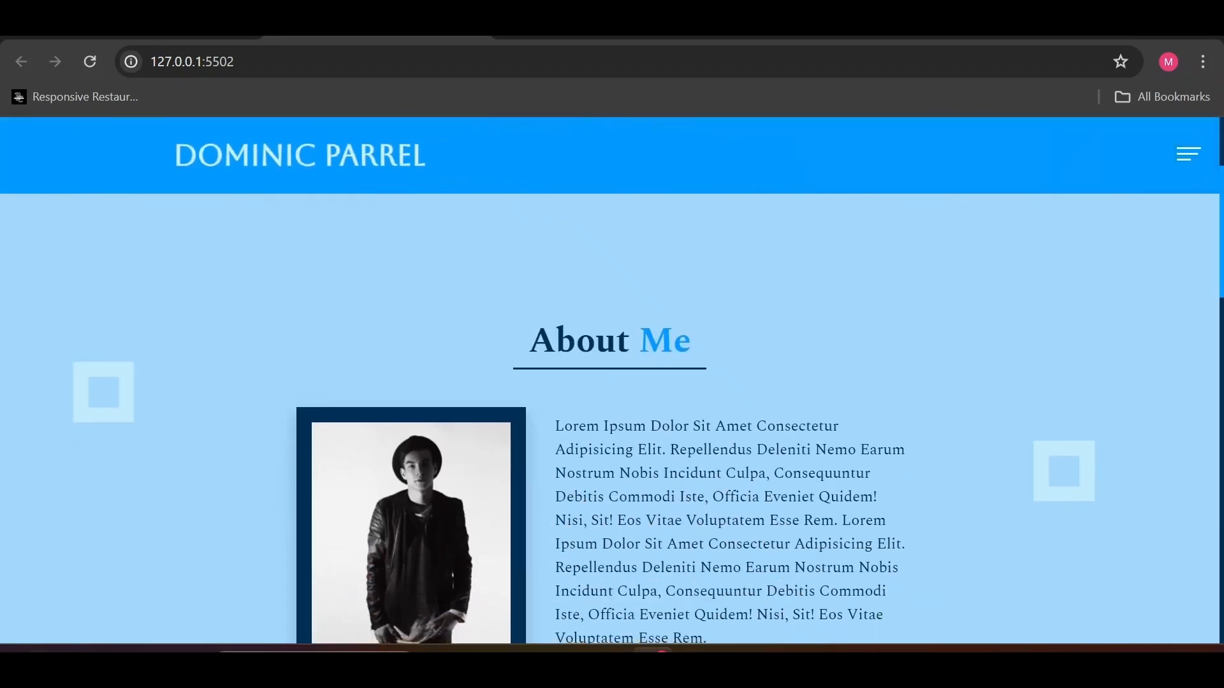
Reload the page and scroll down through the skills section to replay its animations.
scroll("down", 3)
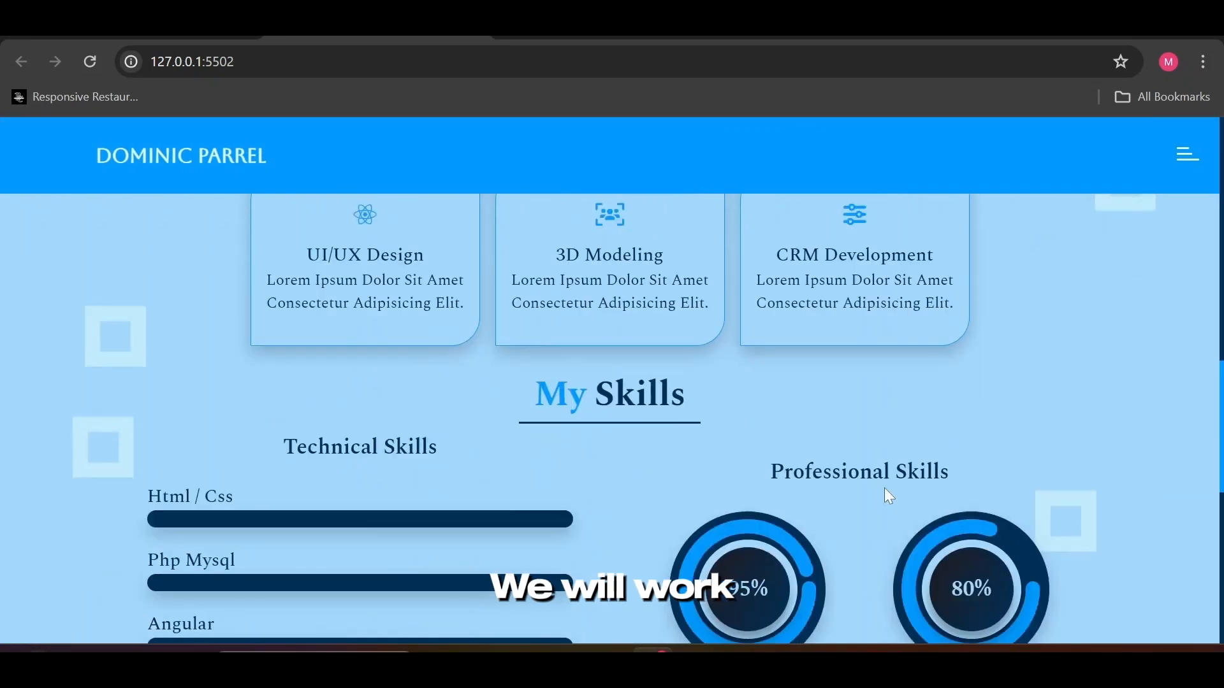
scroll("down", 3)
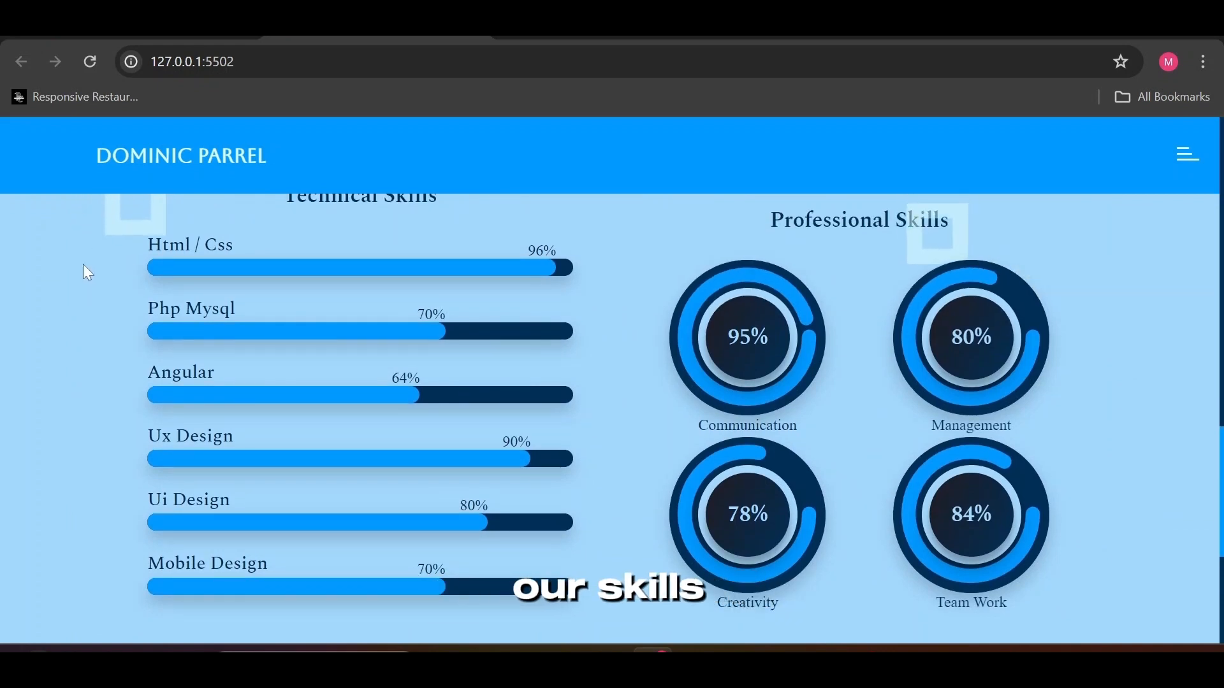
left_click(89, 61)
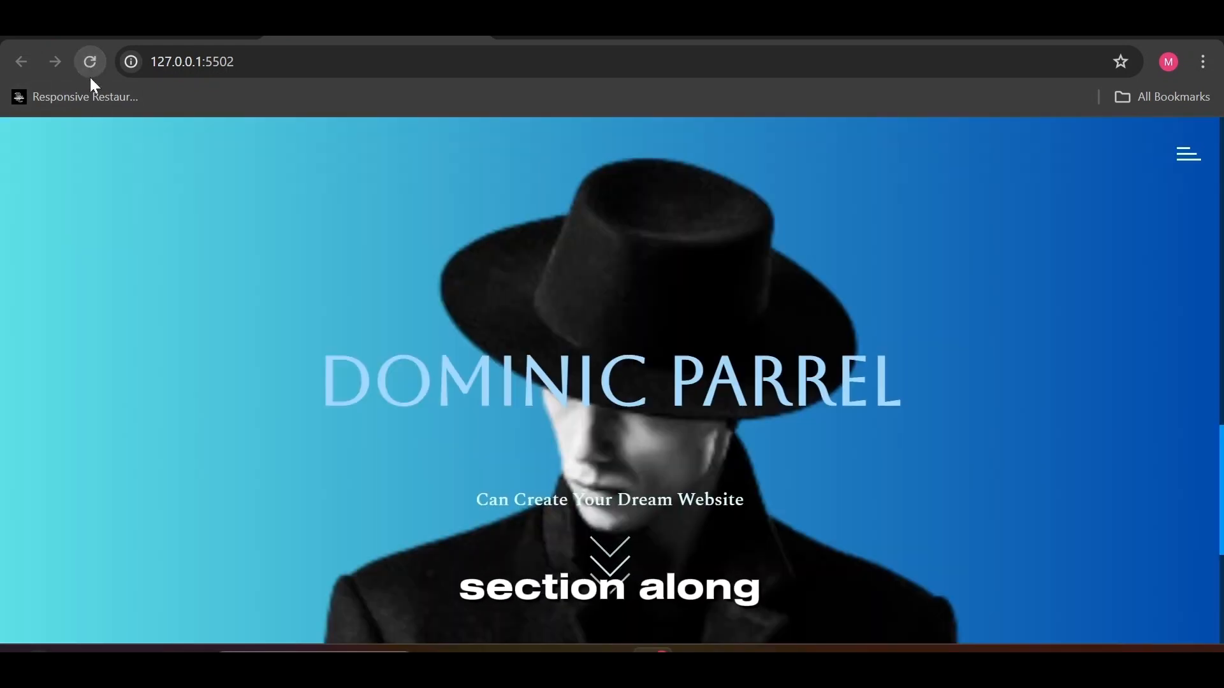
scroll("down", 3)
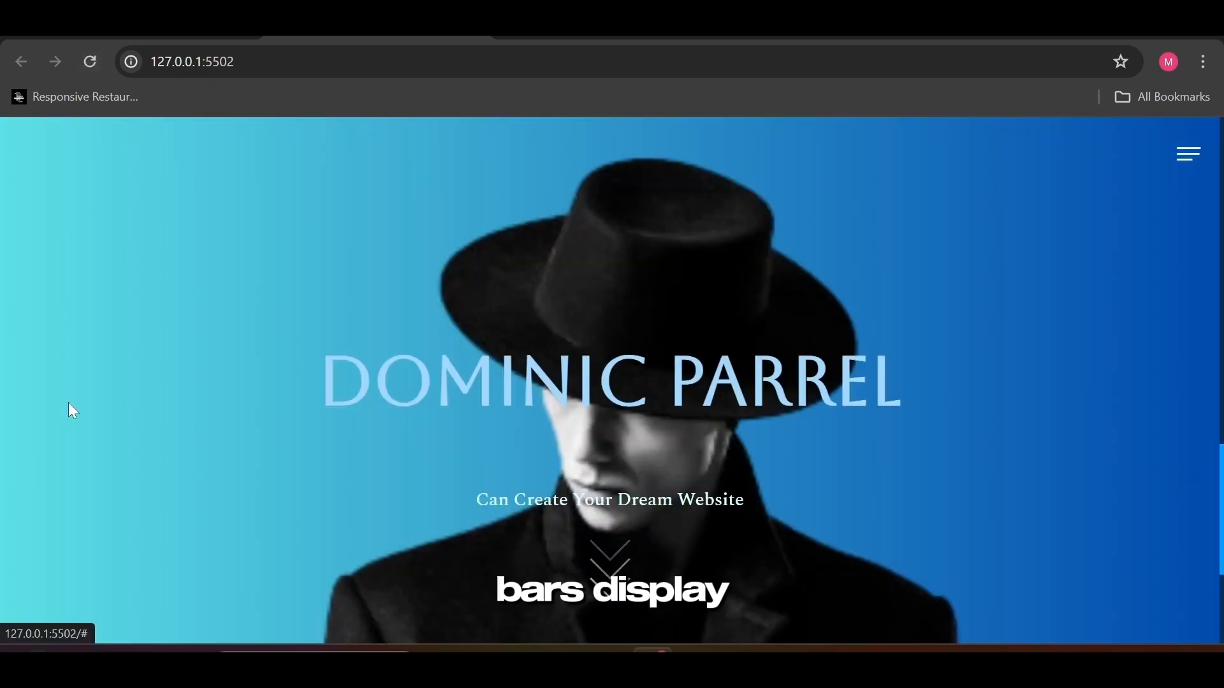
scroll("down", 3)
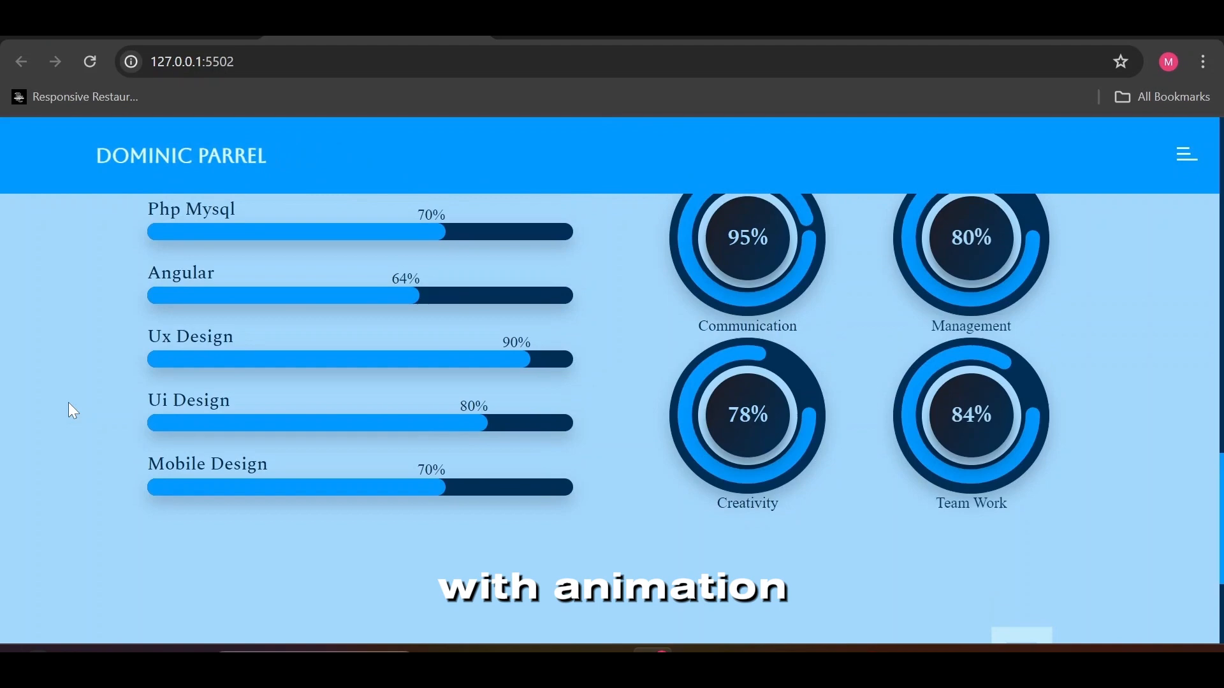
scroll("down", 3)
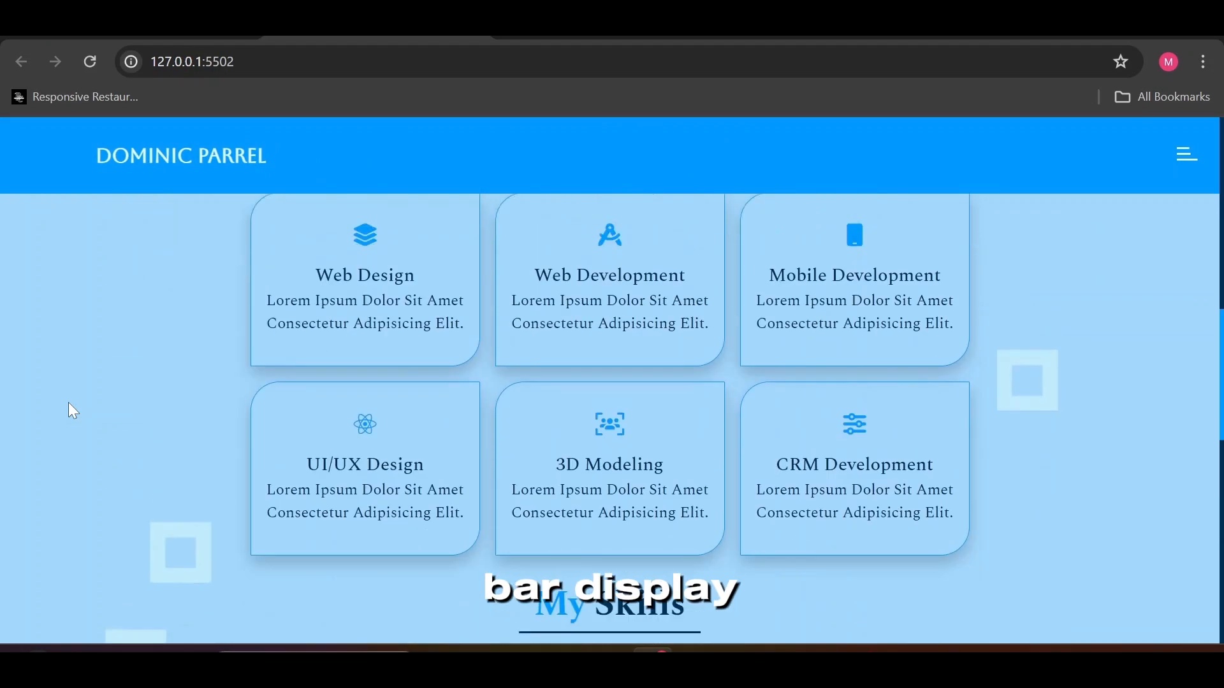
scroll("down", 3)
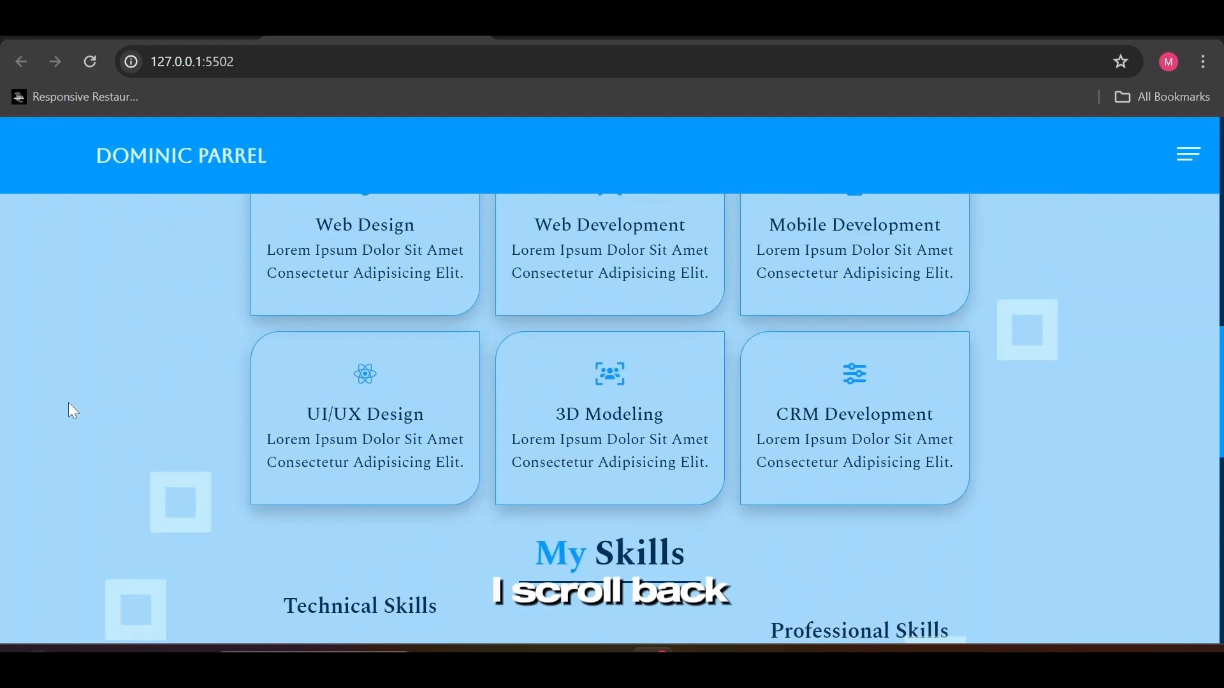
scroll("down", 3)
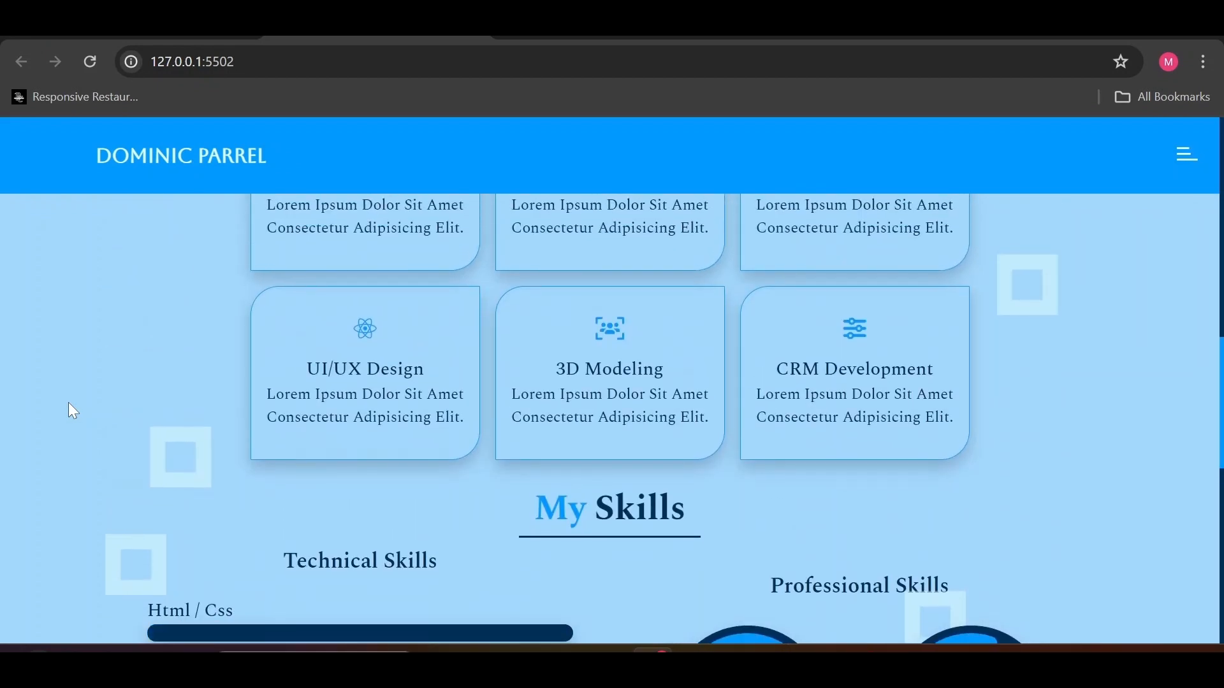
scroll("down", 3)
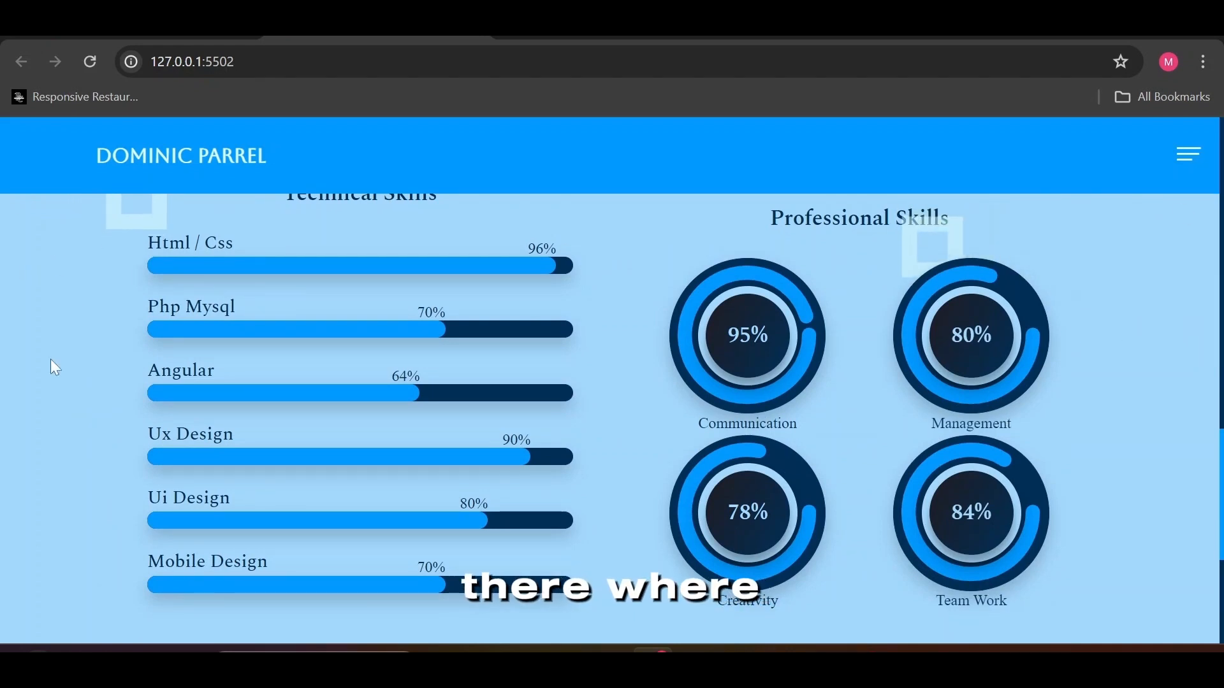
scroll("down", 3)
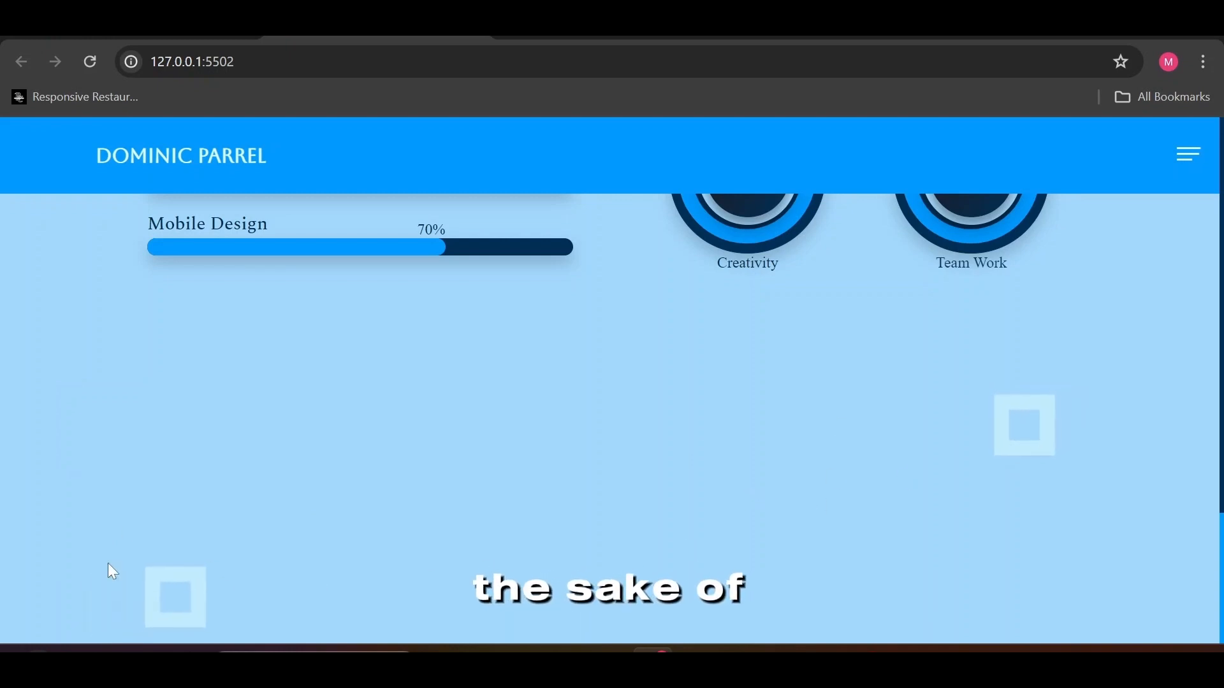
Preview the skills section in DevTools' responsive mode at 320px, then at Laptop width.
right_click(517, 563)
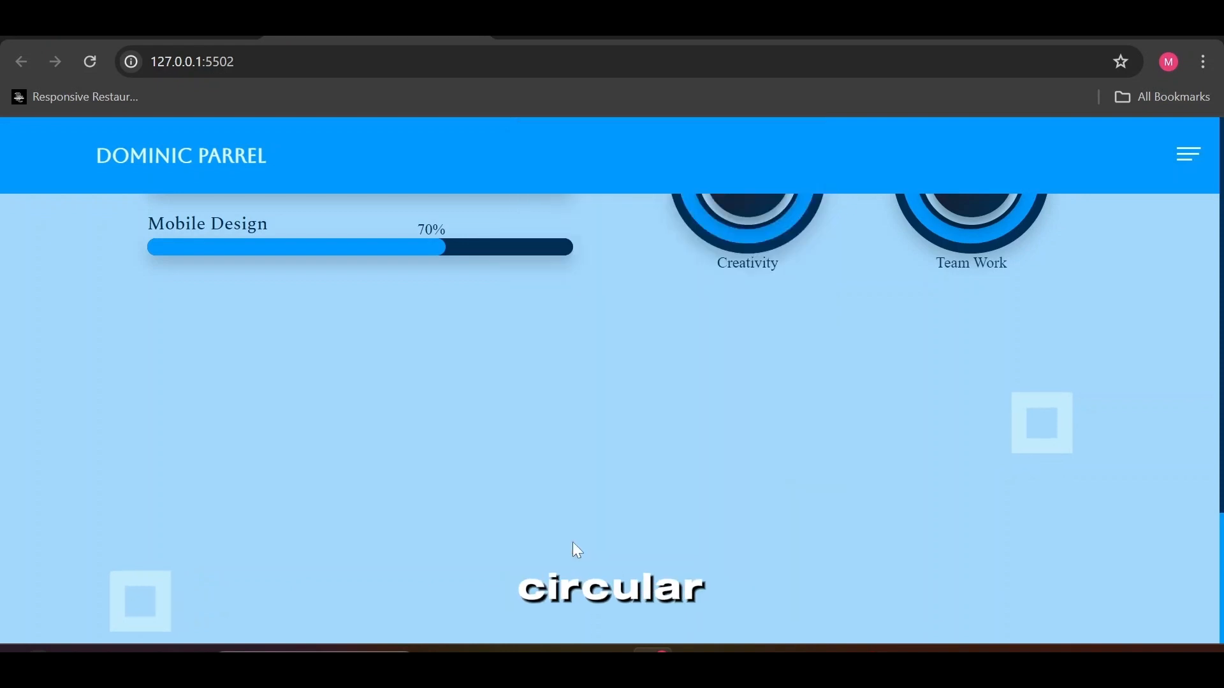
key("F12")
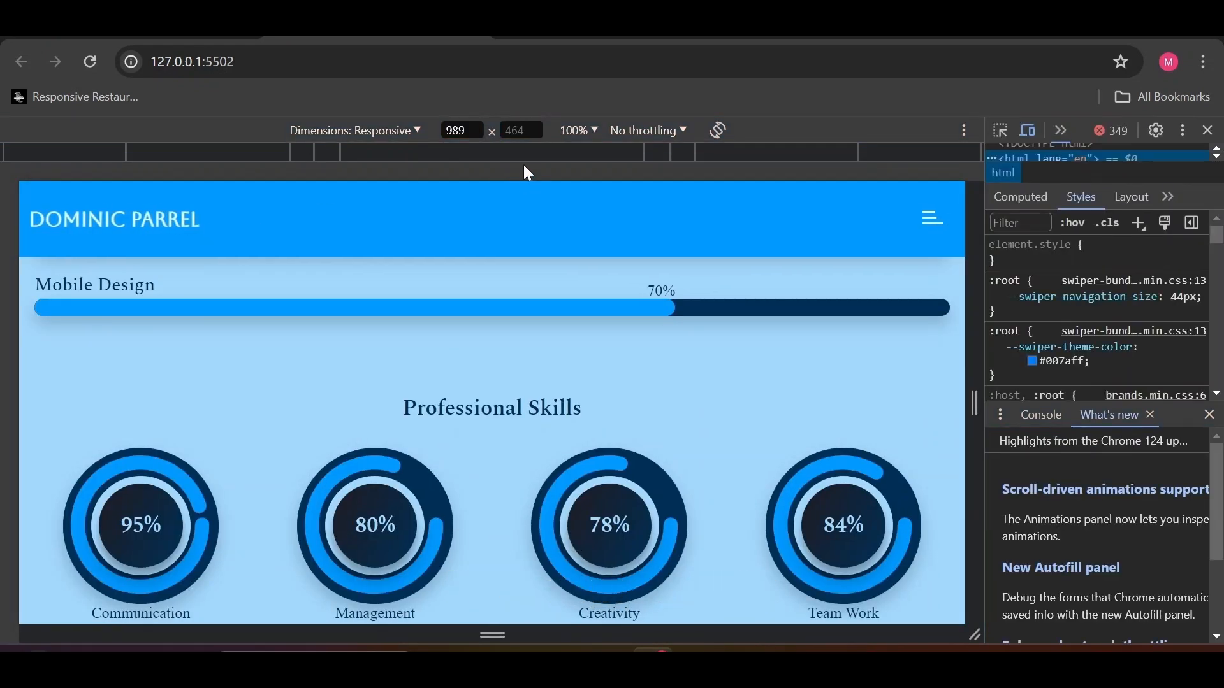
type("320")
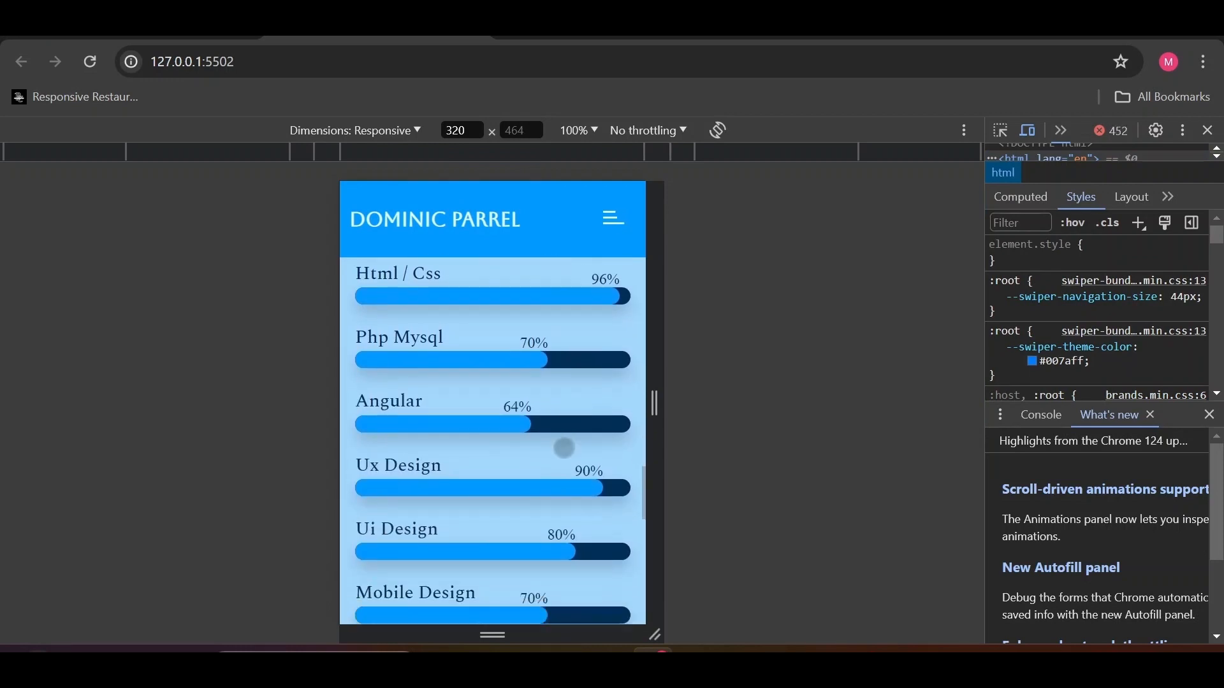
scroll("down", 3)
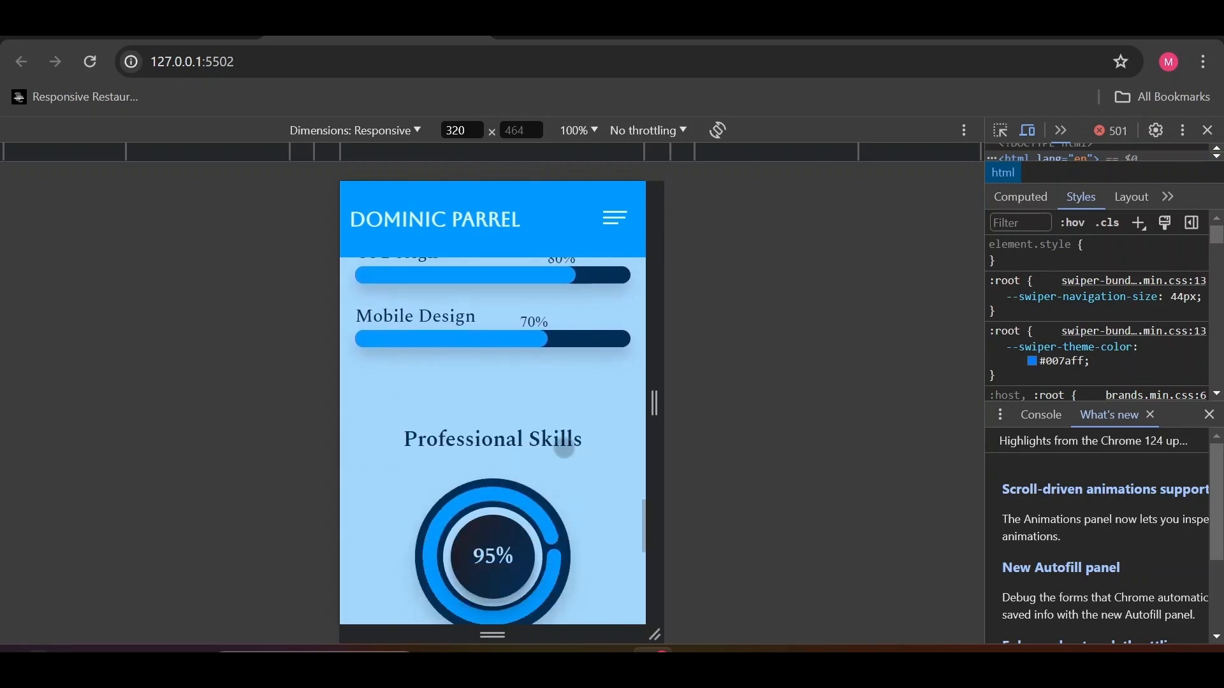
scroll("down", 3)
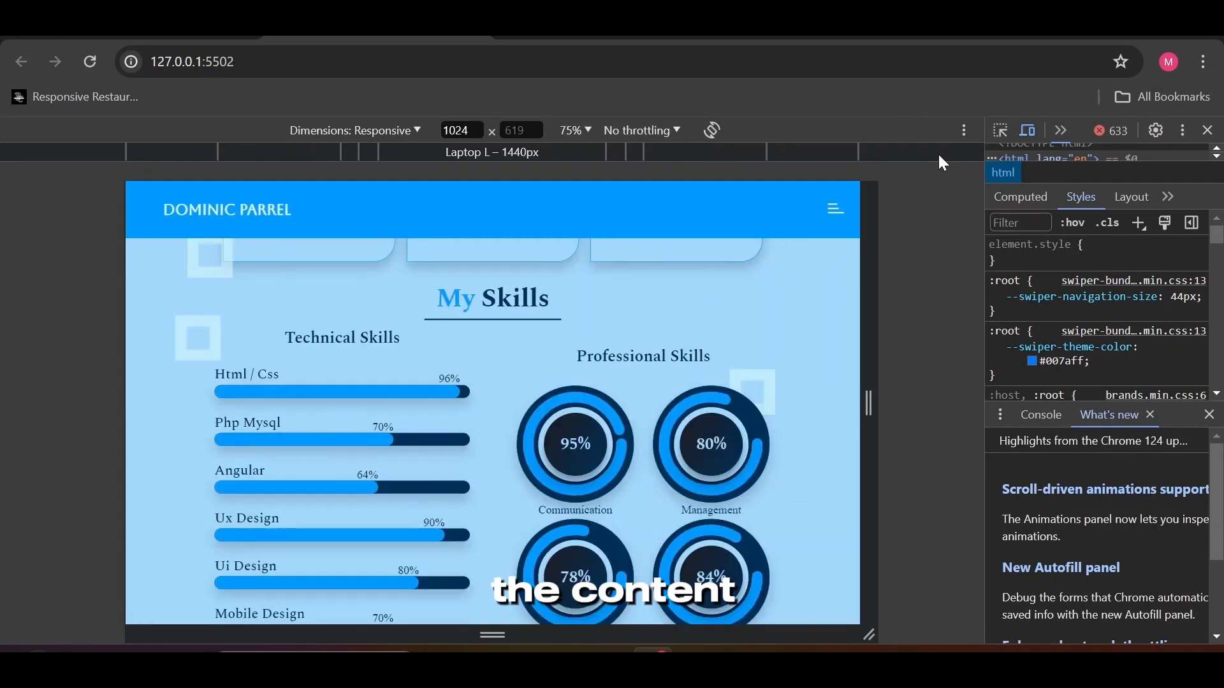
scroll("down", 3)
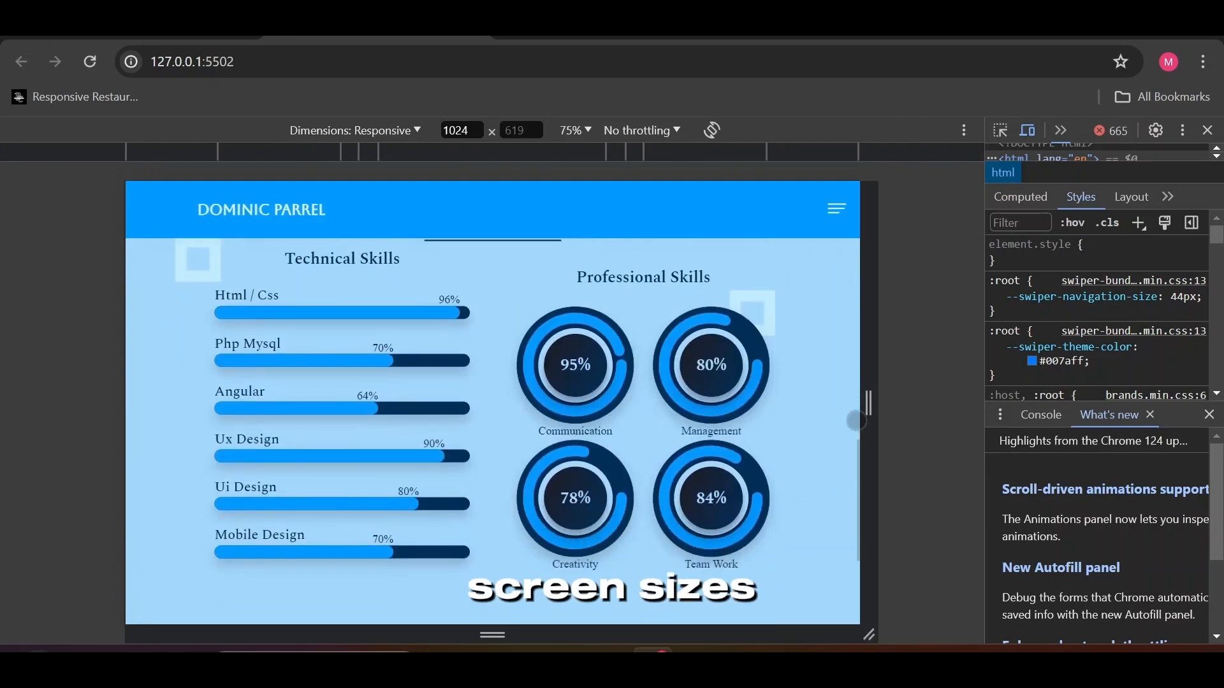
scroll("down", 3)
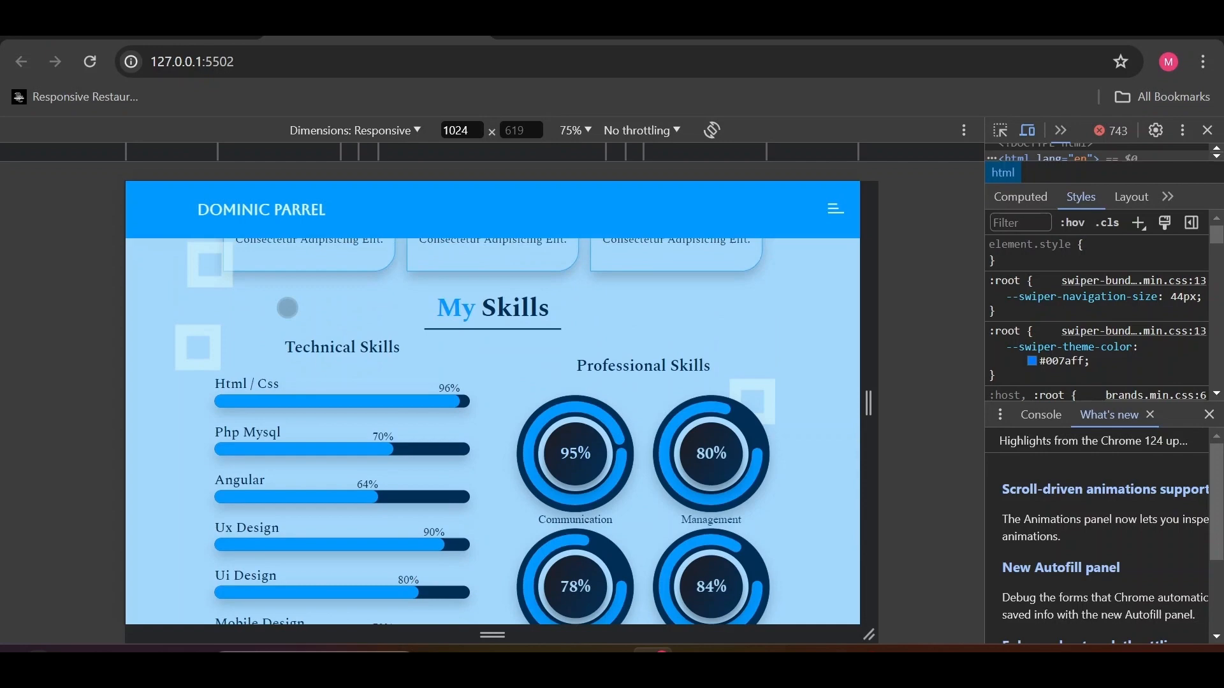
left_click(89, 61)
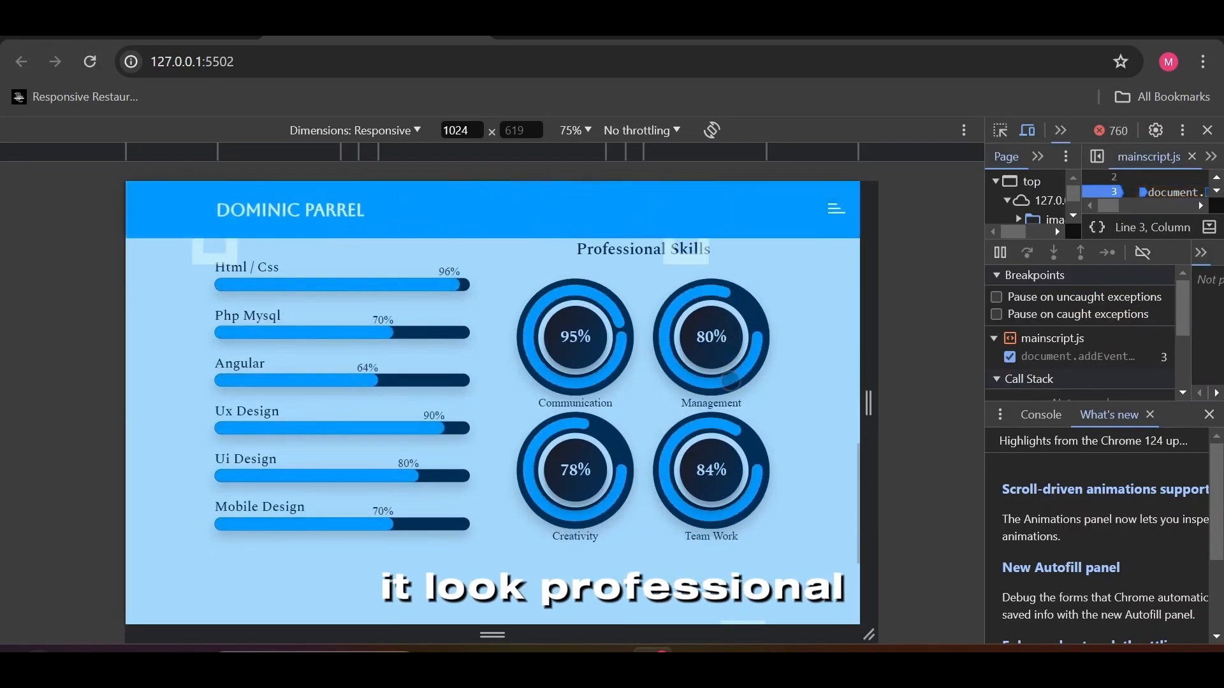
scroll("down", 3)
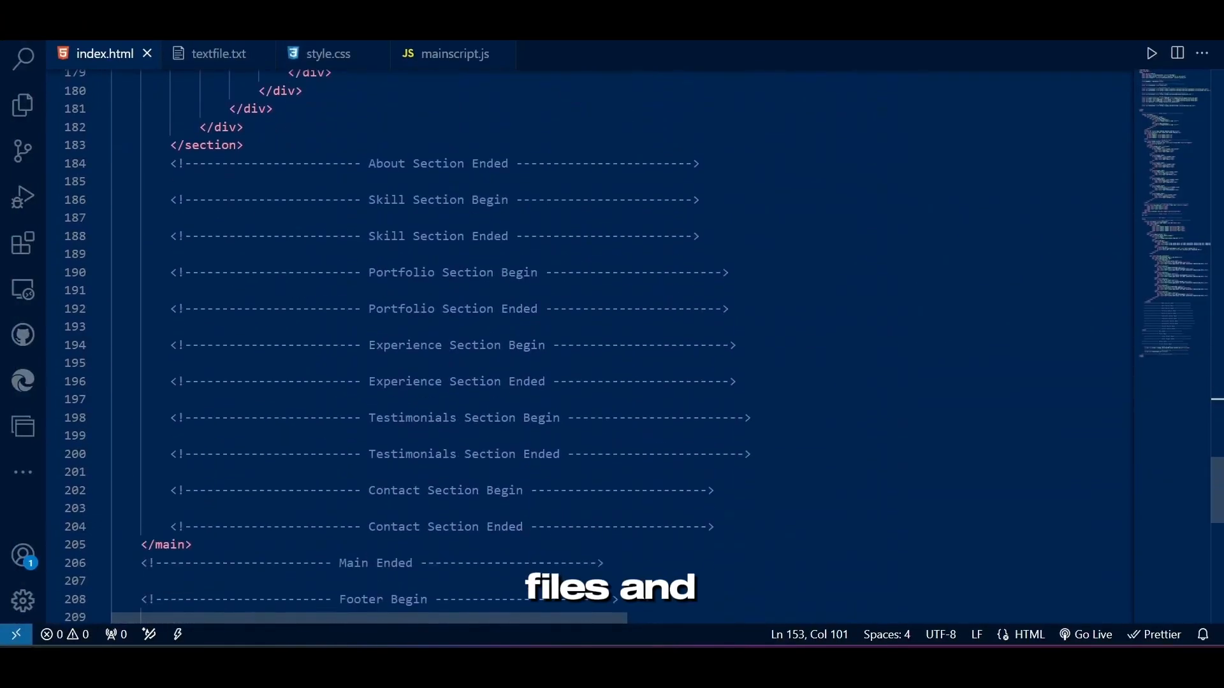
Place the cursor on the empty line after the Skill Section Begin comment in index.html.
left_click(23, 107)
type("section.")
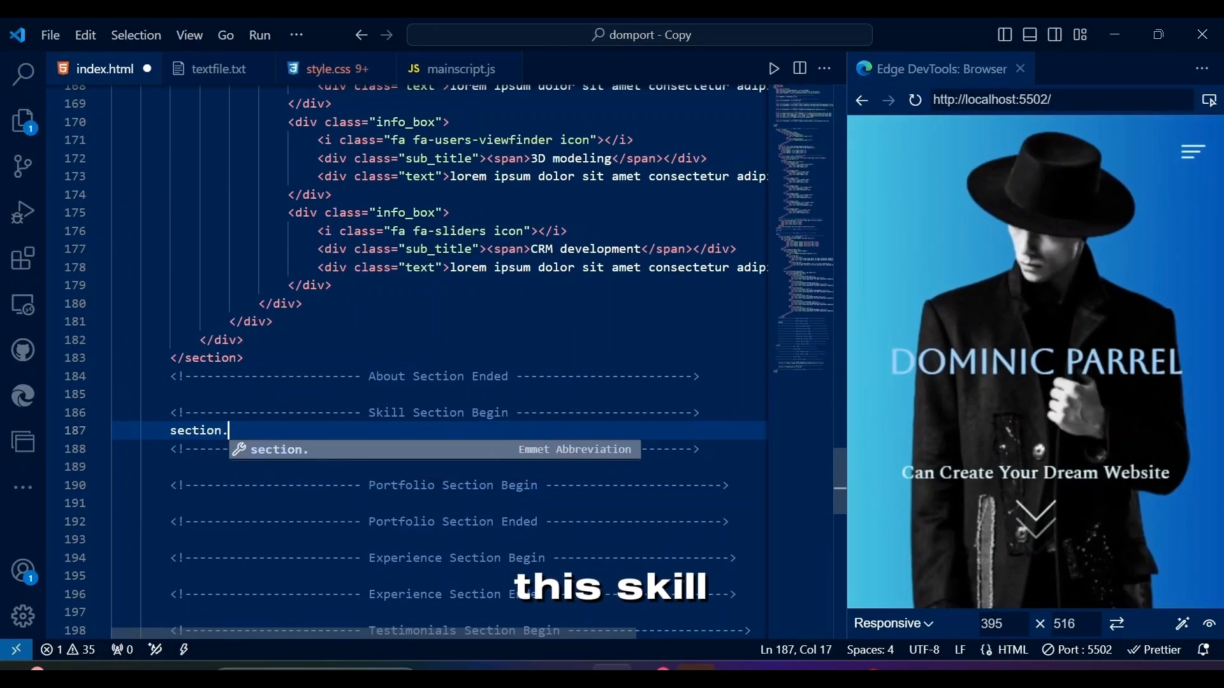
Add section.container#skill with heading, shapes and a .skill_container row, checking the .row style.
type("container#skill")
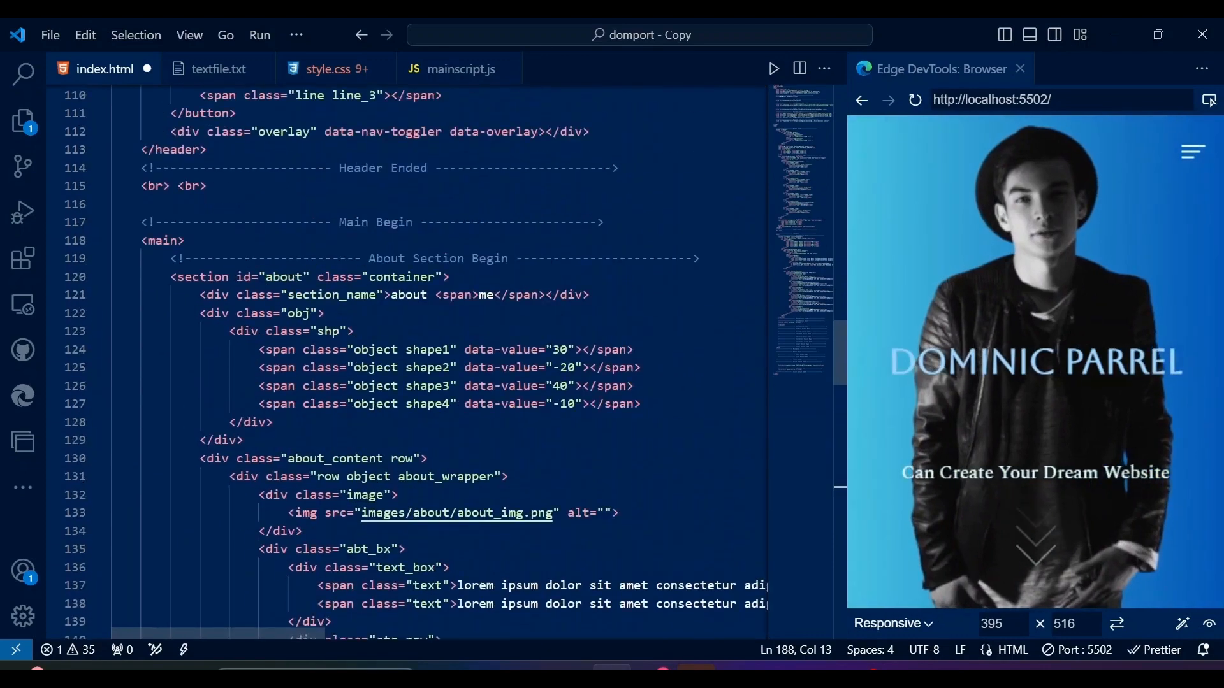
scroll("down", 3)
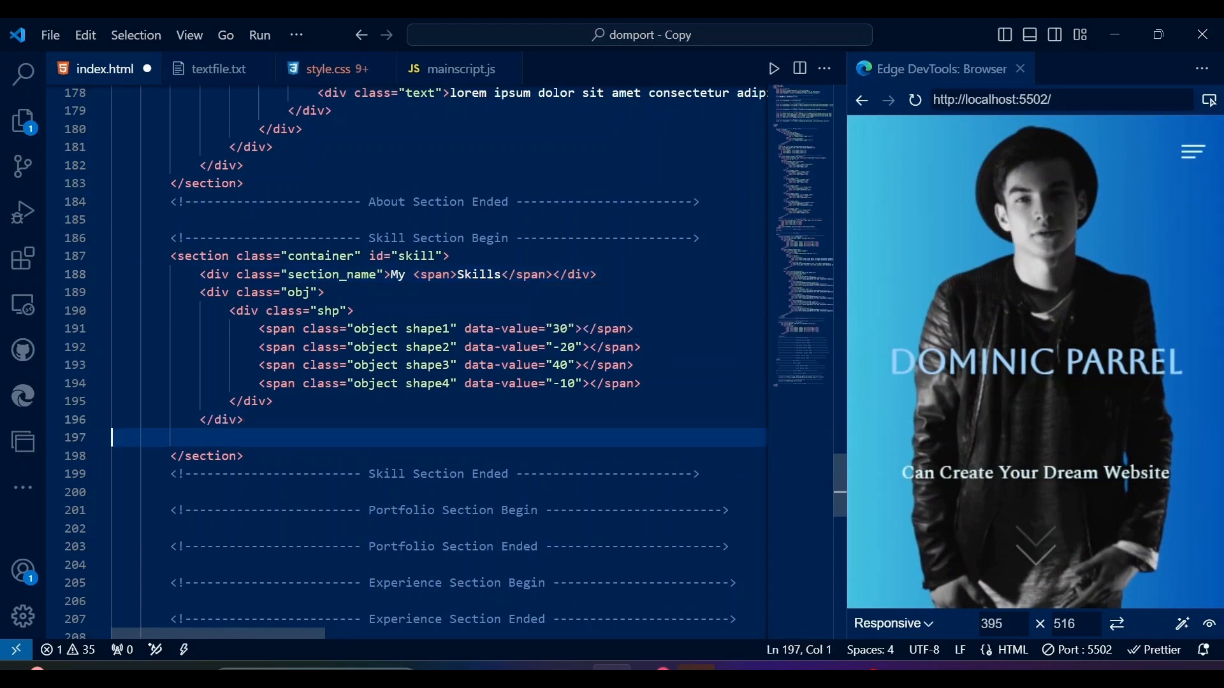
type(".skill_container row\">")
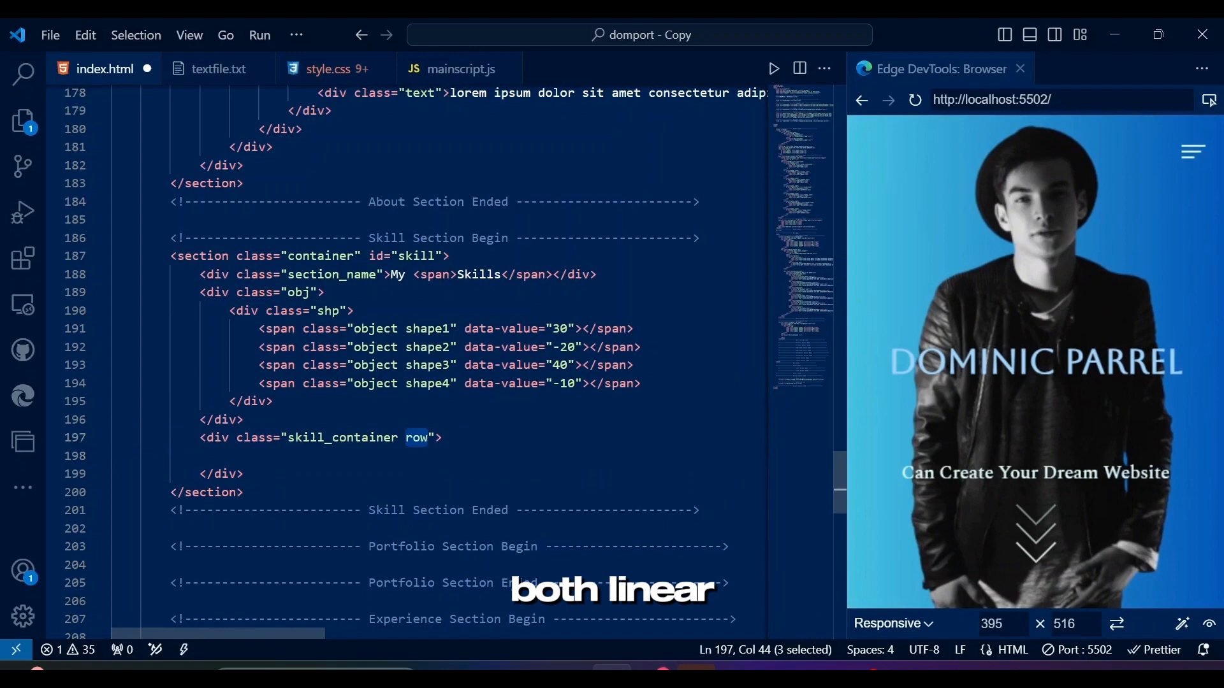
left_click(330, 69)
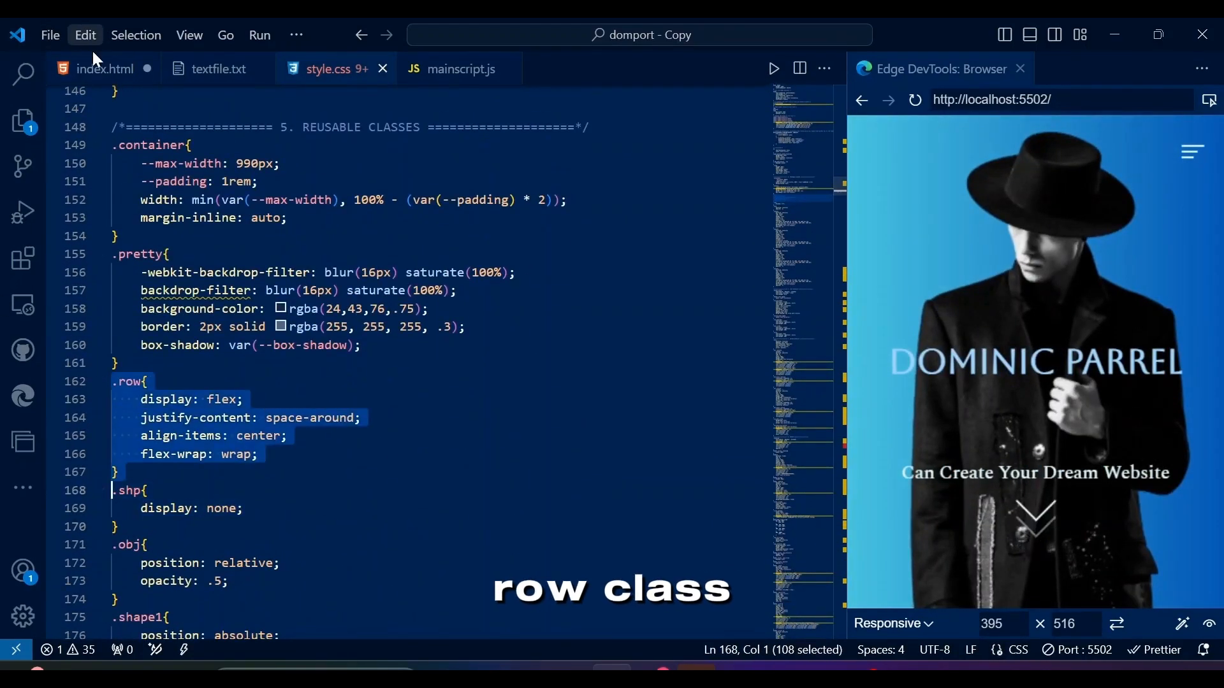
left_click(105, 69)
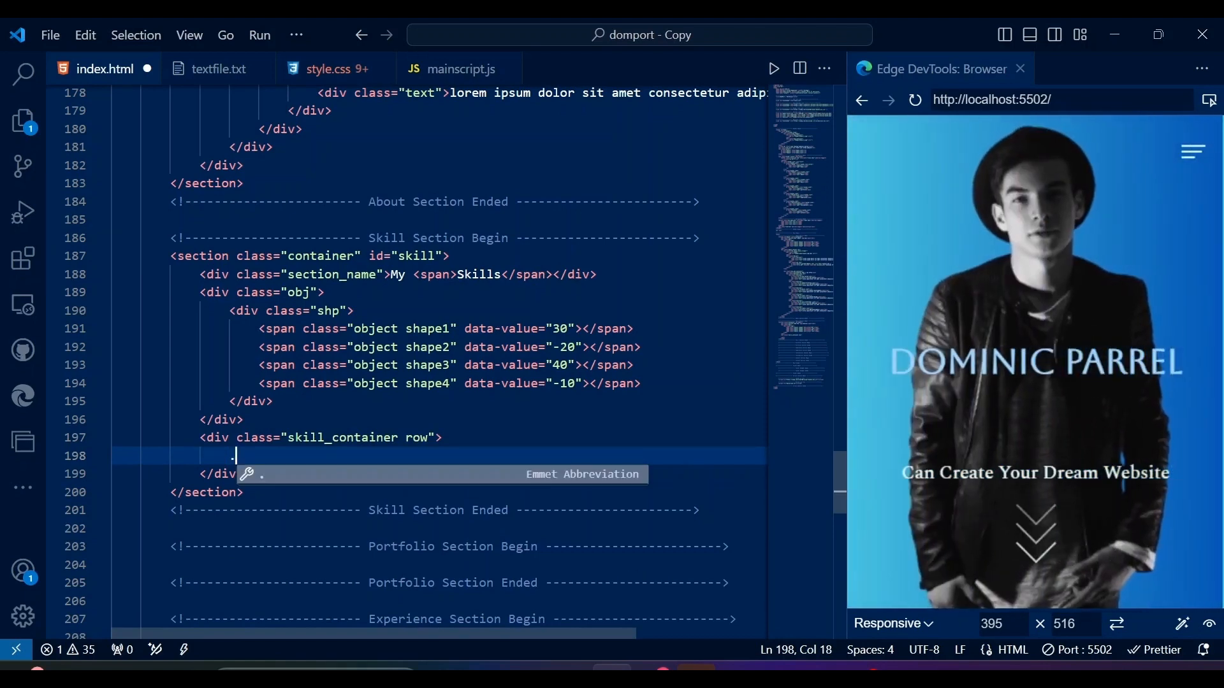
Add the tech_skills block with a technical skills heading and an html/css 96% progress bar.
type(".tech_skills>.sub_heading{techni")
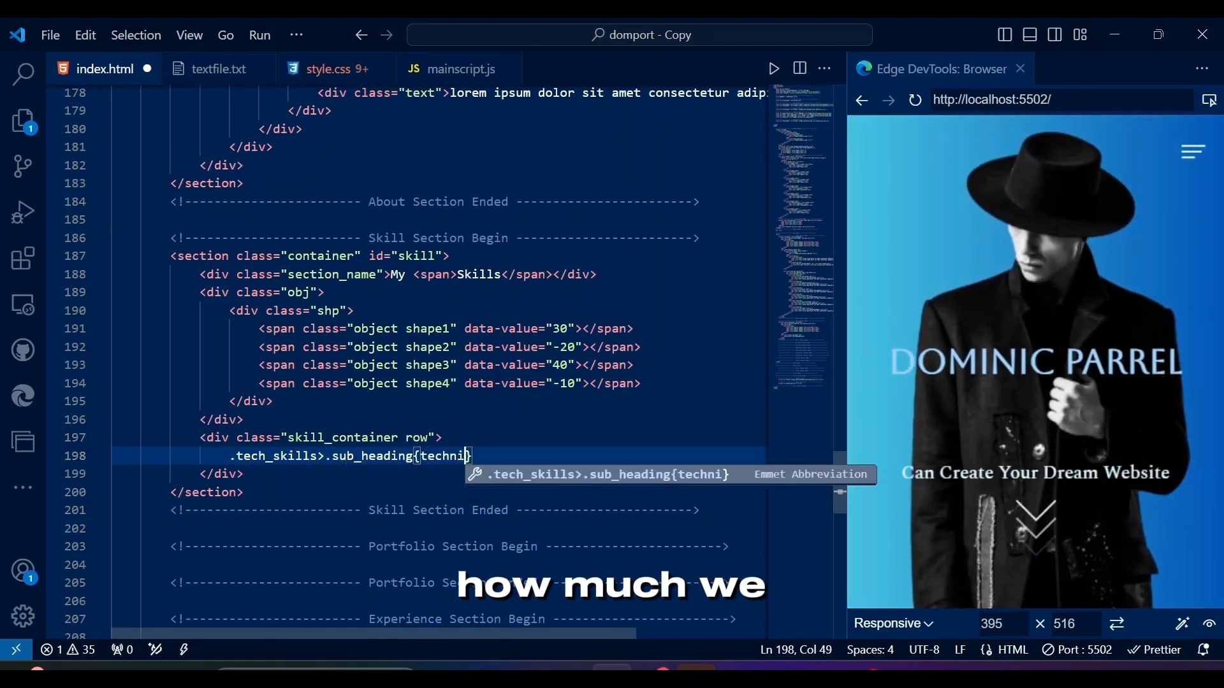
key("Tab")
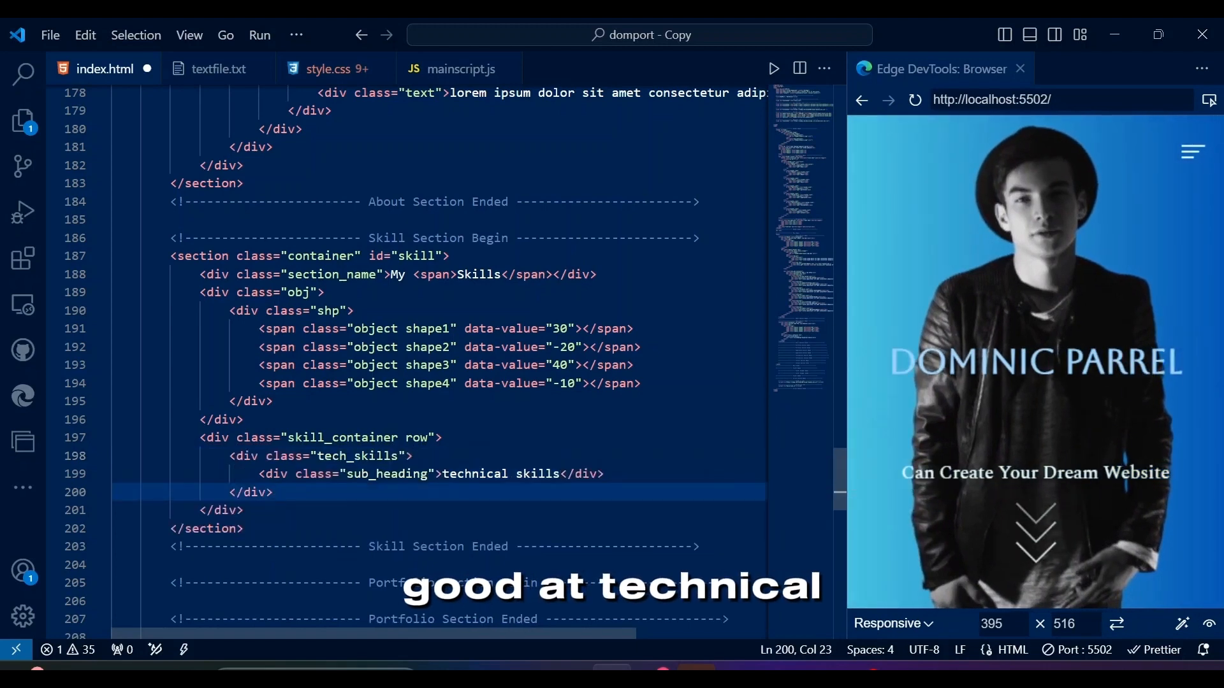
type(".sub_title>span{")
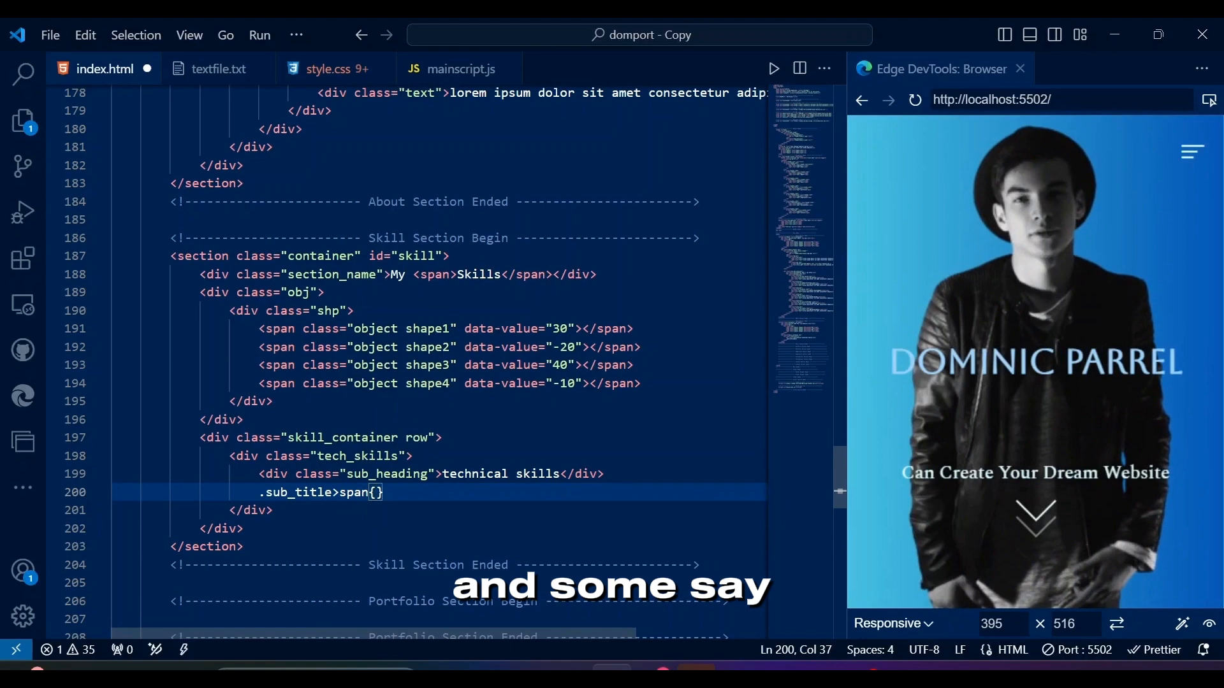
type("html/css</span></div>")
type(".")
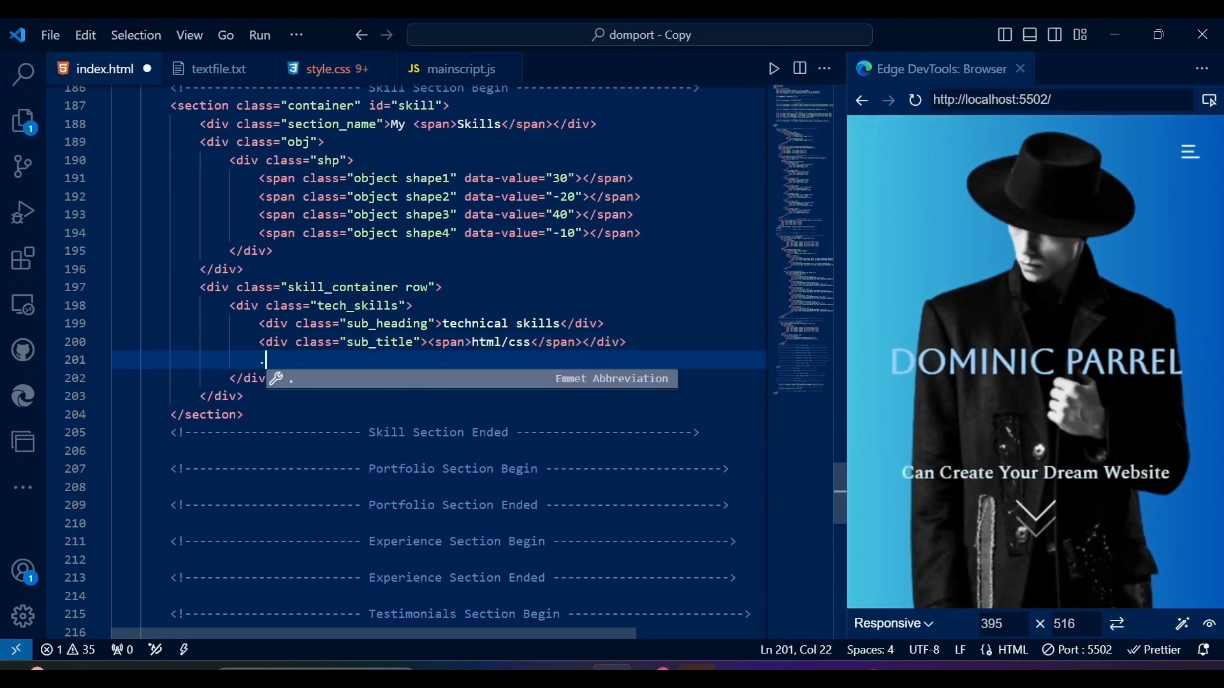
type("progress>p")
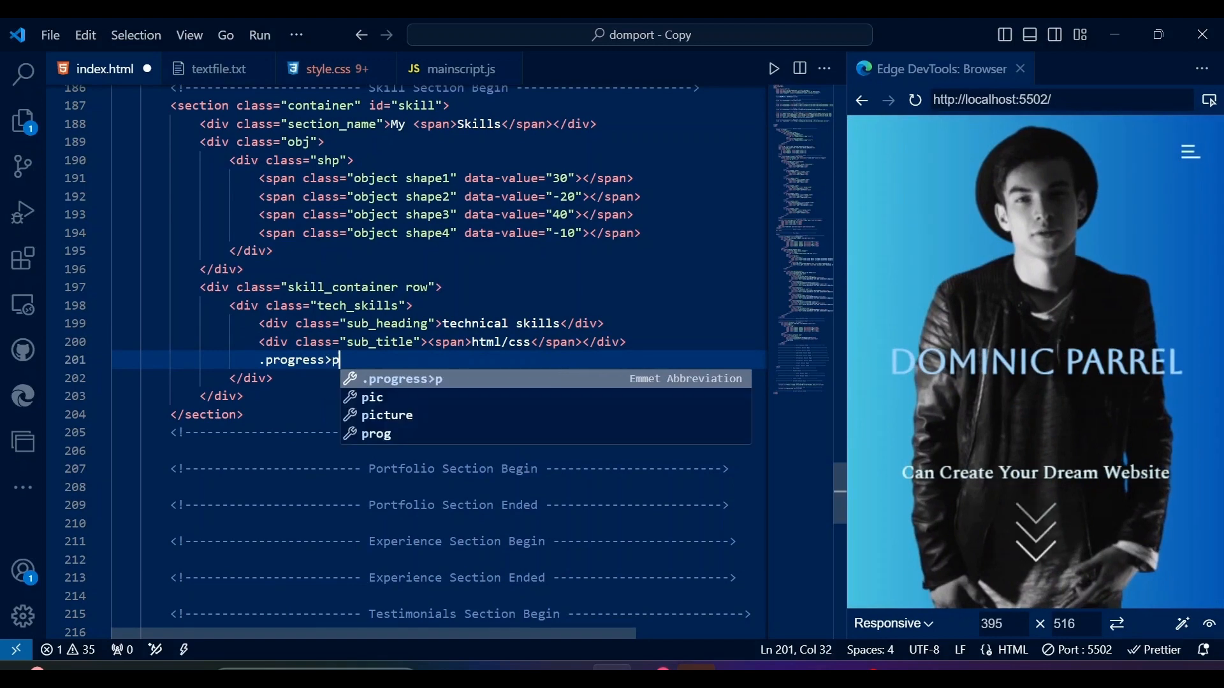
type("rogressbar>span{9")
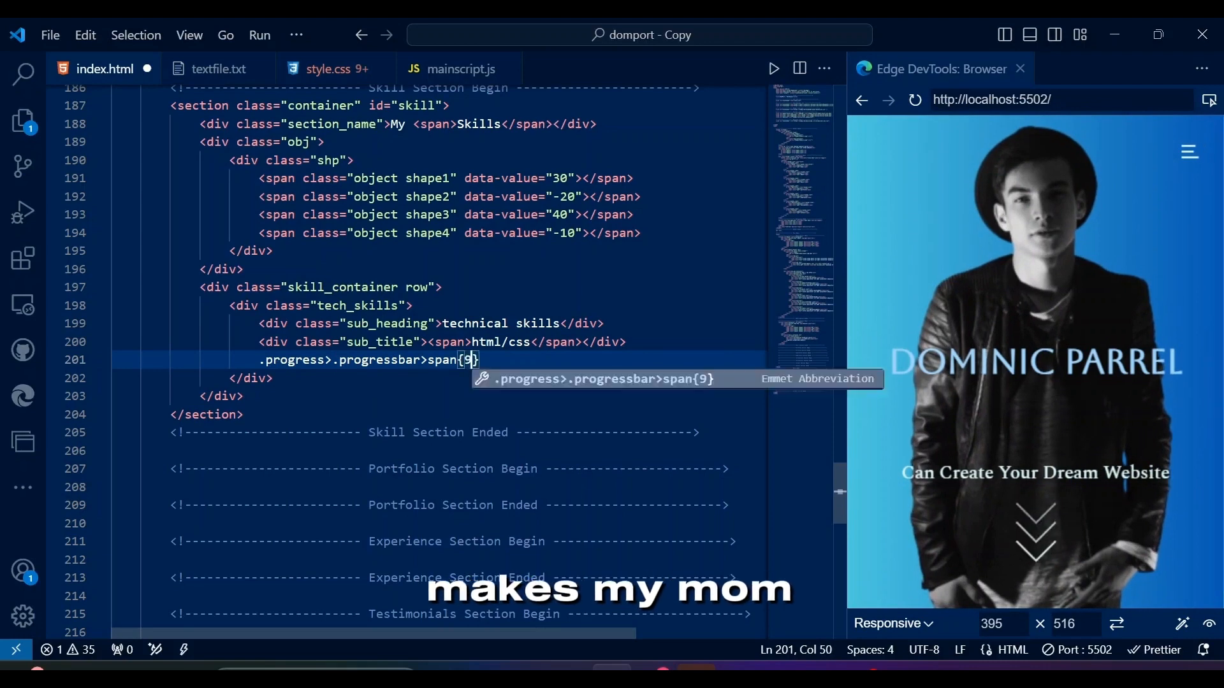
key("Tab")
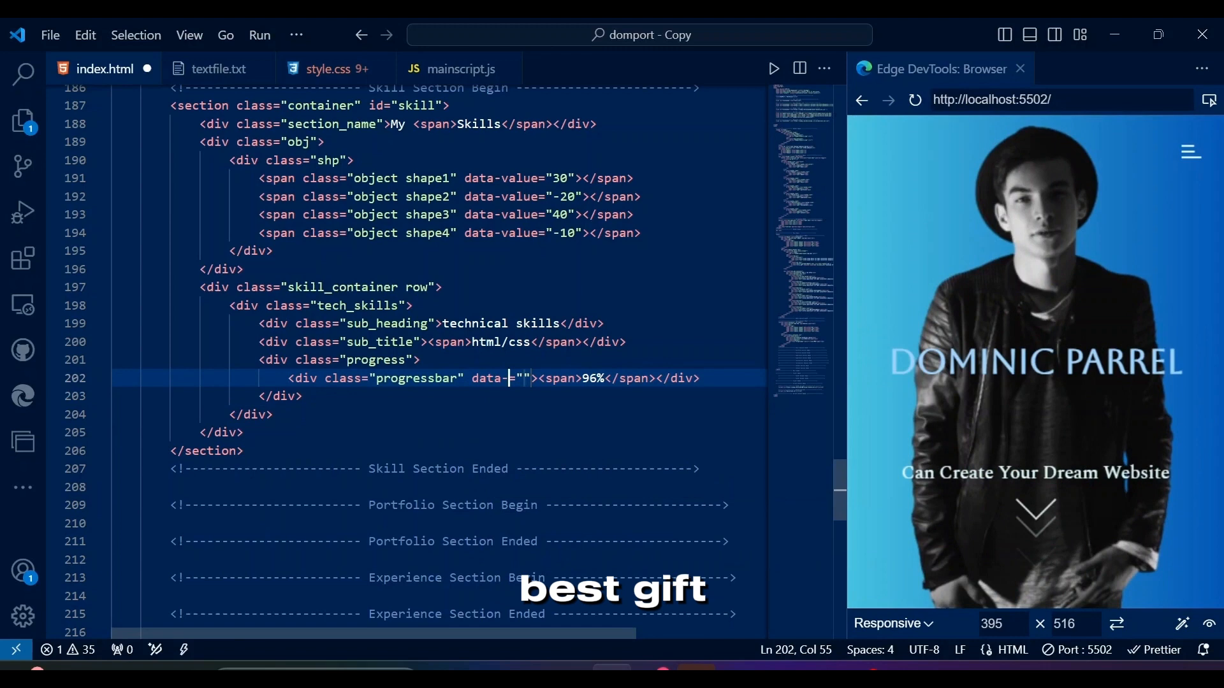
Duplicate the progress block and add a php mysql subtitle.
type("progress=")
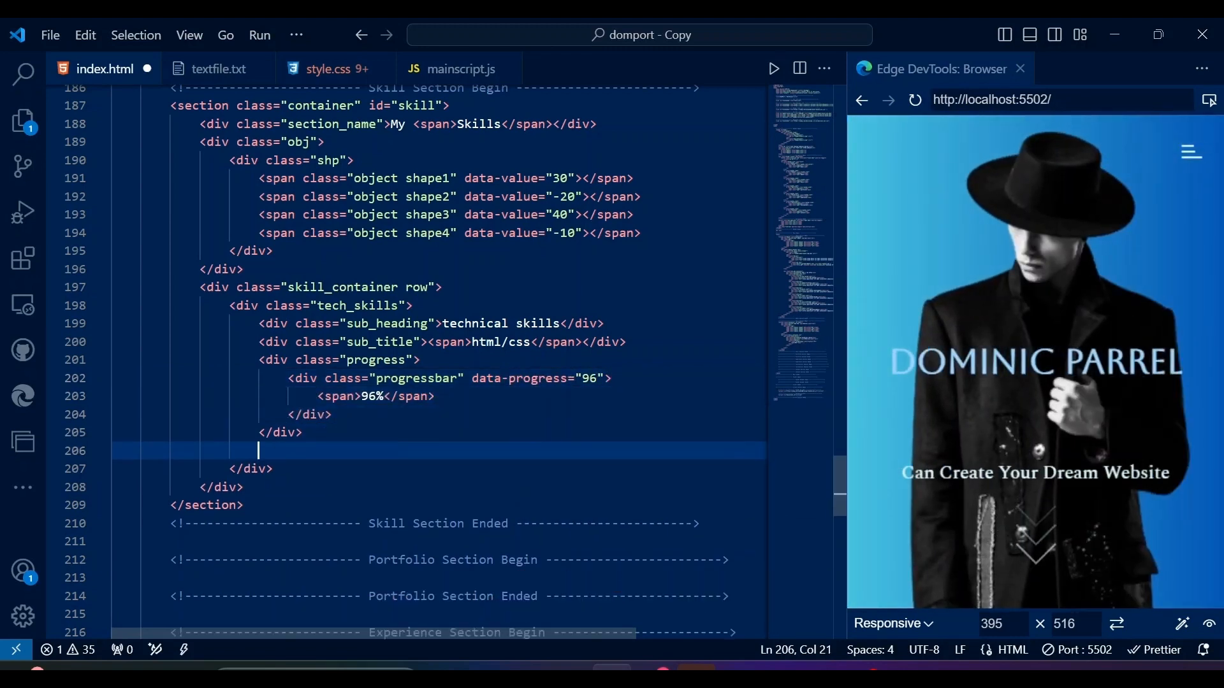
type(".sub_title>span")
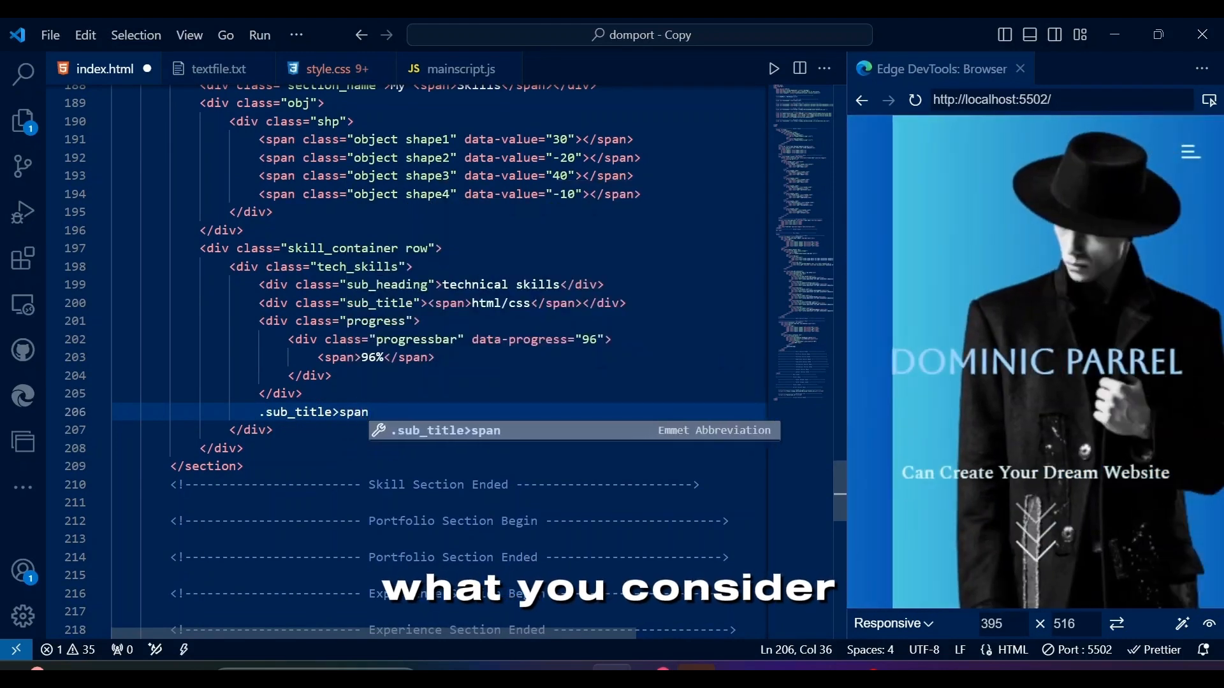
type("{")
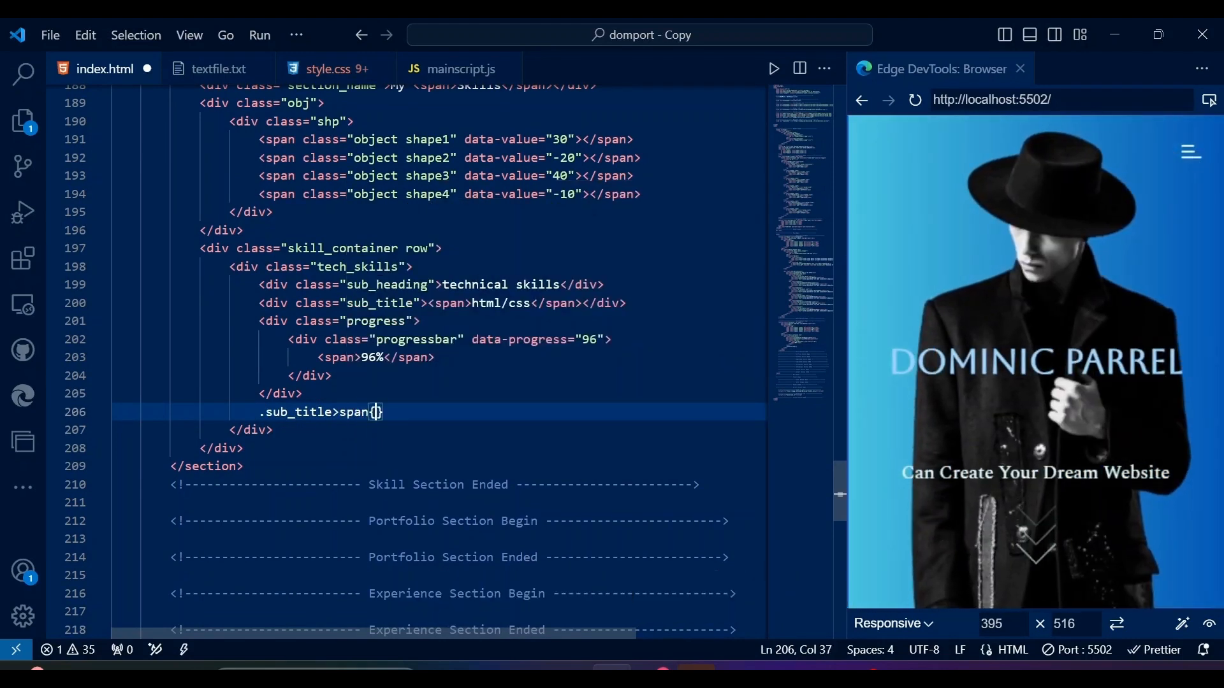
type("php mys")
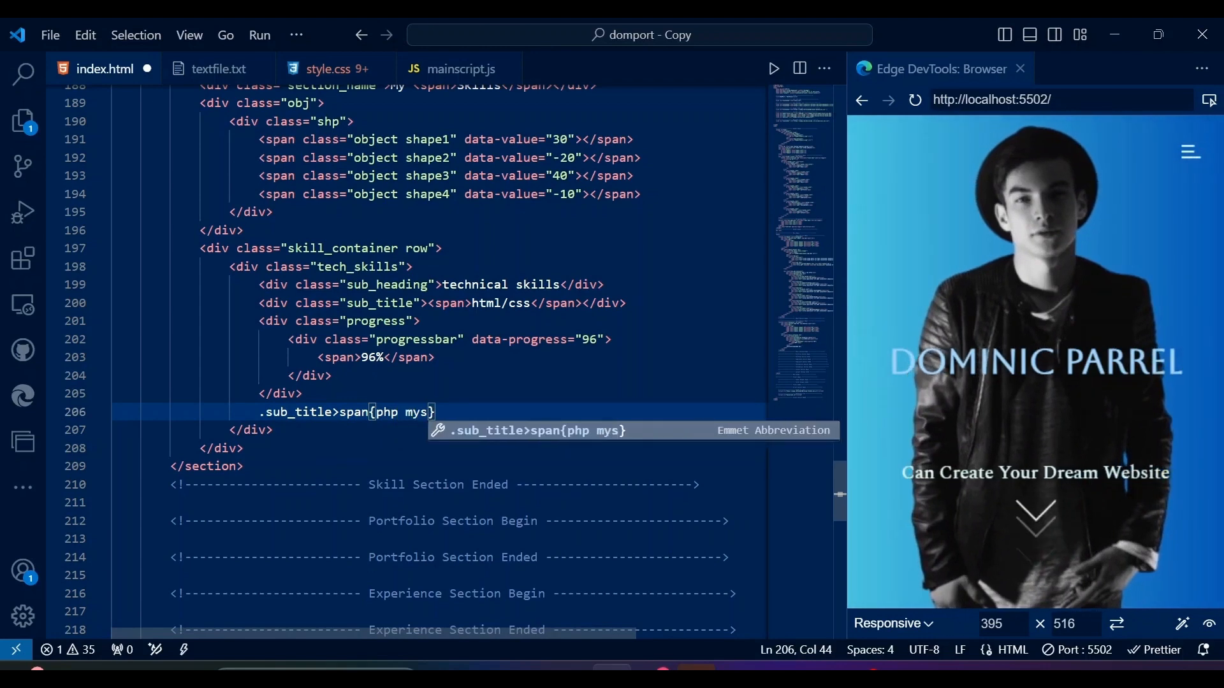
key("Tab")
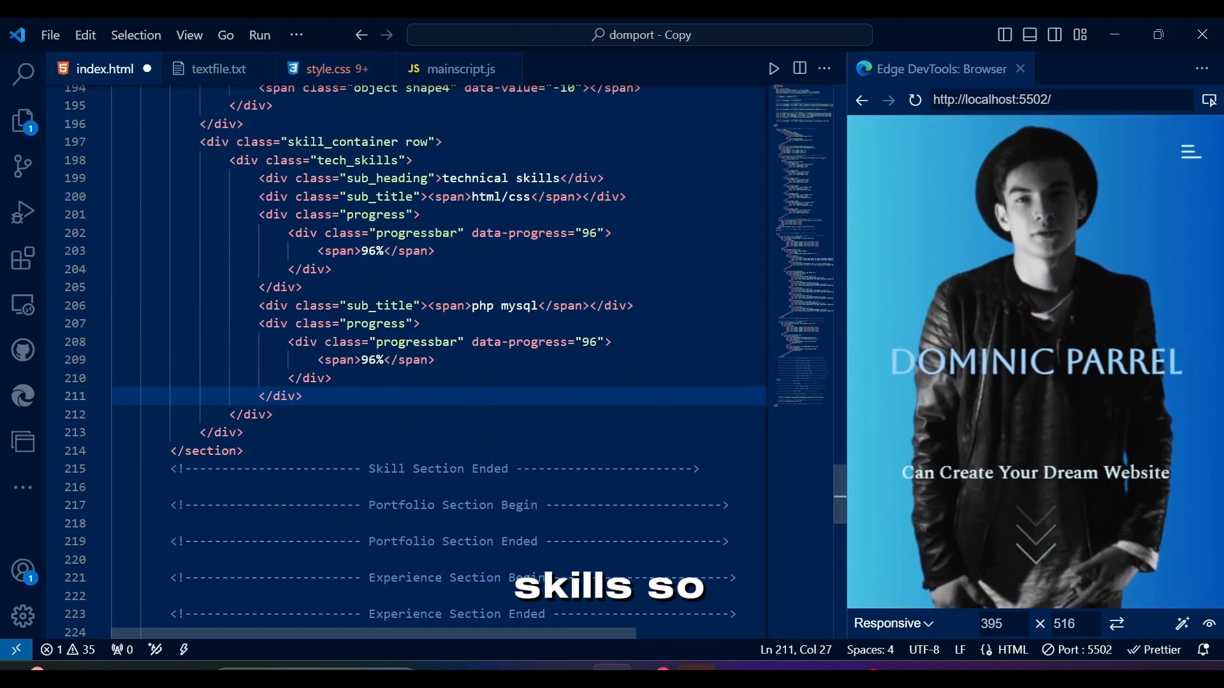
Set php mysql to 70% and add Angular, ux design, ui design and mobile design bars.
type("70")
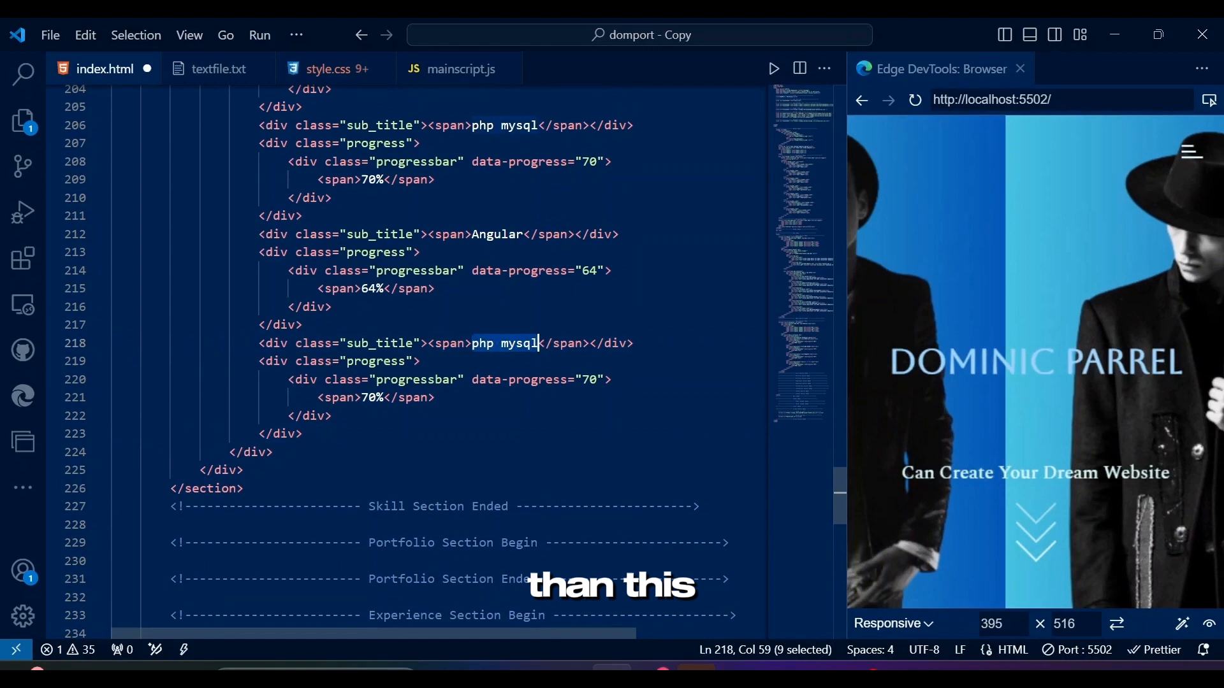
type("ux design")
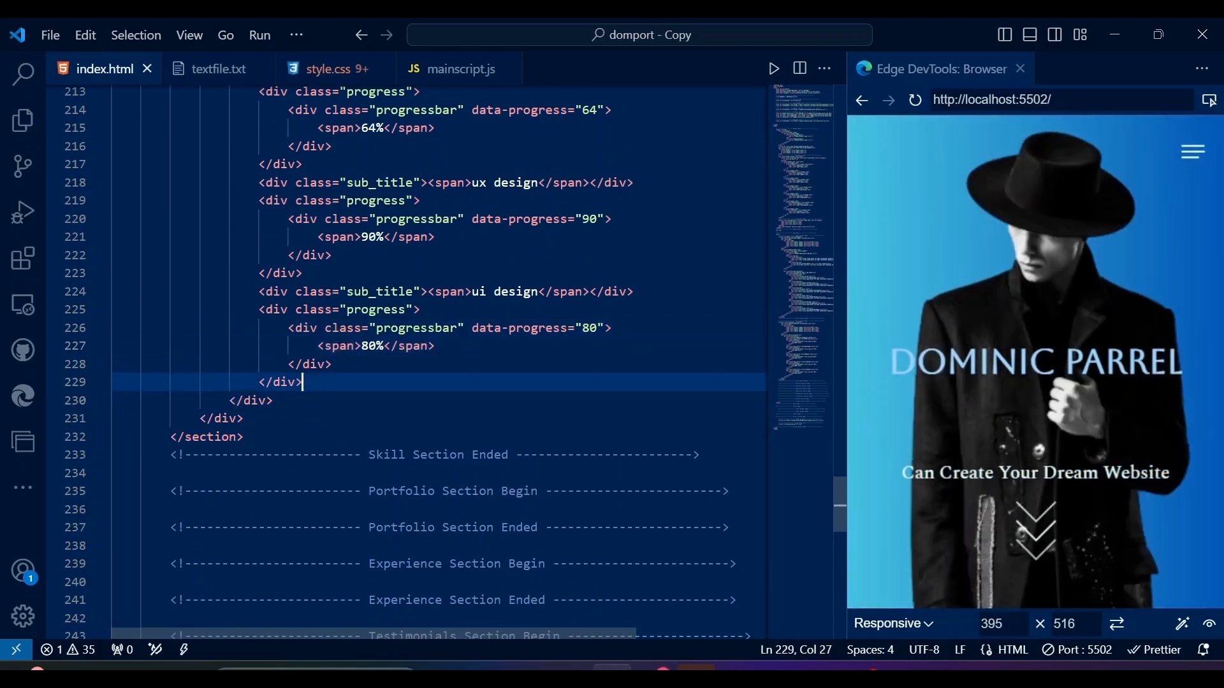
type("ux")
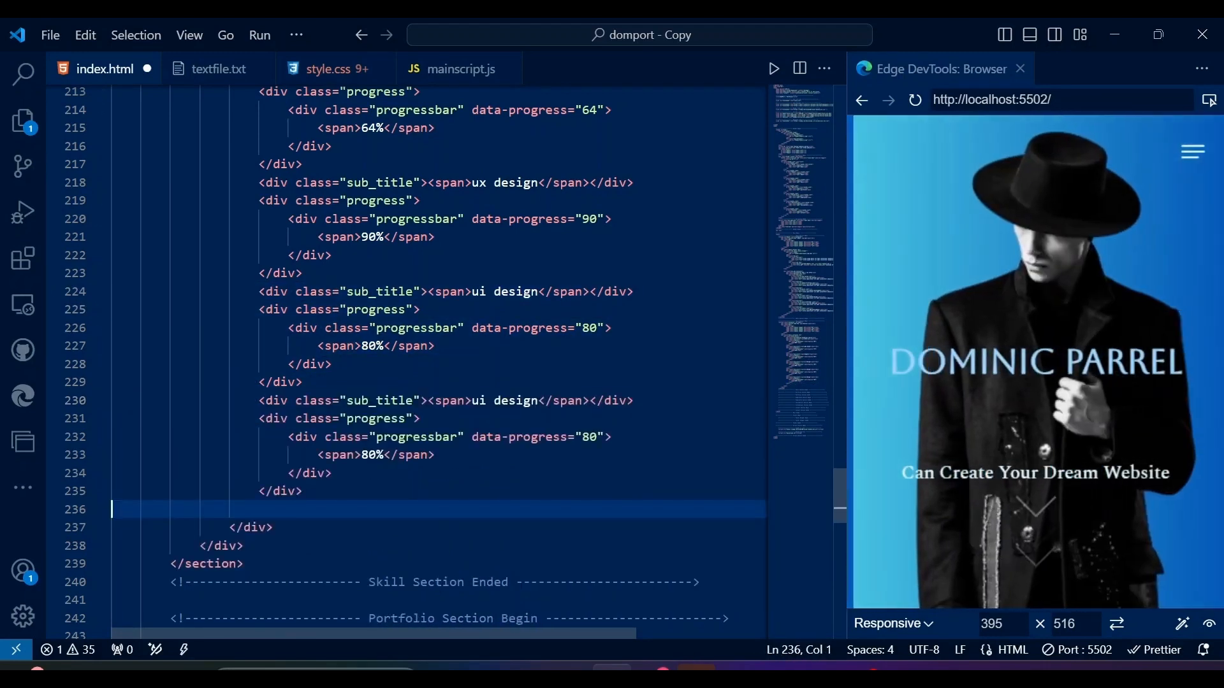
type("mobile")
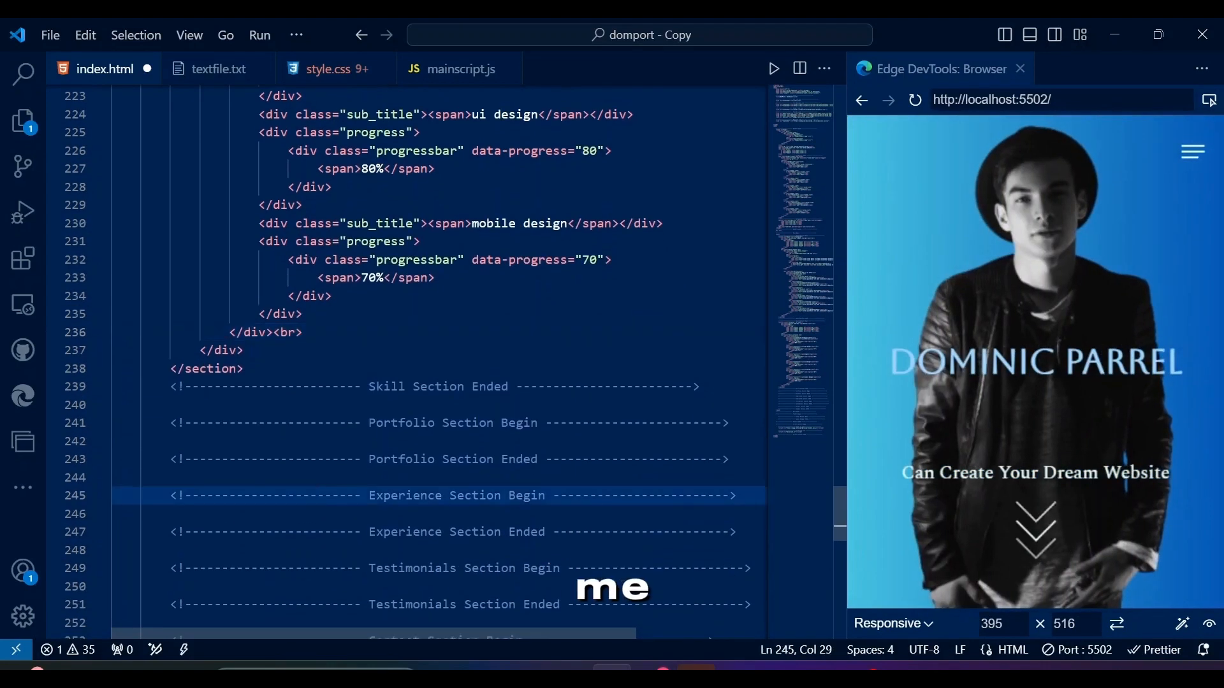
Add the professional skills container, its heading, and a circle div with data-cirprog 95.
type(".pro")
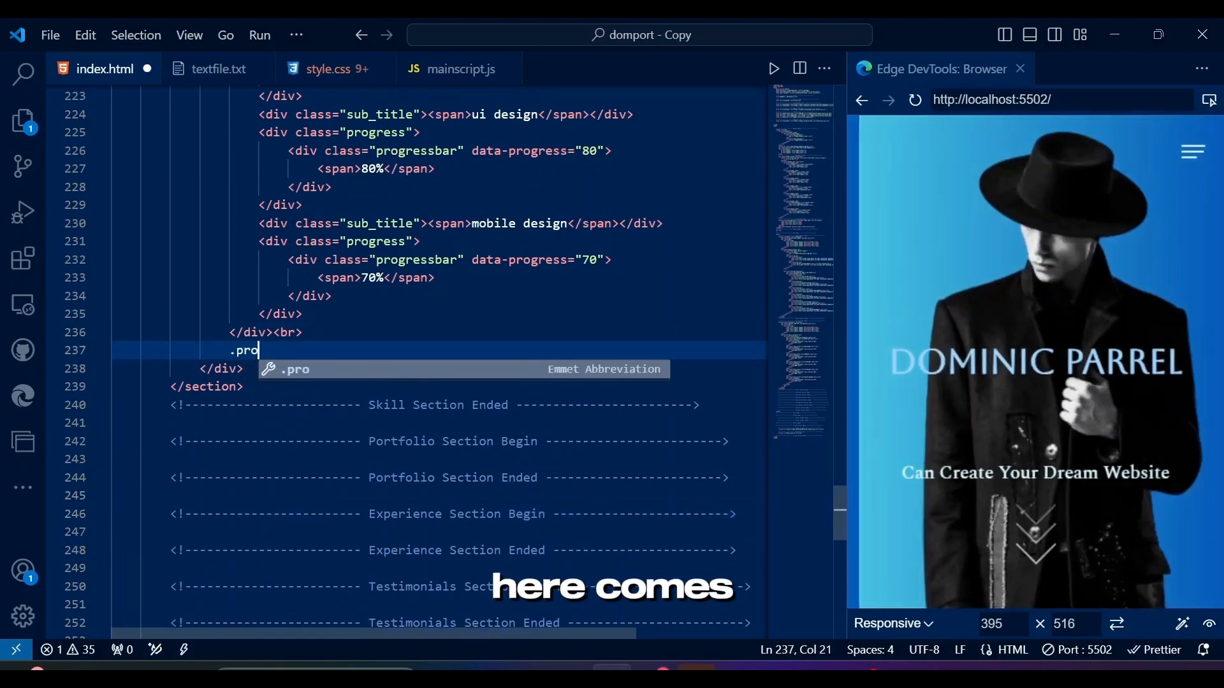
key("Tab")
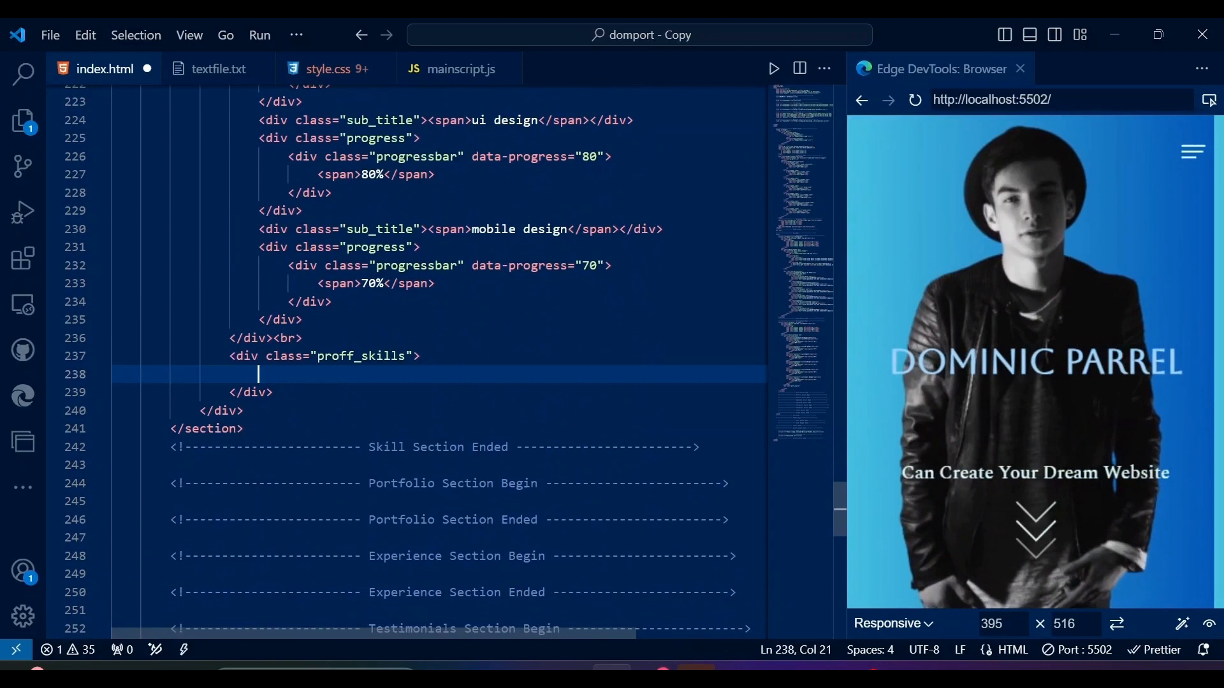
type(".sub_heading{proffe")
type(".p")
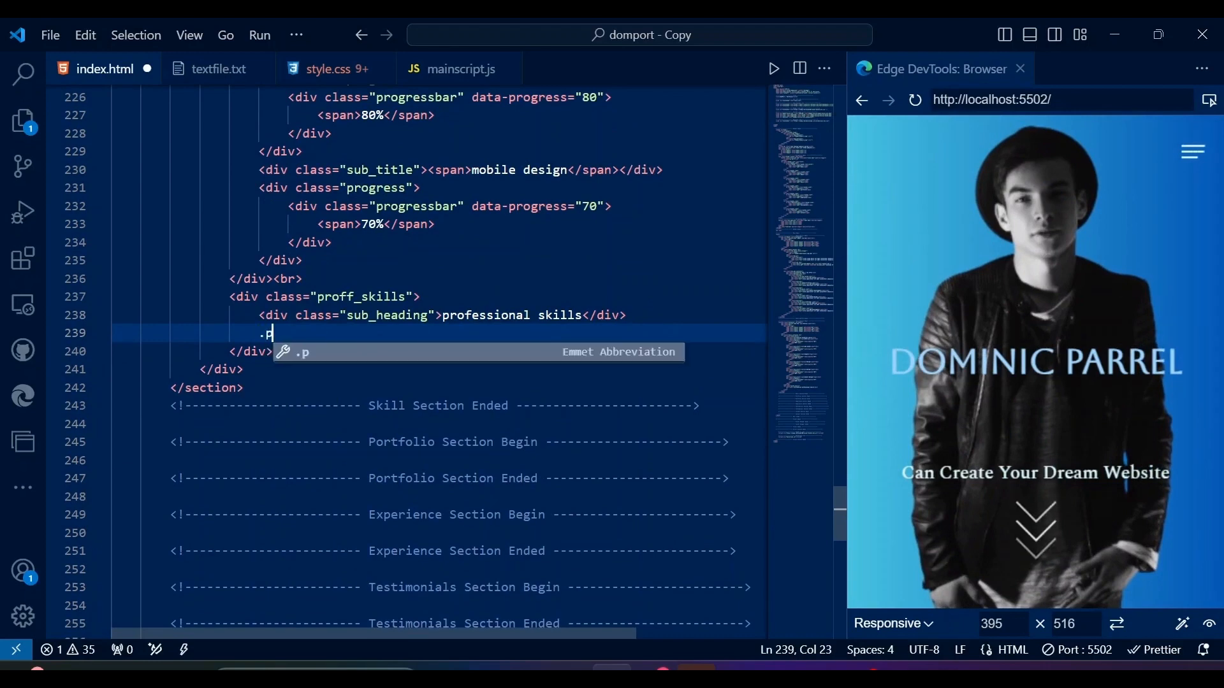
key("Tab")
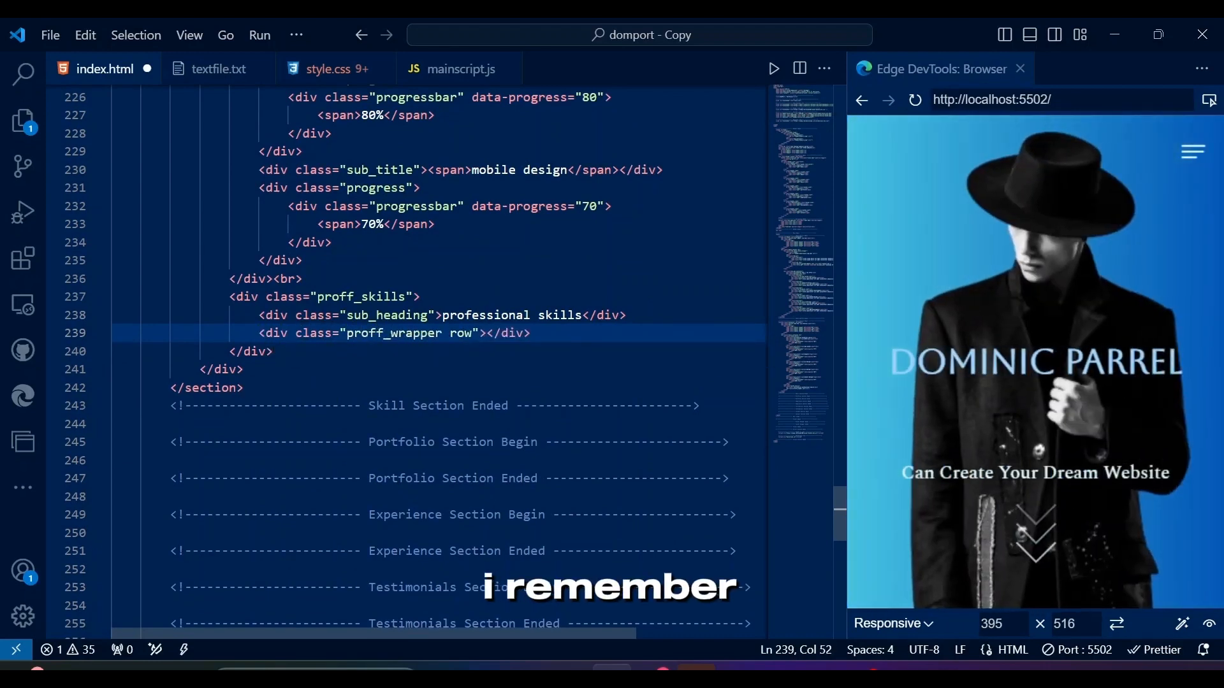
type(".circle\">")
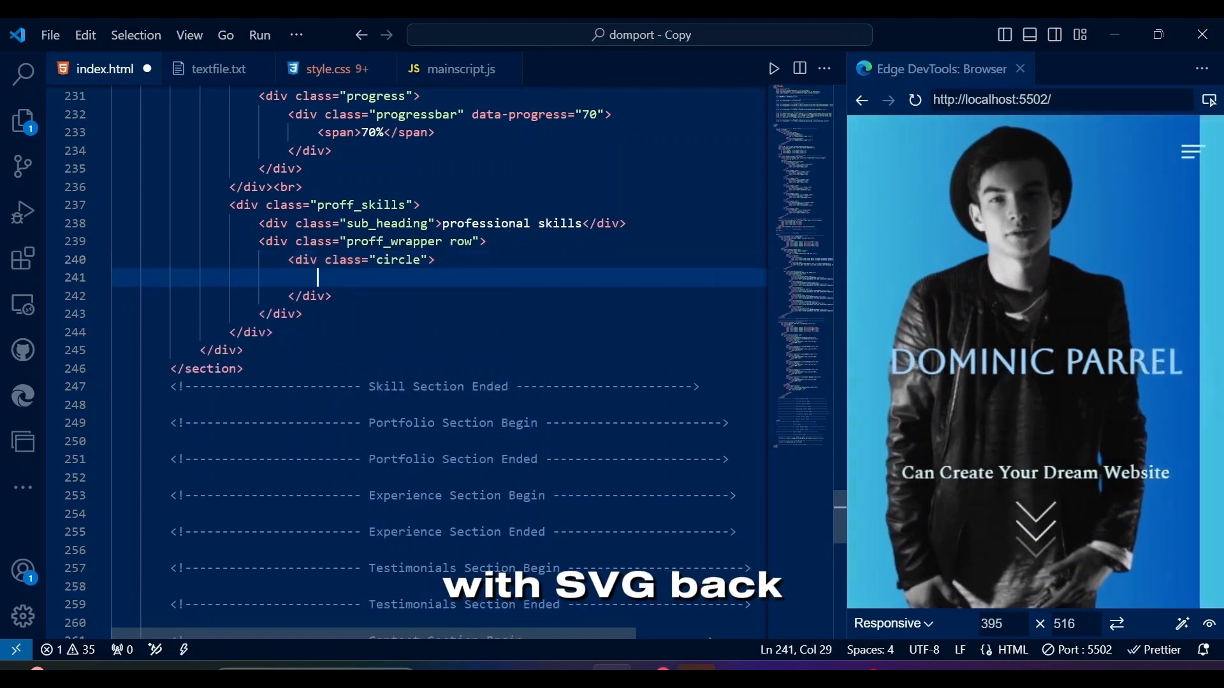
type("data-ci")
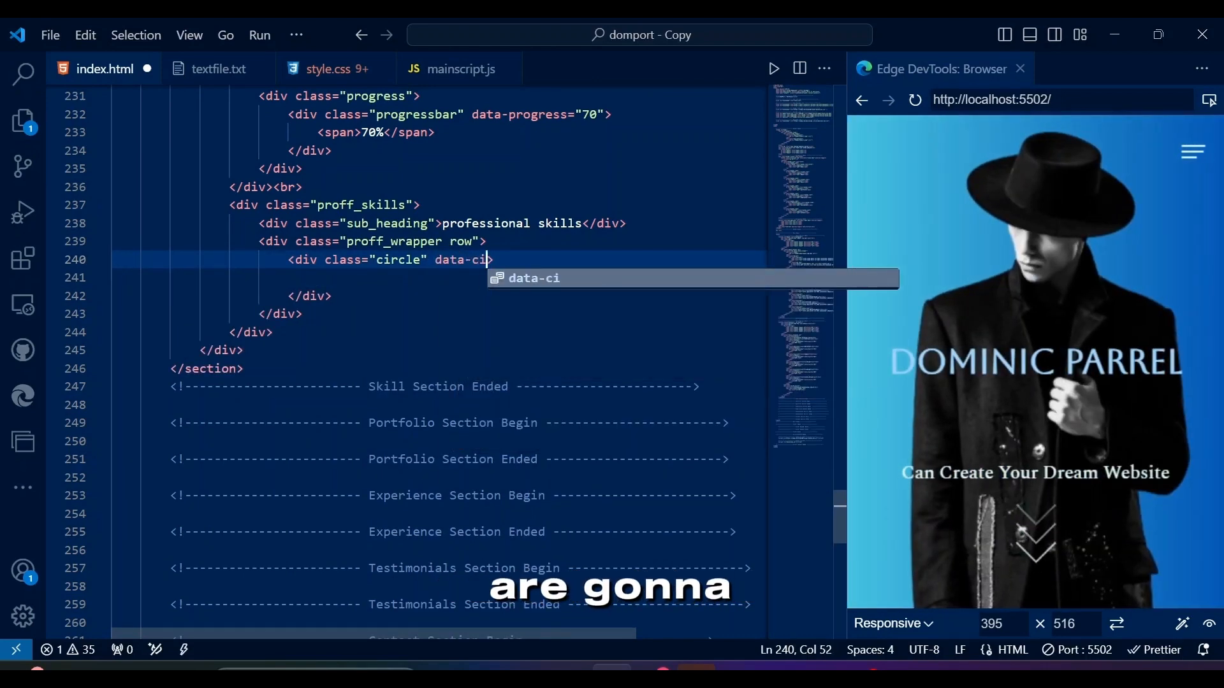
type("rprog=\"\"95\"")
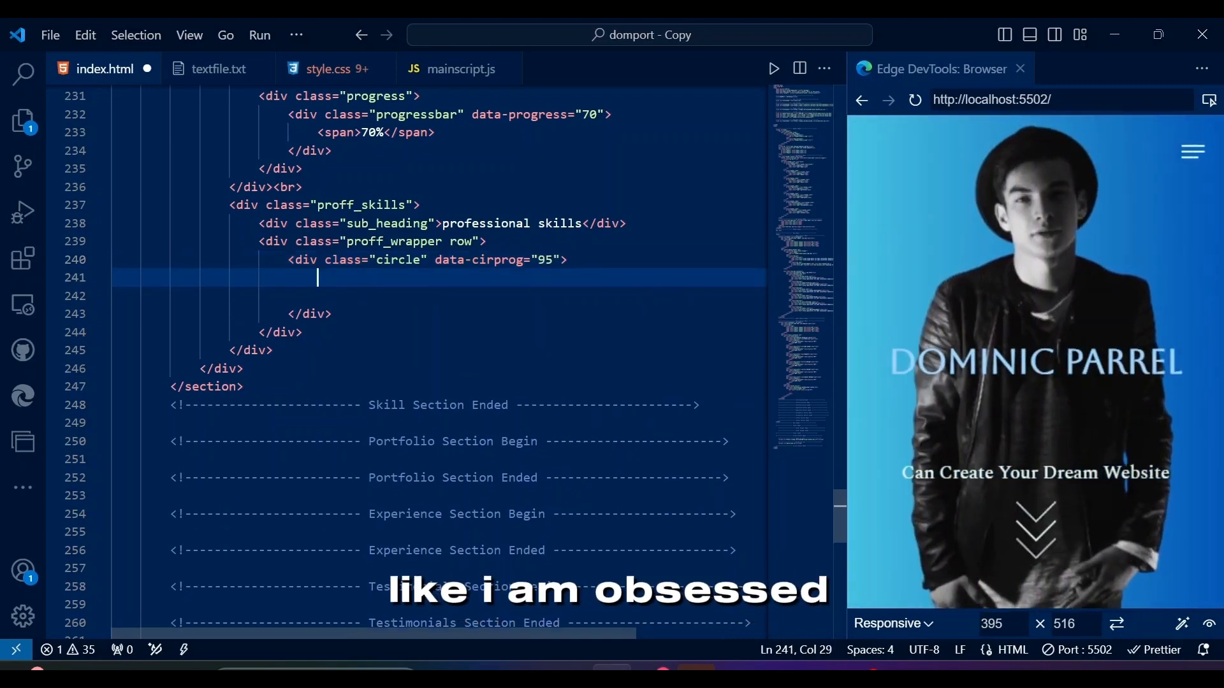
Insert a 12.62rem SVG with radius-65 track and progress circles centred at 100.
type("svg width")
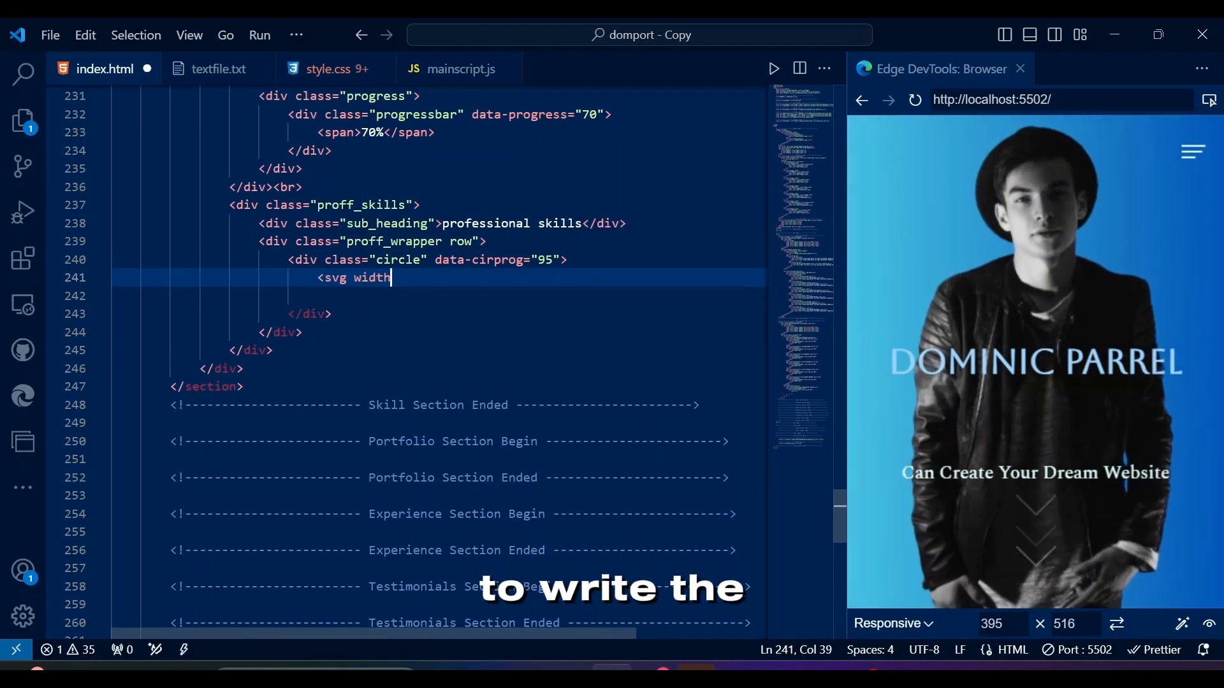
type("=\"")
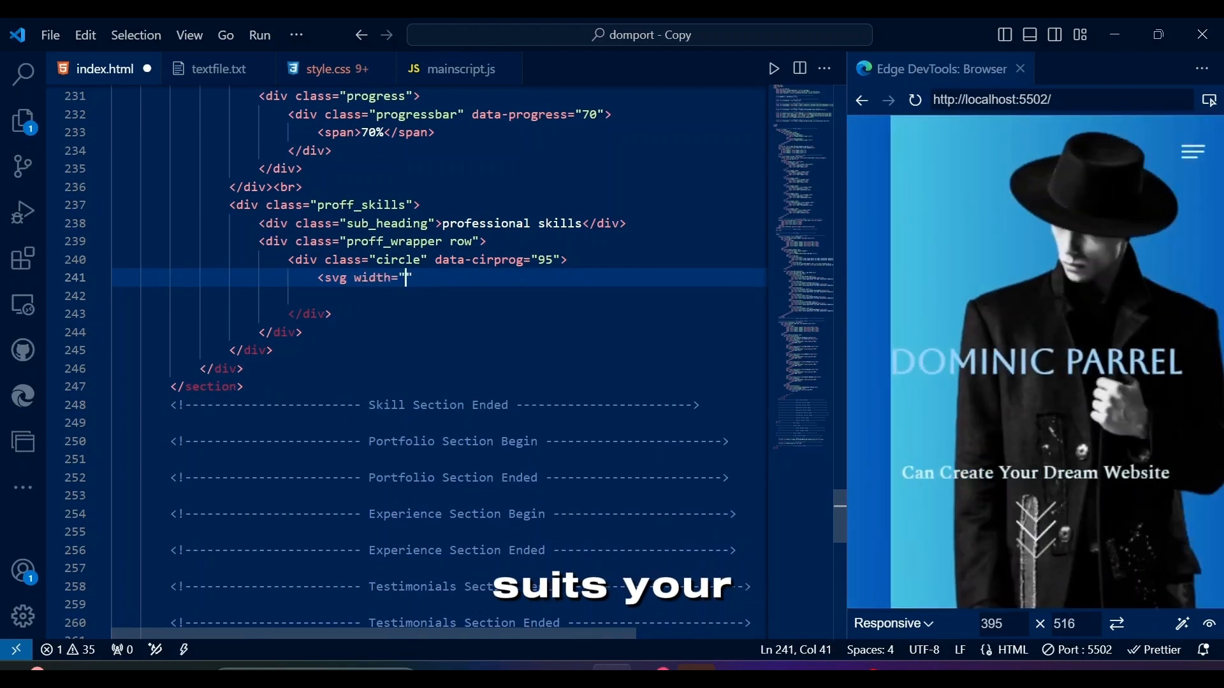
type("12.62rem")
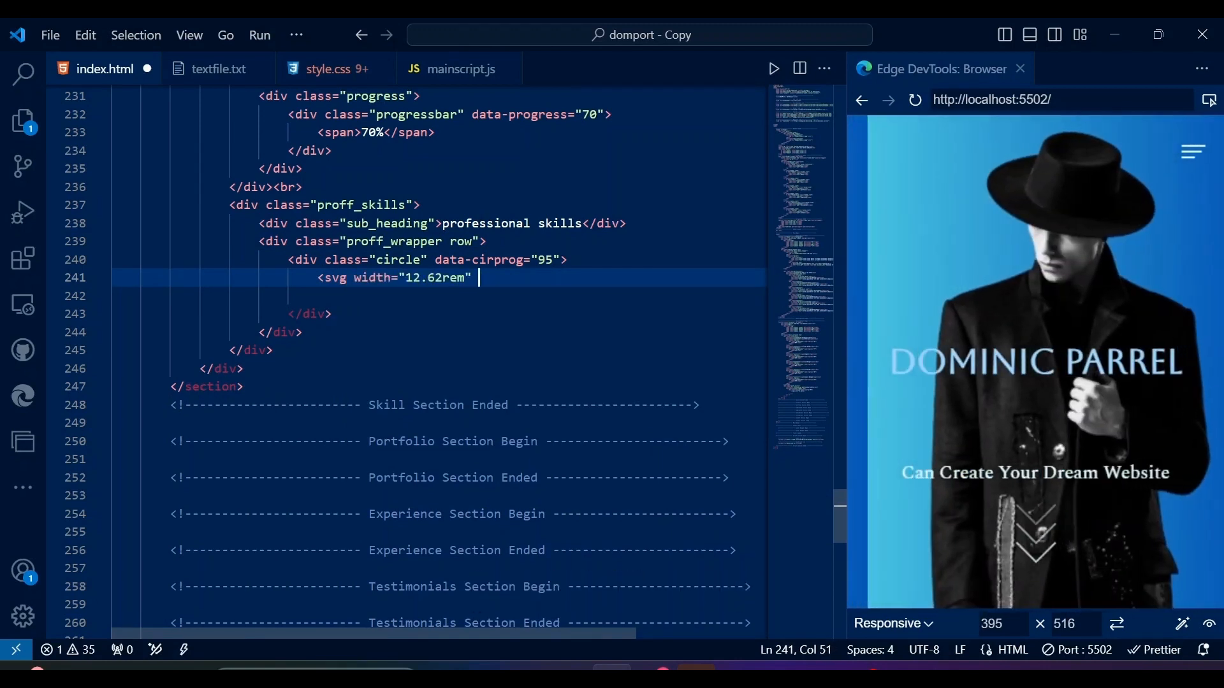
type("height=\"\"")
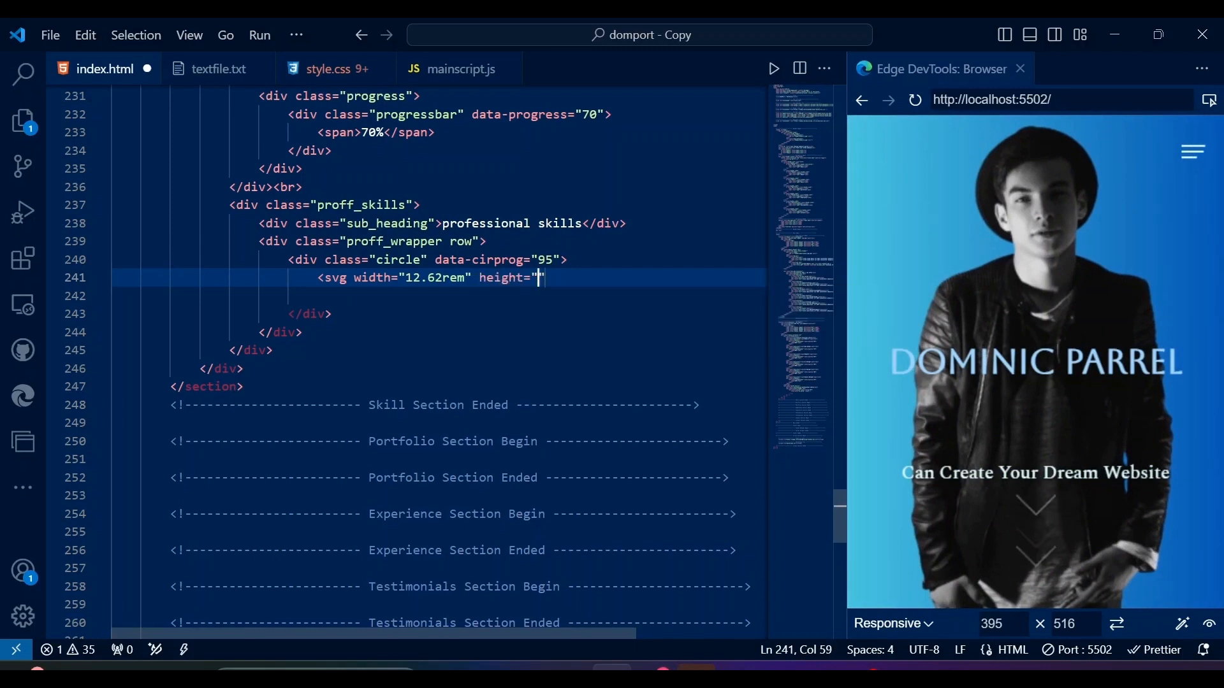
type("12.62rem\"")
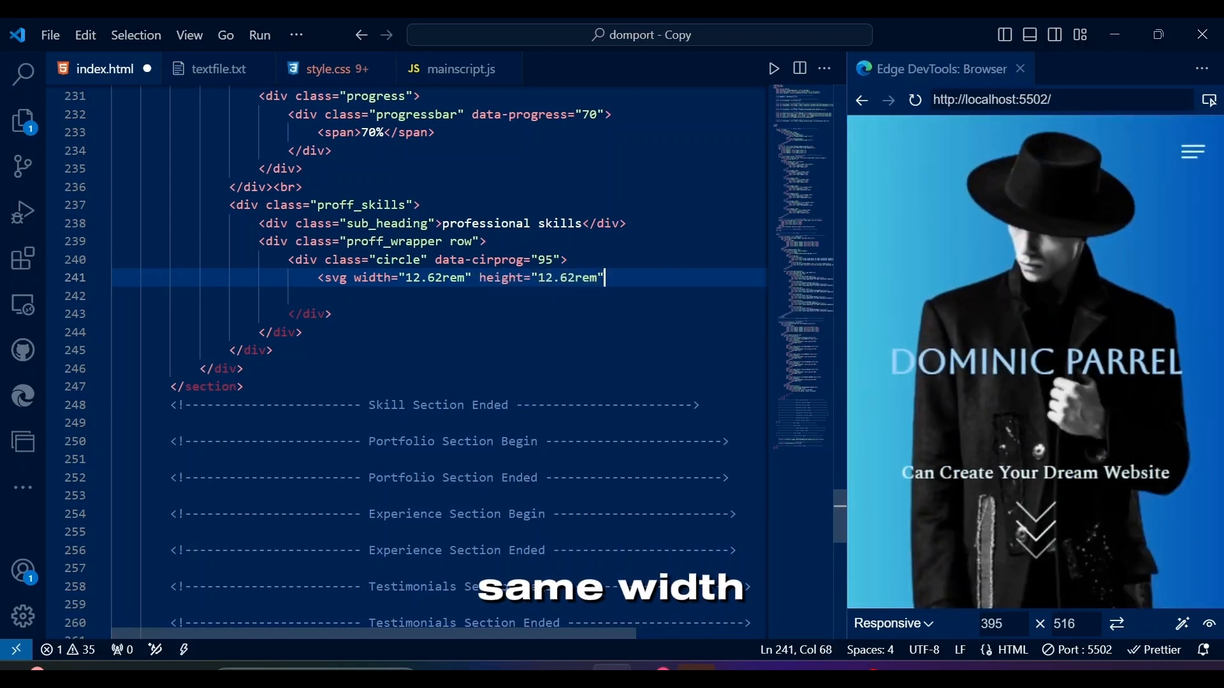
type("c")
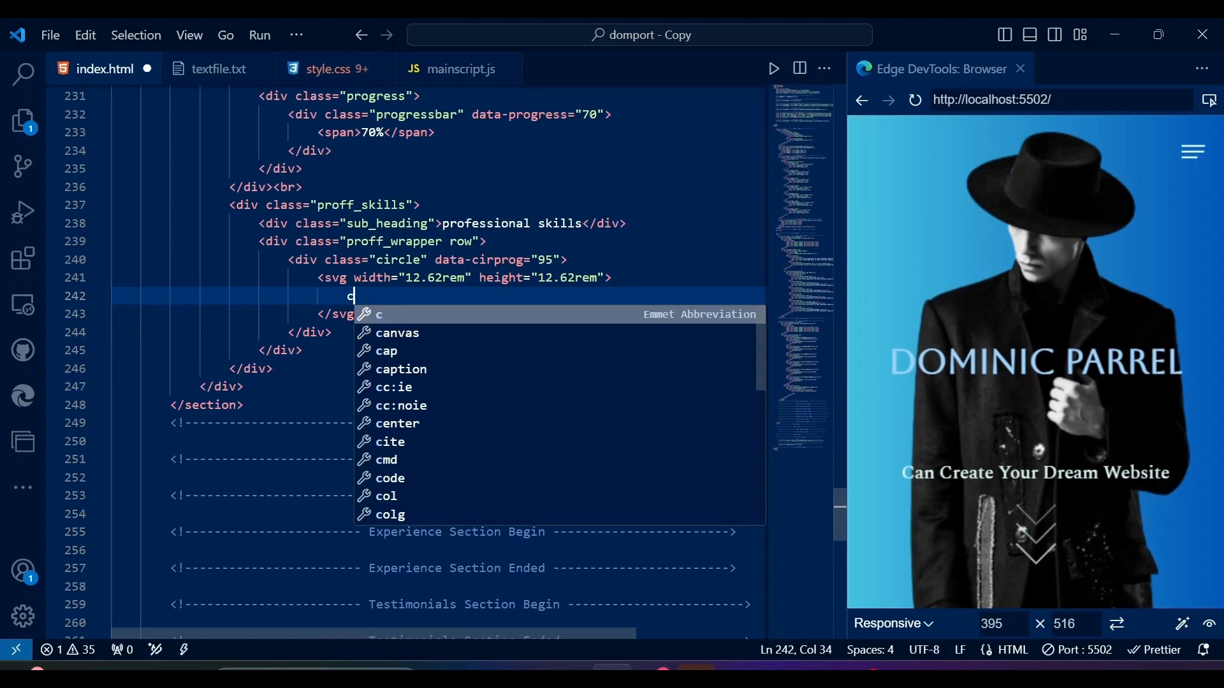
type("ircle r=\"\"")
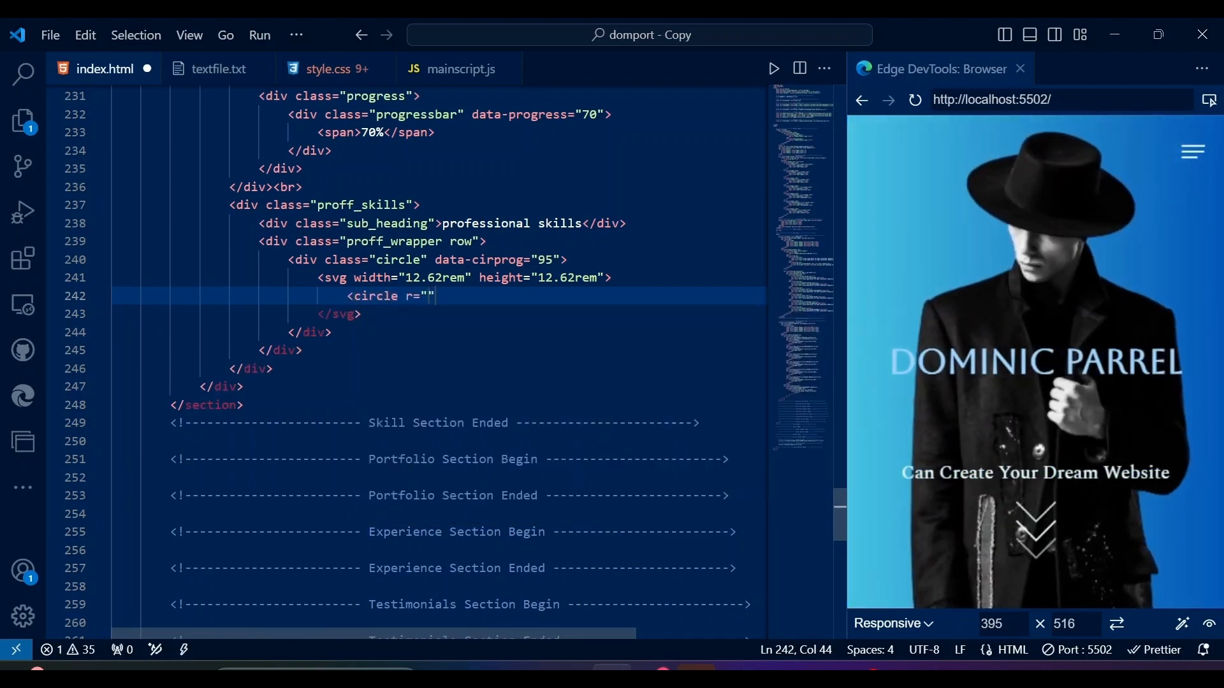
type("65\" cx=\"80\" cy=\"")
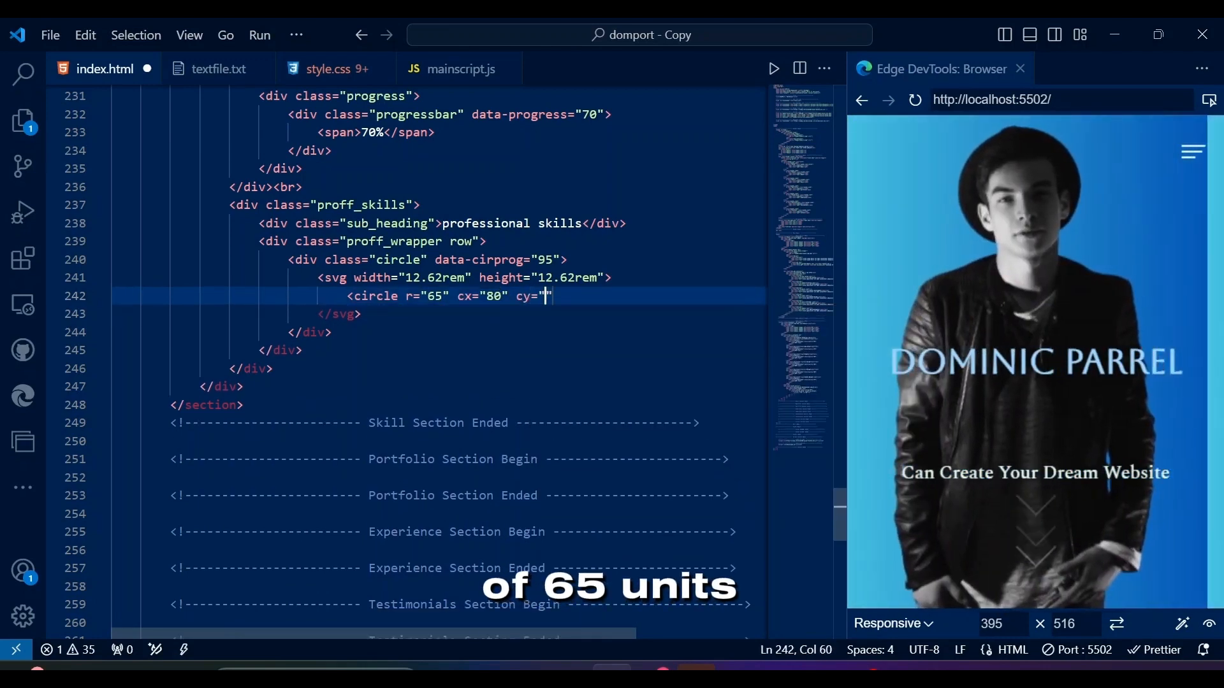
type("100\" class=\"")
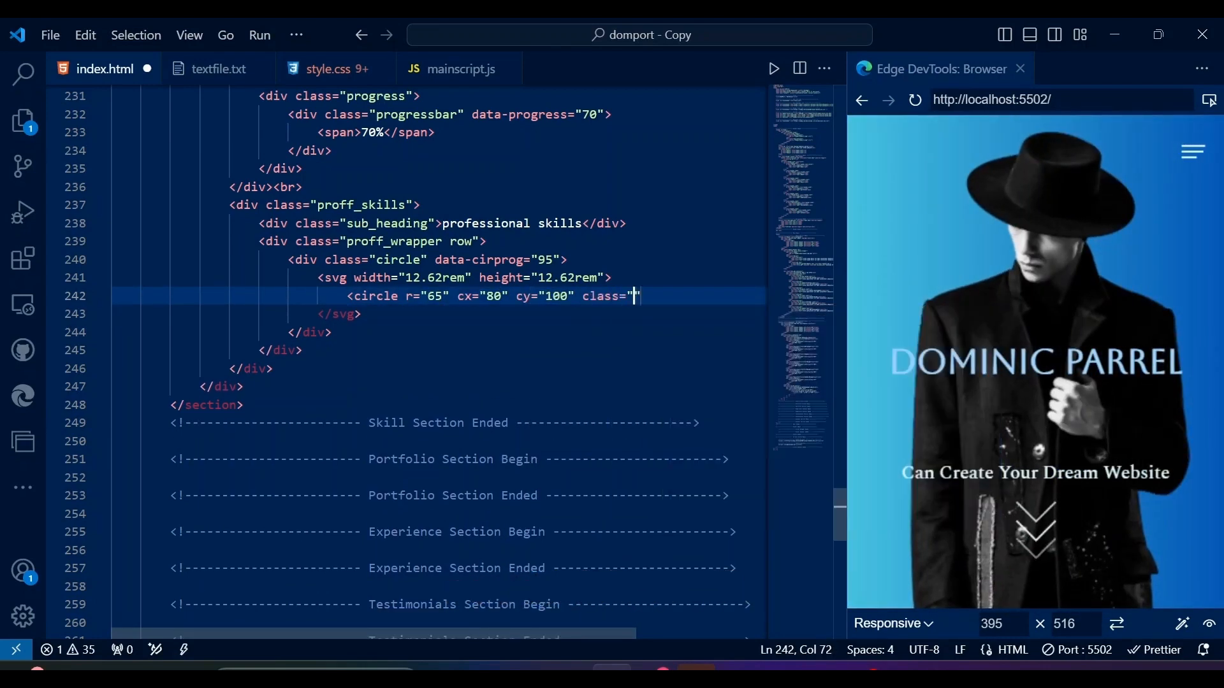
type("track\"></circle>")
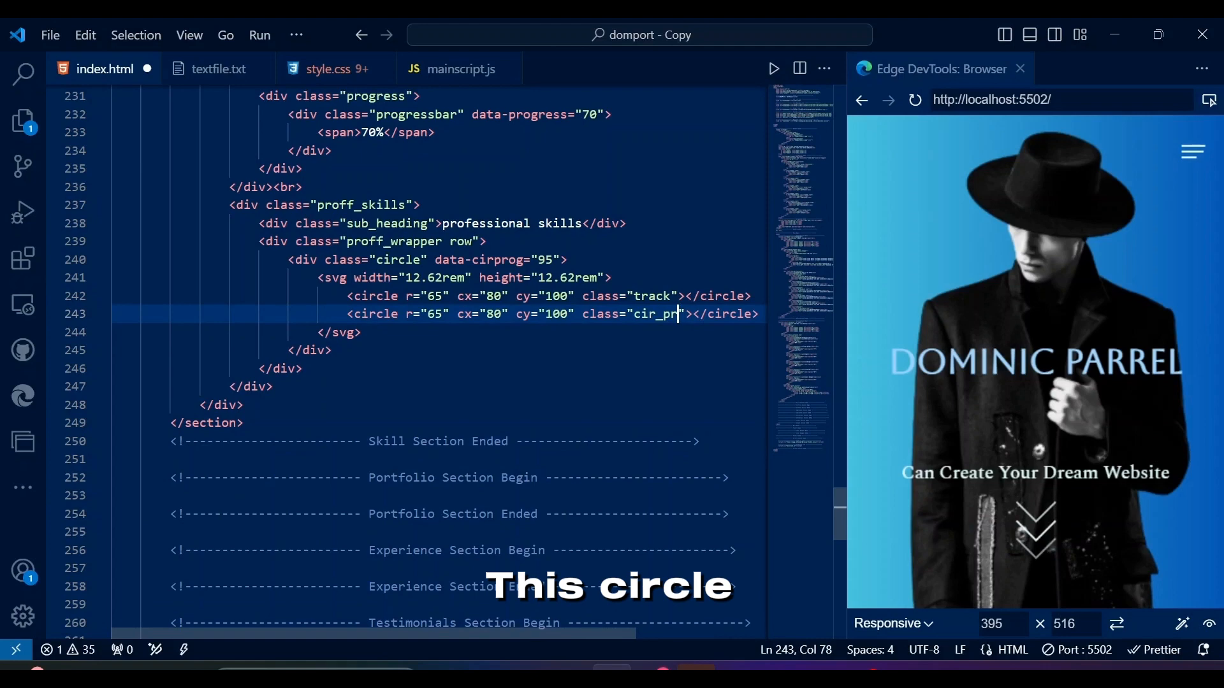
type("ogress")
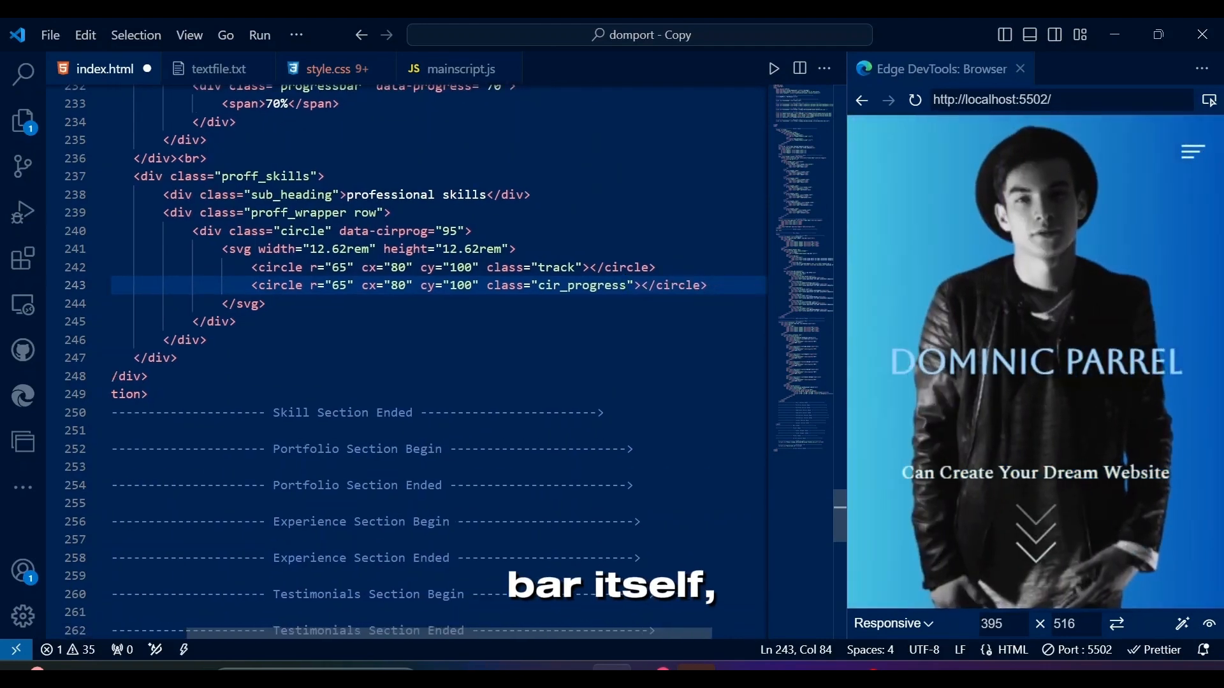
Add the 95% sub_heading and 'communication' label inside the ring, then fold the block.
type(".cir")
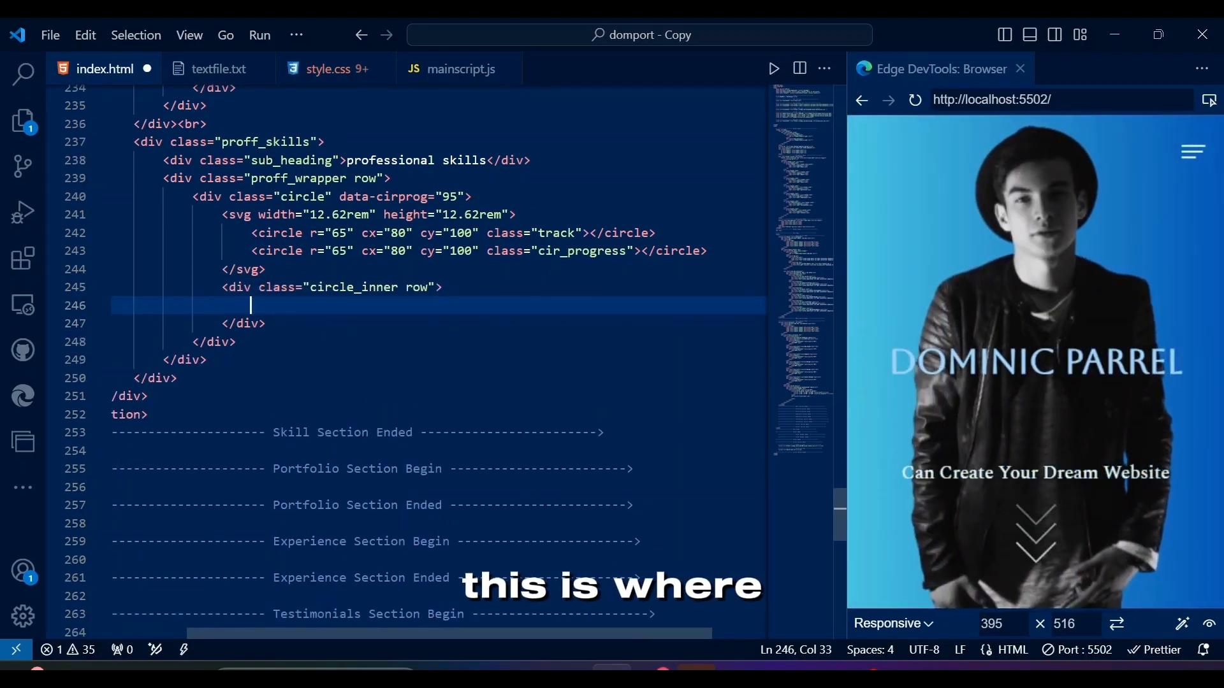
type(".sub_heading")
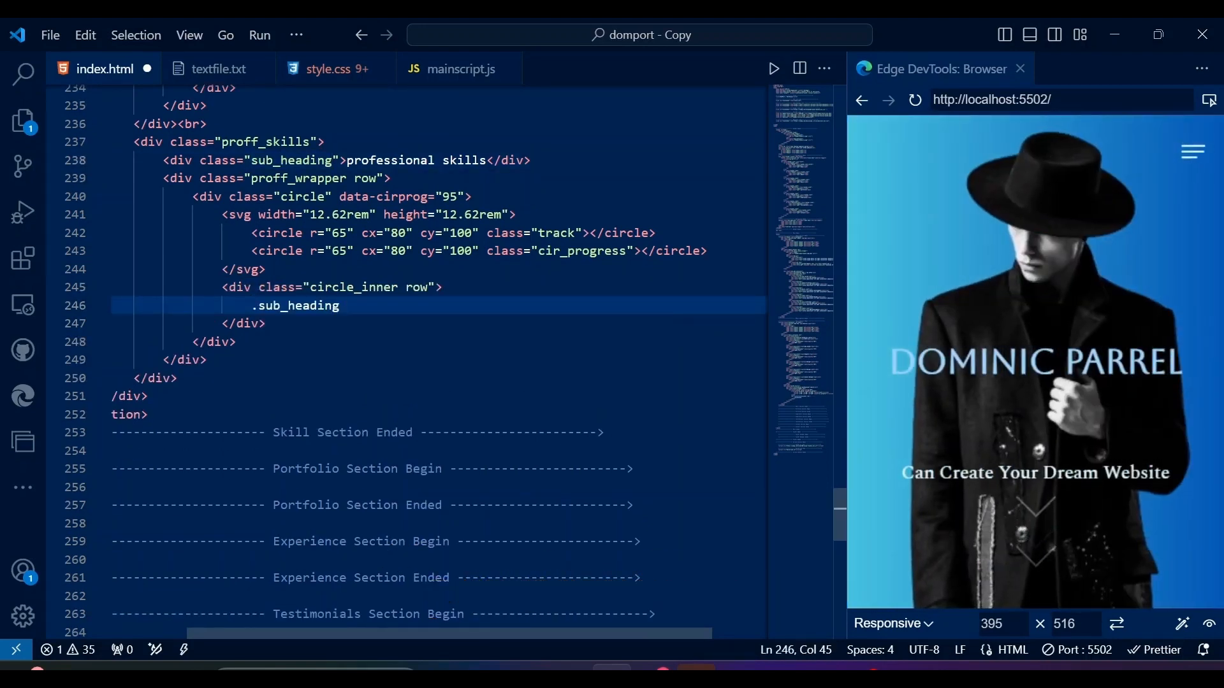
type("<div class=\"sub_heading\">95%</div>")
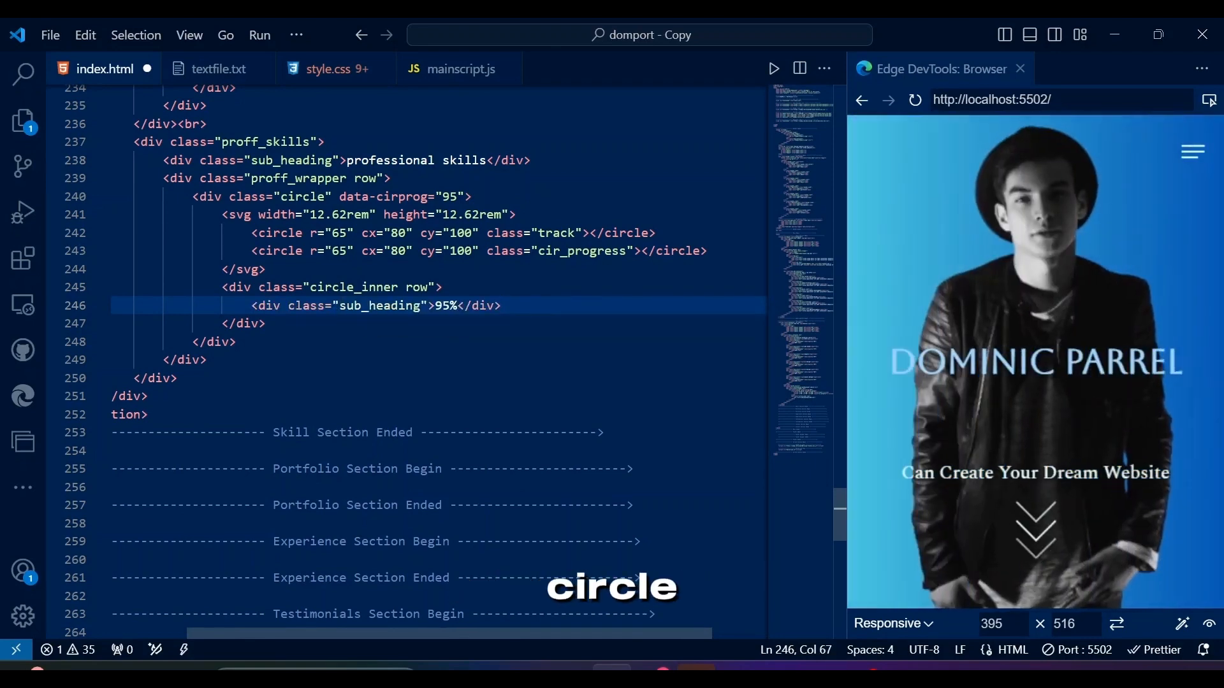
type("<p>communication</p>")
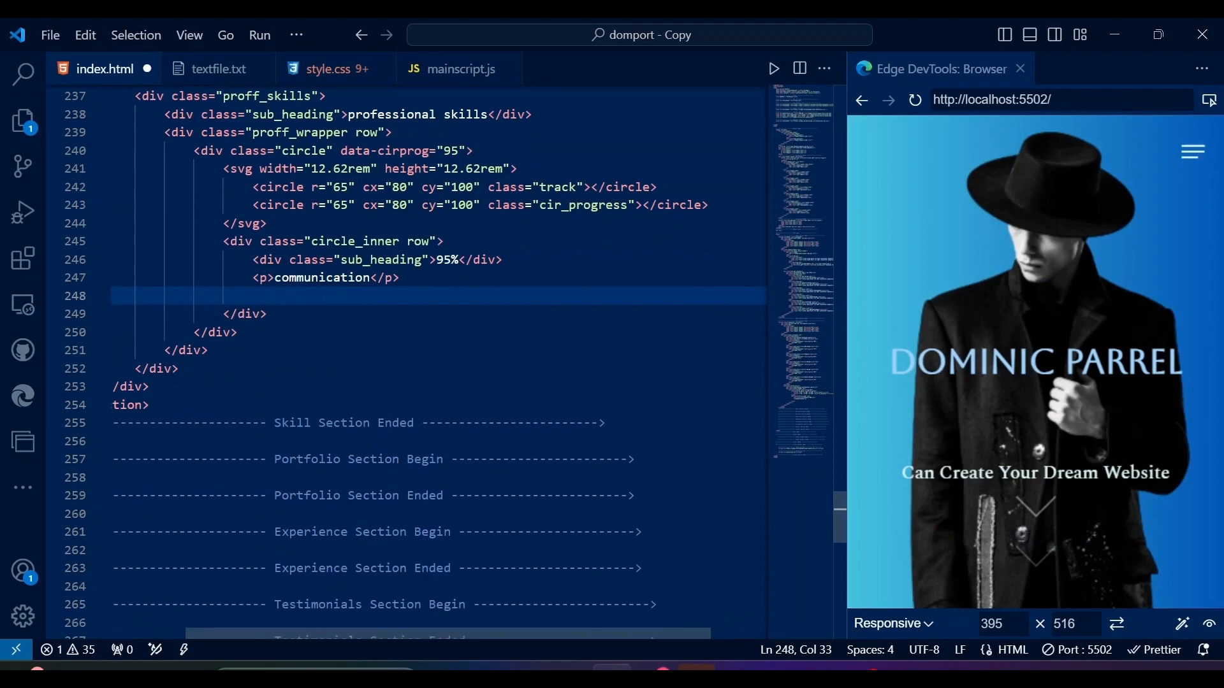
left_click(100, 151)
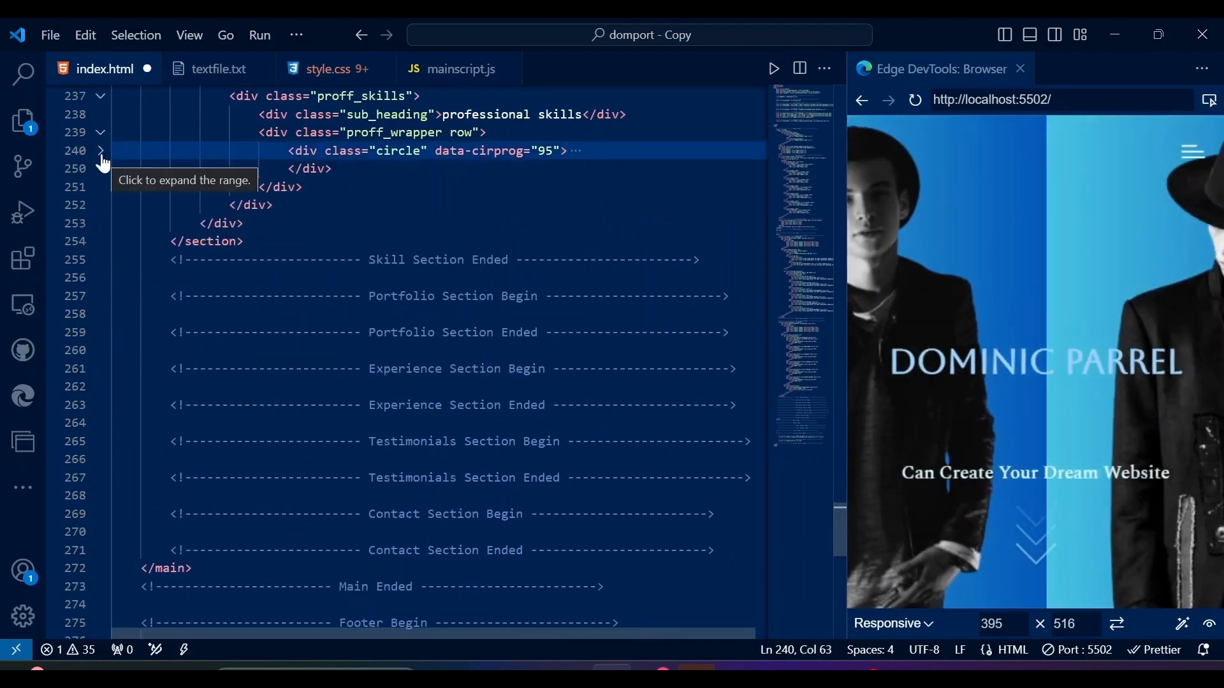
Paste three copies of the ring, editing them to management 80%, creativity 78%, team work 84%.
left_click(100, 151)
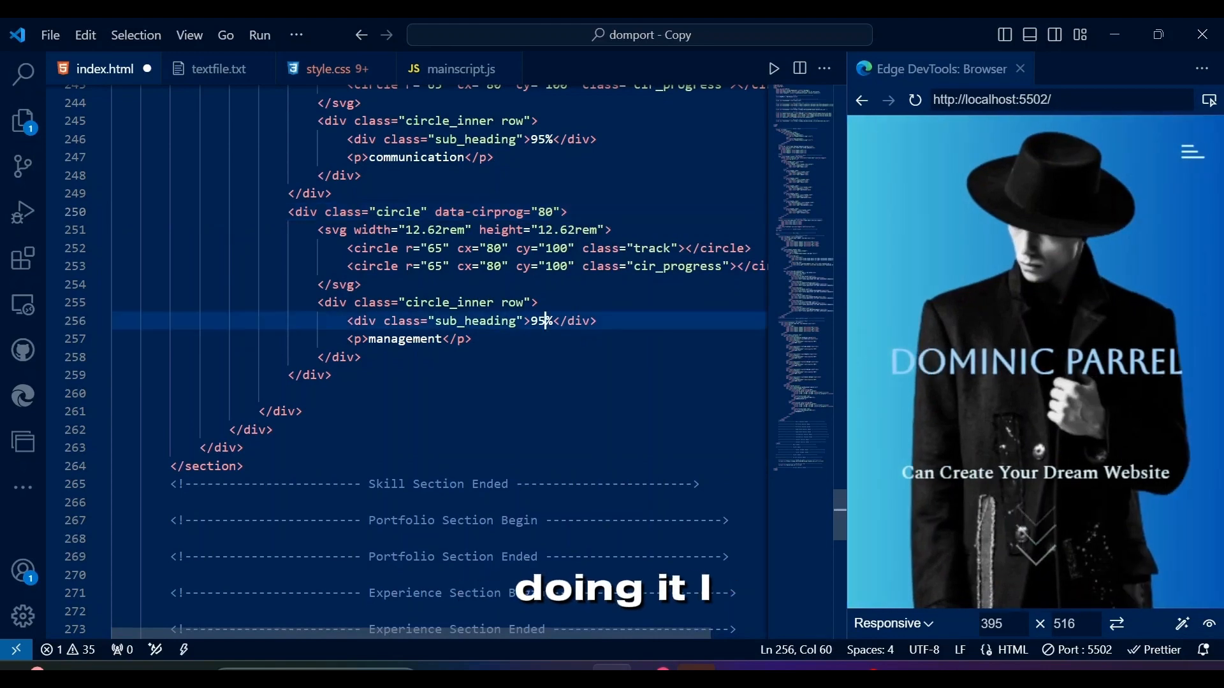
type("80")
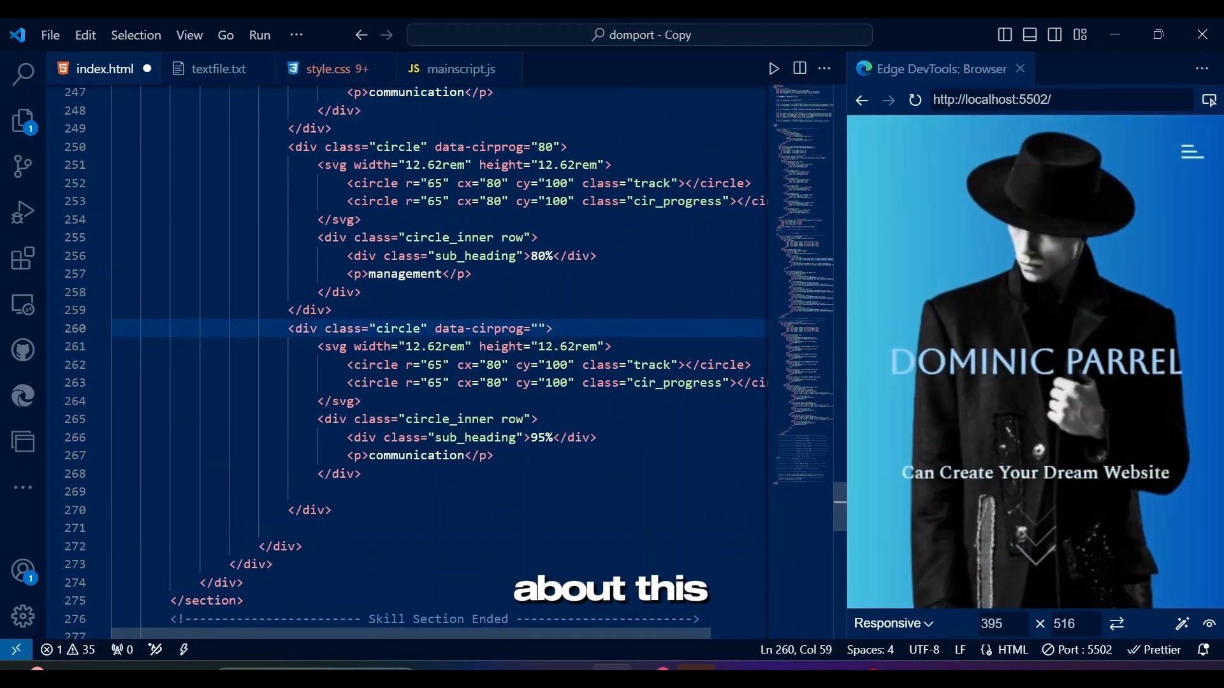
type("78")
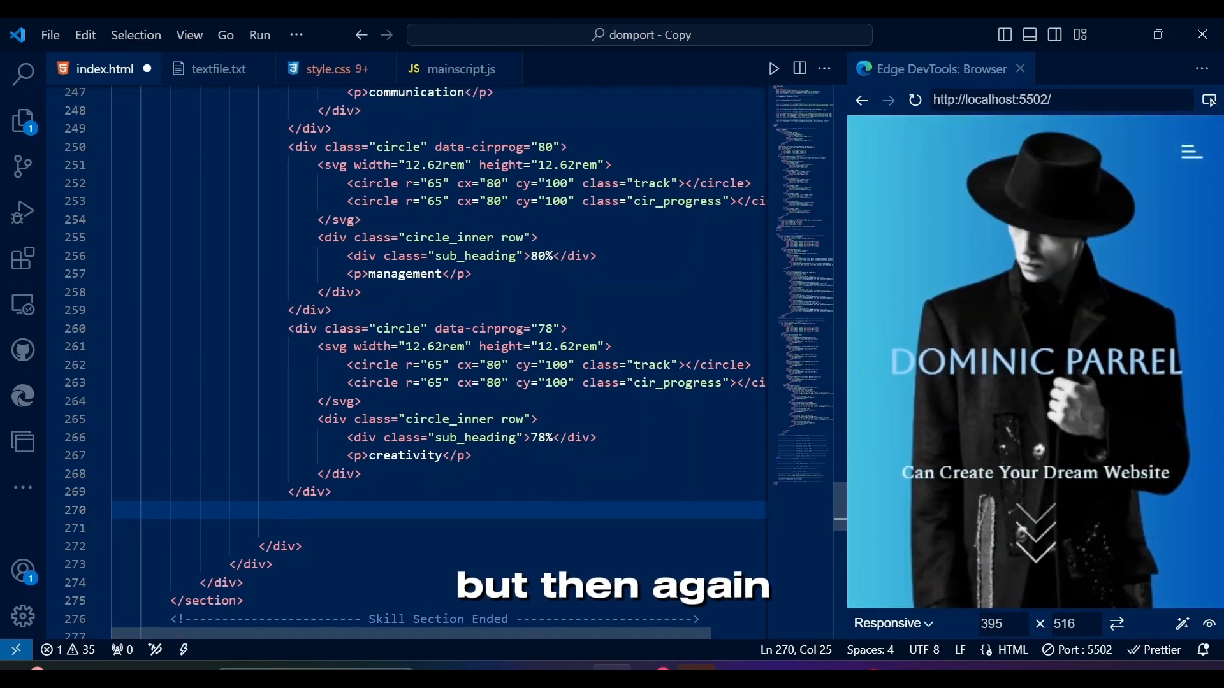
scroll("down", 3)
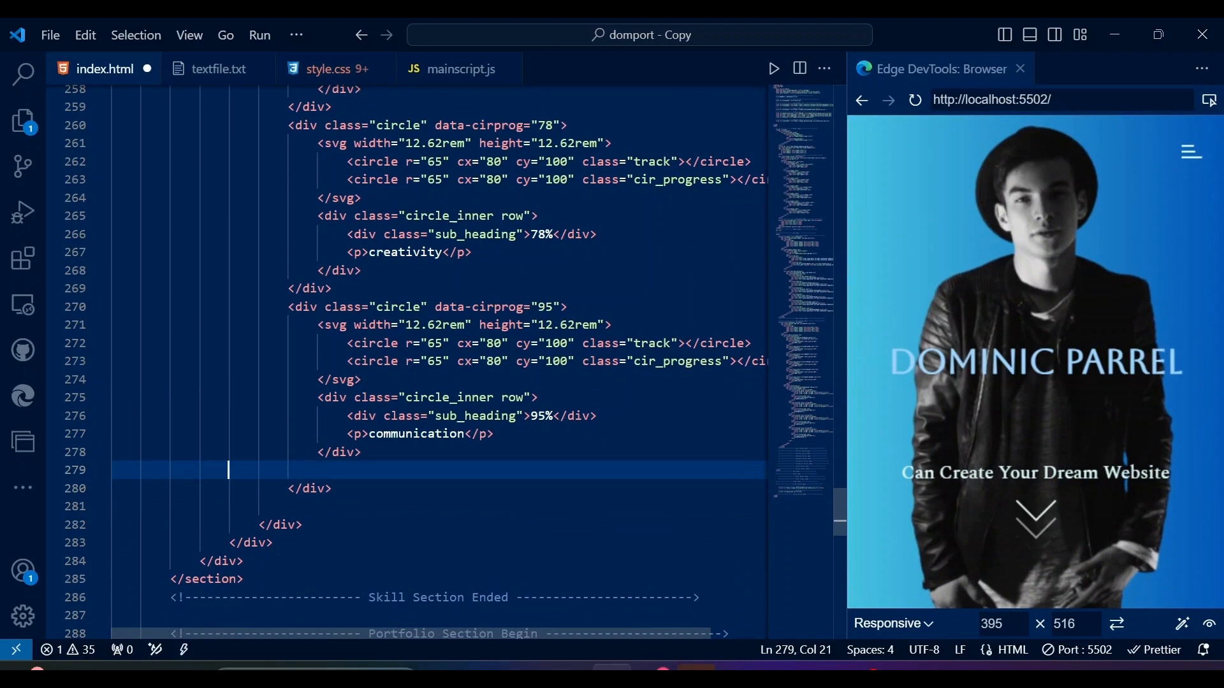
type("84")
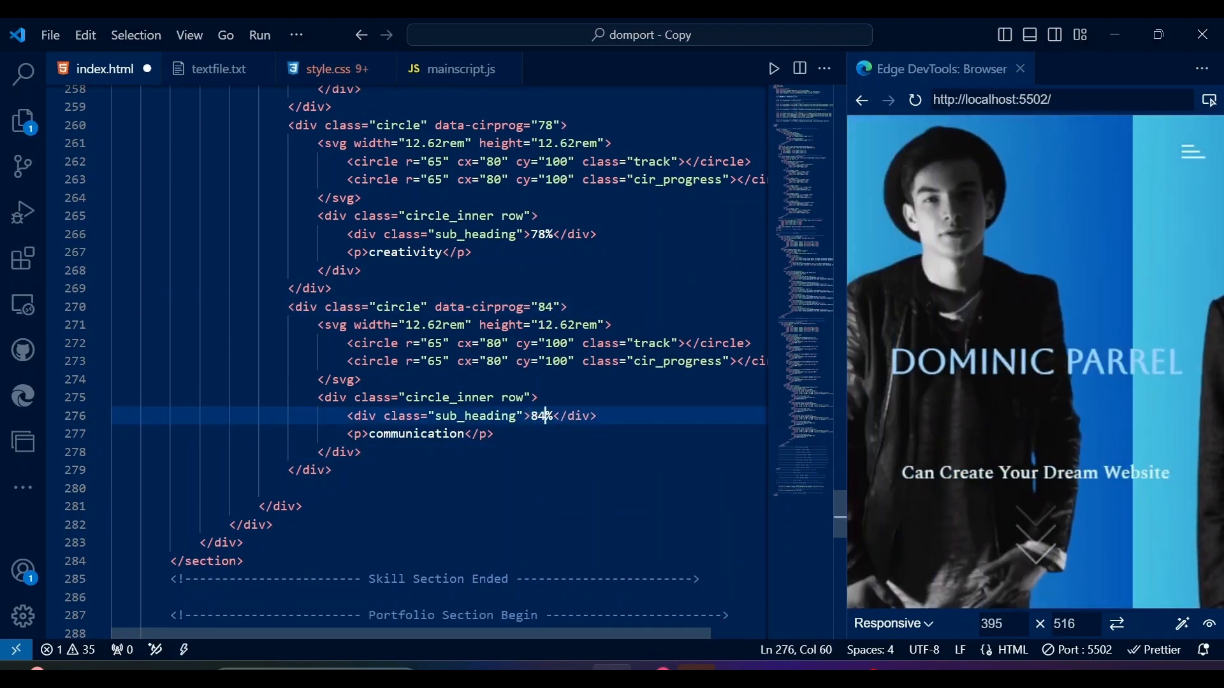
type("team work")
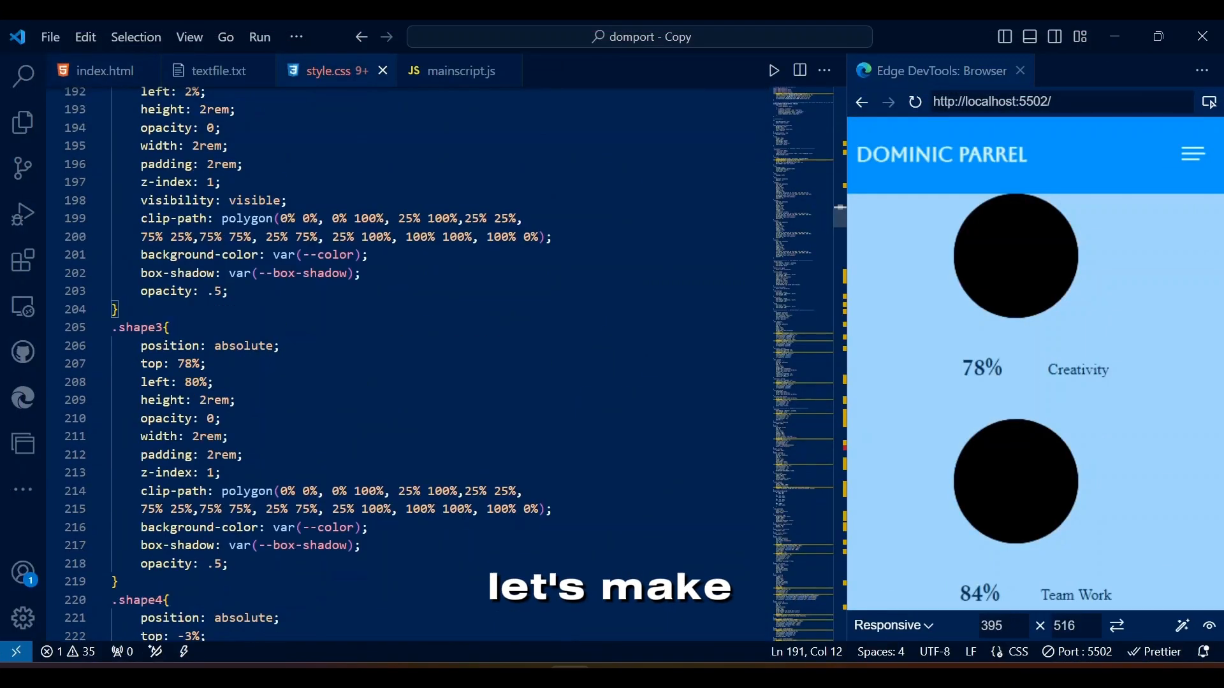
Start a .skill_container rule under SKILLS in style.css to add column gap.
scroll("down", 3)
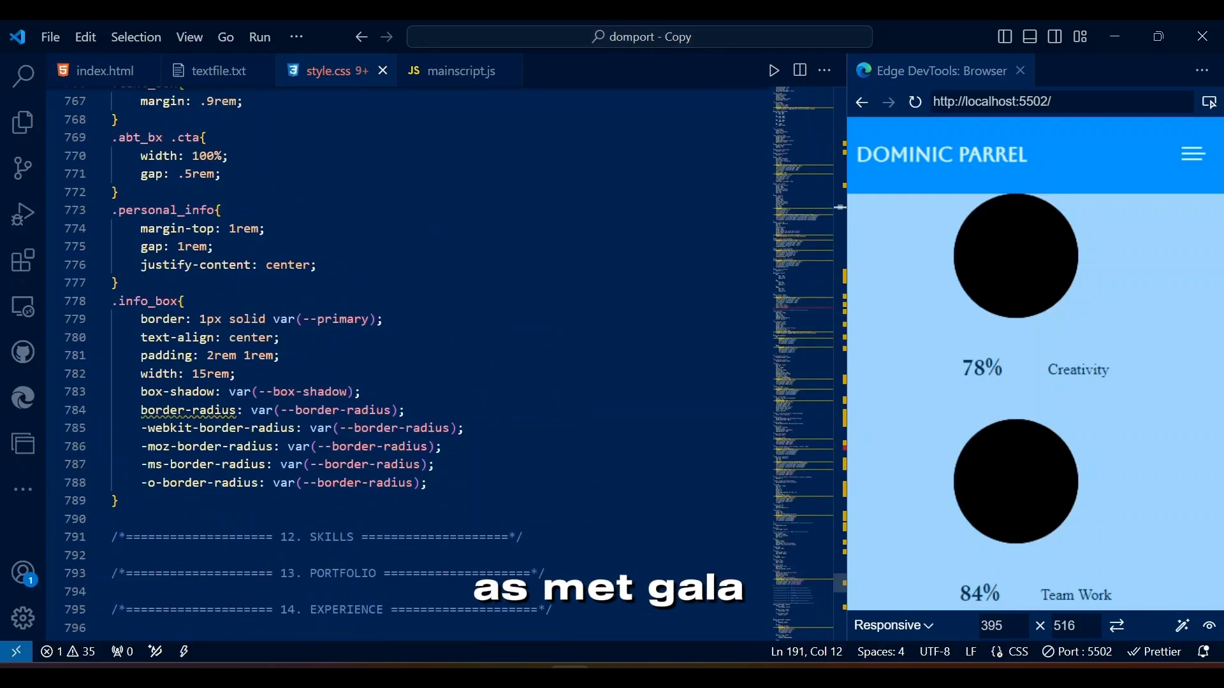
left_click(105, 70)
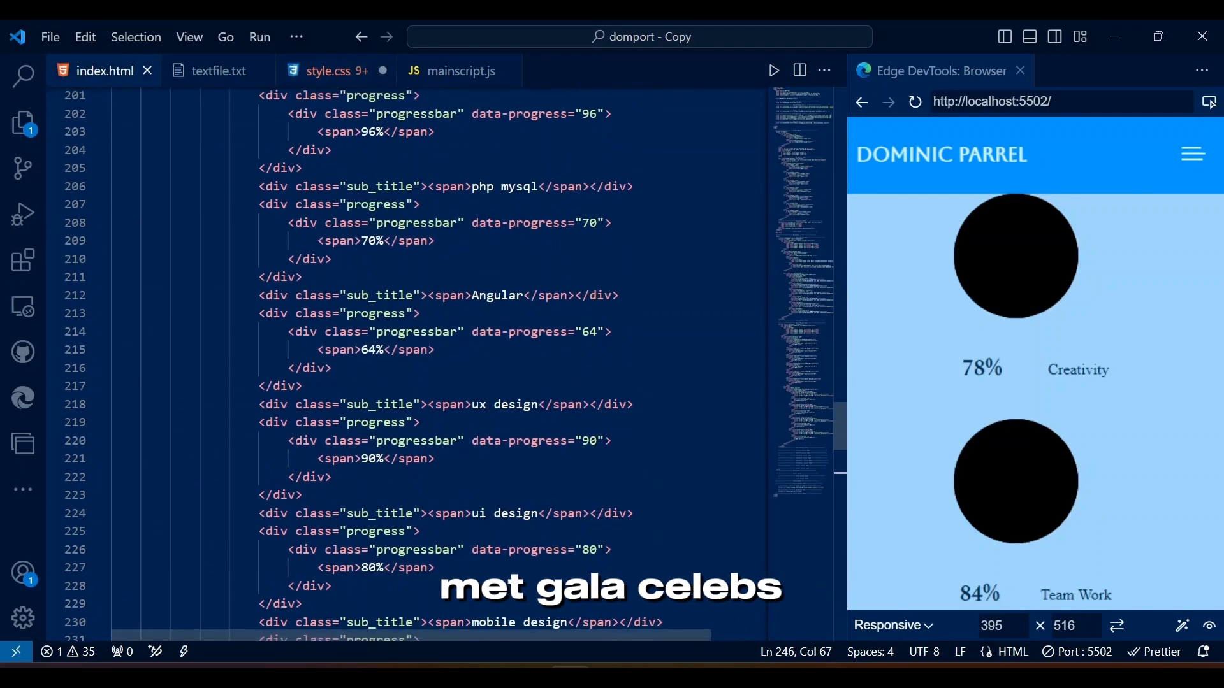
left_click(341, 70)
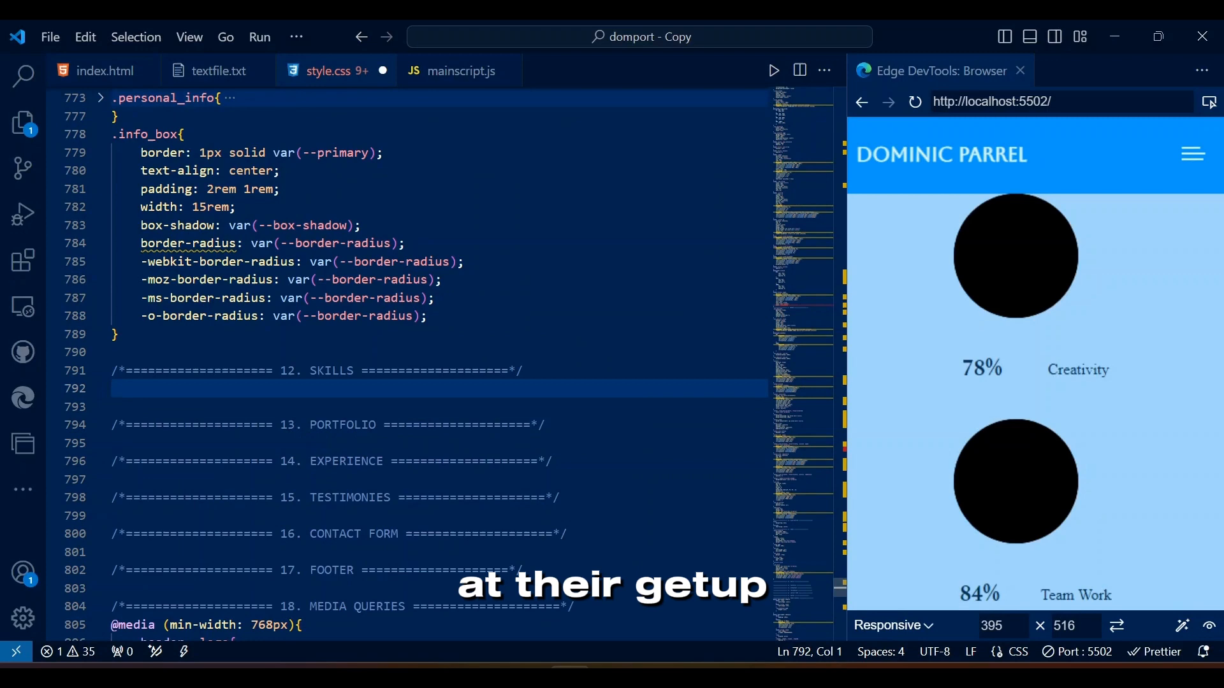
type(".skill_container{")
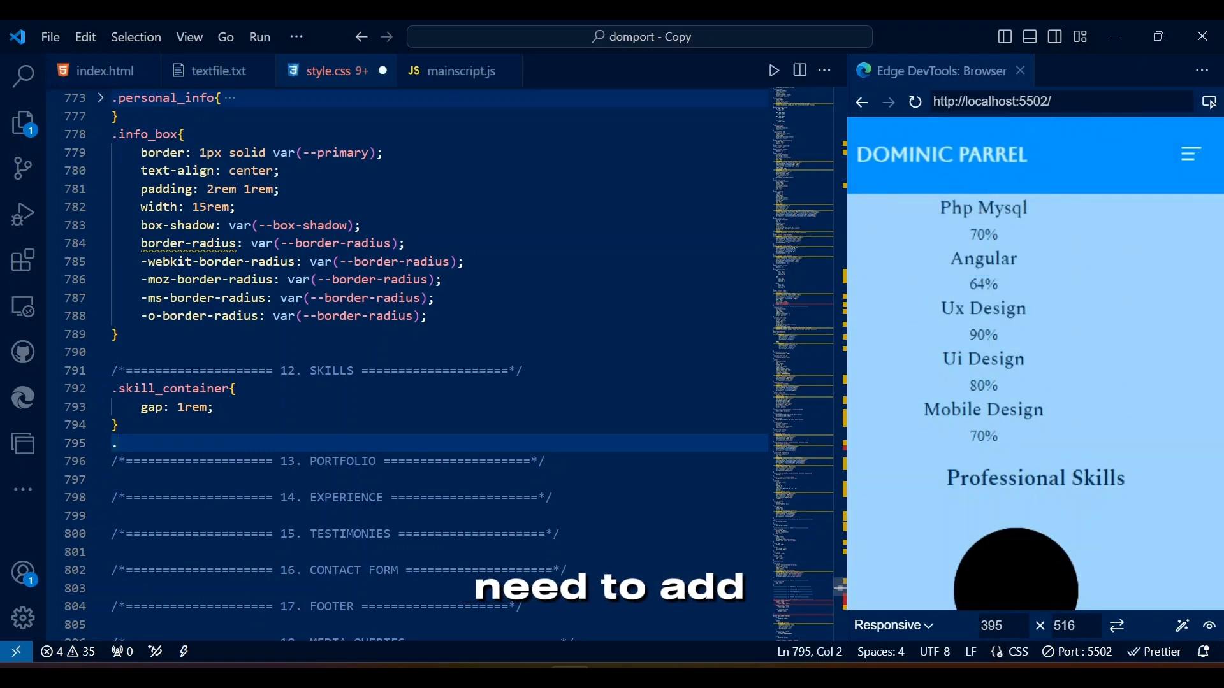
Make .tech_skills and .proff_skills 100% wide; left-align technical subtitles with 20px top padding.
left_click(98, 70)
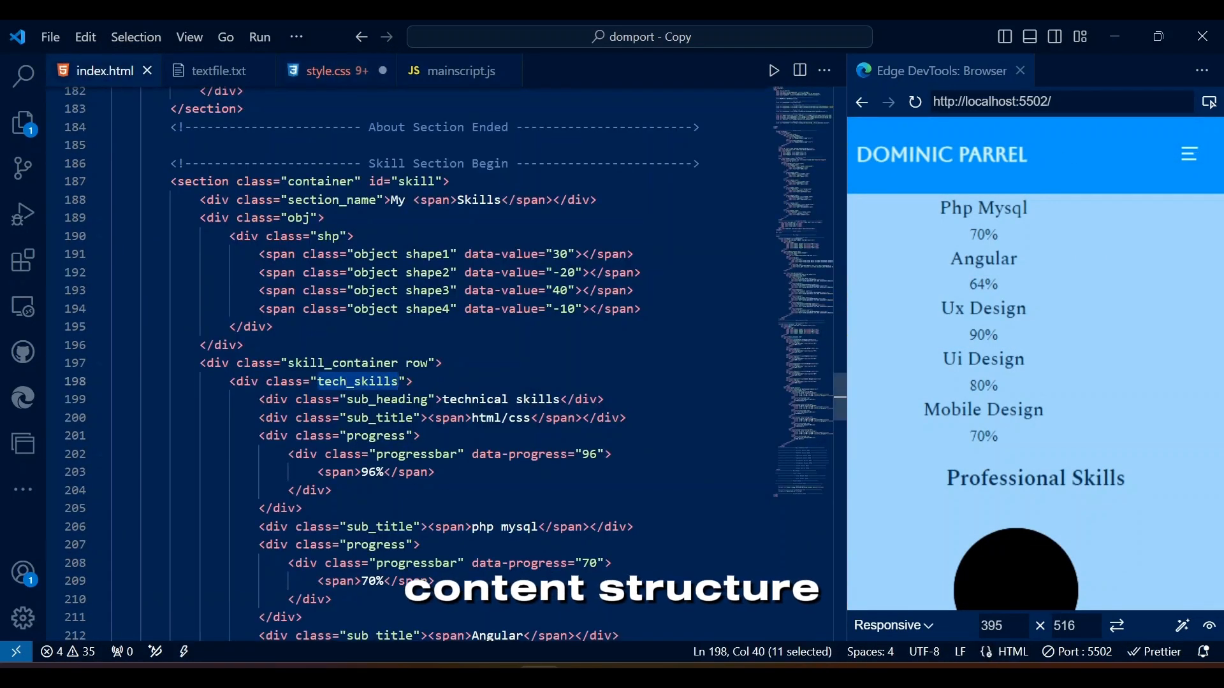
left_click(331, 70)
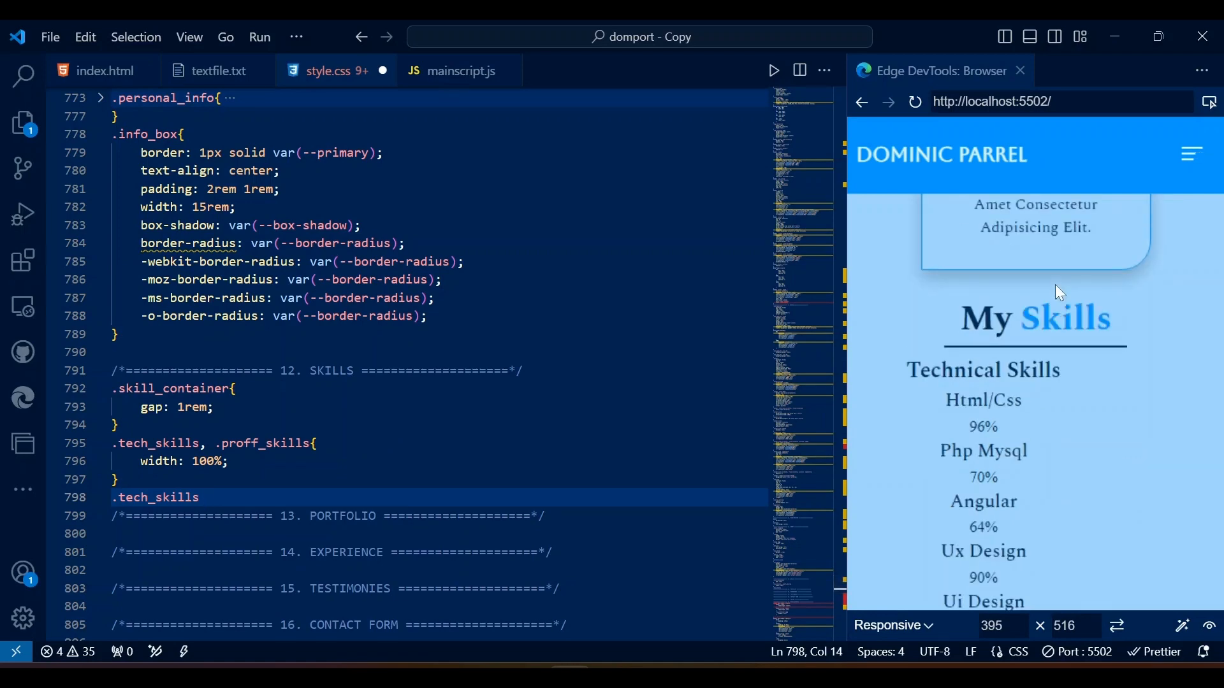
left_click(105, 70)
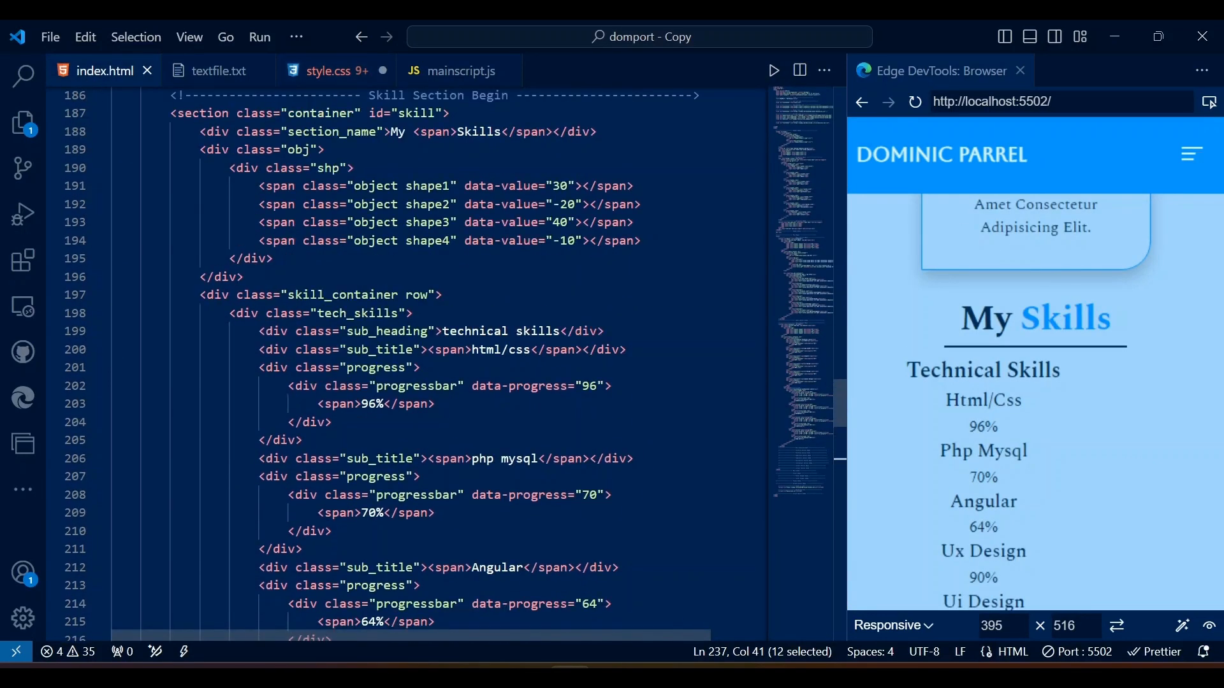
left_click(329, 71)
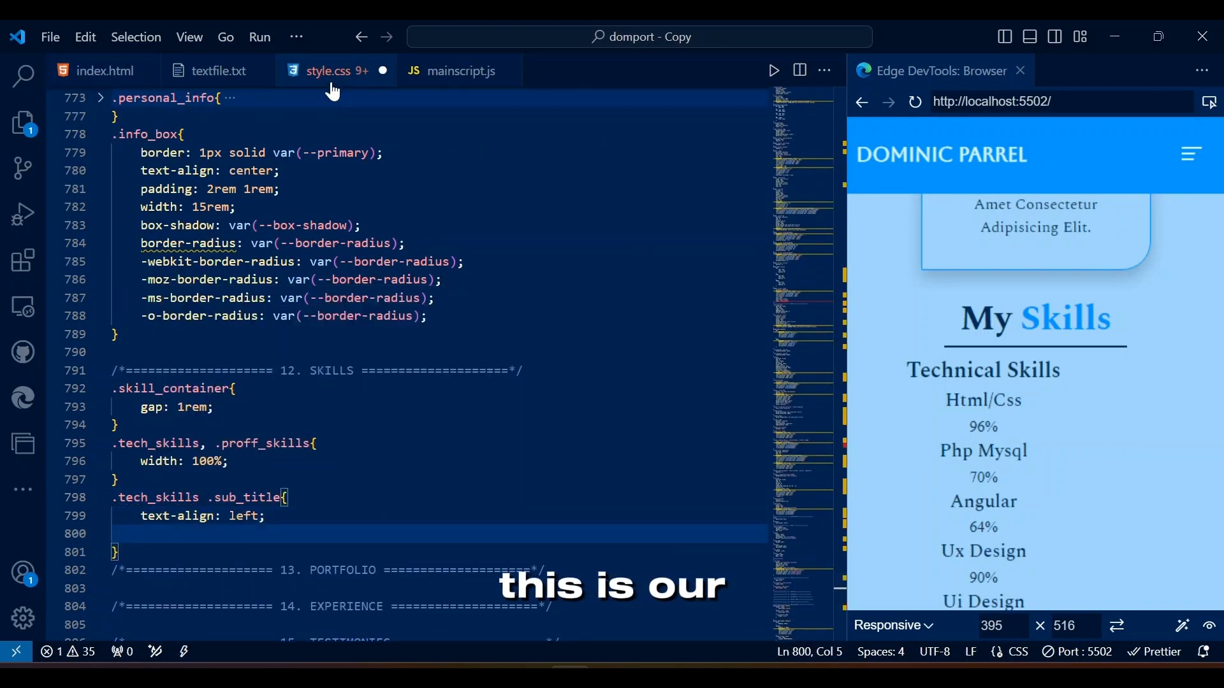
type("padding-top: 20px;")
type(".")
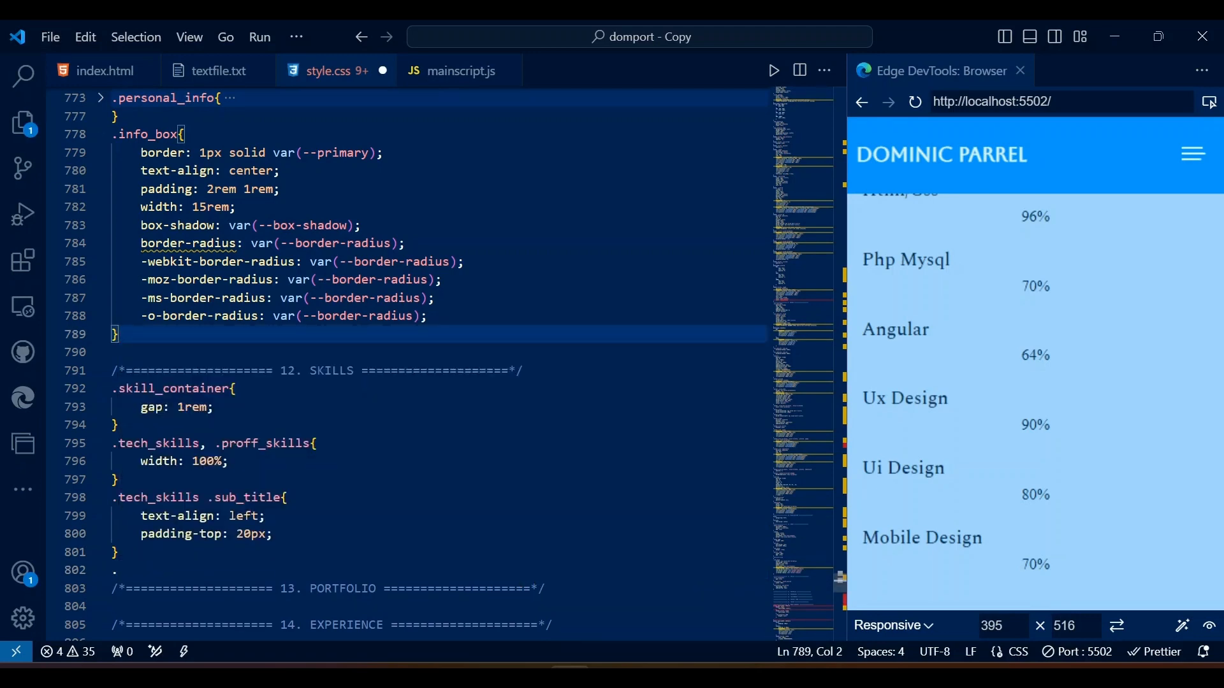
left_click(102, 70)
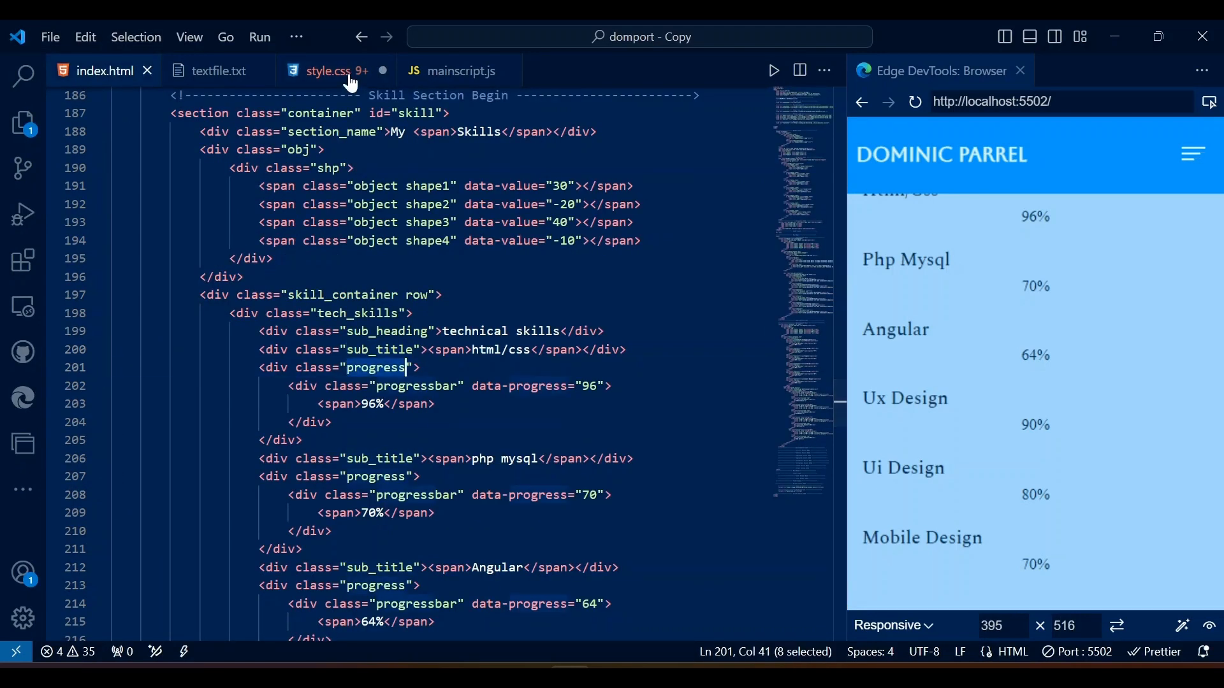
Style .progress as an 18px dark bar with rounded corners and box shadow.
left_click(329, 70)
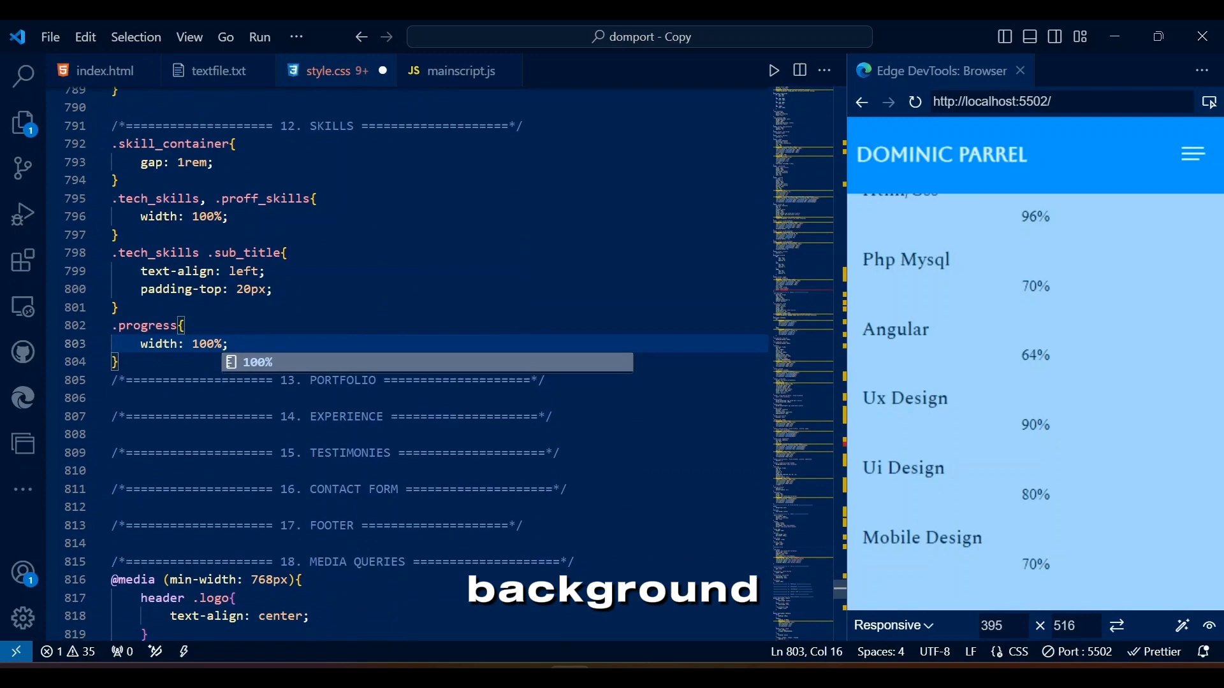
type("height: 18px;")
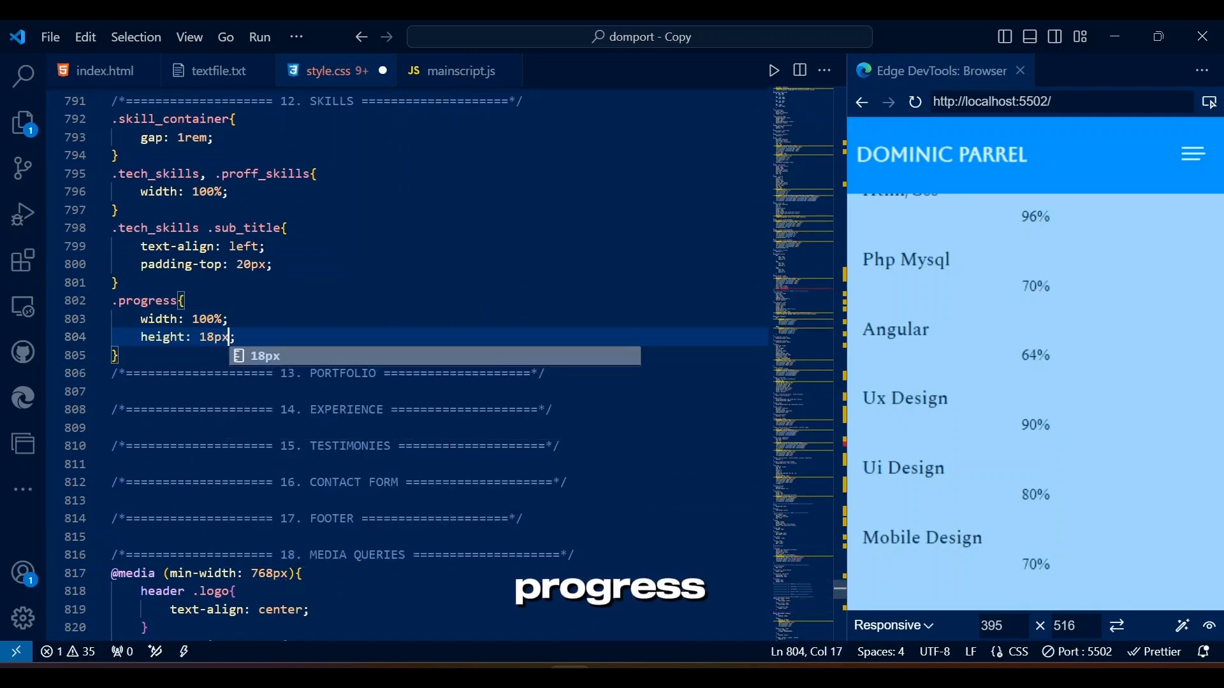
type("background-color: var(--black);")
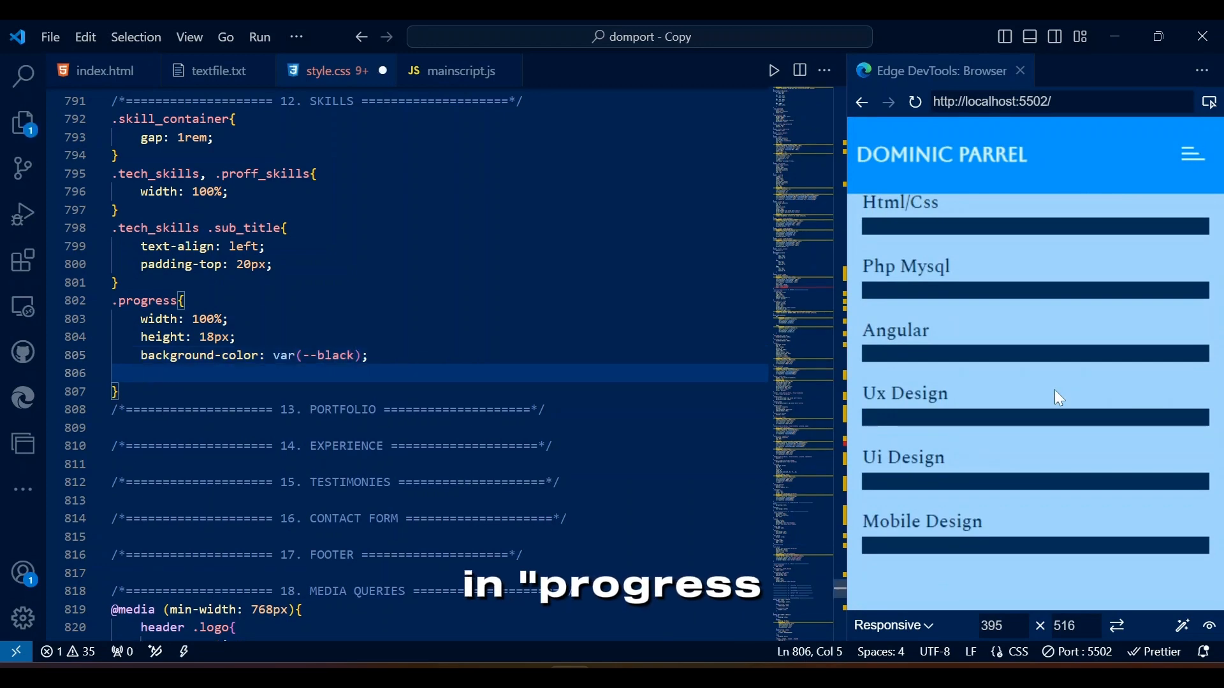
type("border-radius: 1;")
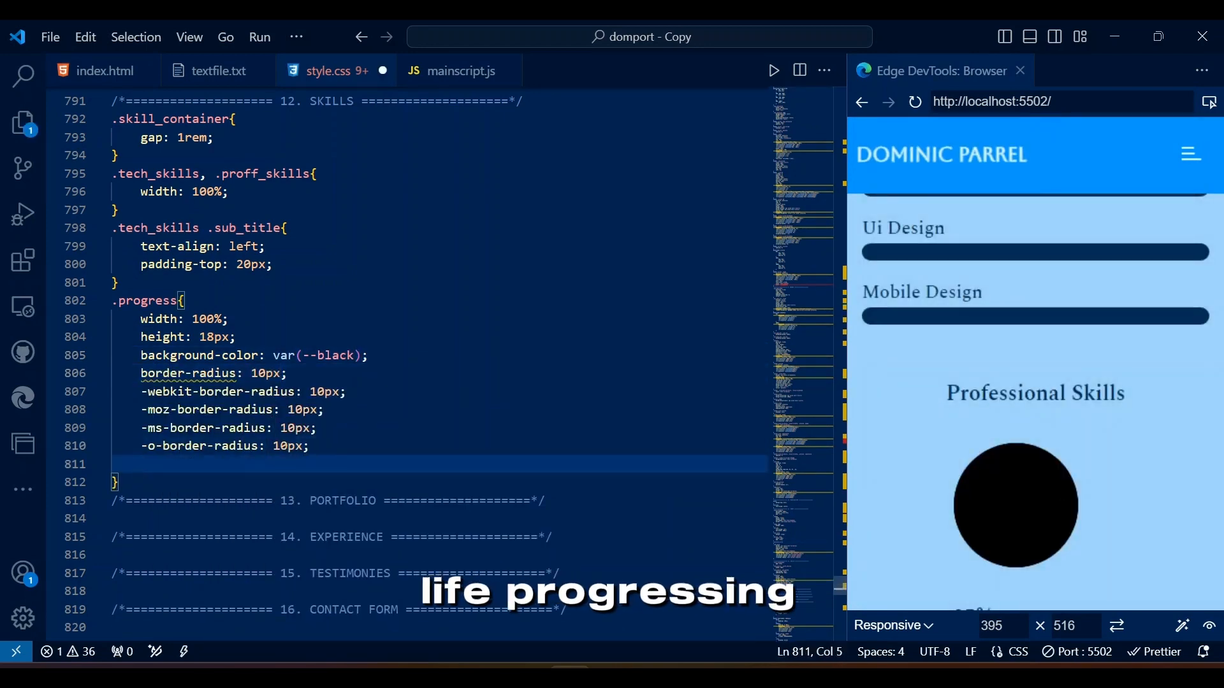
type("box-shadow: var(--box-shadow);")
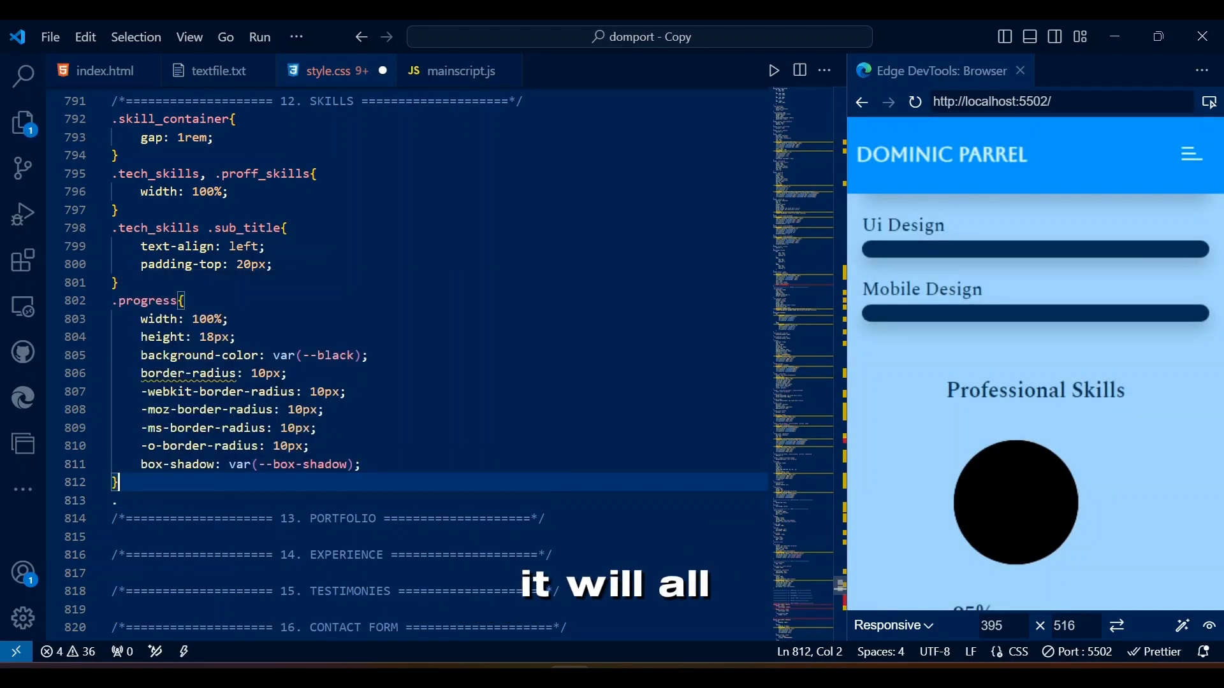
left_click(105, 70)
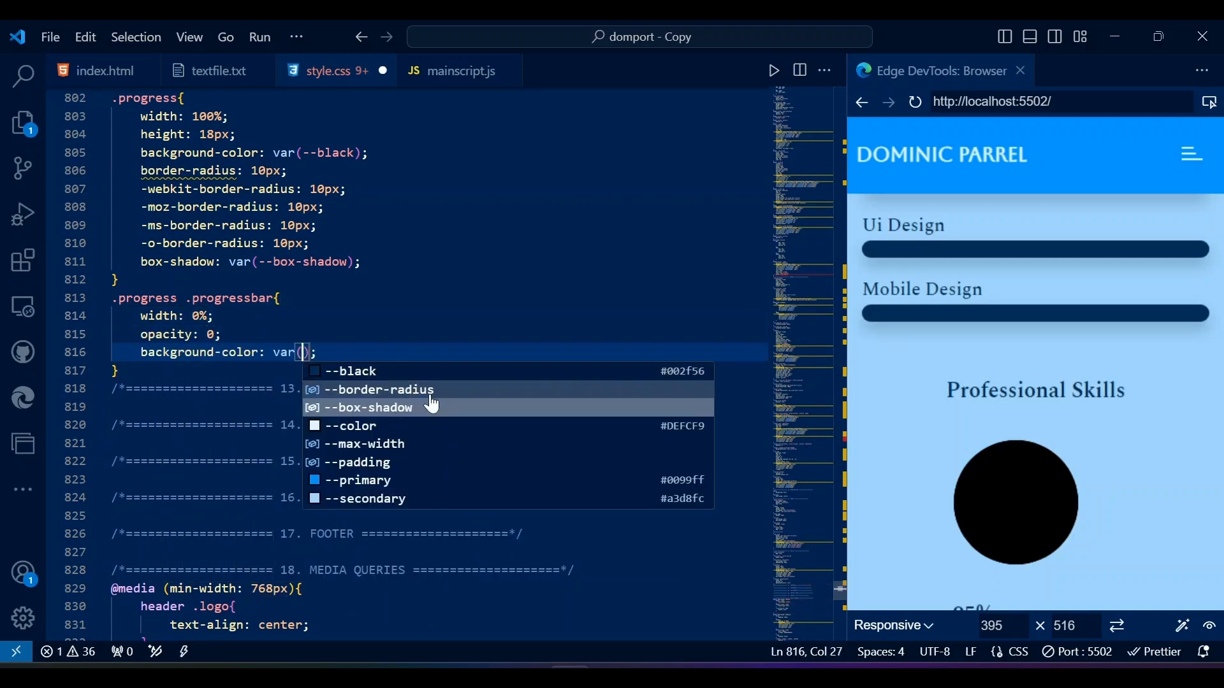
Give the progress fill bar the primary colour, 100% height and relative positioning.
left_click(358, 480)
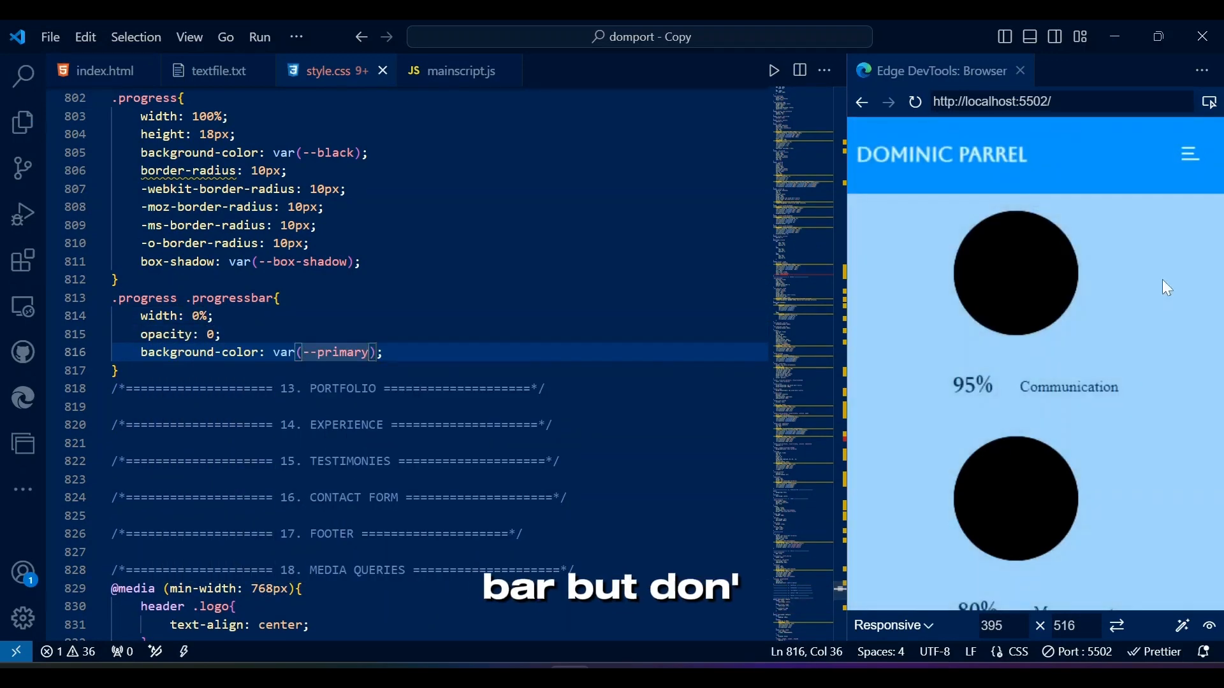
type("height: 100;")
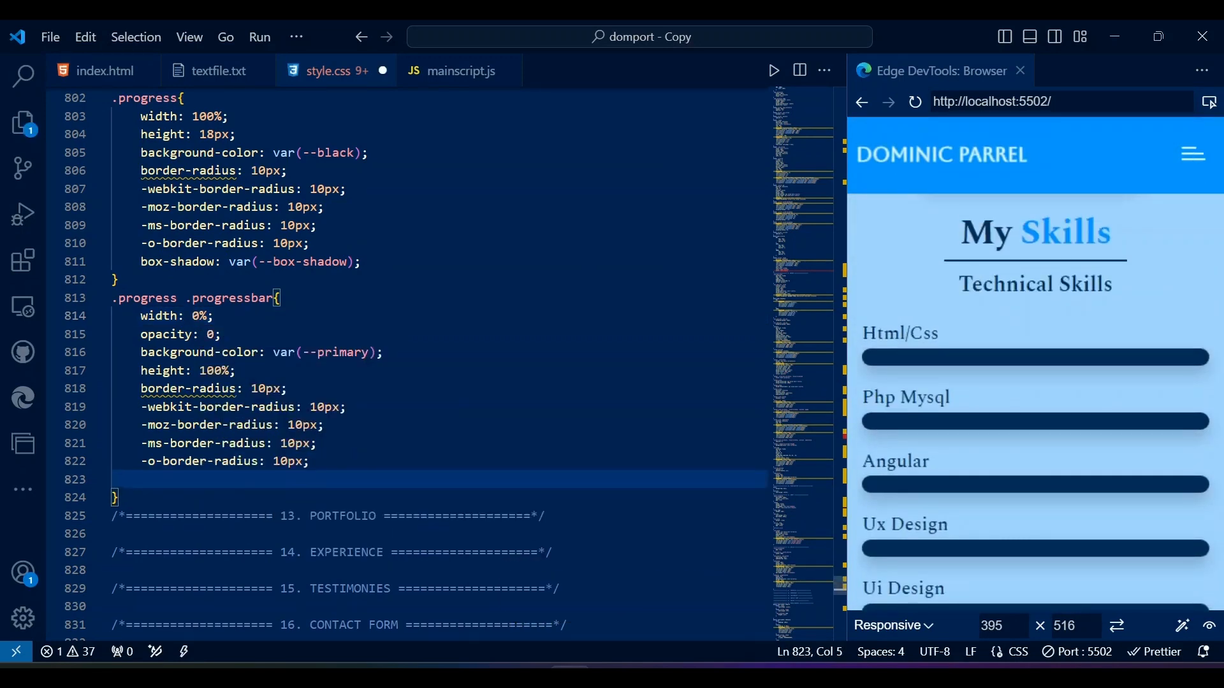
type("position: relative;")
type("transition: all .5s;")
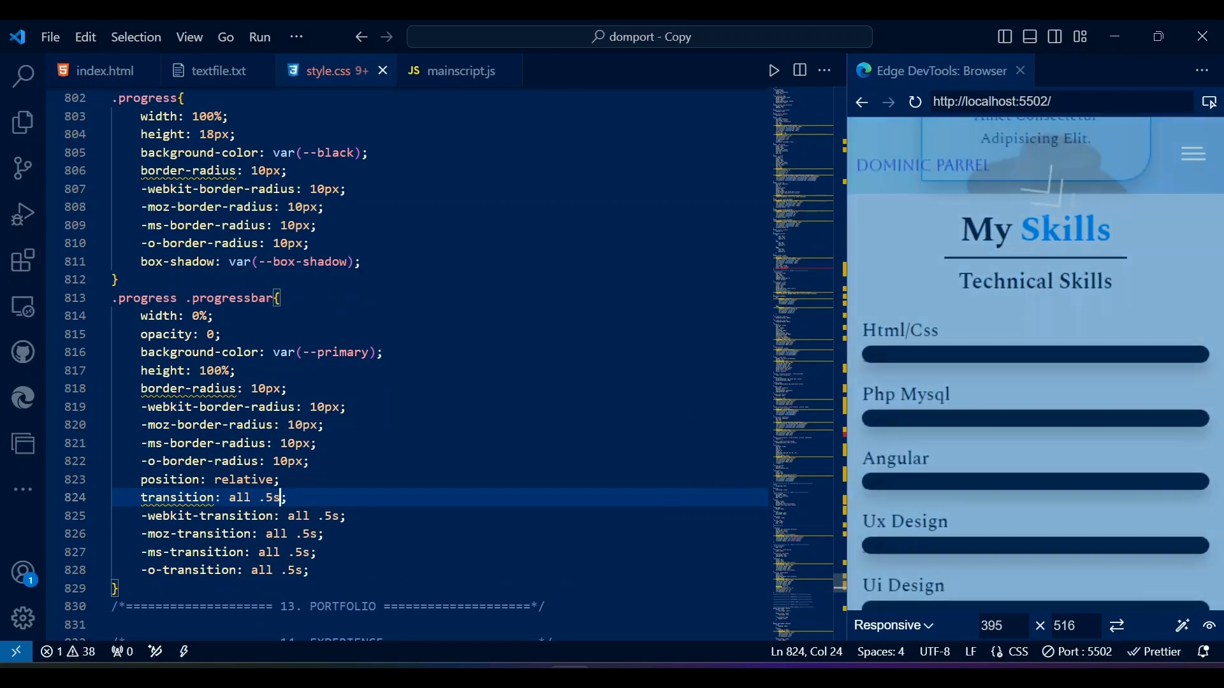
scroll("down", 3)
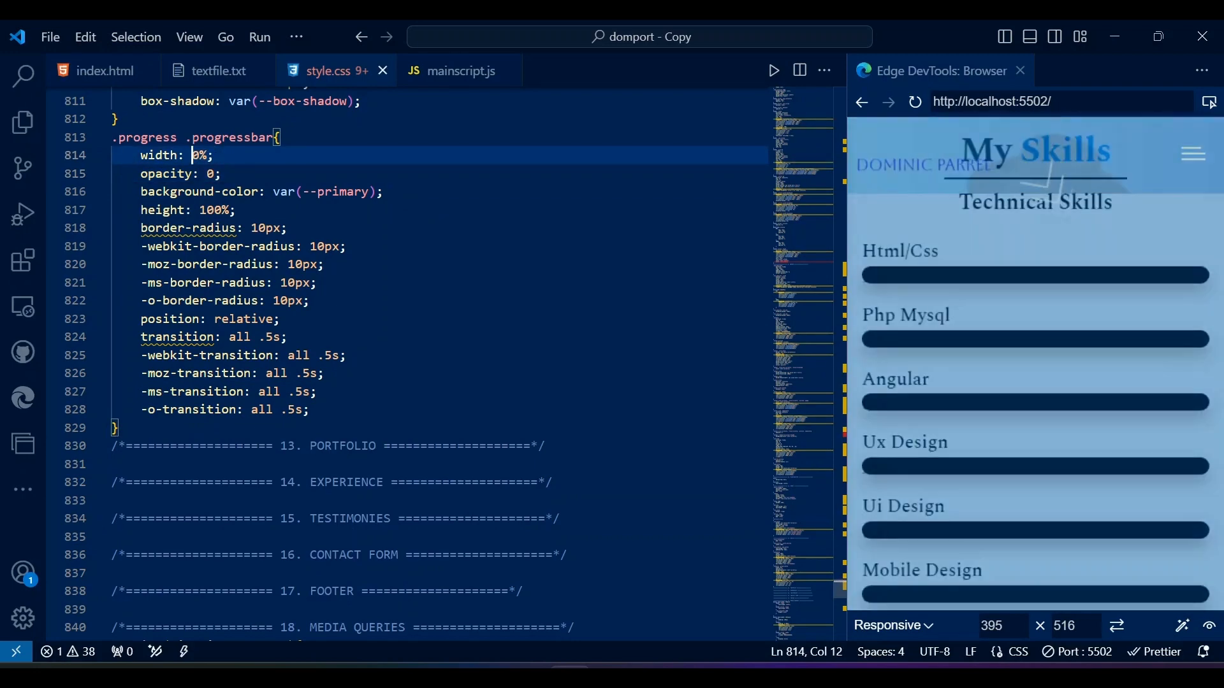
Add a .progressbar span rule with top -1.3rem, then start .proff_skills with top padding.
type(".")
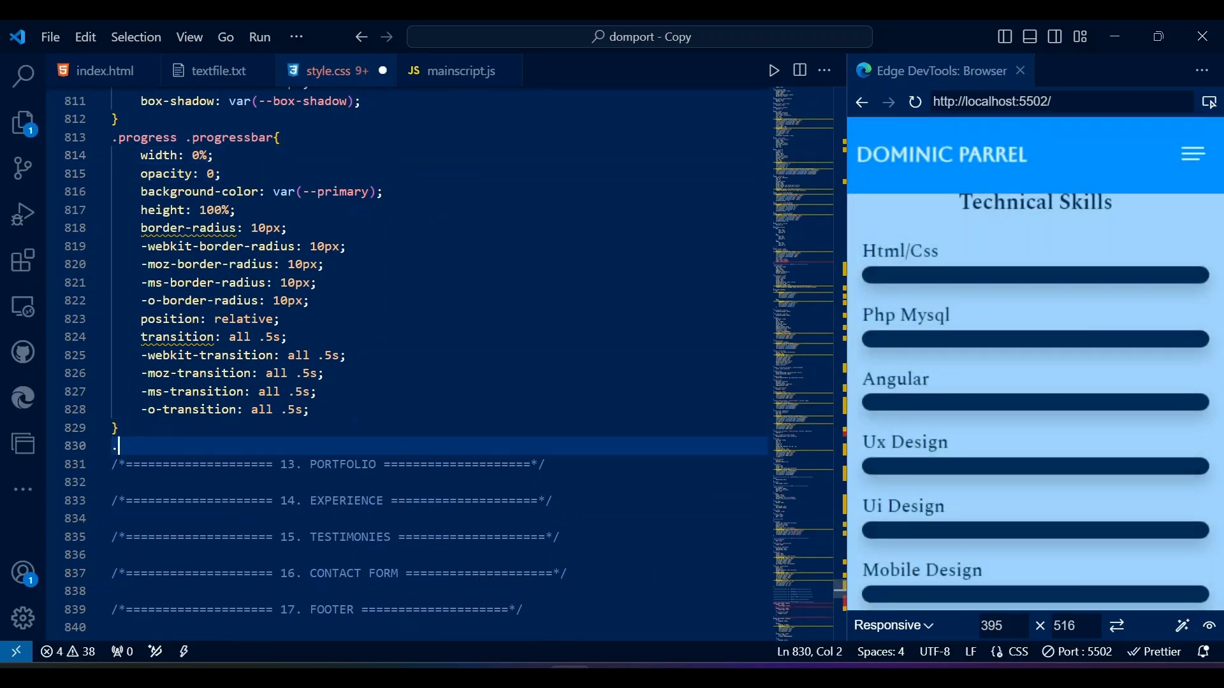
type(".progressbar span{")
type("position: absolute;")
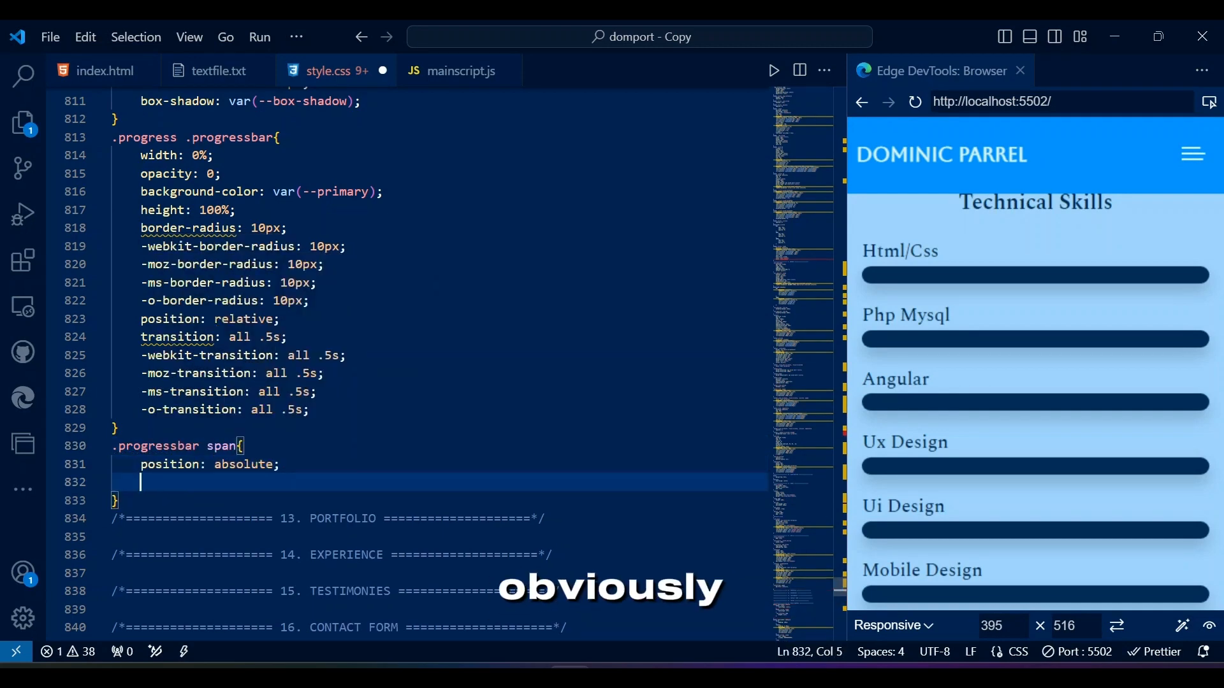
type("top: -1.3rem;")
type("color: var();")
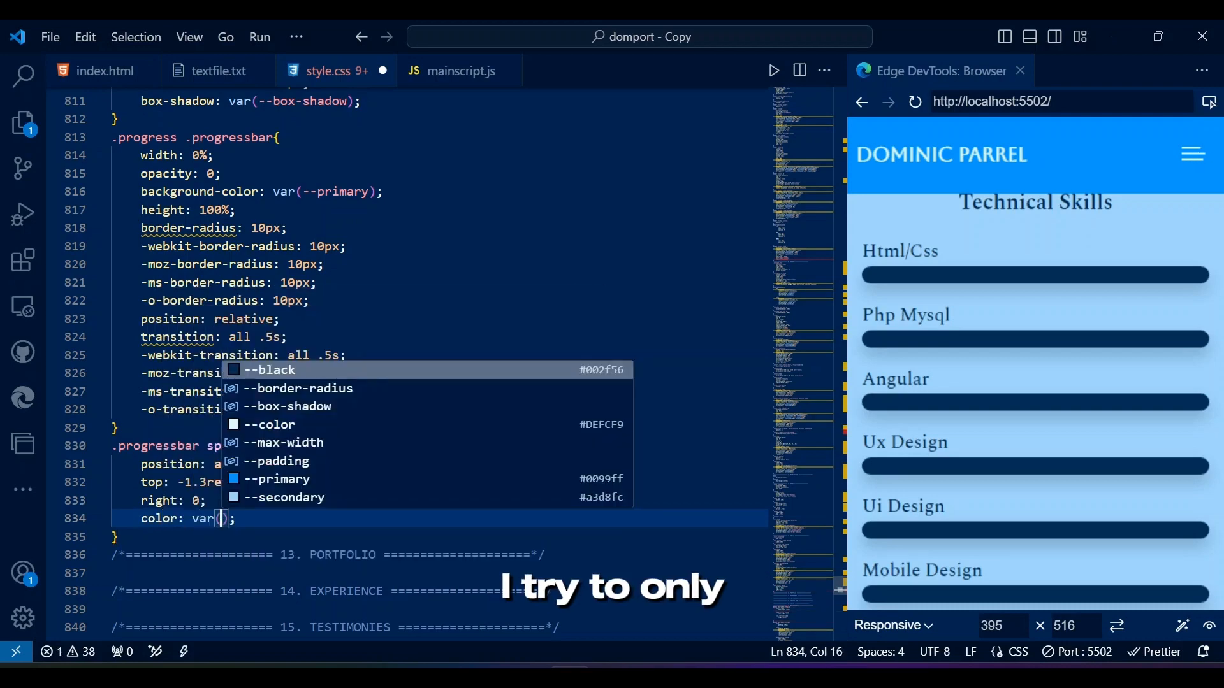
left_click(269, 370)
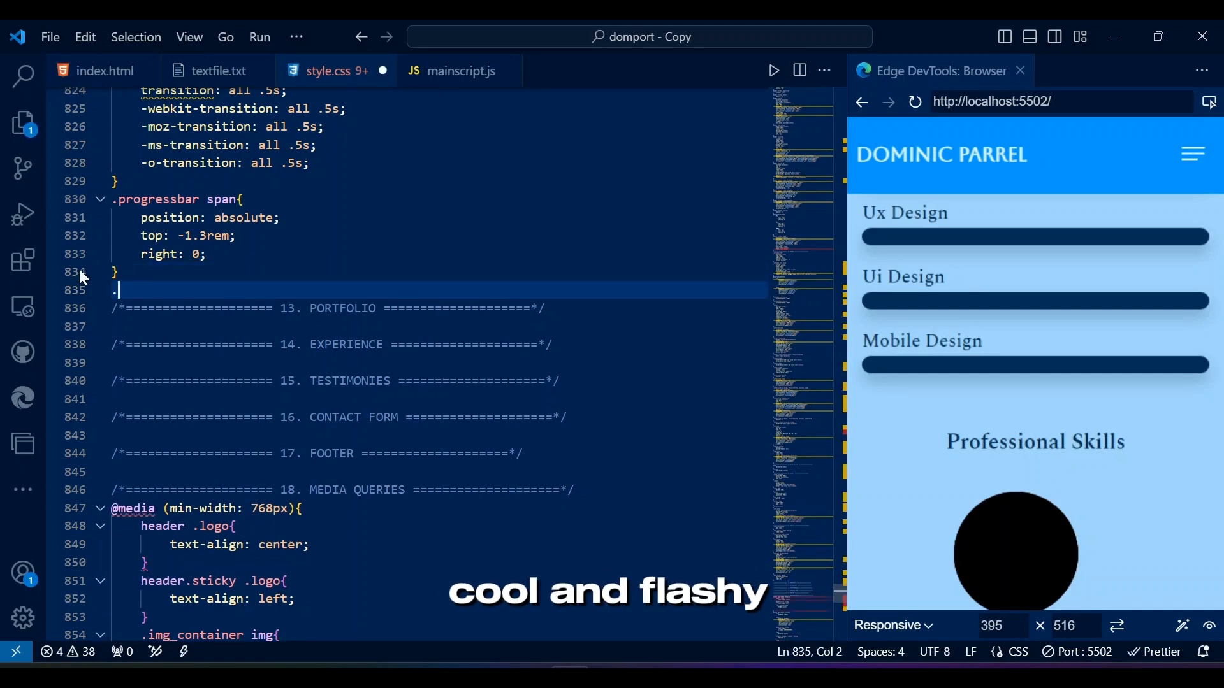
type(".proff_skills{")
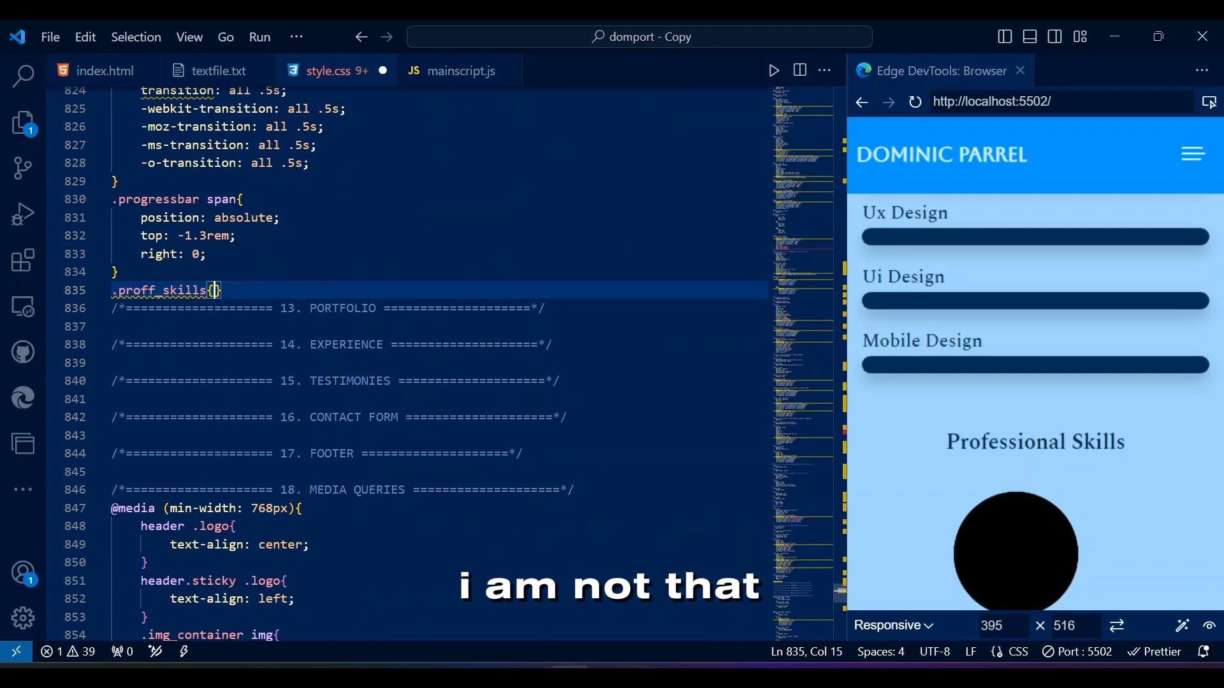
type("padding-top: 1.5;")
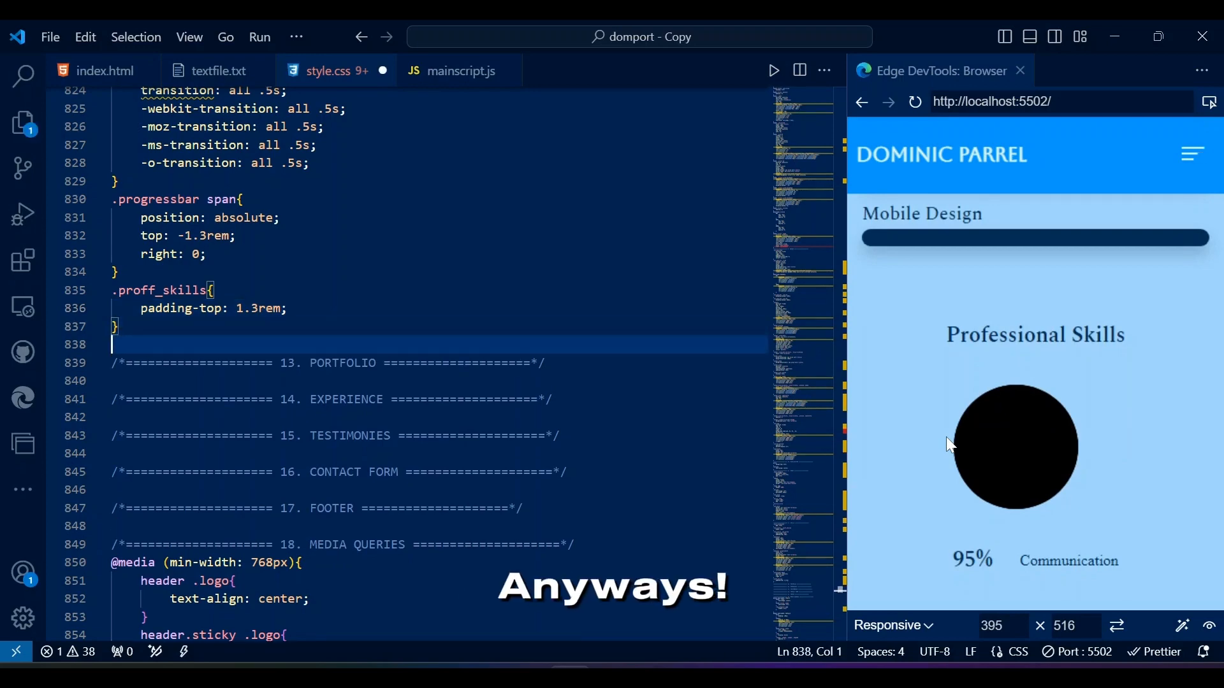
Compare the skill and circle class names in index.html against style.css.
left_click(104, 70)
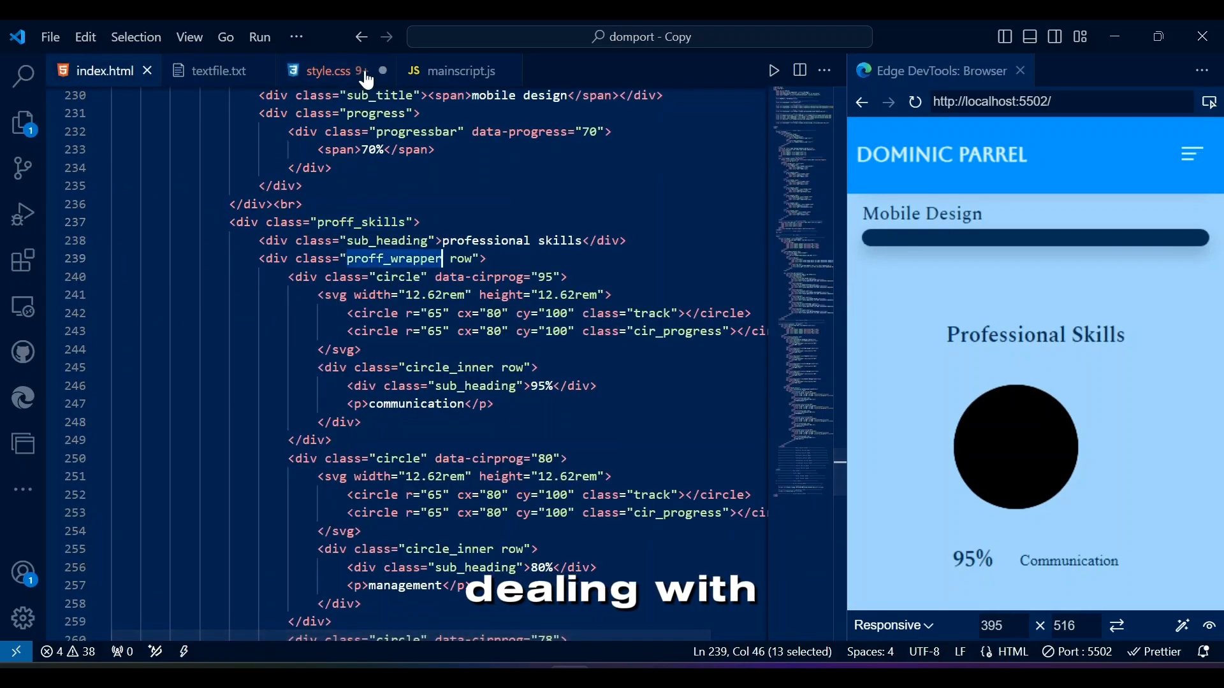
left_click(328, 70)
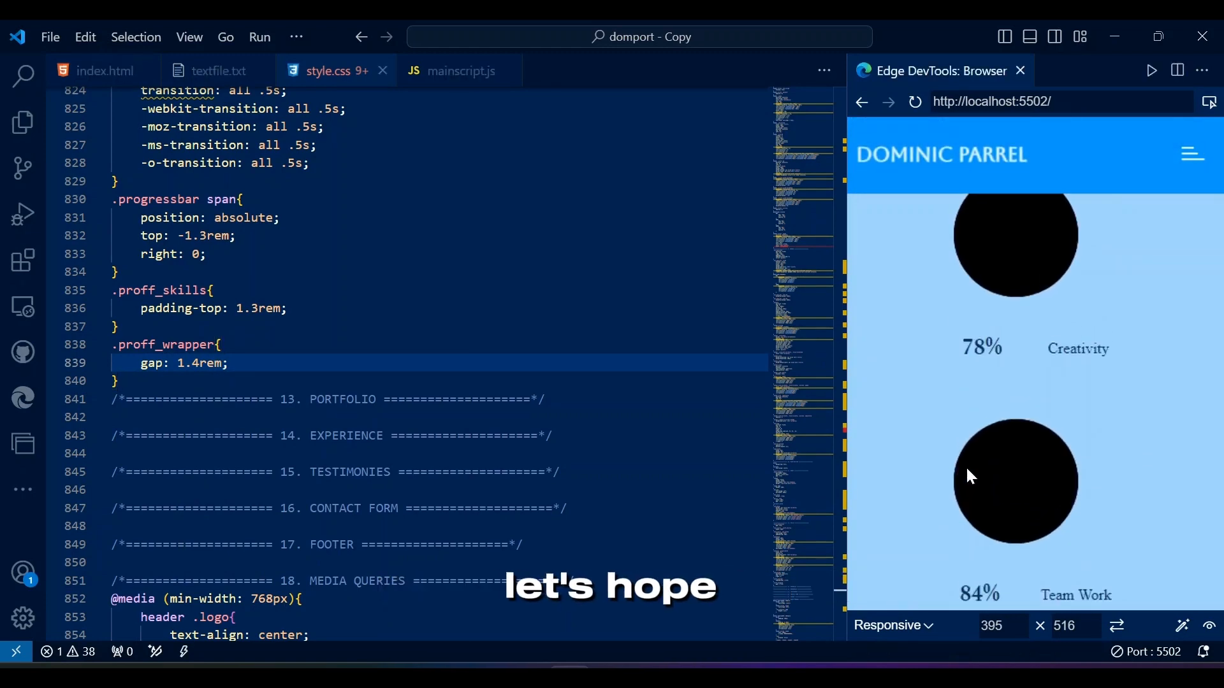
left_click(105, 71)
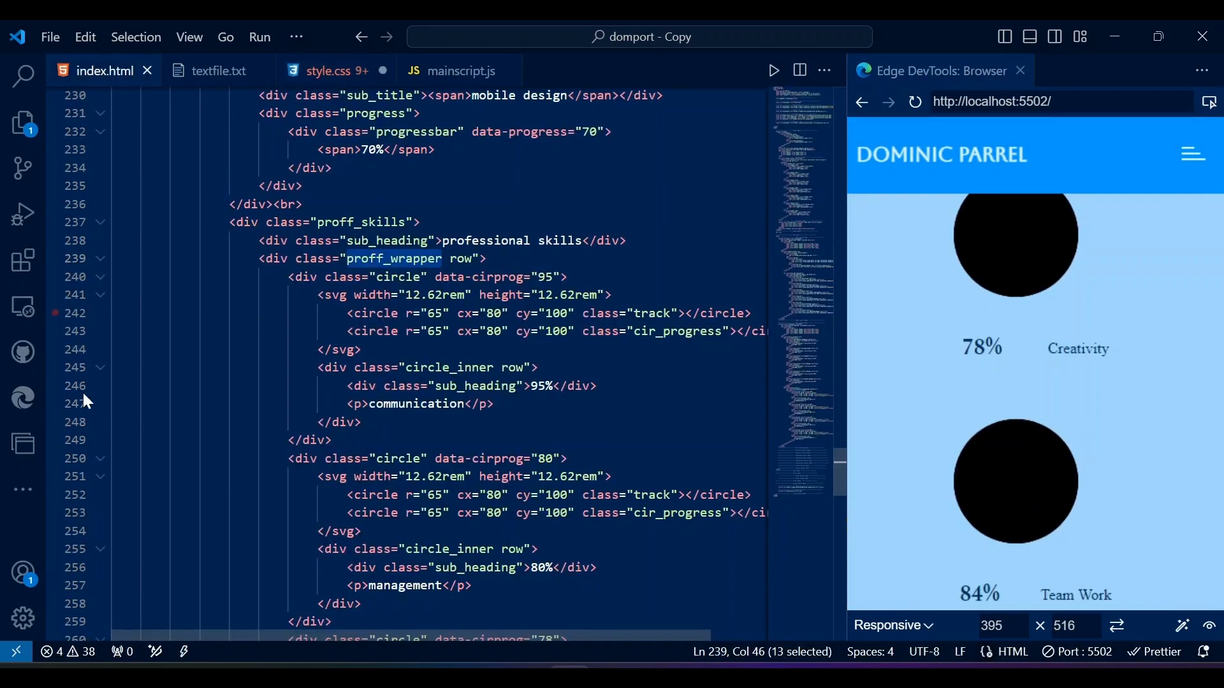
left_click(338, 70)
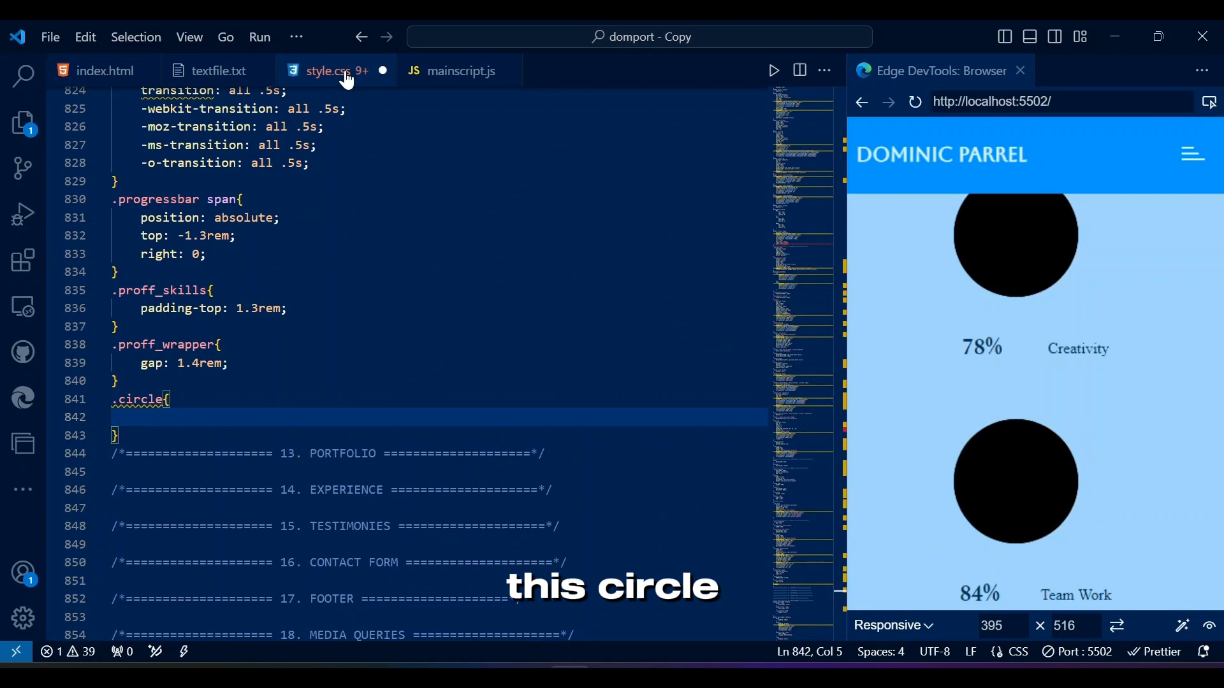
Give .circle a var(--black) background and a 1px solid var(--black) border.
type("background-color: var(--black);")
type("border: 1px ;")
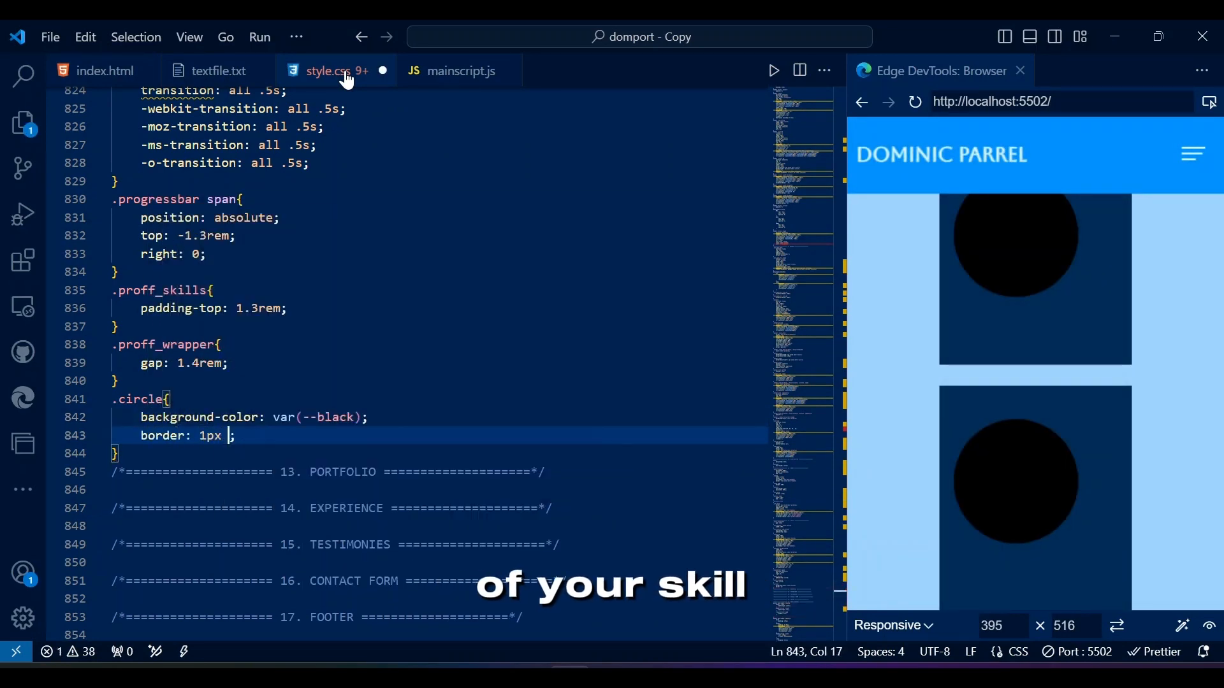
type("solid")
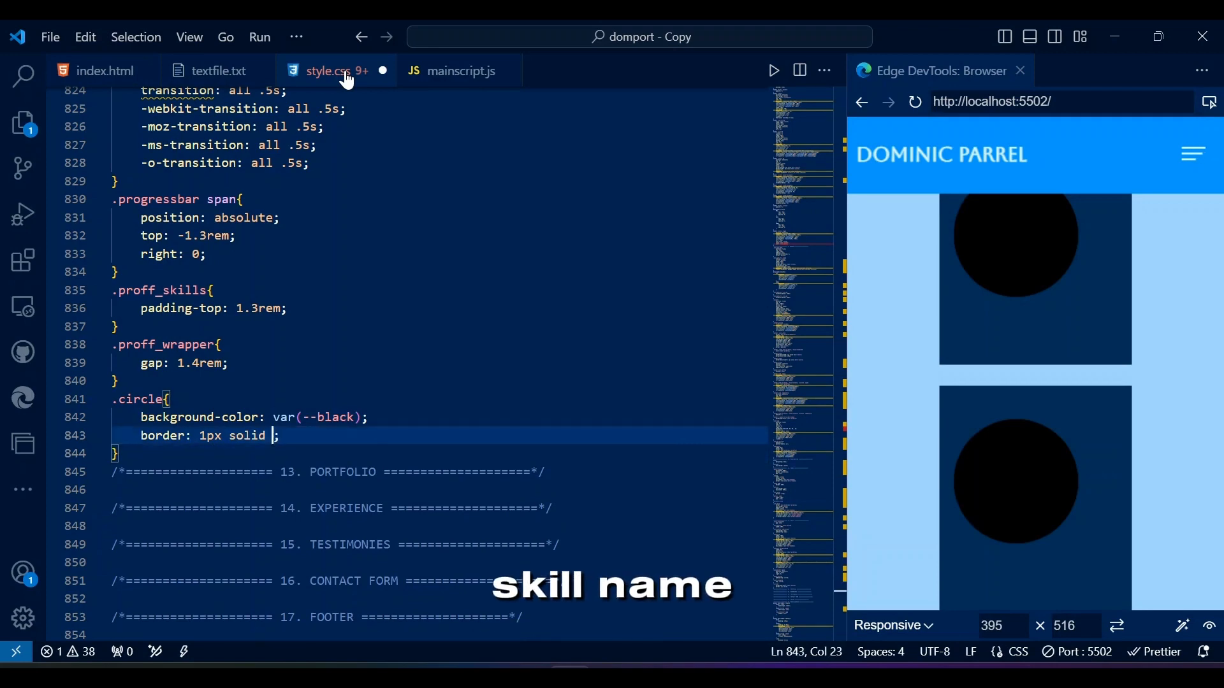
type("var(--black)")
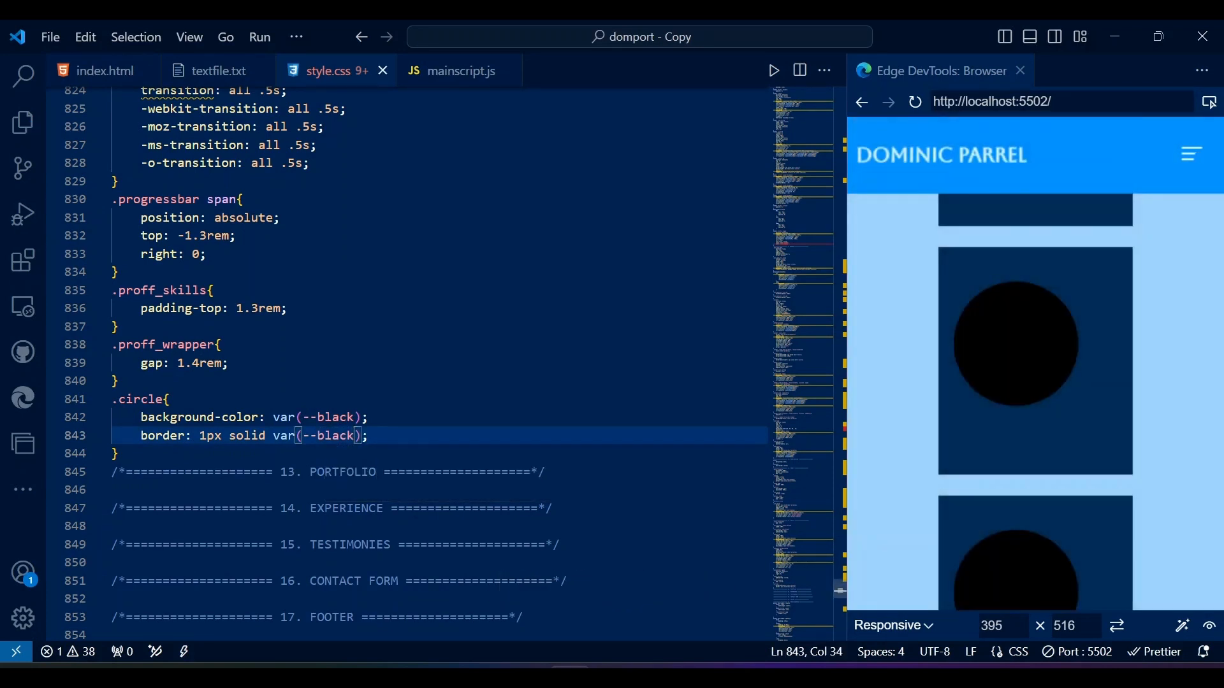
Make .circle 50% rounded, relatively positioned, 10.2rem square, with var(--box-shadow).
type("border-radius: 50%;")
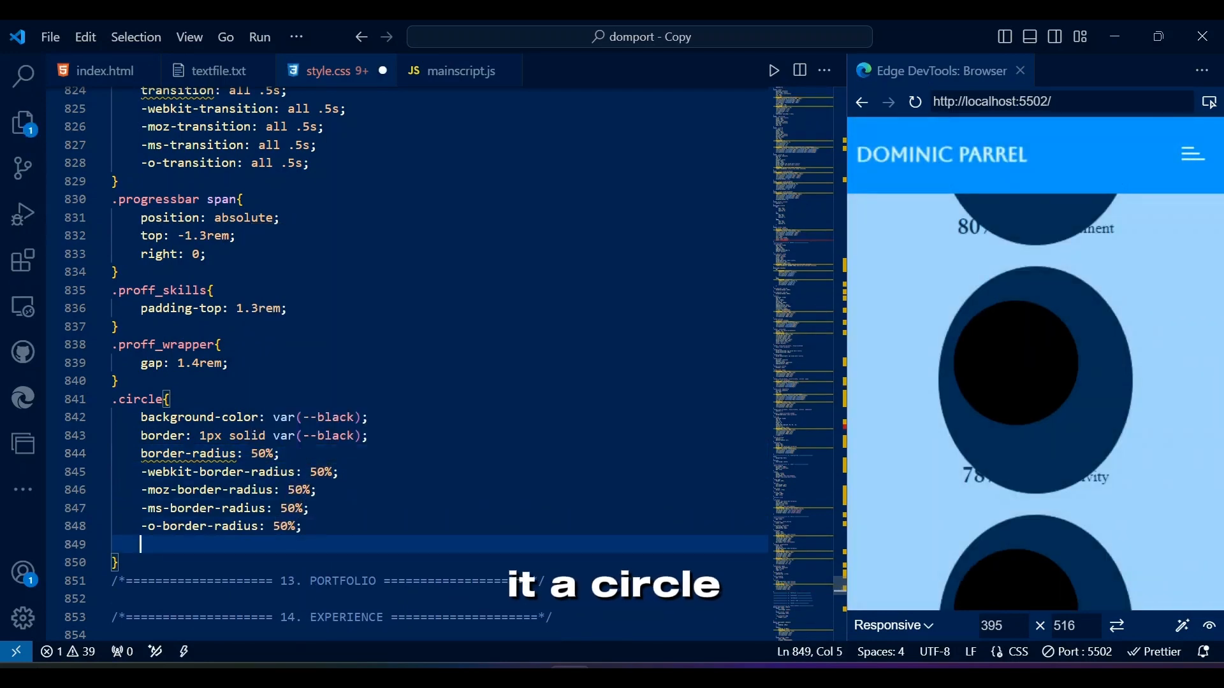
type("position: relative;")
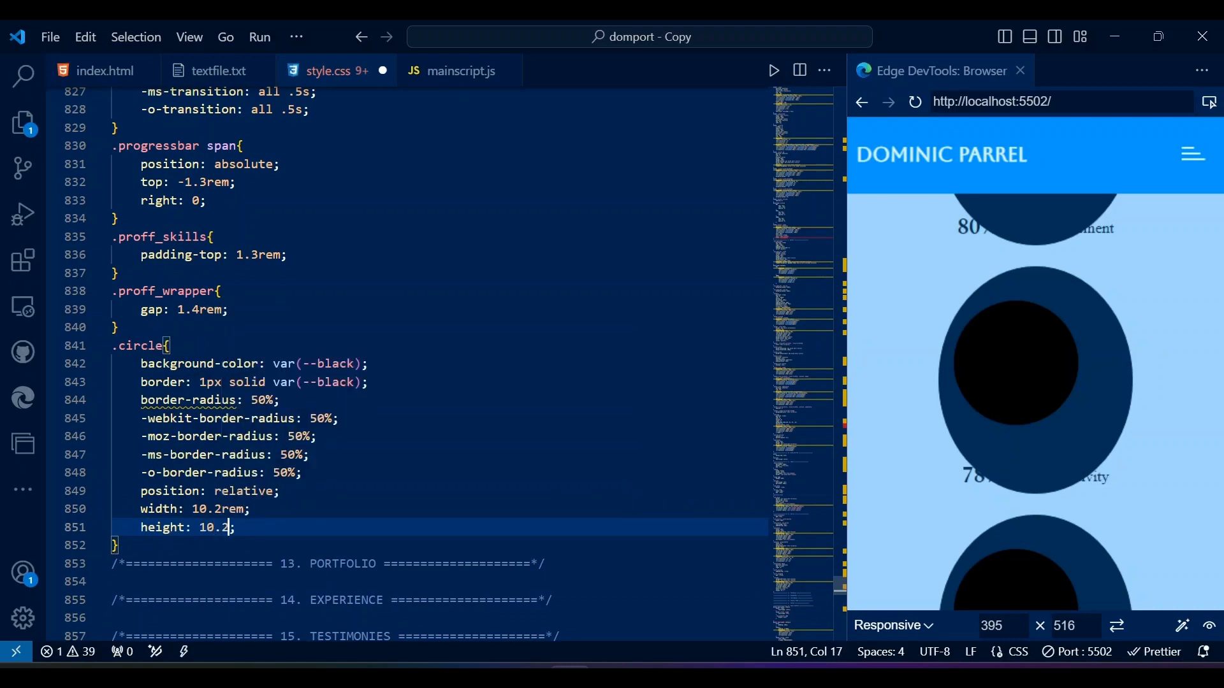
type("rem;")
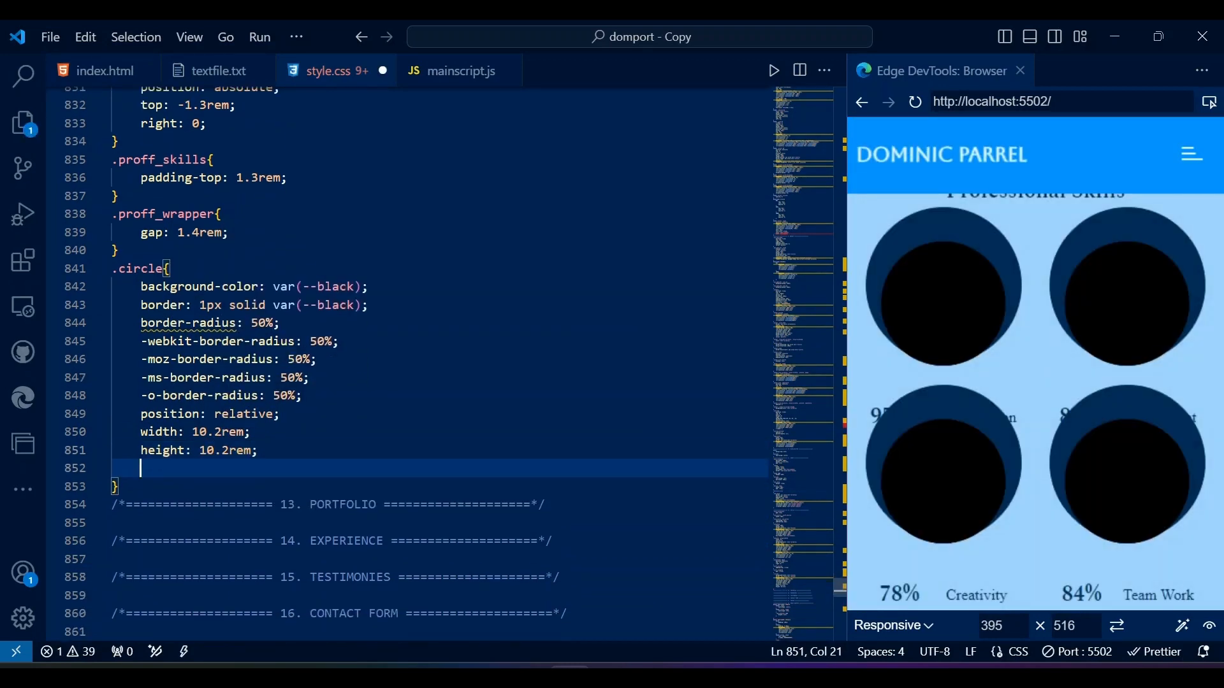
type("box-shadow: var(--box-shadow);")
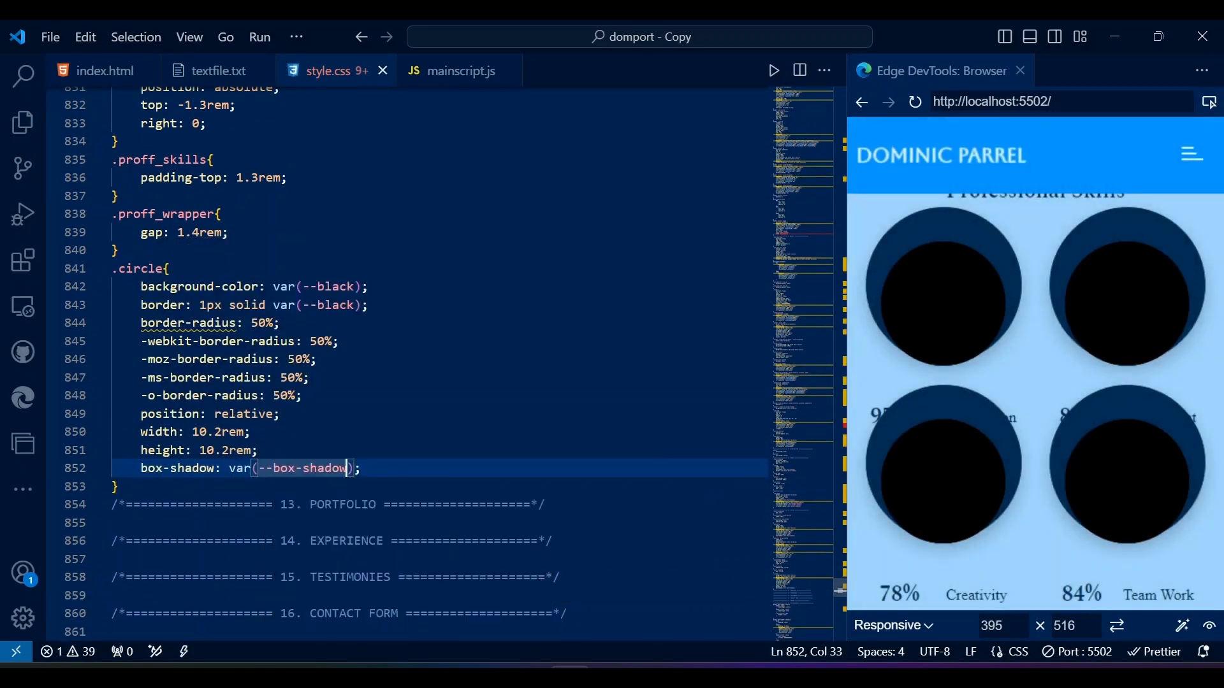
left_click(105, 70)
type(".circle_inner{")
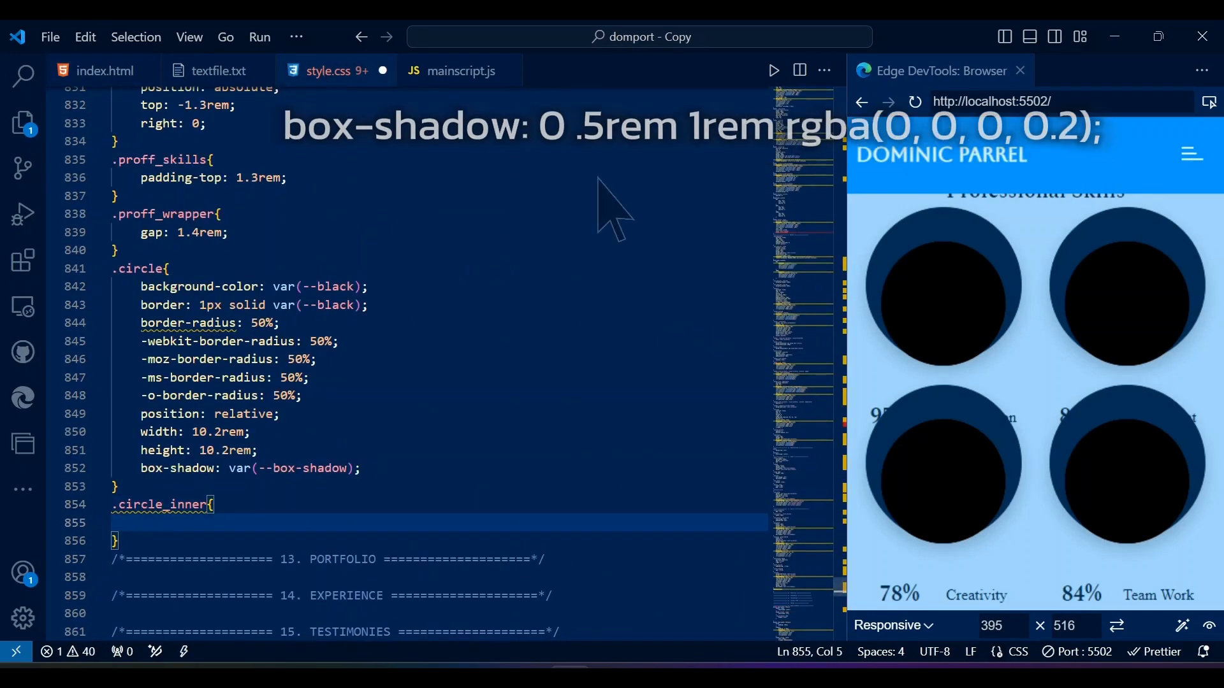
Style .circle_inner with secondary colours, inherited radius, translate centring, 6.5rem size.
type("color: var(--secondary);")
type("background: var();")
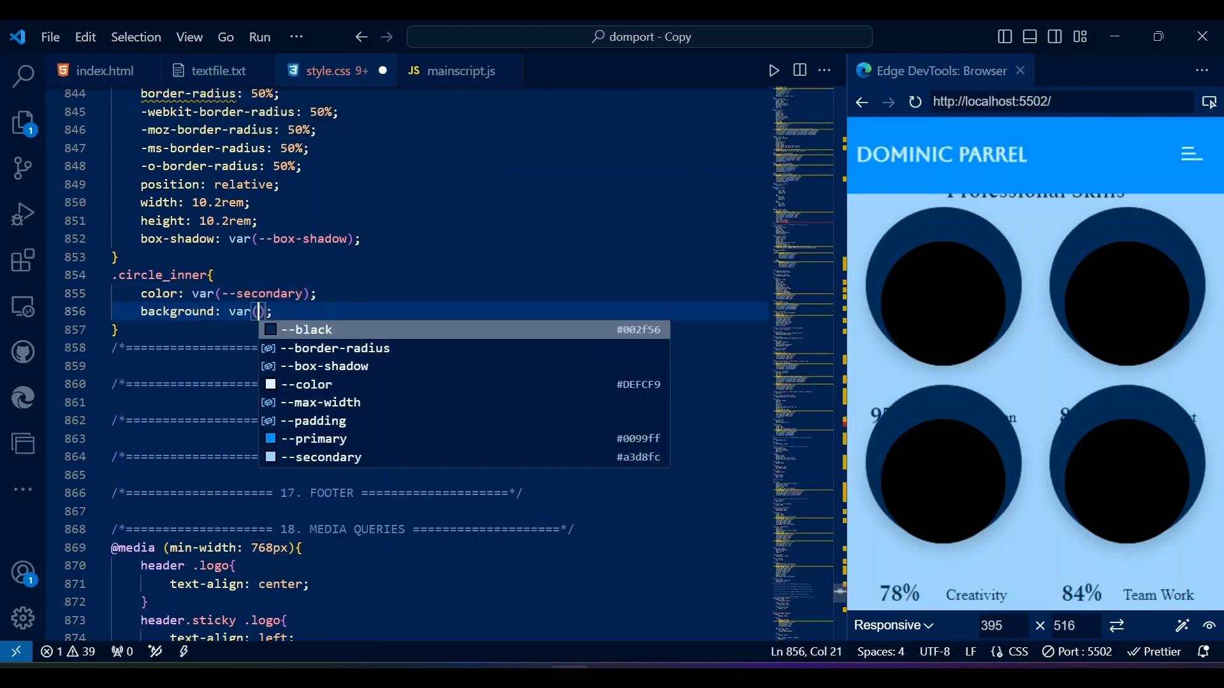
left_click(329, 457)
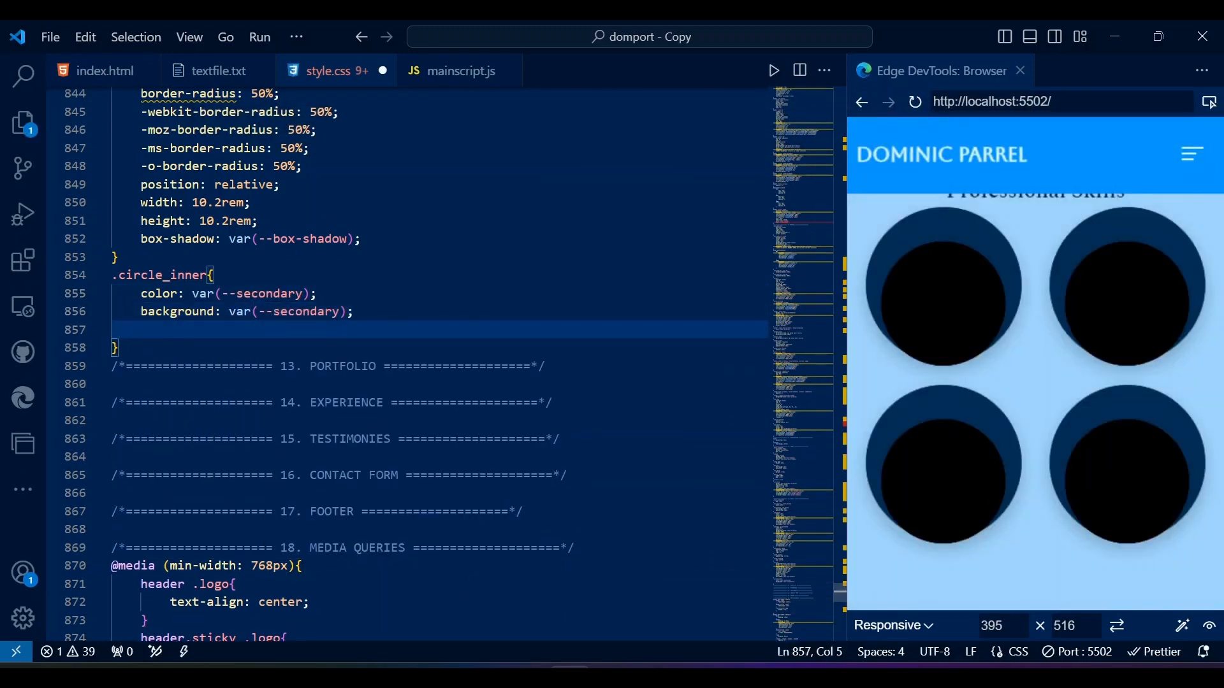
type("border-radius: inherit;")
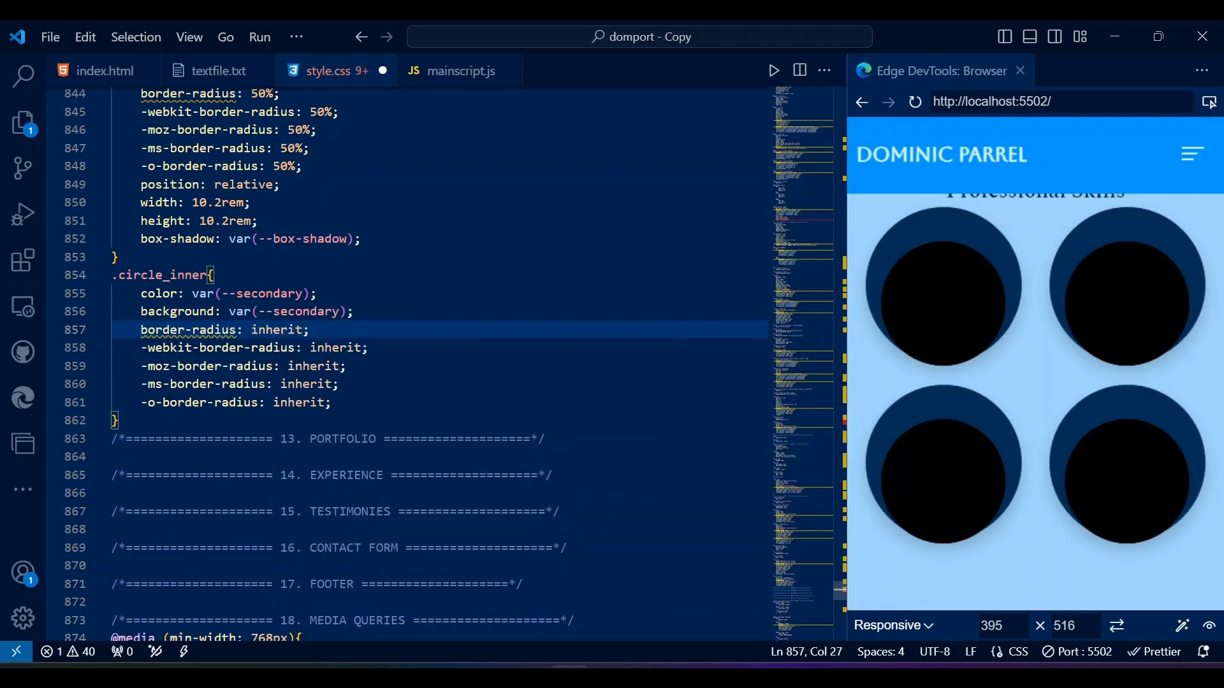
type("position: absolute;")
type("top: 50%;")
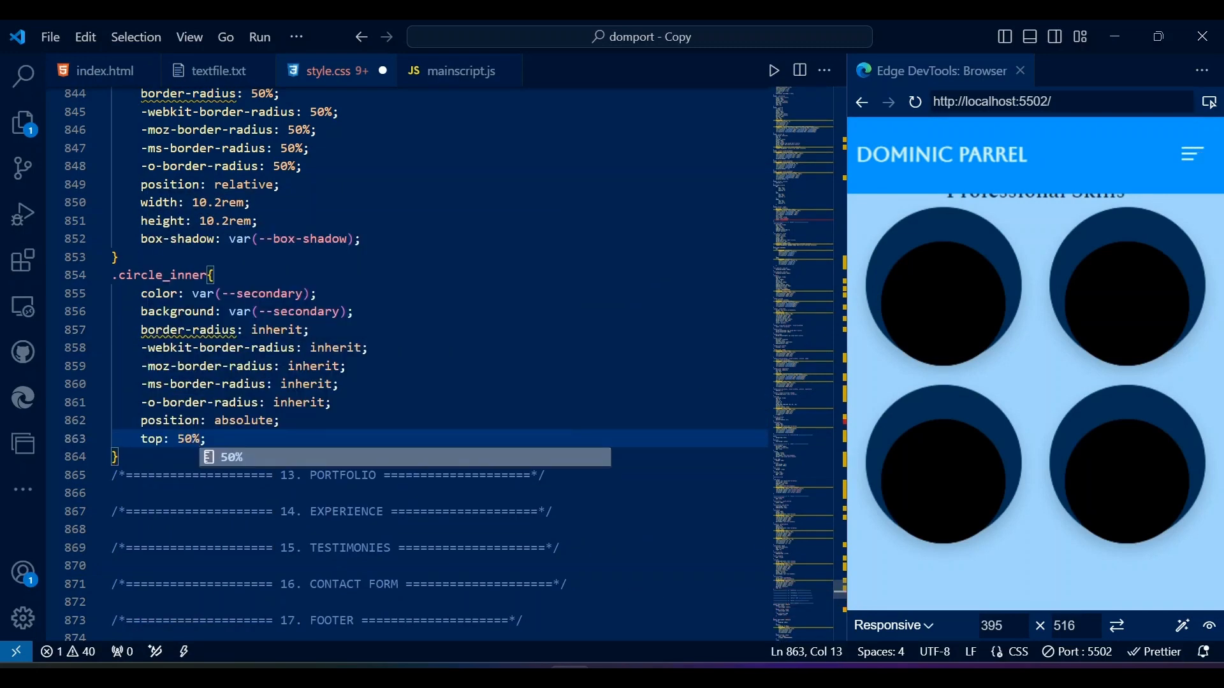
type("left: 5;")
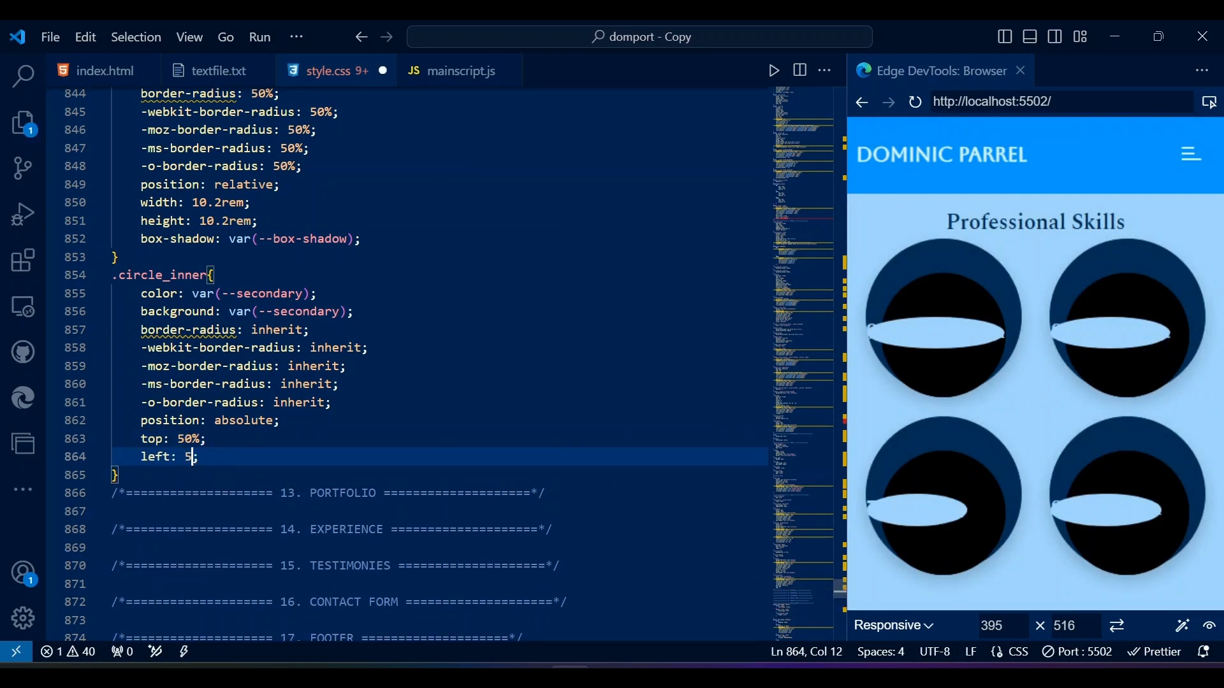
type("transform: translate(-50%, -50%);")
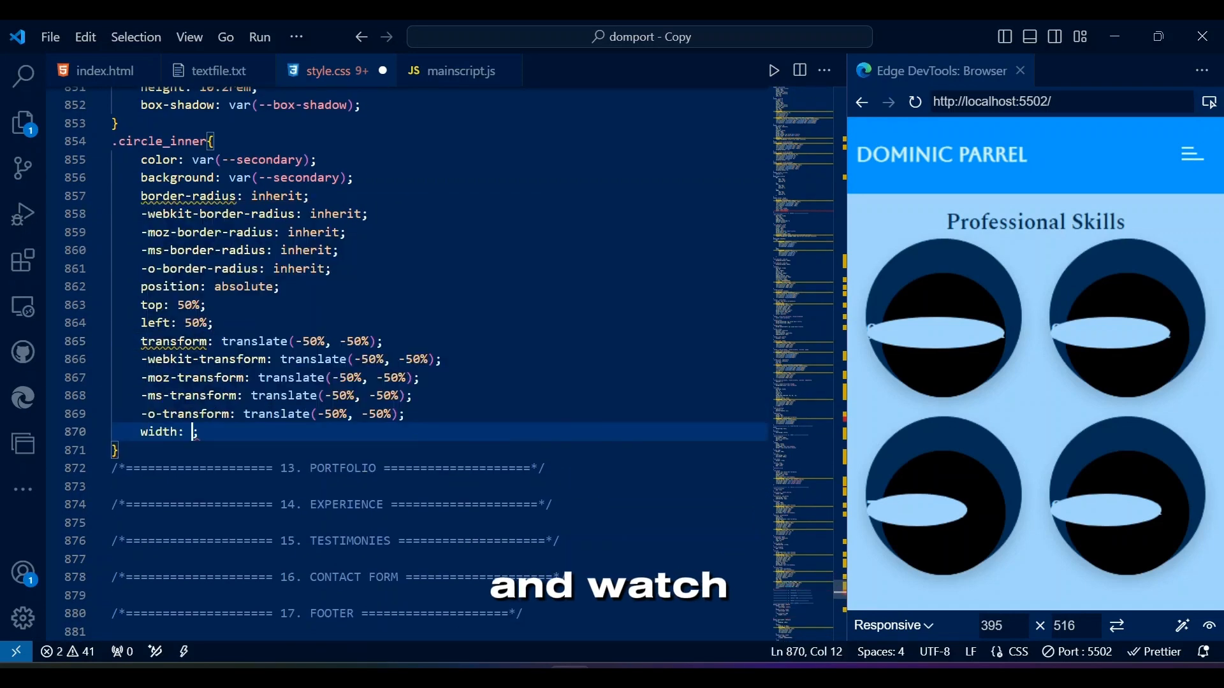
type("6.5rem;")
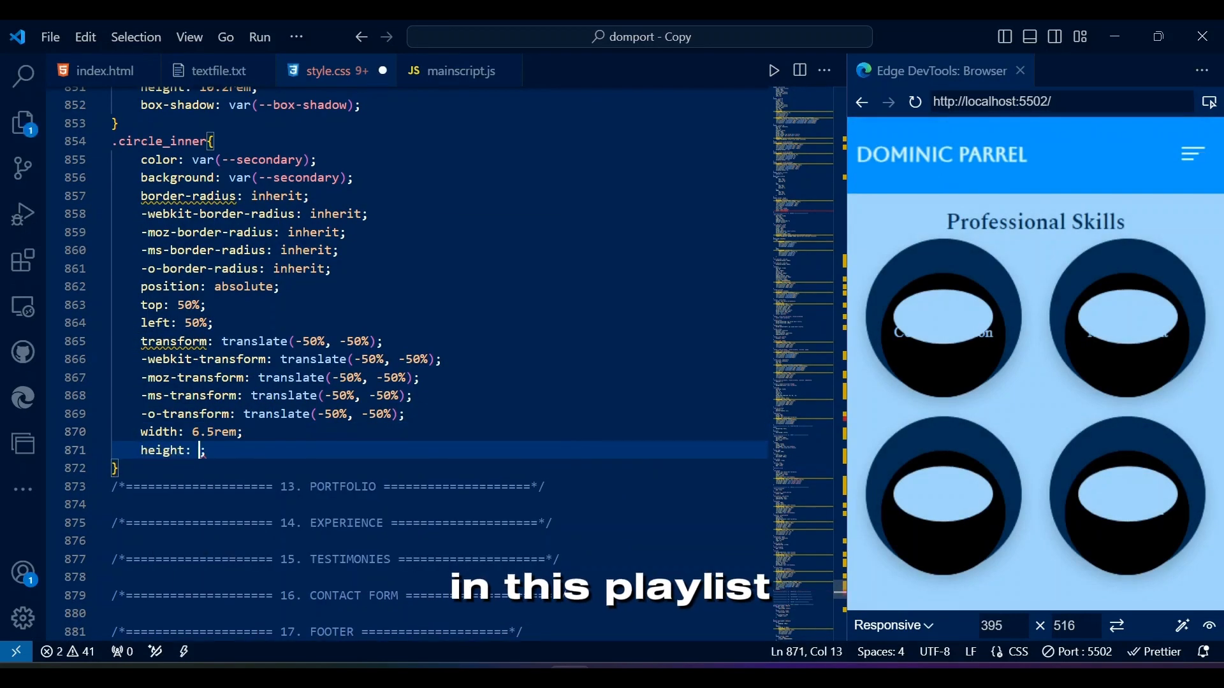
type("6.5rem")
type("position: absolute;")
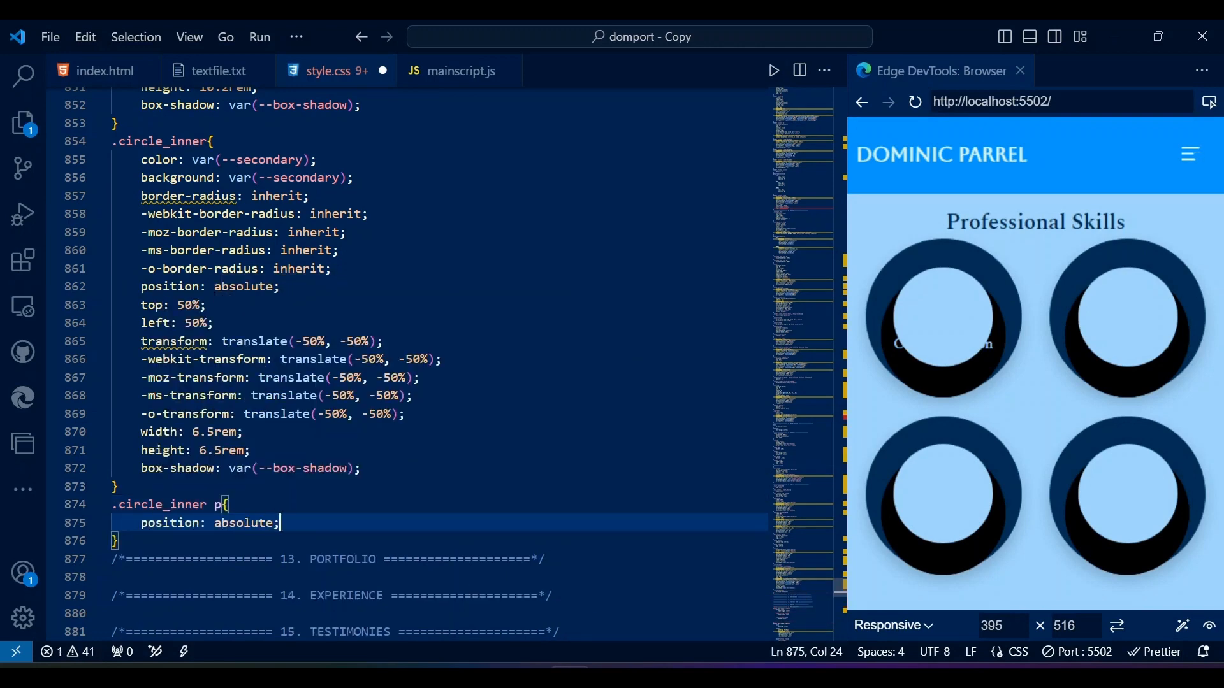
Position the skill name paragraphs at bottom -3.2rem in var(--black).
type("bottom: -3.2rem;")
type("color: var();")
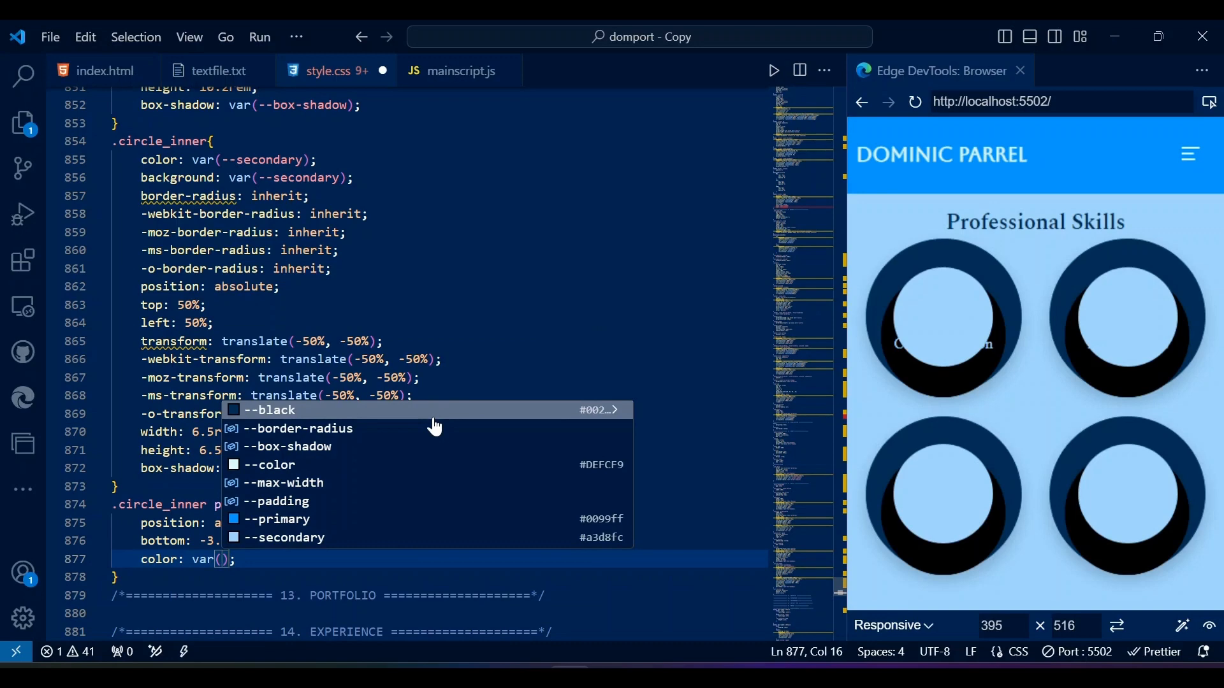
left_click(270, 410)
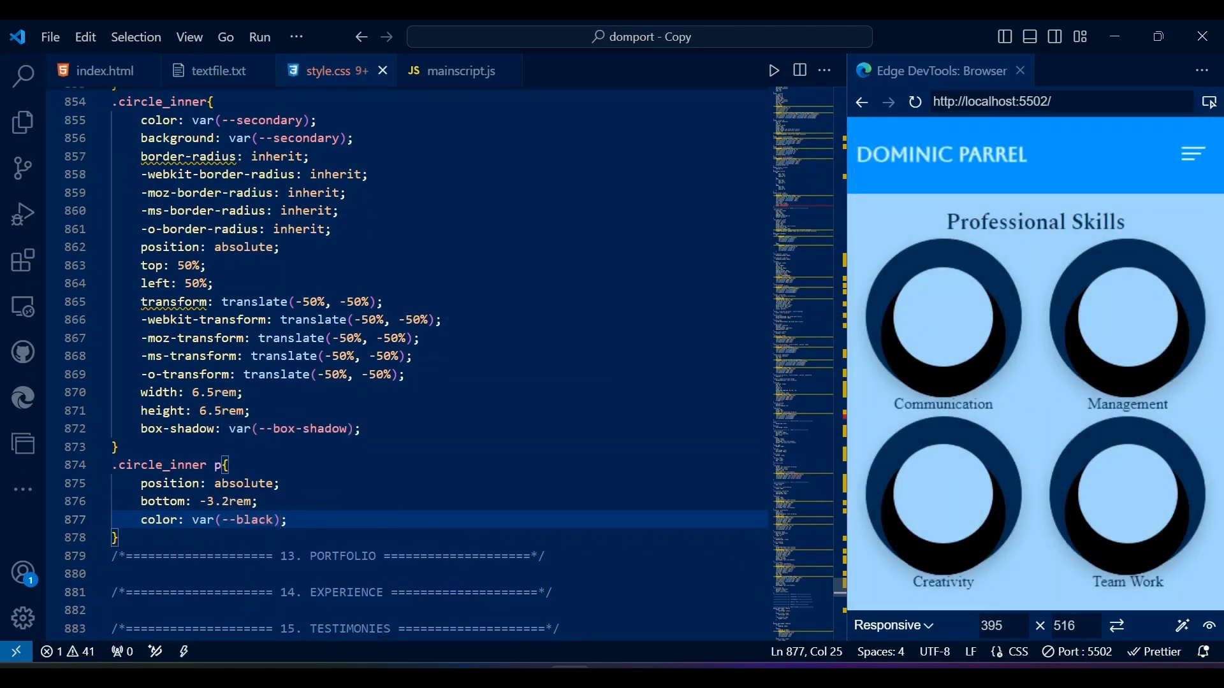
type(".circle_inner::before{")
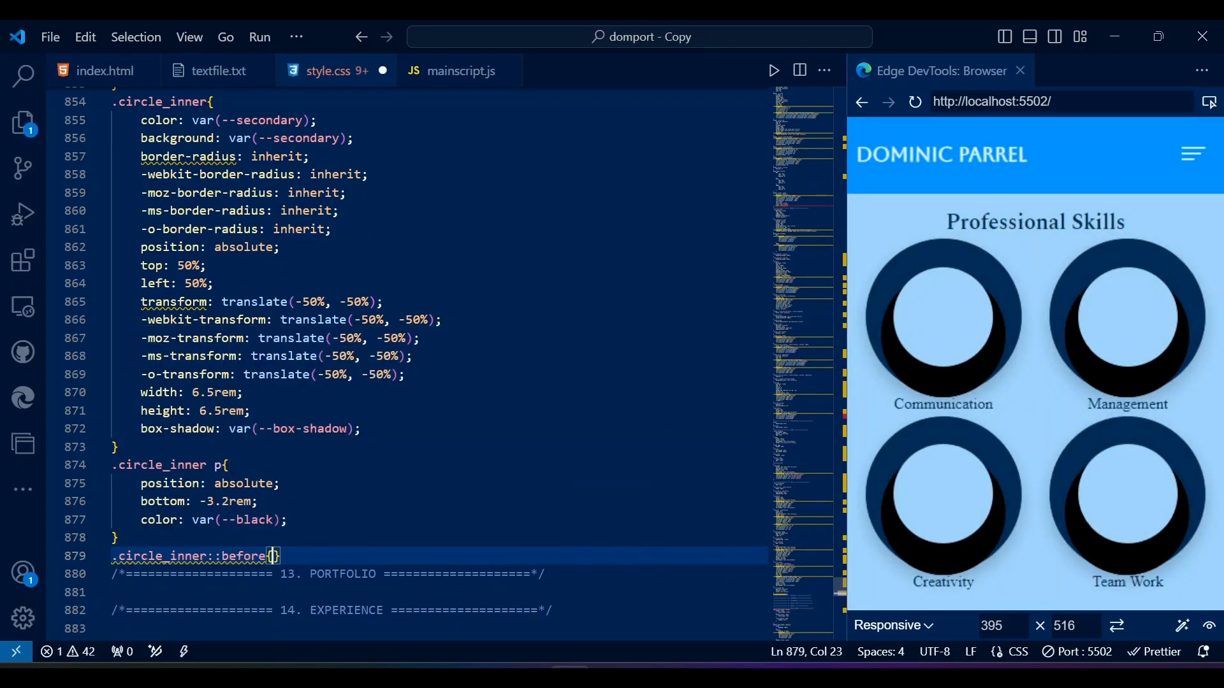
Give .circle_inner::before empty content, a 120deg #201c21-to-black gradient and rgba(0,0,0,0.3) shadow.
type("content: '';")
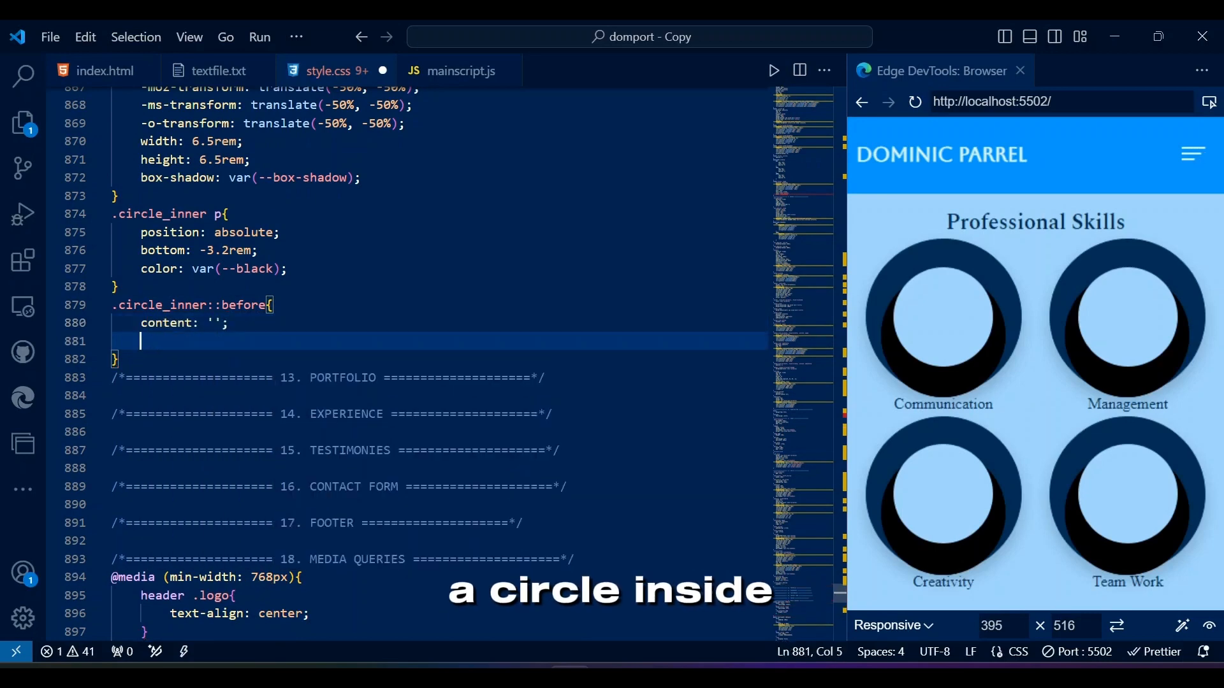
type("background: linear-gradient();")
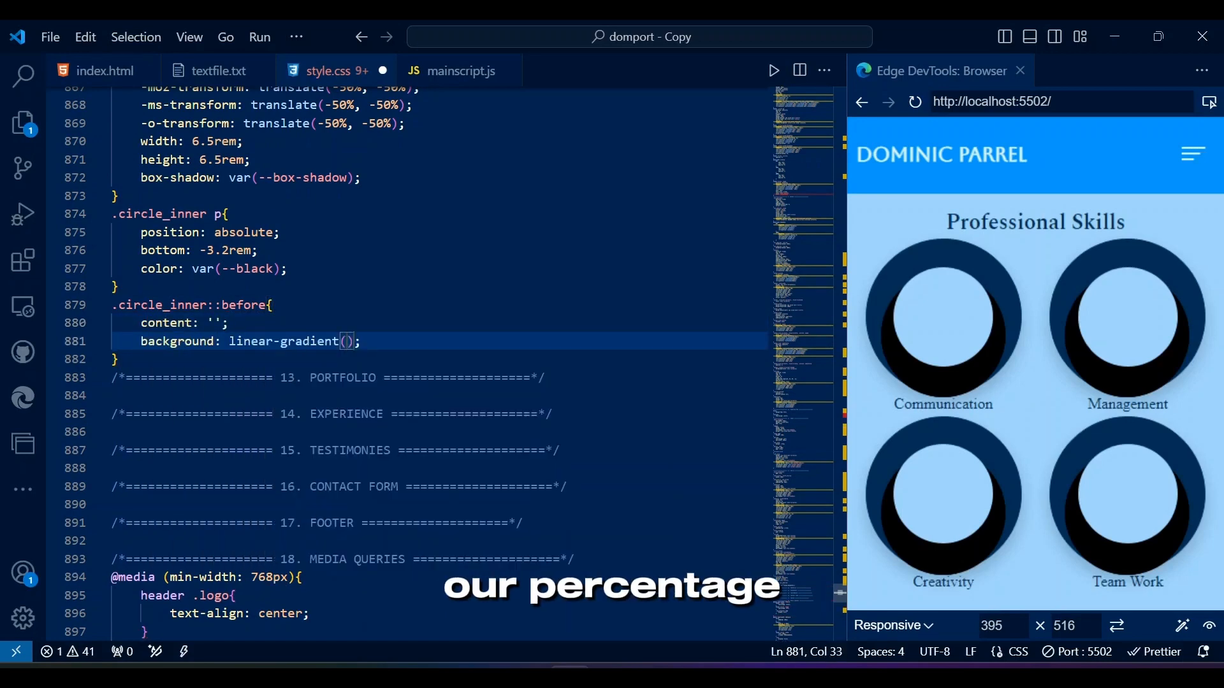
type("120deg,")
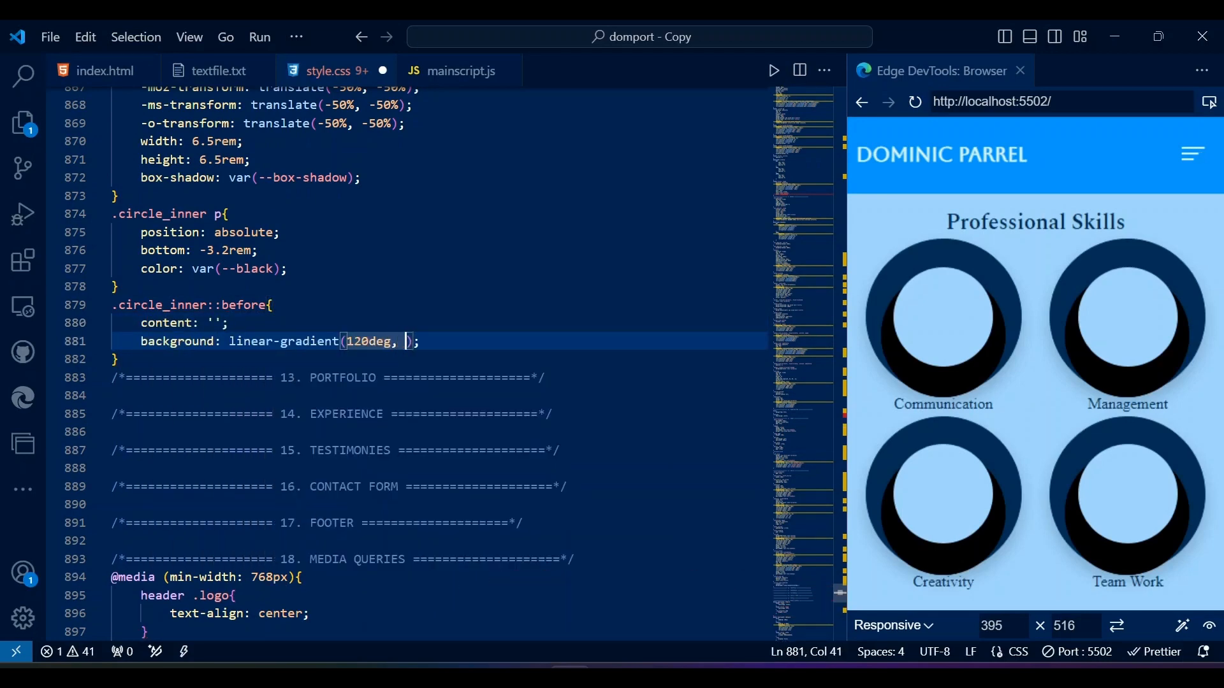
type("#201")
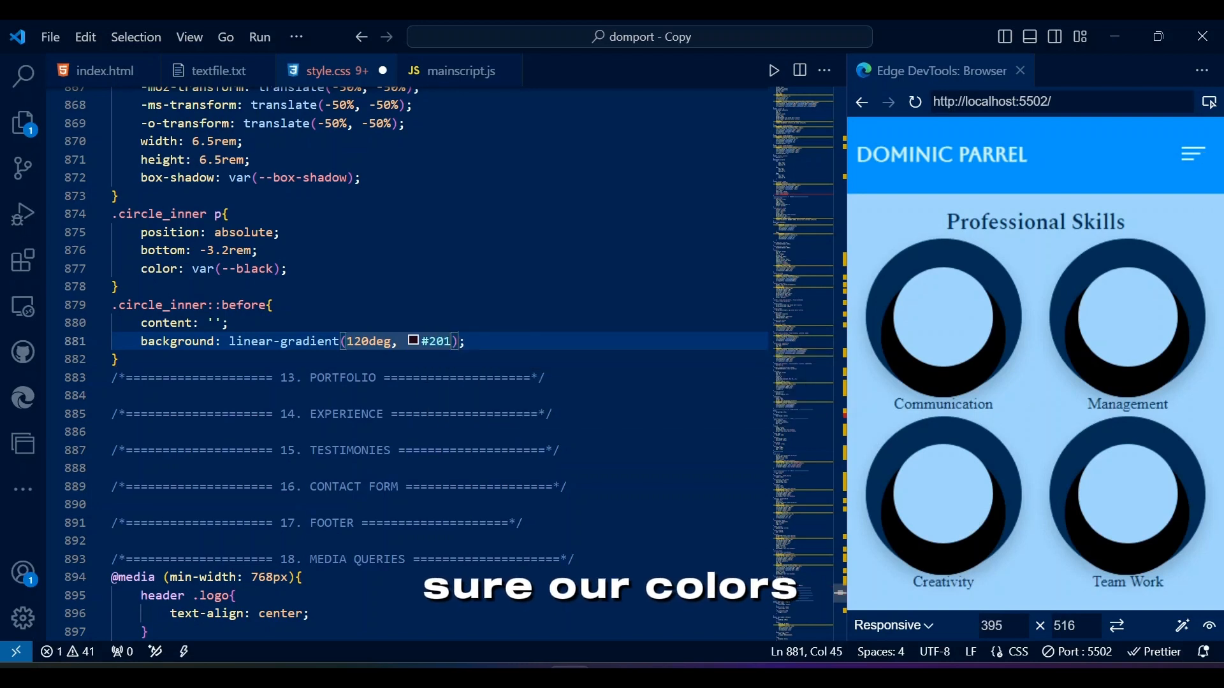
type("c21,")
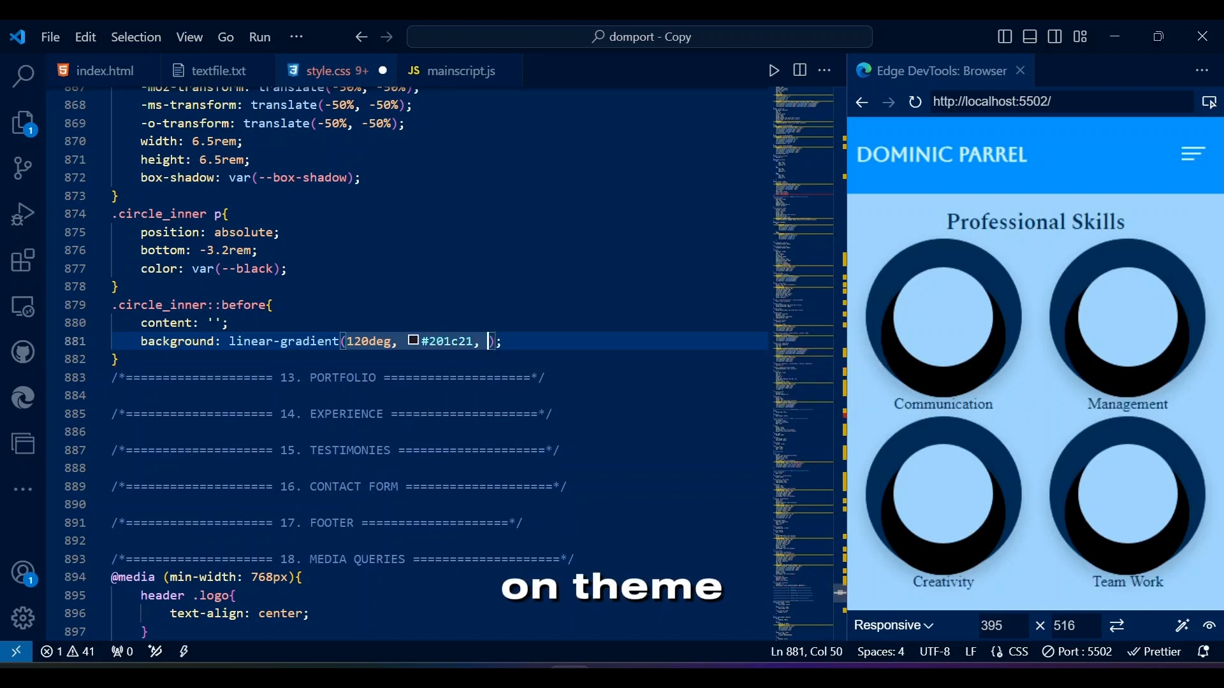
type("var(--black)")
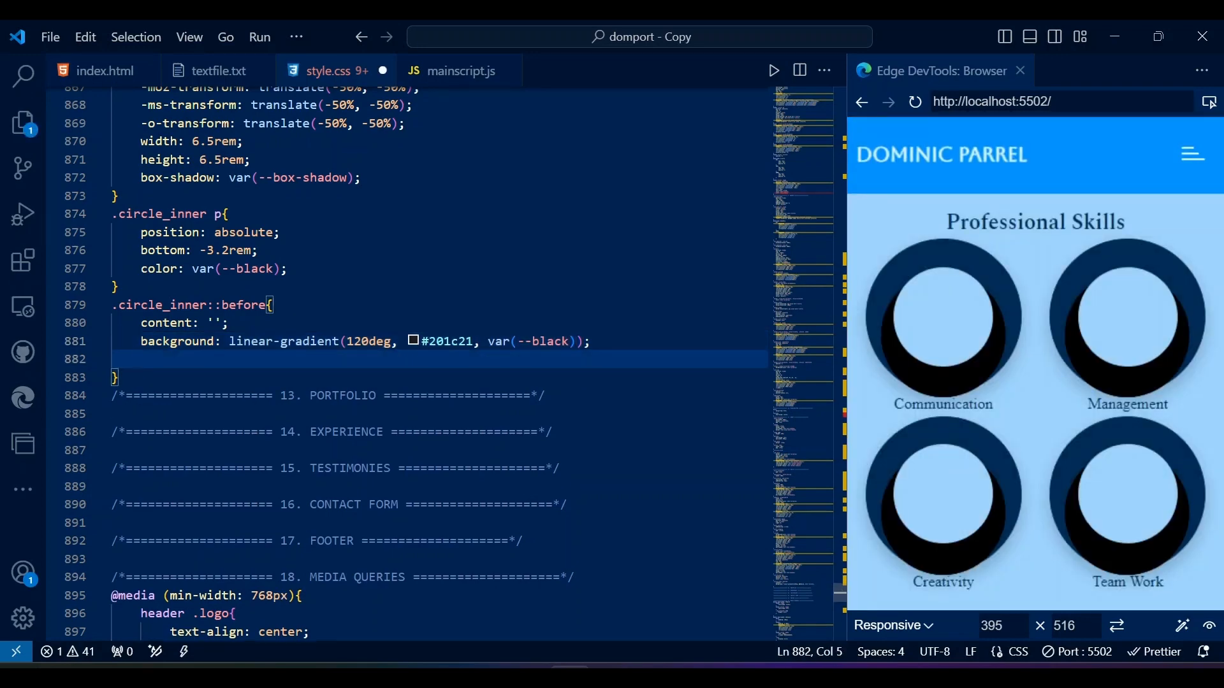
type("box-shadow: 0 .5e;")
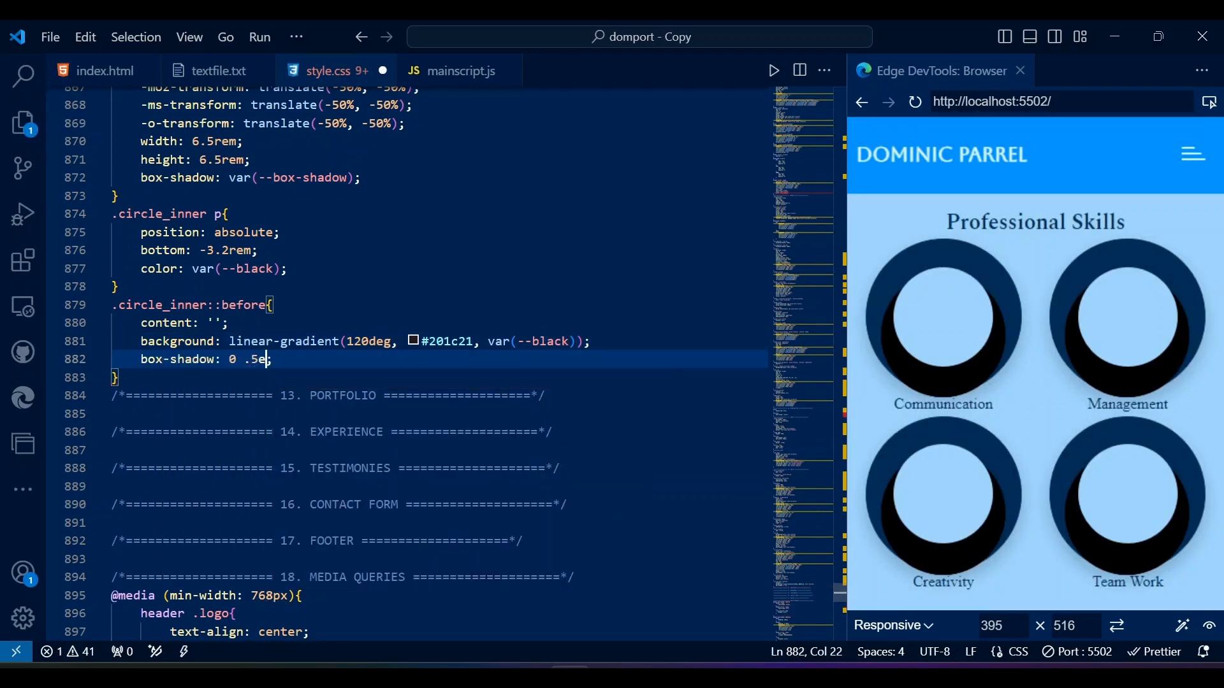
type("rem .5rem")
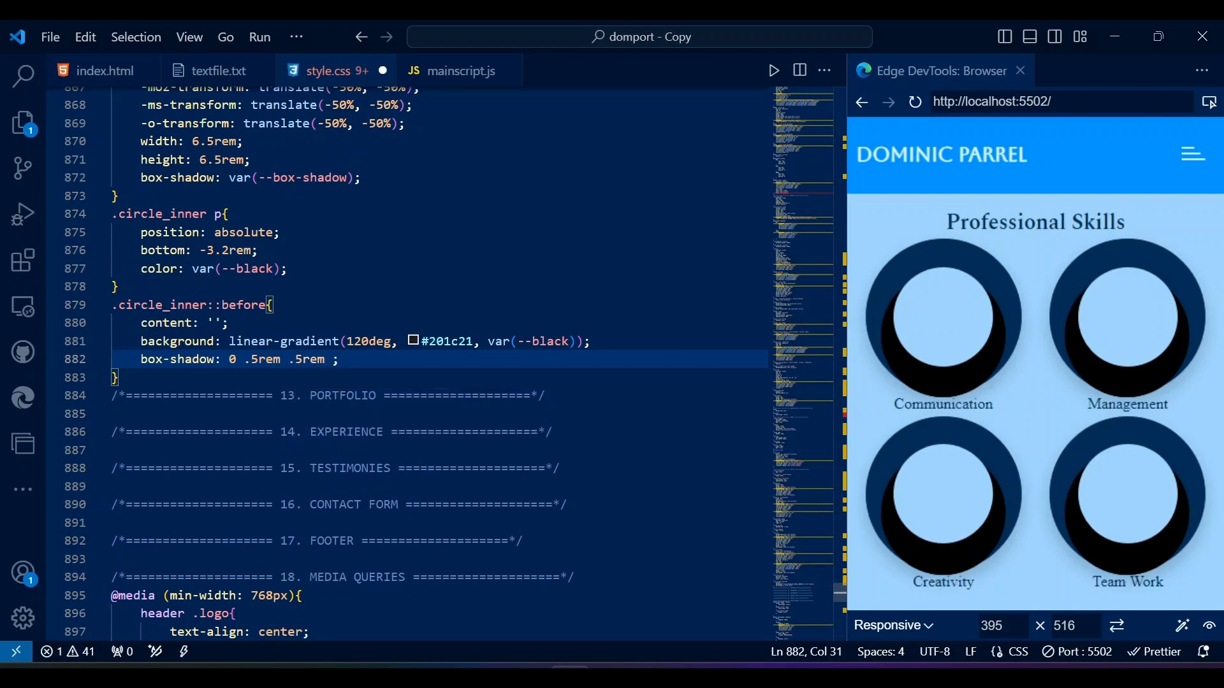
type("rgba(0, 0, 0, 0.3)")
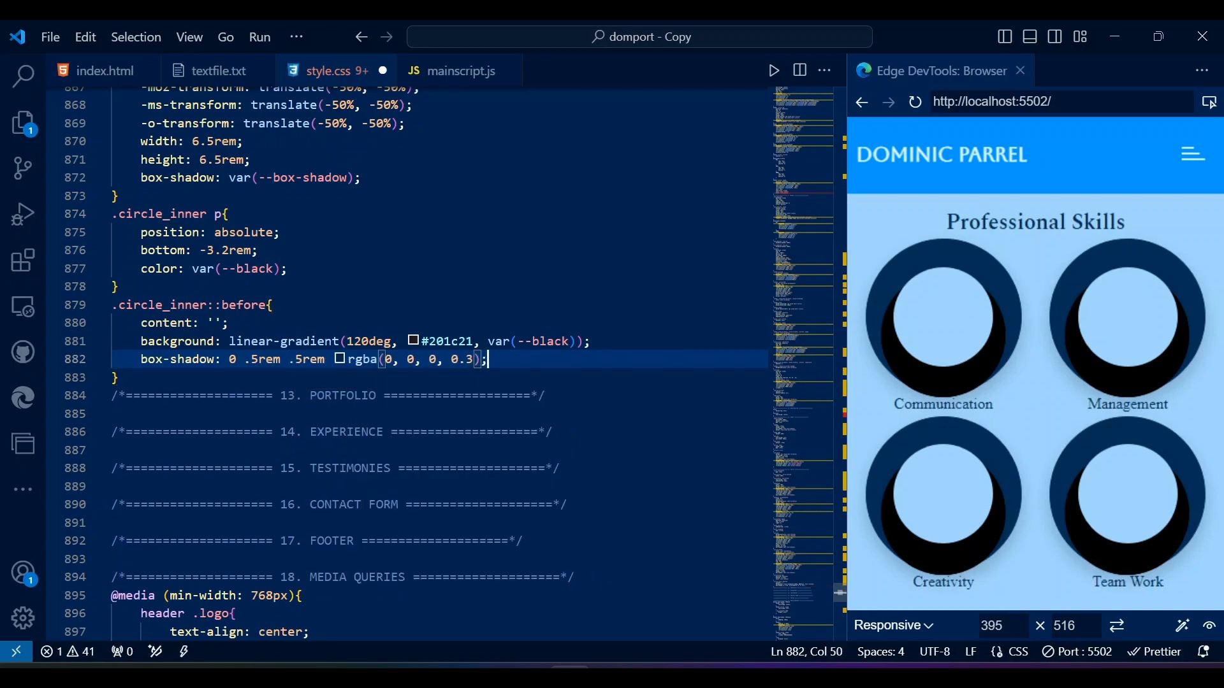
Make the ::before disc inherit rounding, absolutely centred, 5.5rem, at z-index -1.
type("border-radius: inherit;")
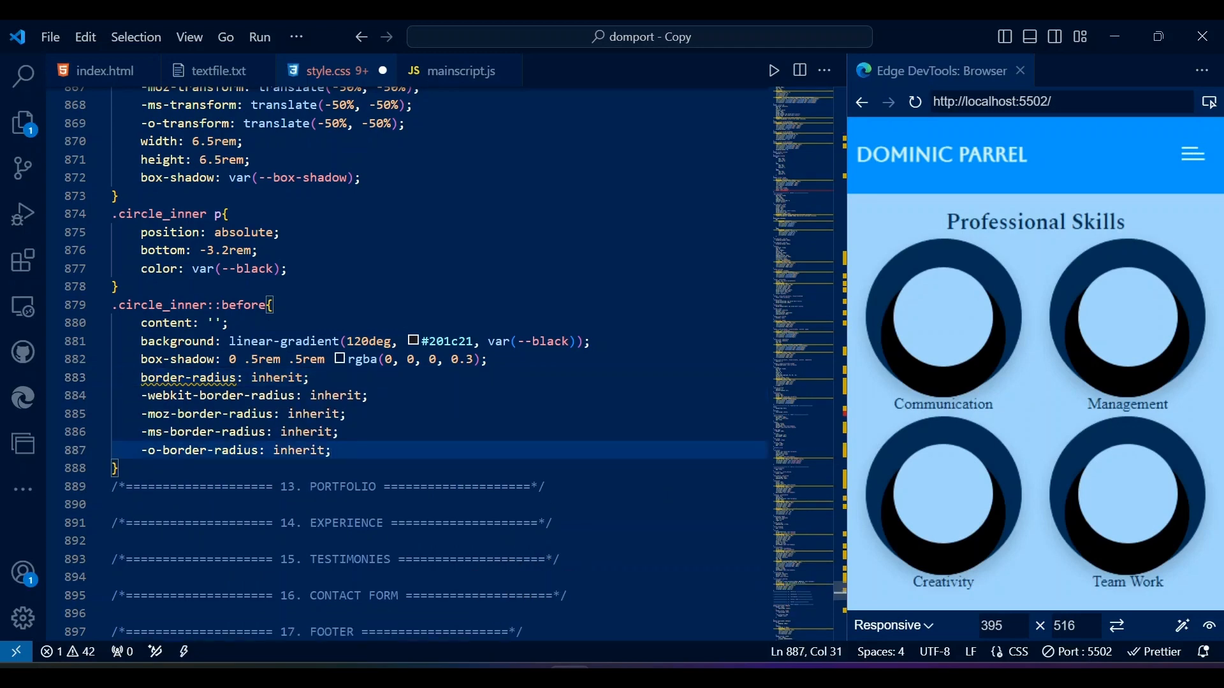
type("position: absolute;")
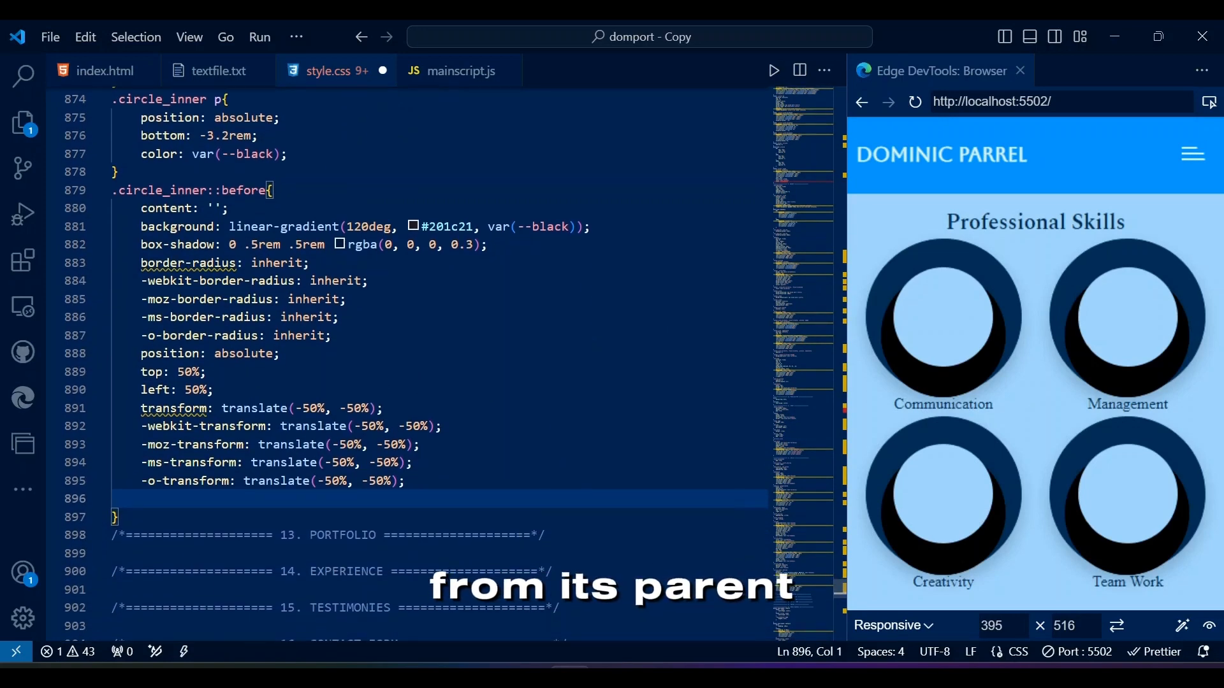
type("width: 6.5rem;")
type("height: 5.5rem;")
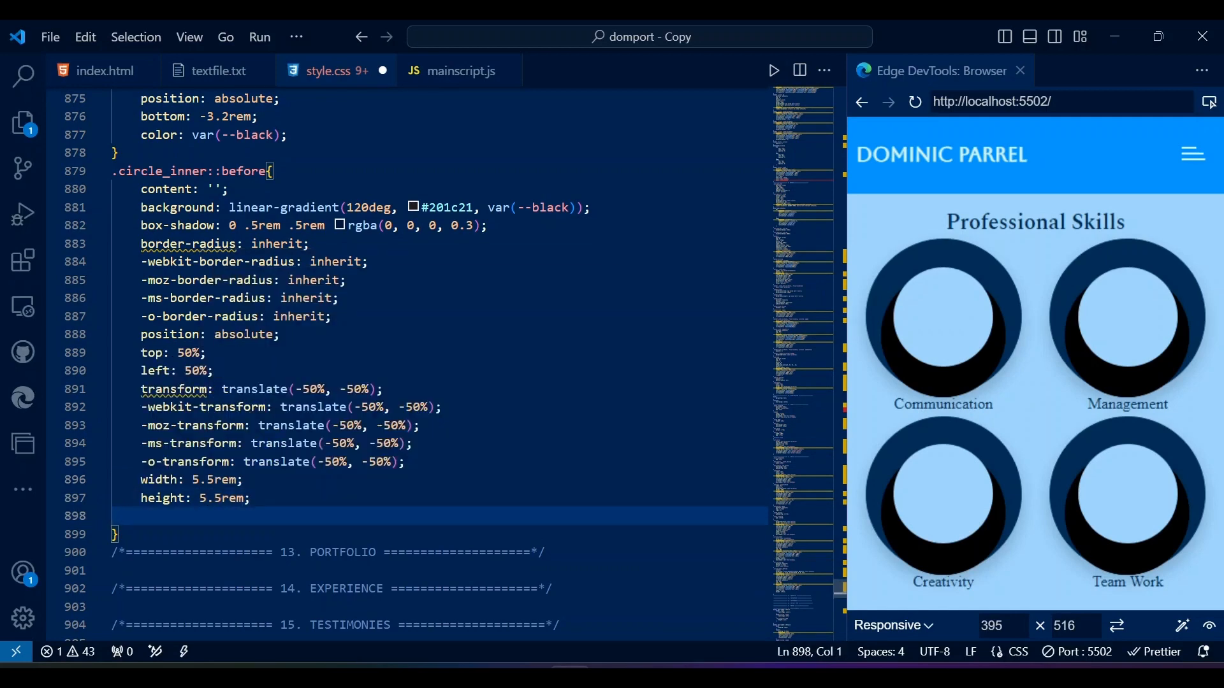
type("z-index: -1;")
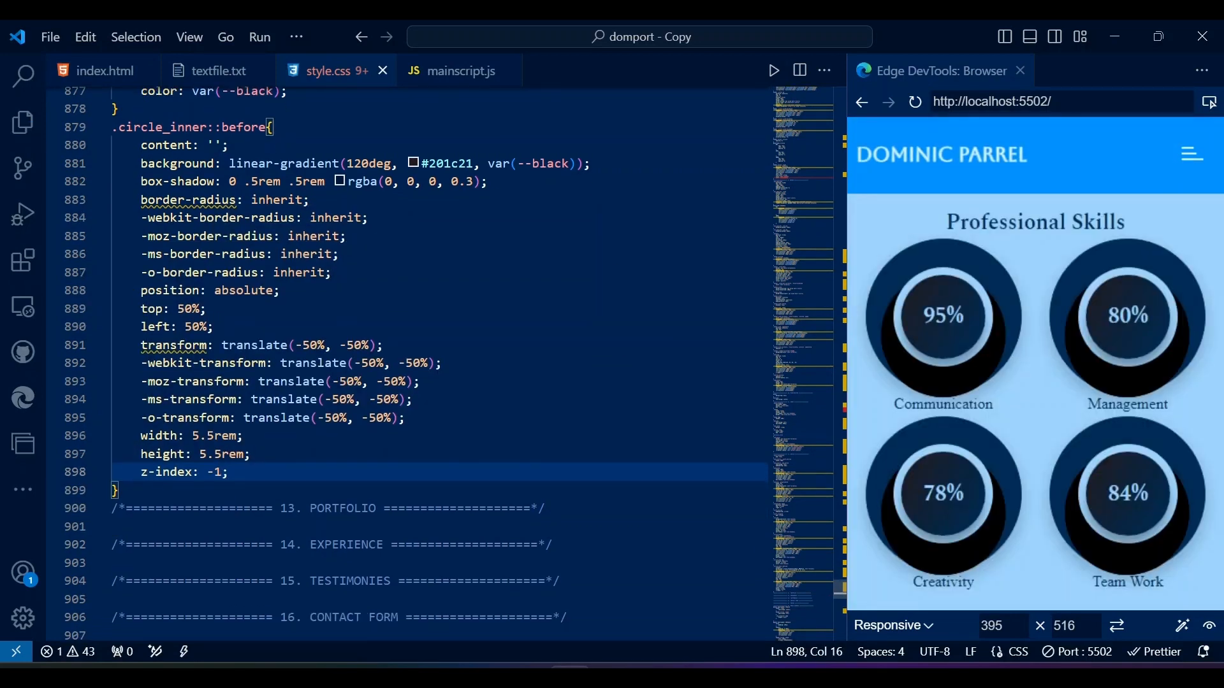
type(".circle svg{")
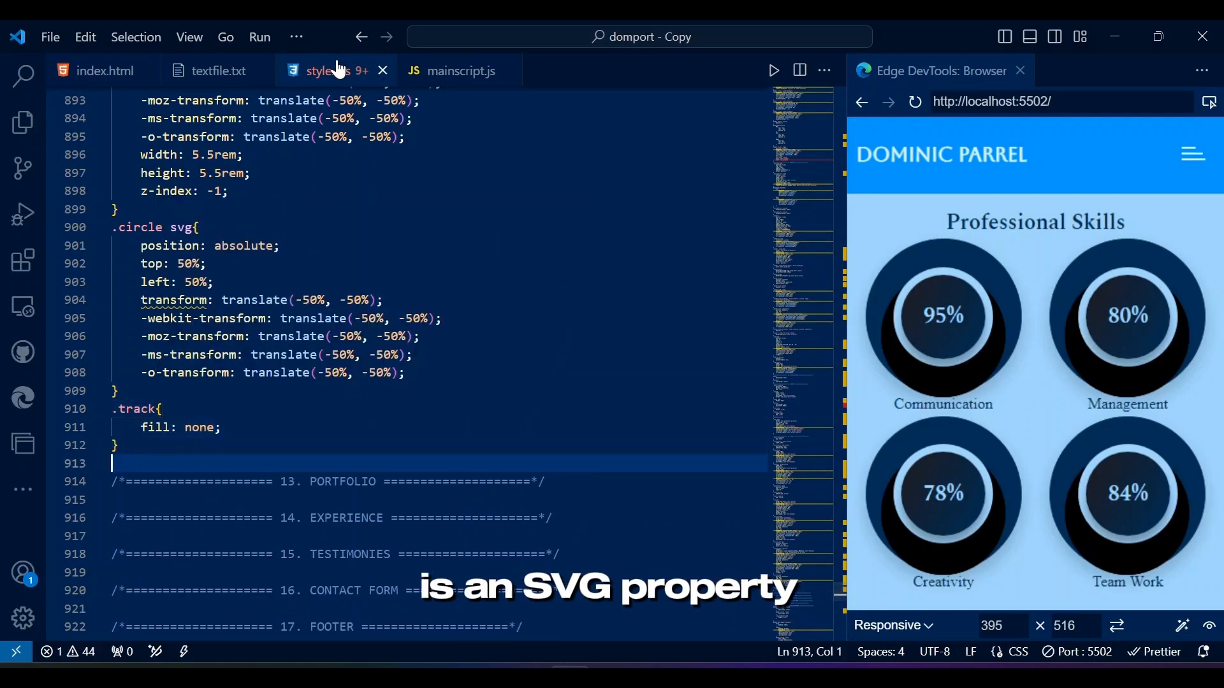
Give .cir_progress dasharray and dashoffset 630 with a 1s ease-in-out transition.
type(".cir")
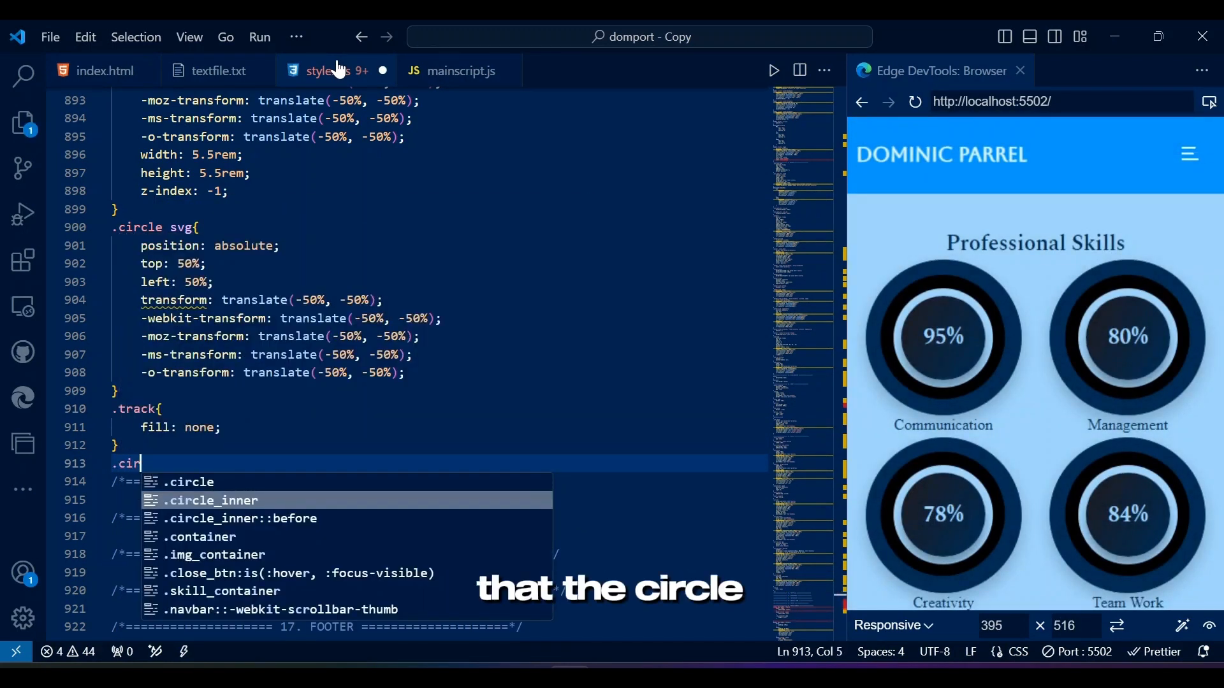
left_click(106, 71)
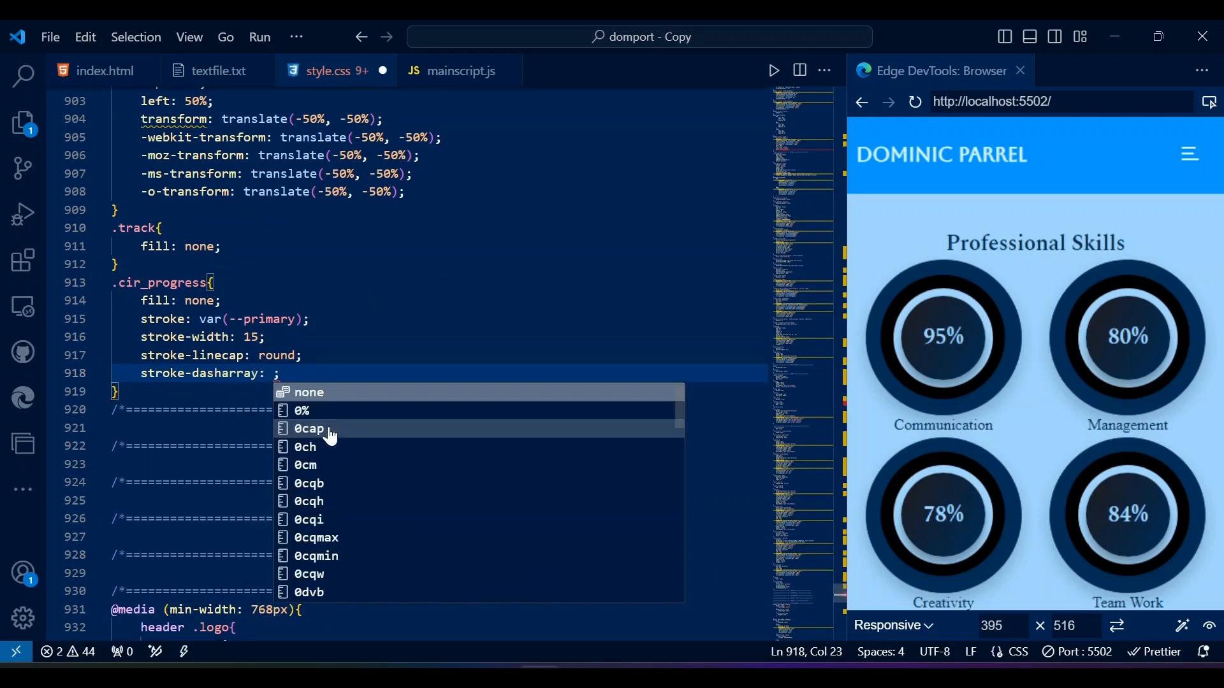
type("630")
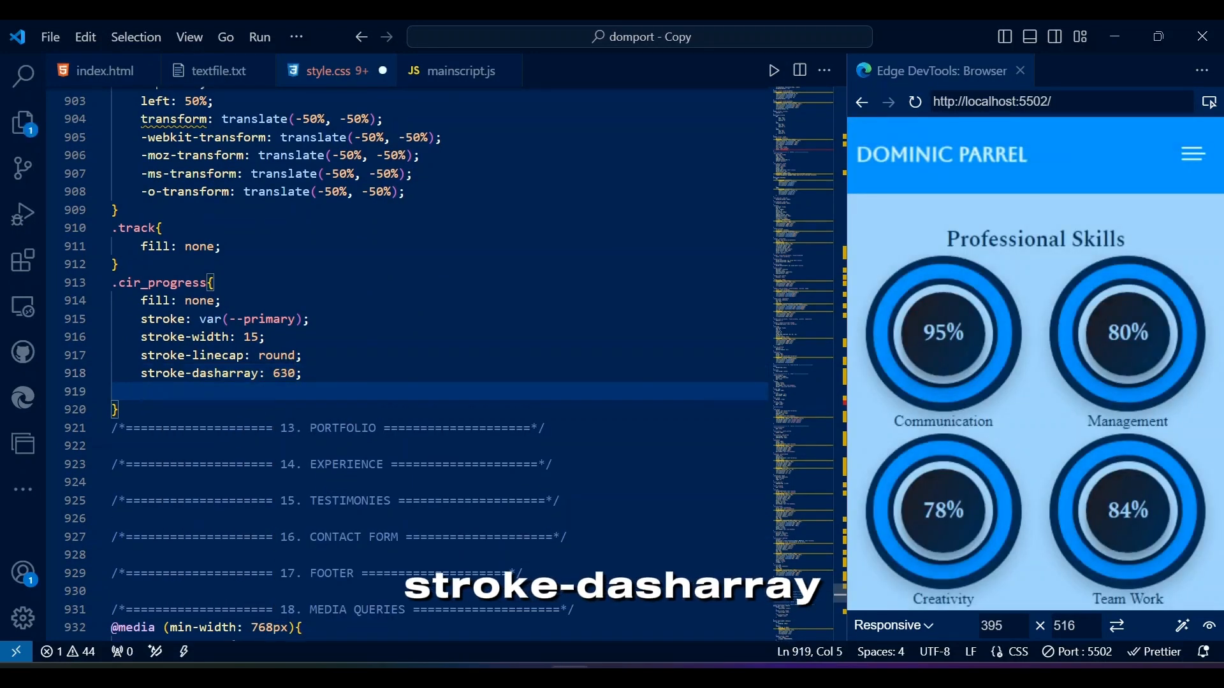
type("stroke-dashoffset: ;")
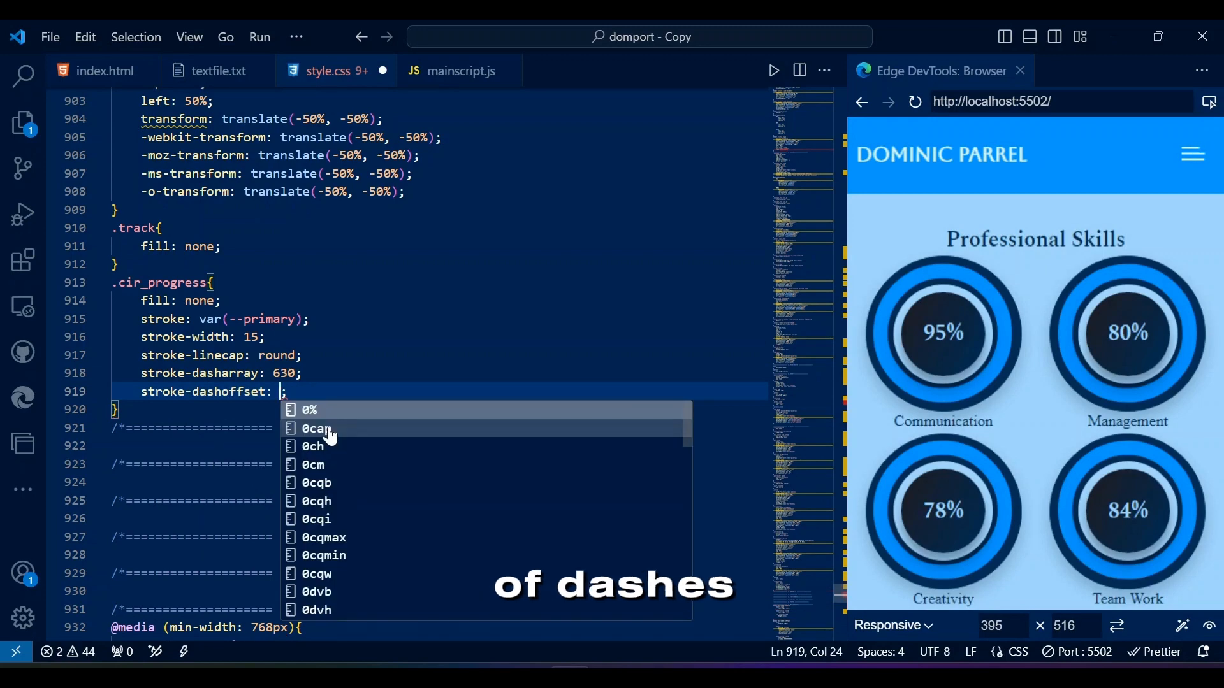
type("630")
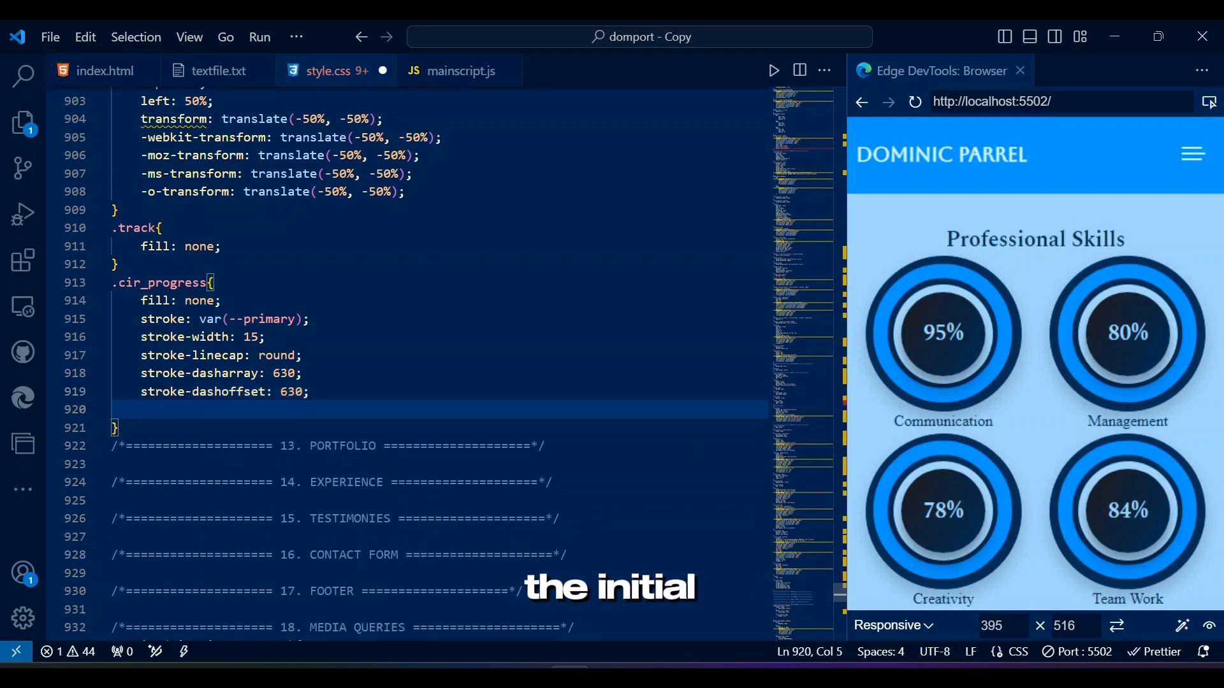
type("transition: 1s ease-in-out;")
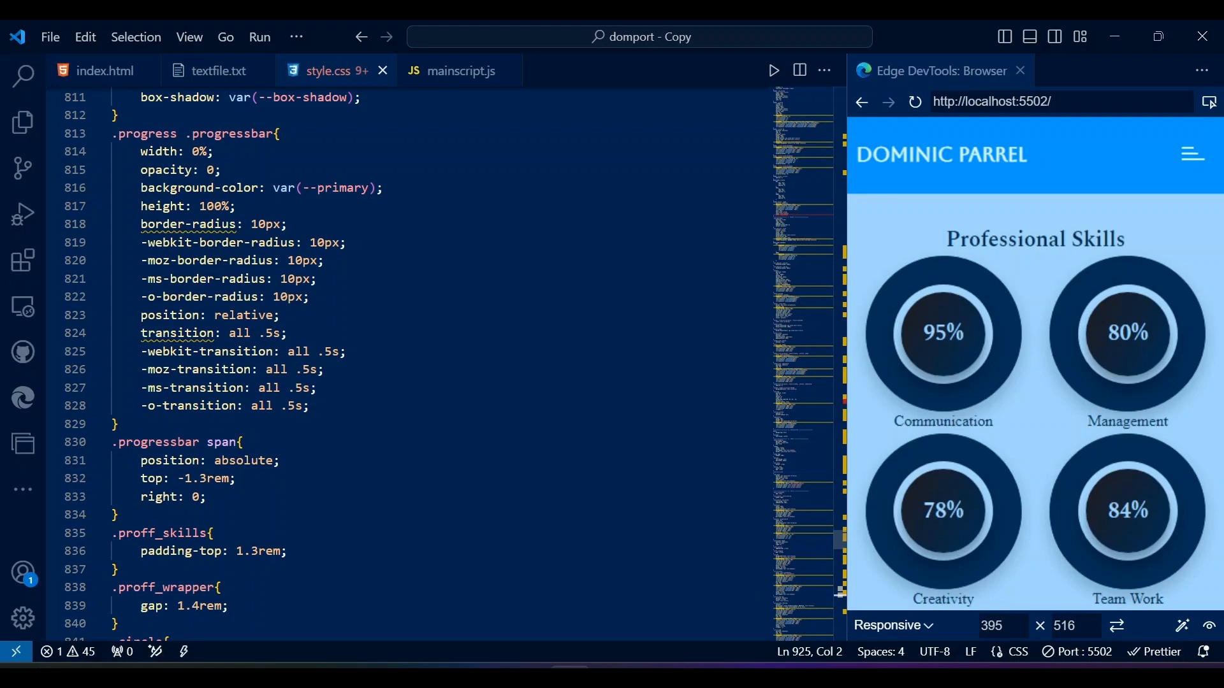
Check the progress bar markup, then colour .progressbar span with var(--black).
left_click(103, 70)
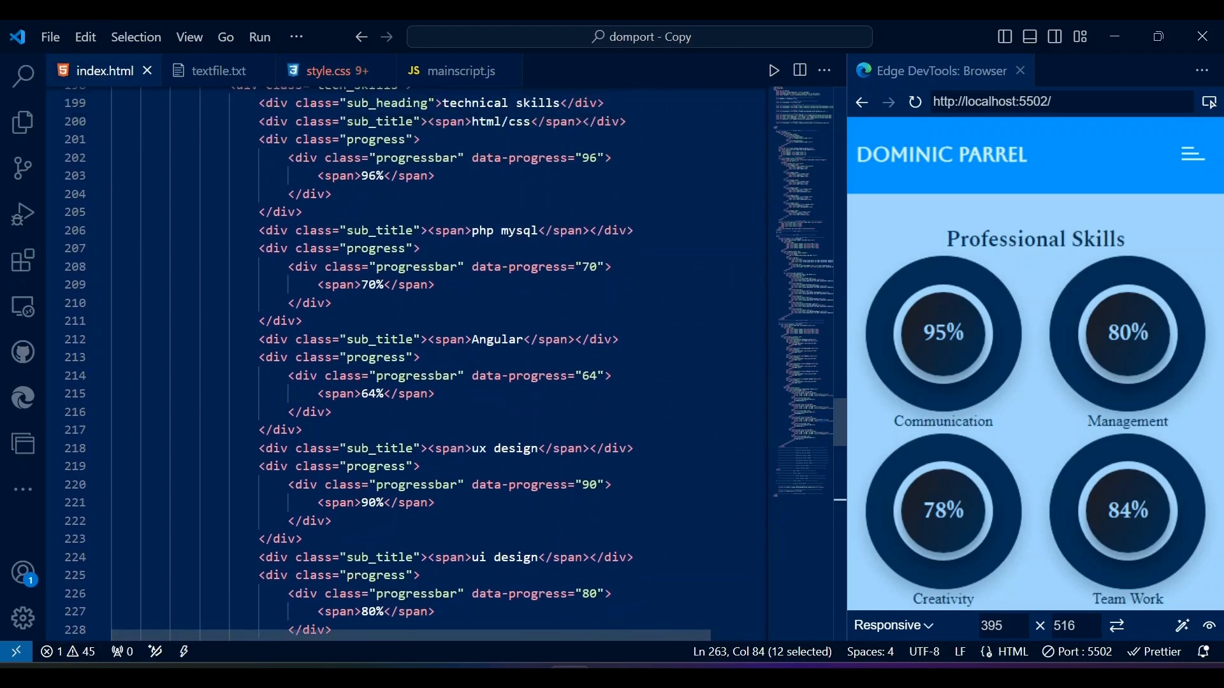
left_click(335, 70)
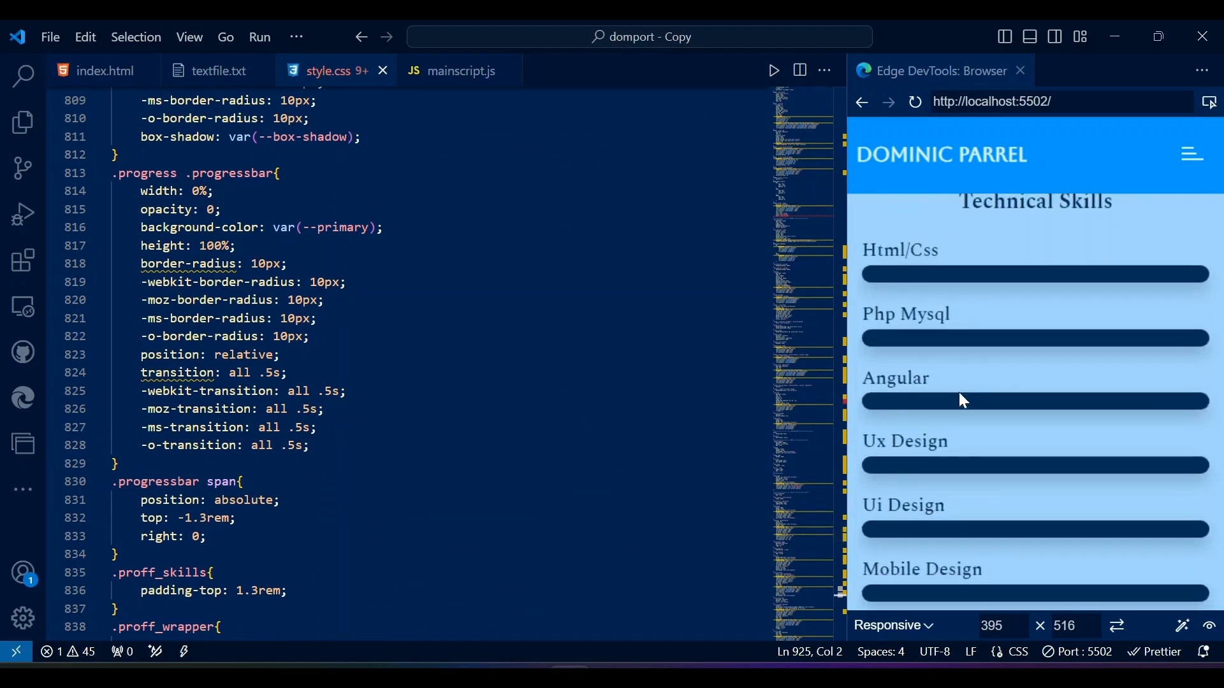
type("color: var(--black);")
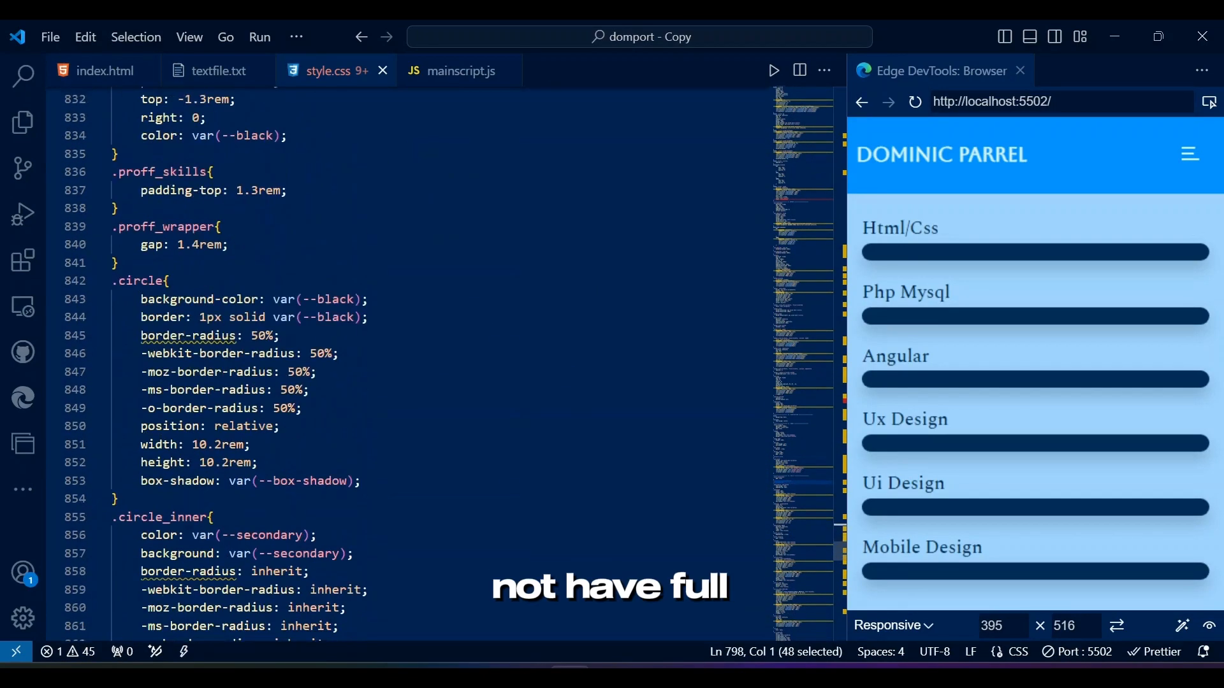
Set .tech_skills and .proff_skills to 45% width in the min-width media query.
scroll("down", 3)
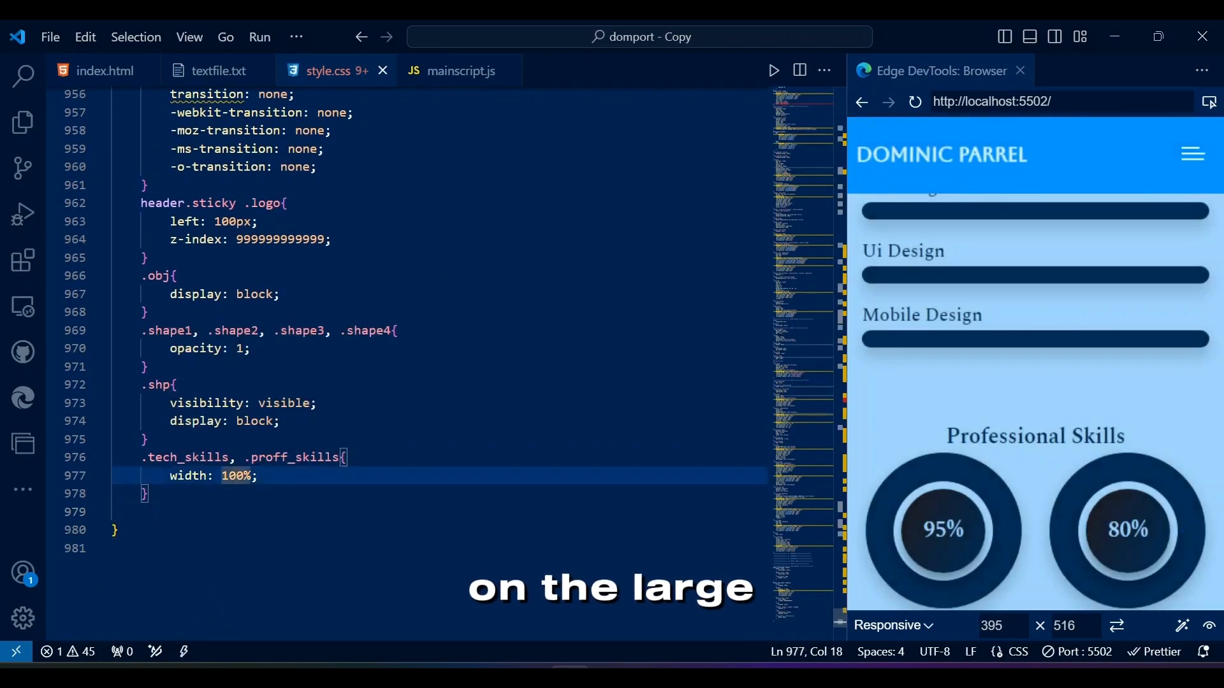
type("45%")
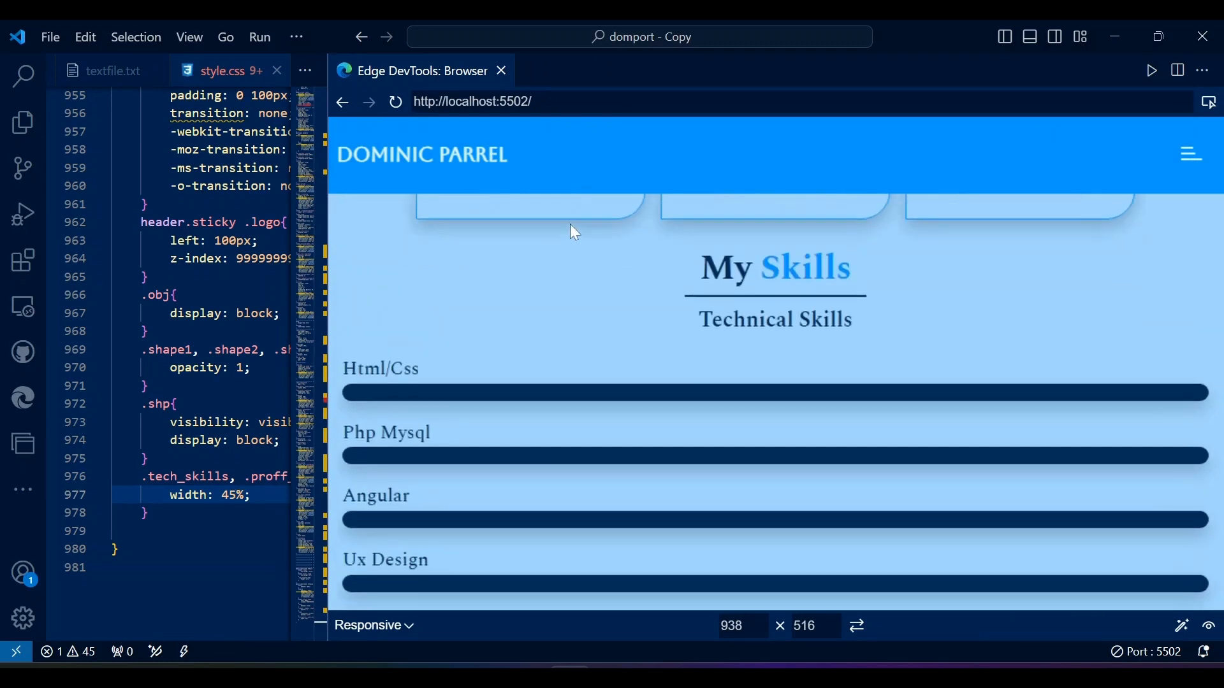
scroll("down", 3)
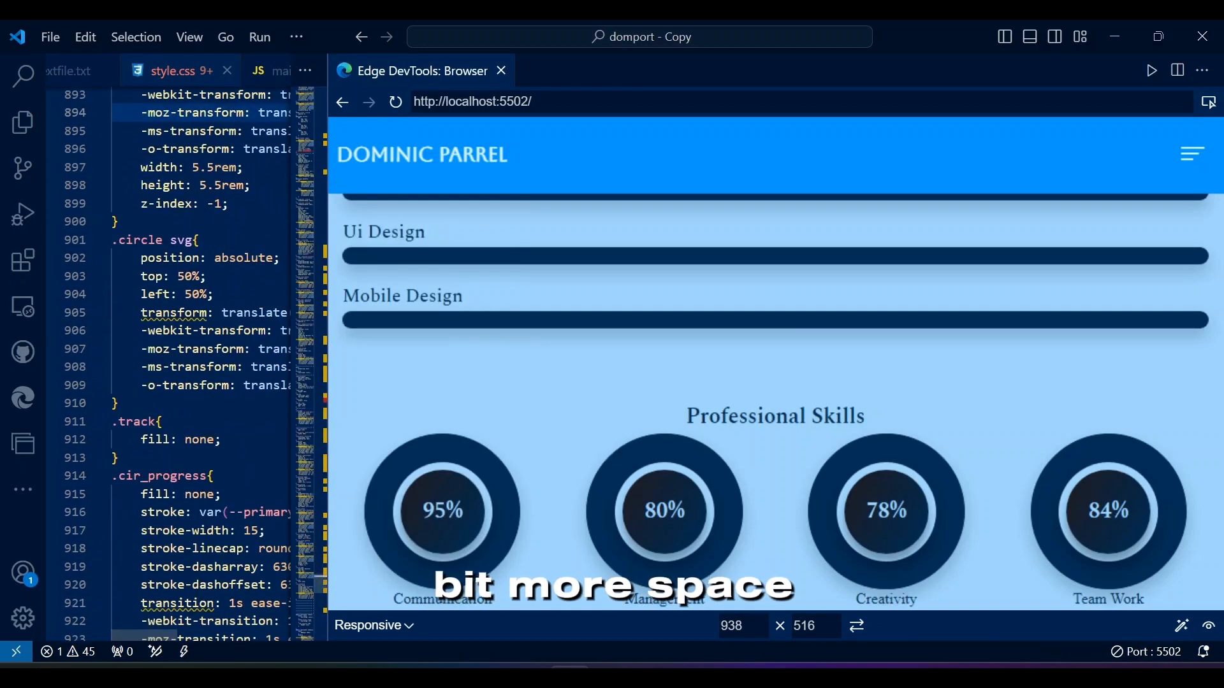
left_click(76, 70)
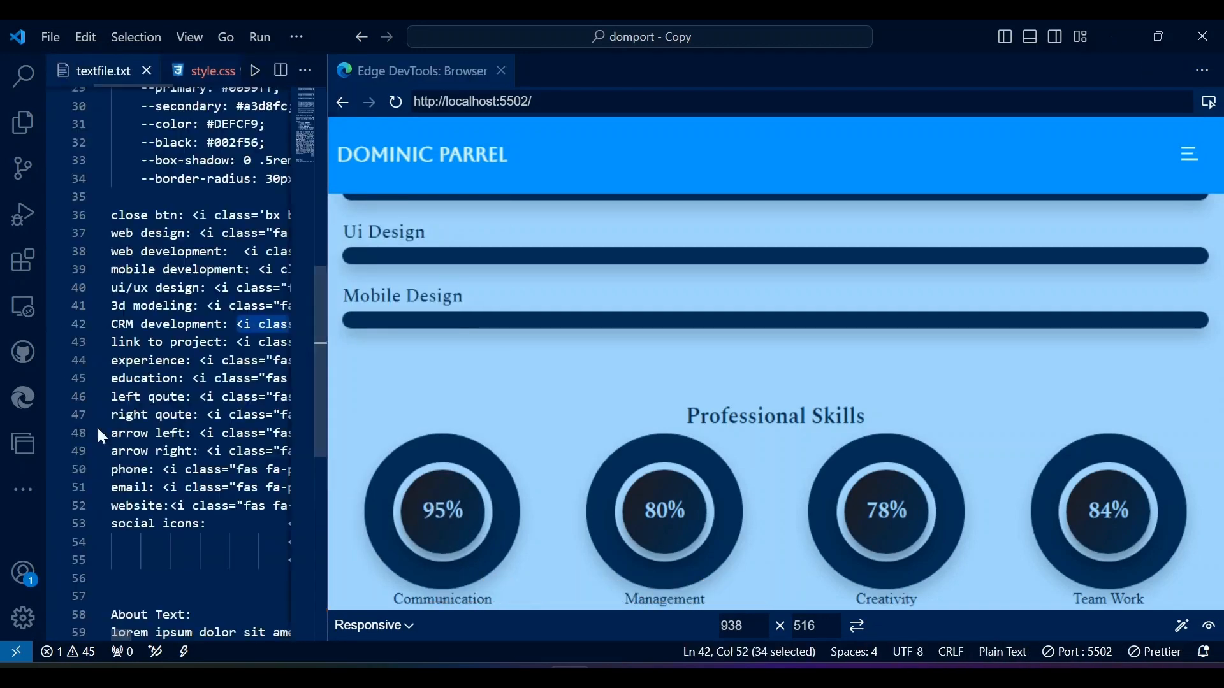
left_click(105, 70)
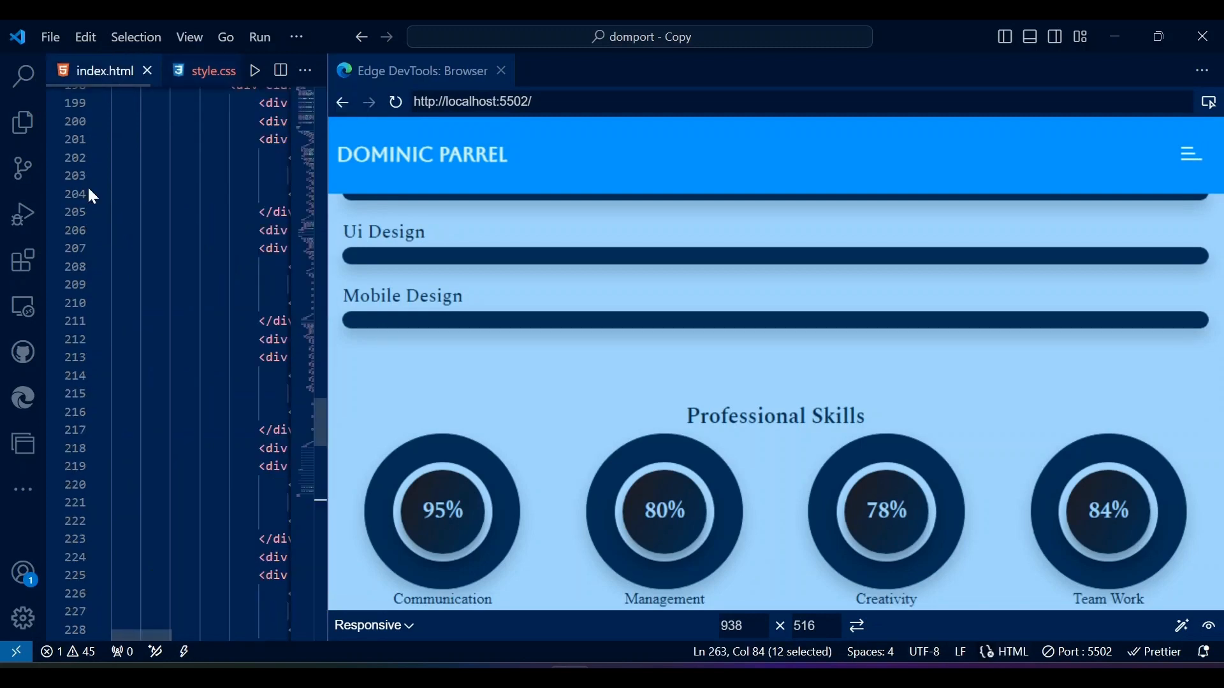
scroll("down", 3)
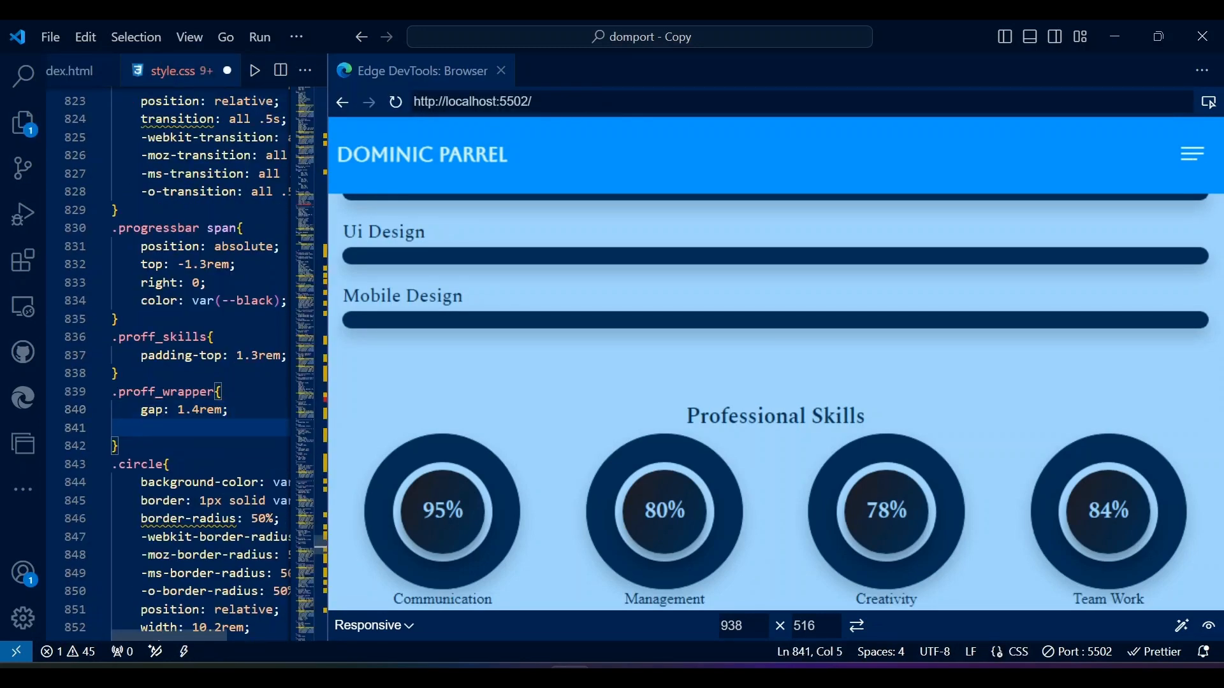
Cap the professional skills wrapper at 750px and centre it with margin 0 auto.
type("max-width: 75;")
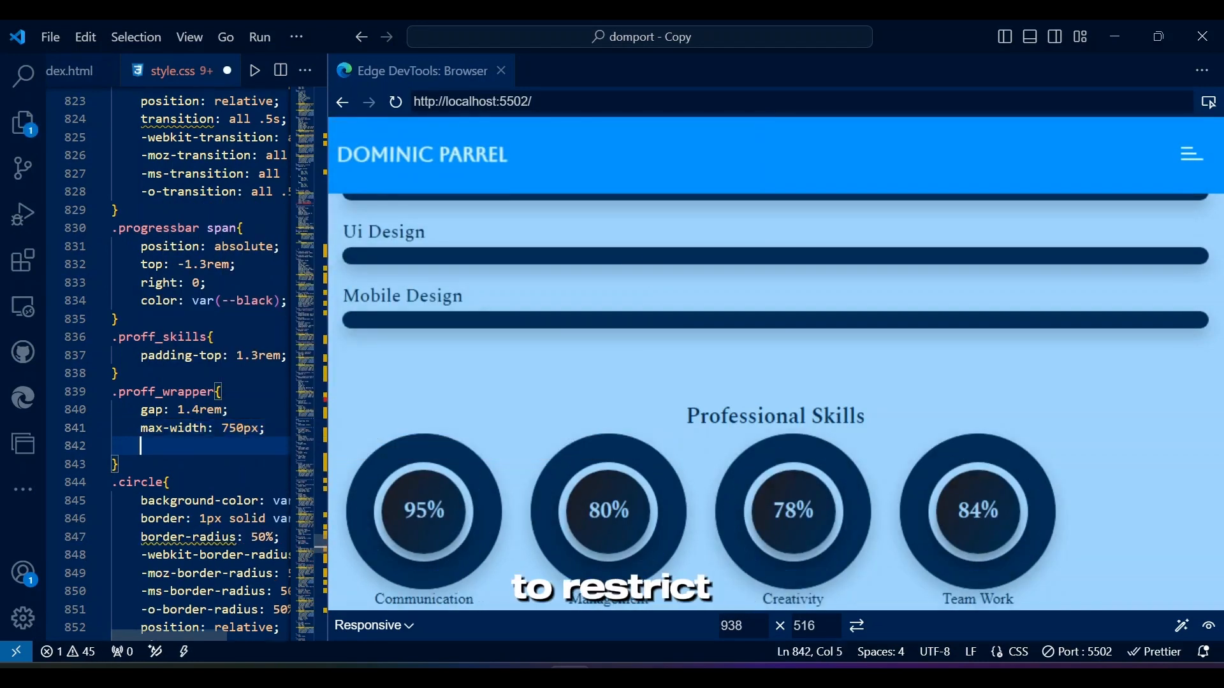
type("margin: 0 auto")
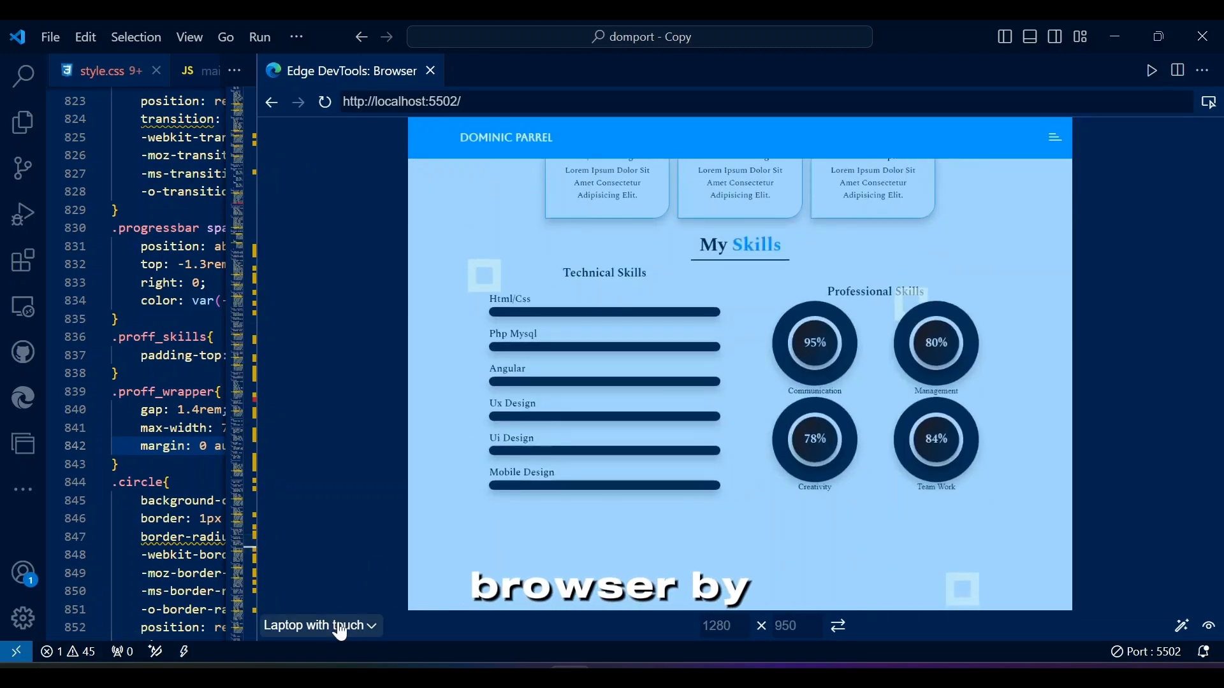
left_click(321, 626)
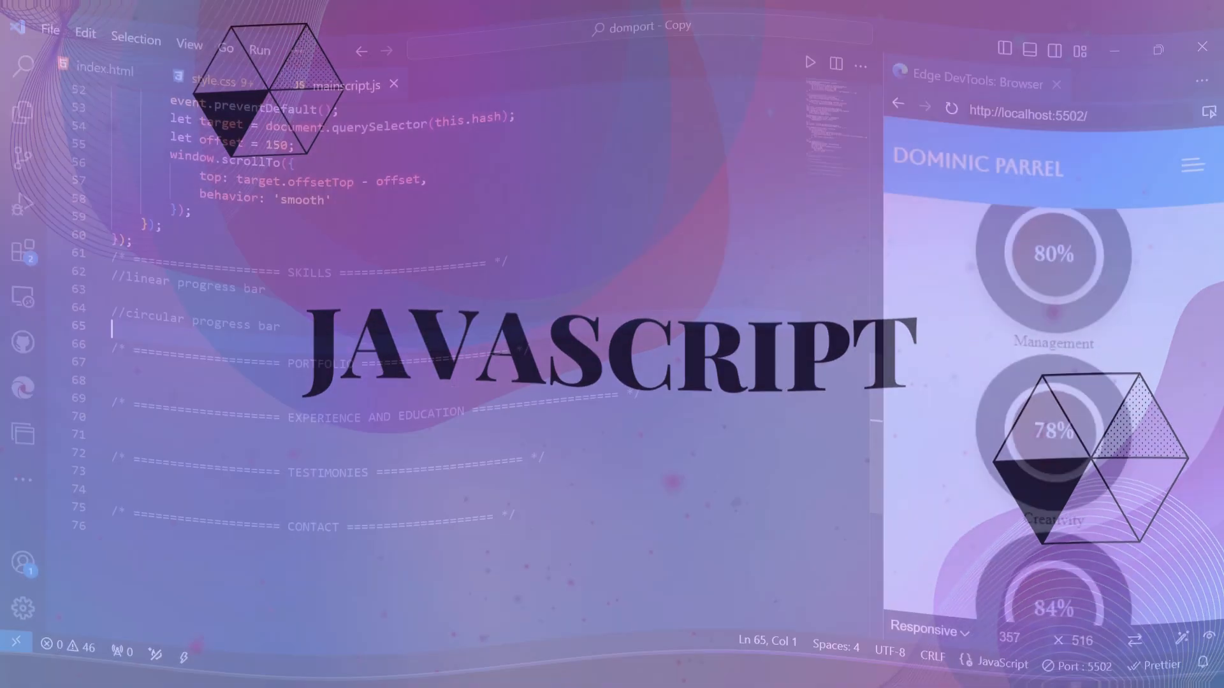
Declare skills via getElementById and progressbars via querySelectorAll('.progressbar').
type("const skills =")
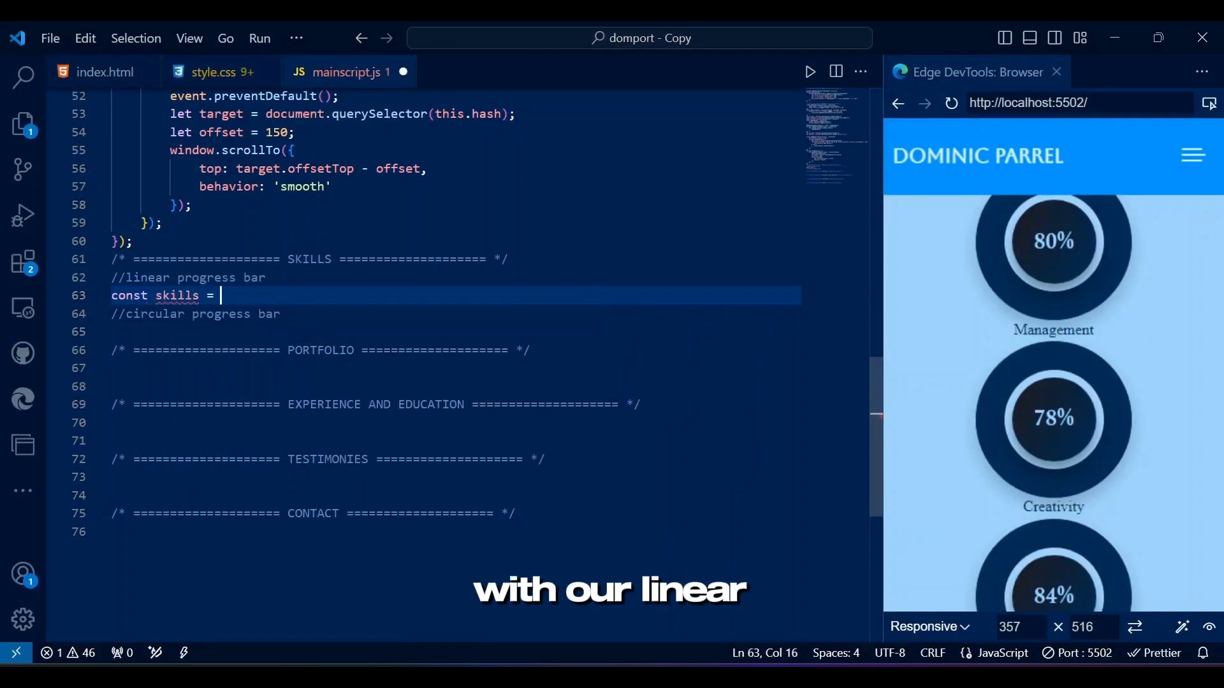
type("document.getElementById('')")
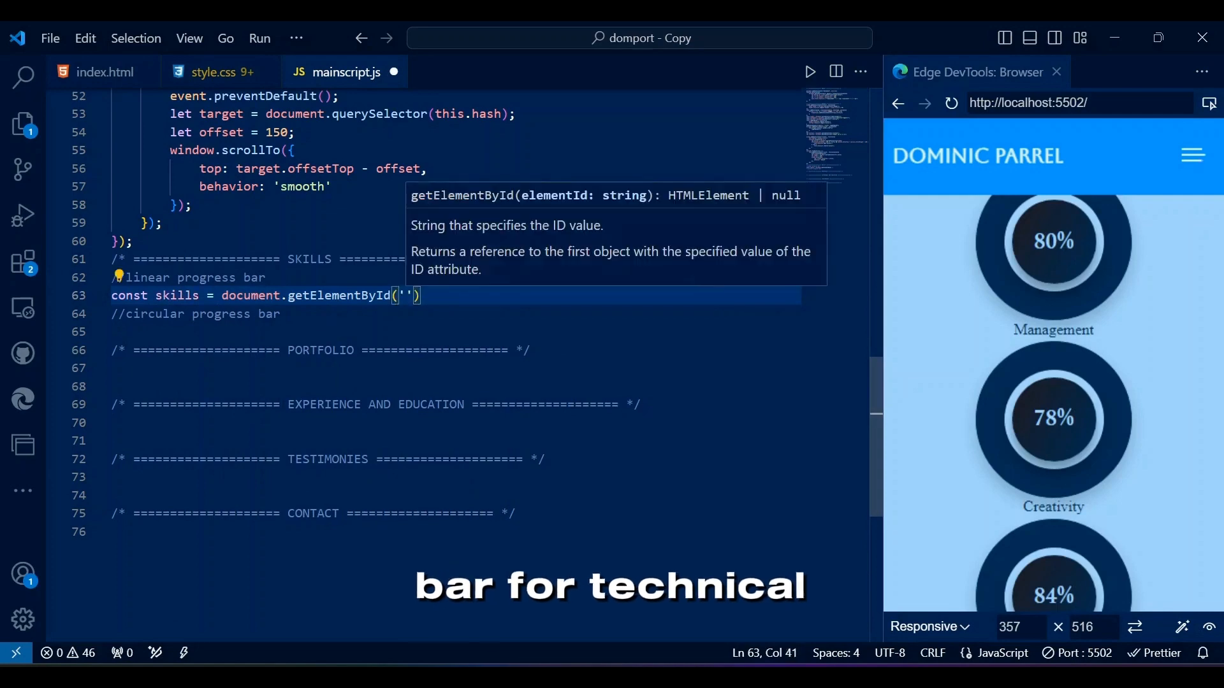
left_click(101, 72)
type("const progressbar")
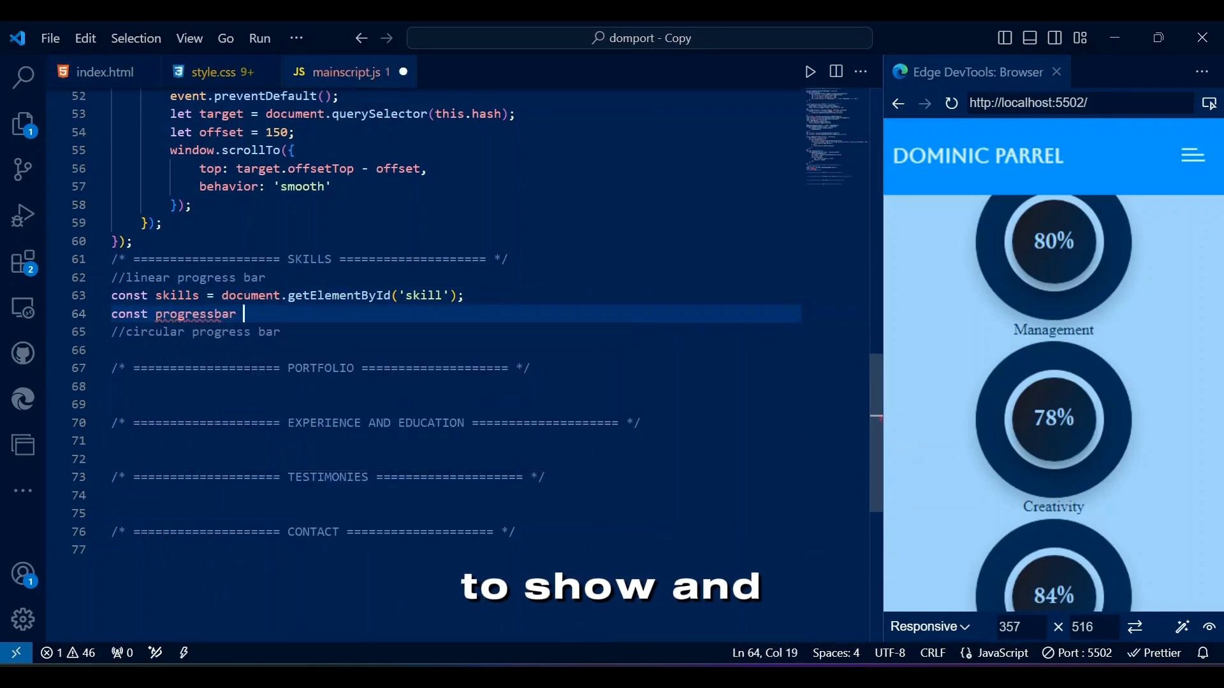
type("= document.querySelectorAll('.')")
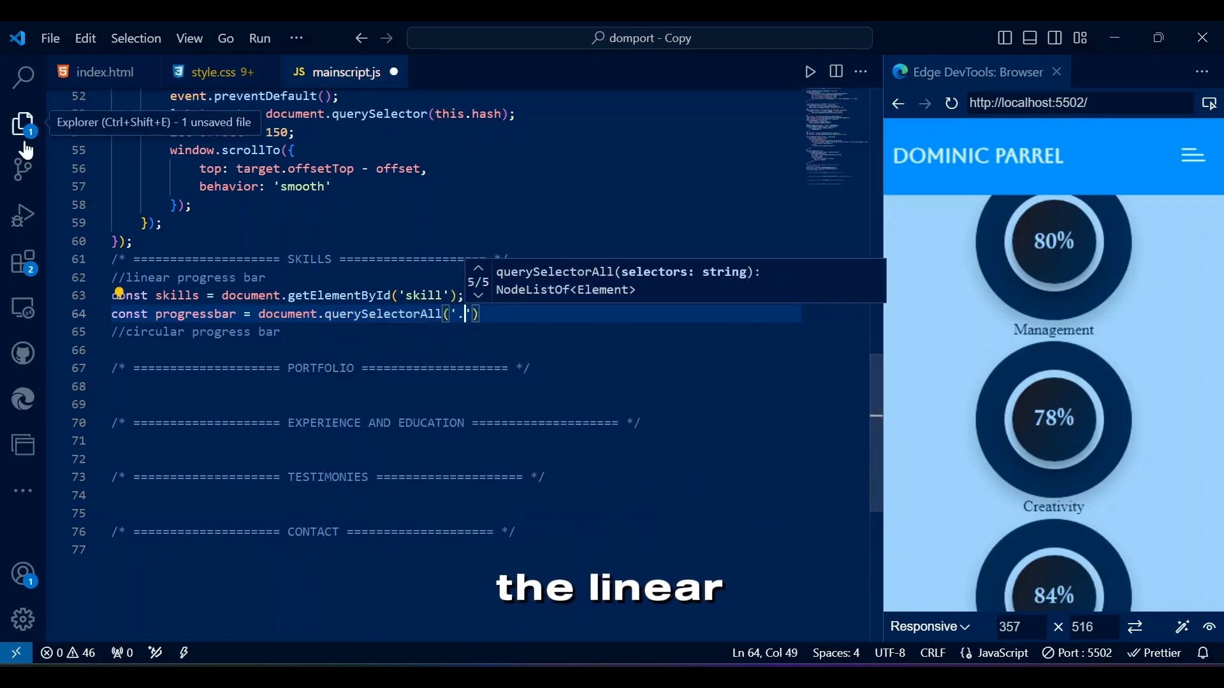
type("progressbar")
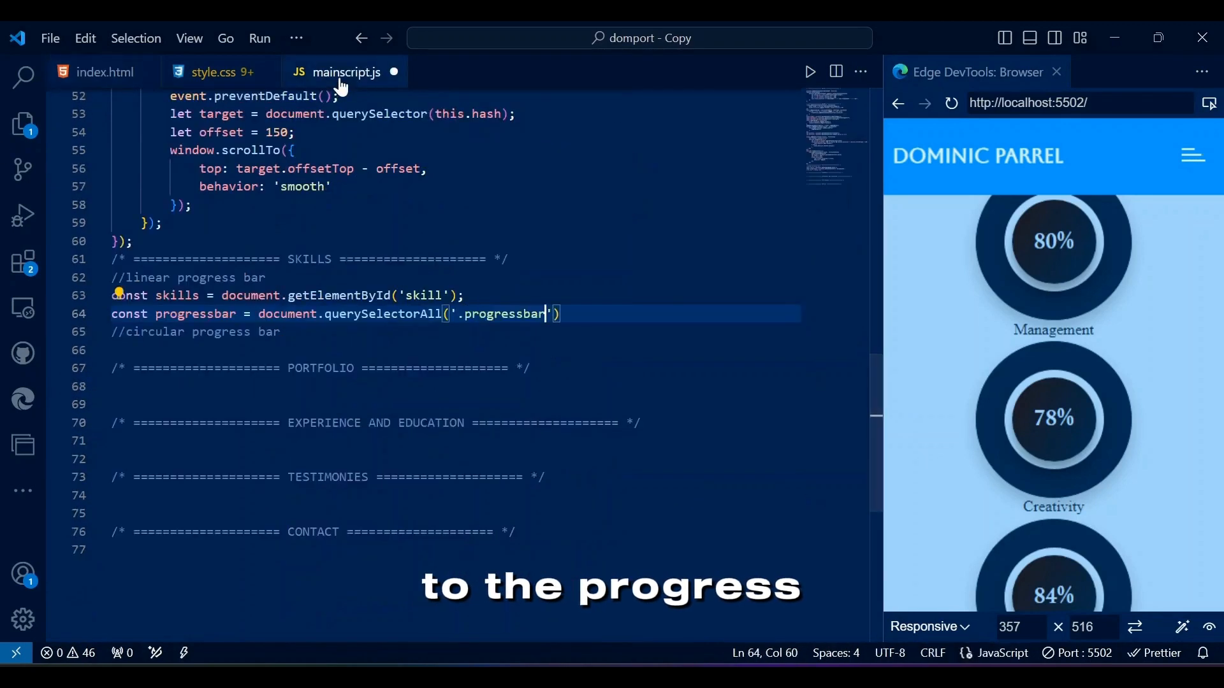
Write showprogress() setting each bar's opacity and width from its data-progress value.
type("function showprogress(){")
type("const")
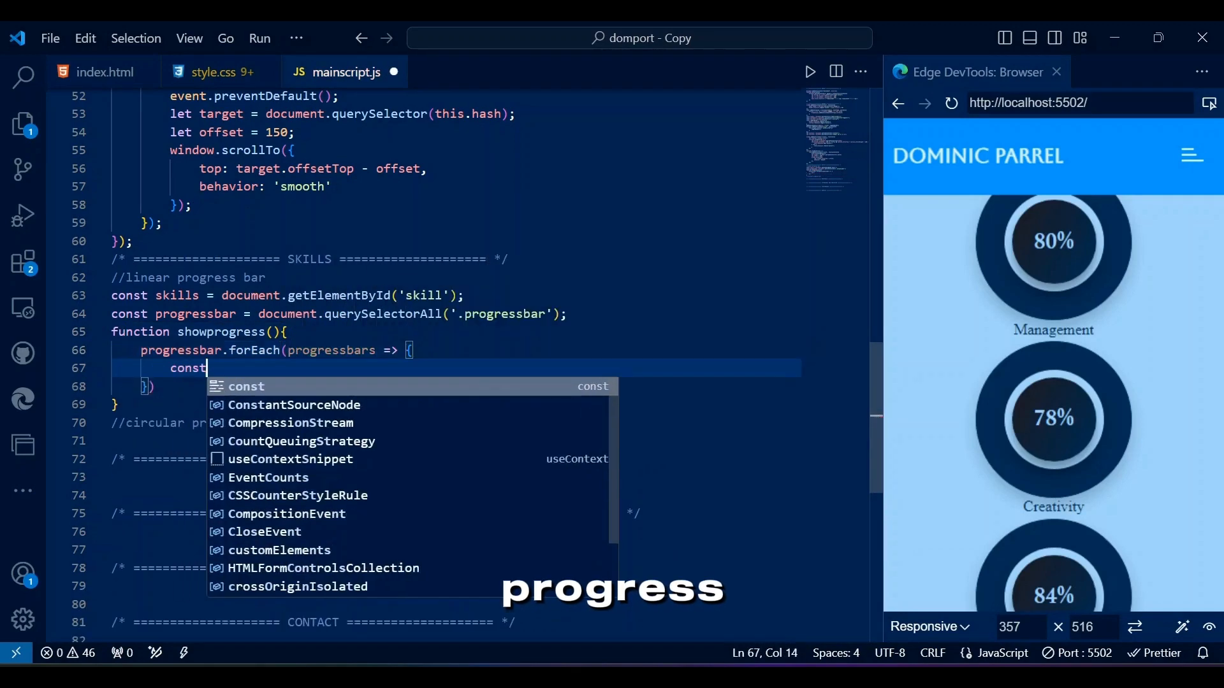
type("value = progressbars.d")
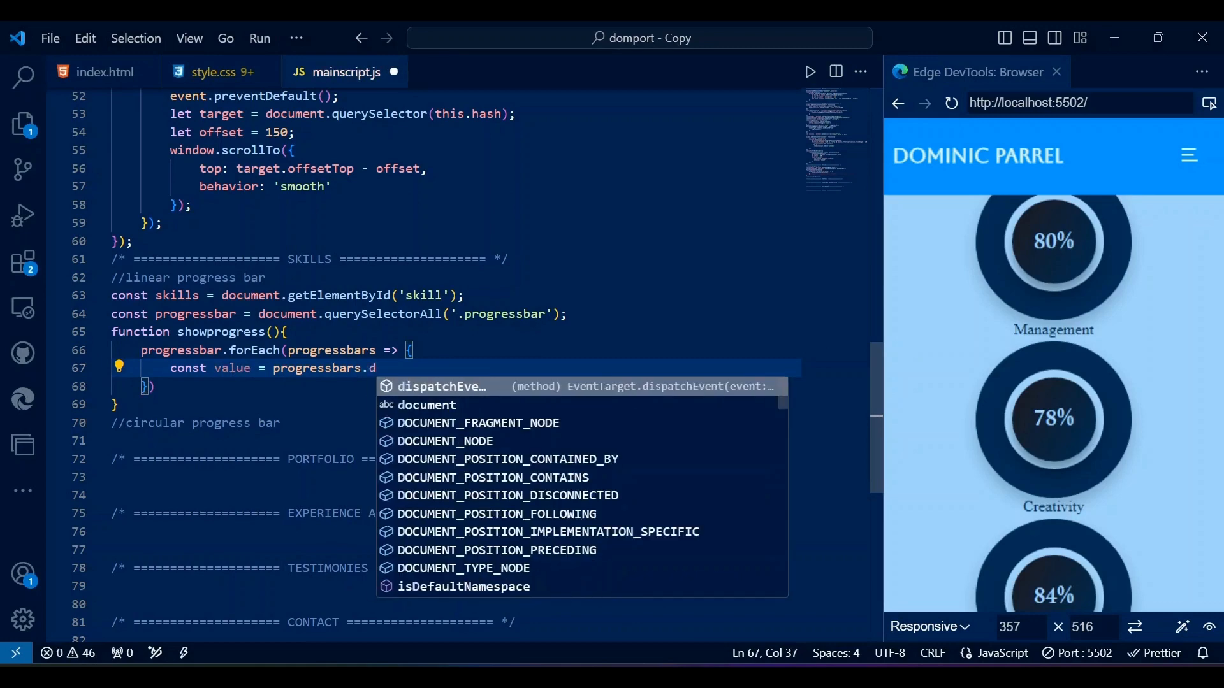
type("ataset.p")
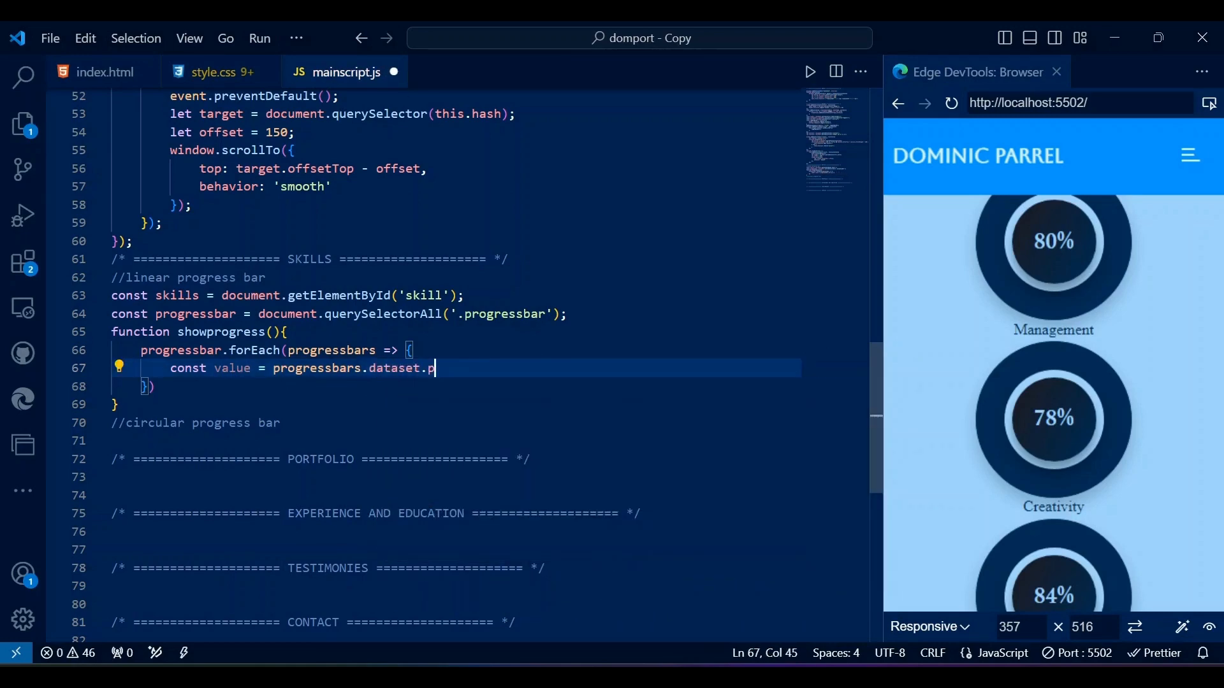
type("rogress")
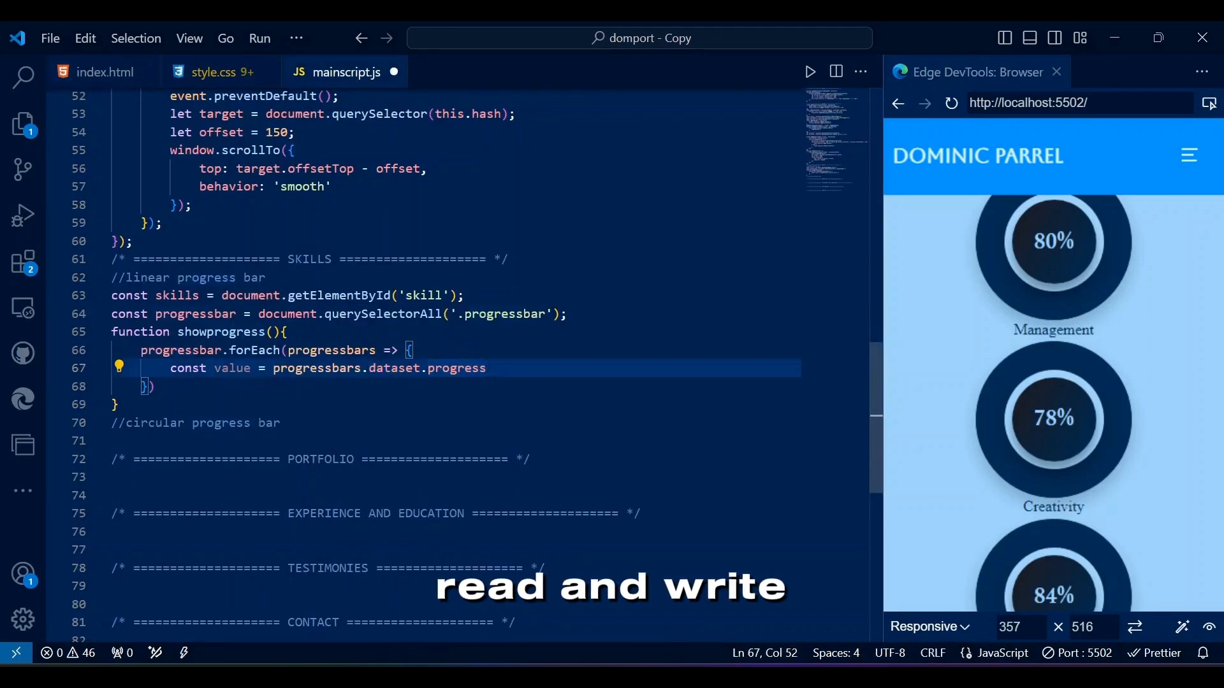
type("progressbars.style.opacity = 1;")
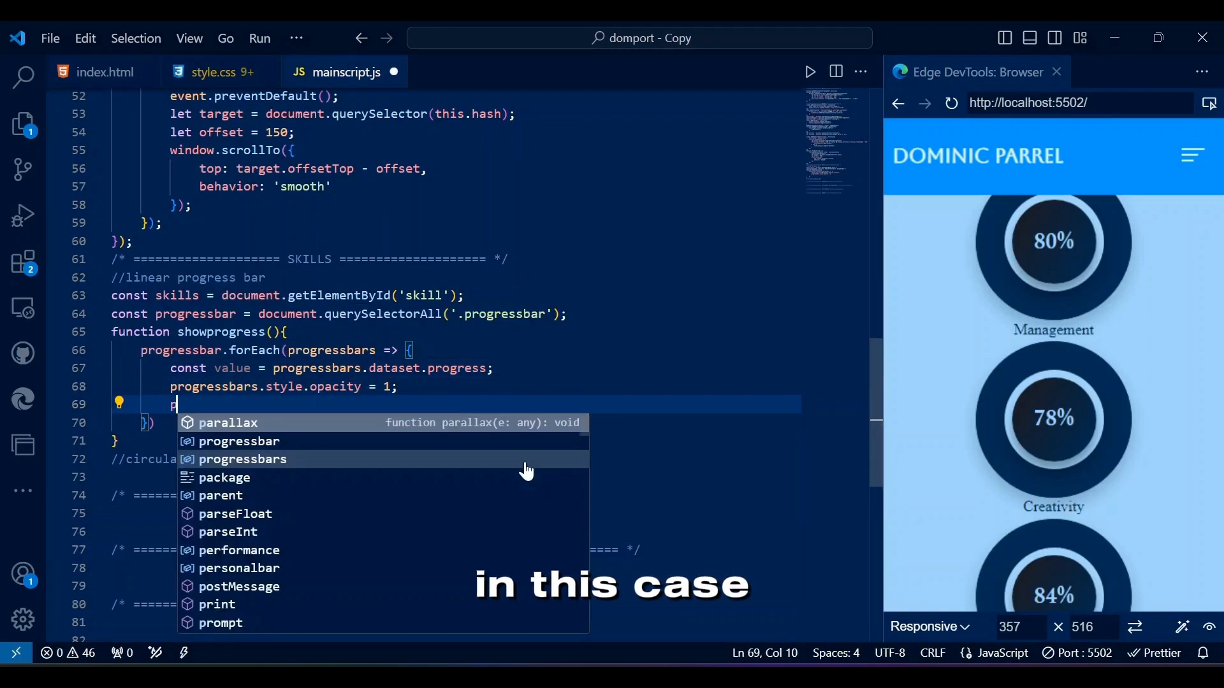
type("rogressbars.style.width = `${")
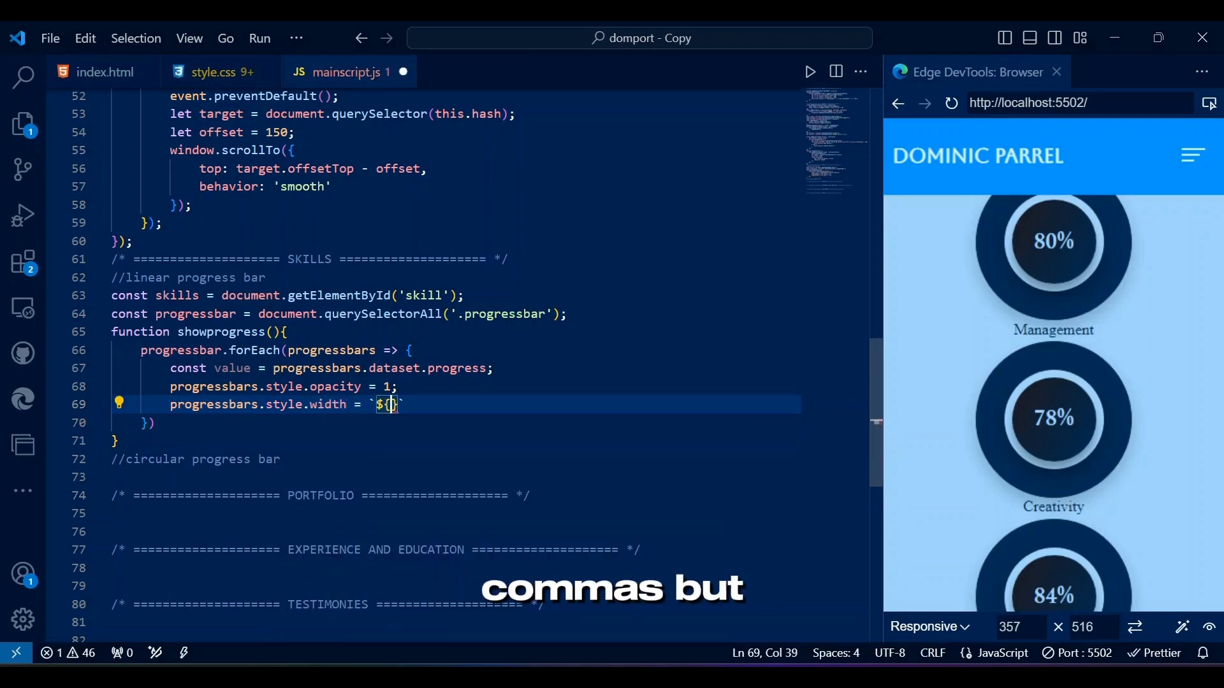
type("value};")
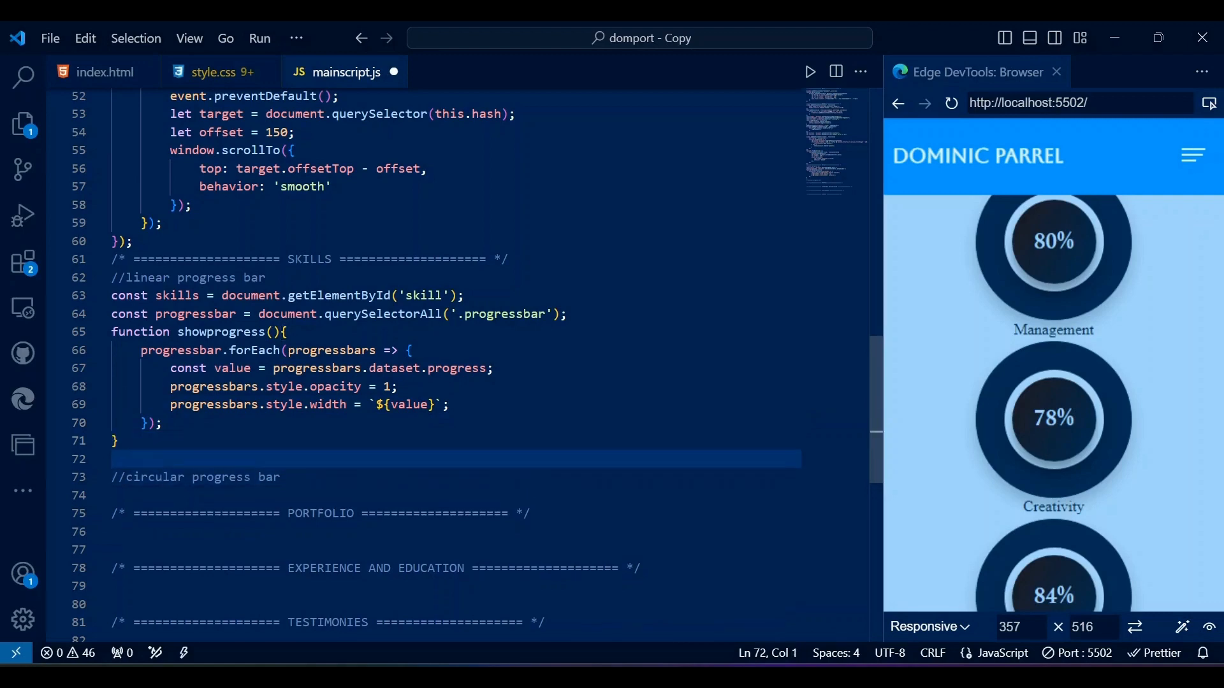
type("function hideprog")
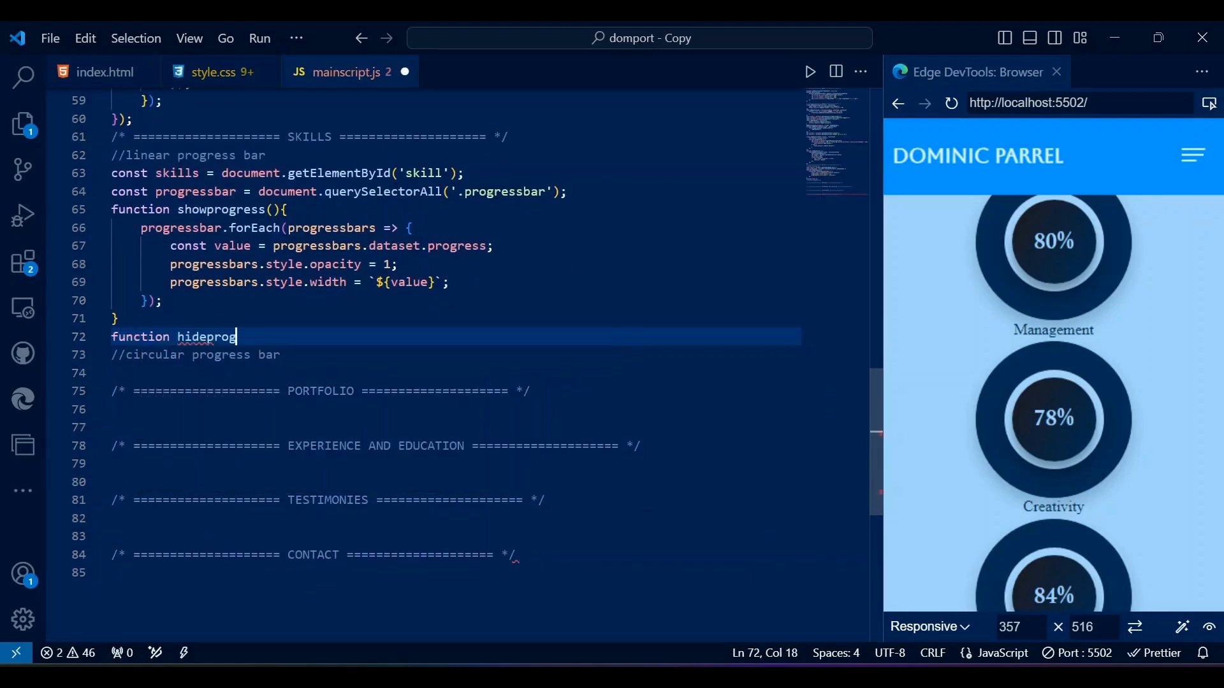
type("ress(){")
type("window.addEventListener('scroll',() => {")
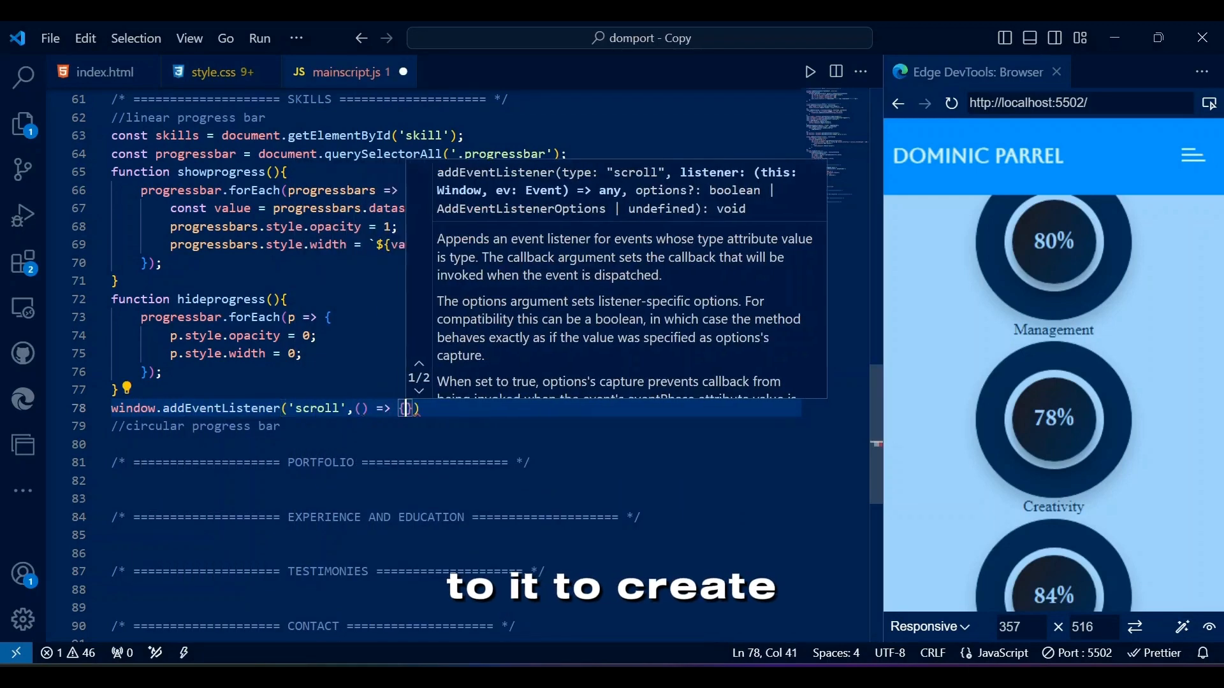
Add a scroll listener comparing sectionpos with half the window height to show or hide bars.
type("const")
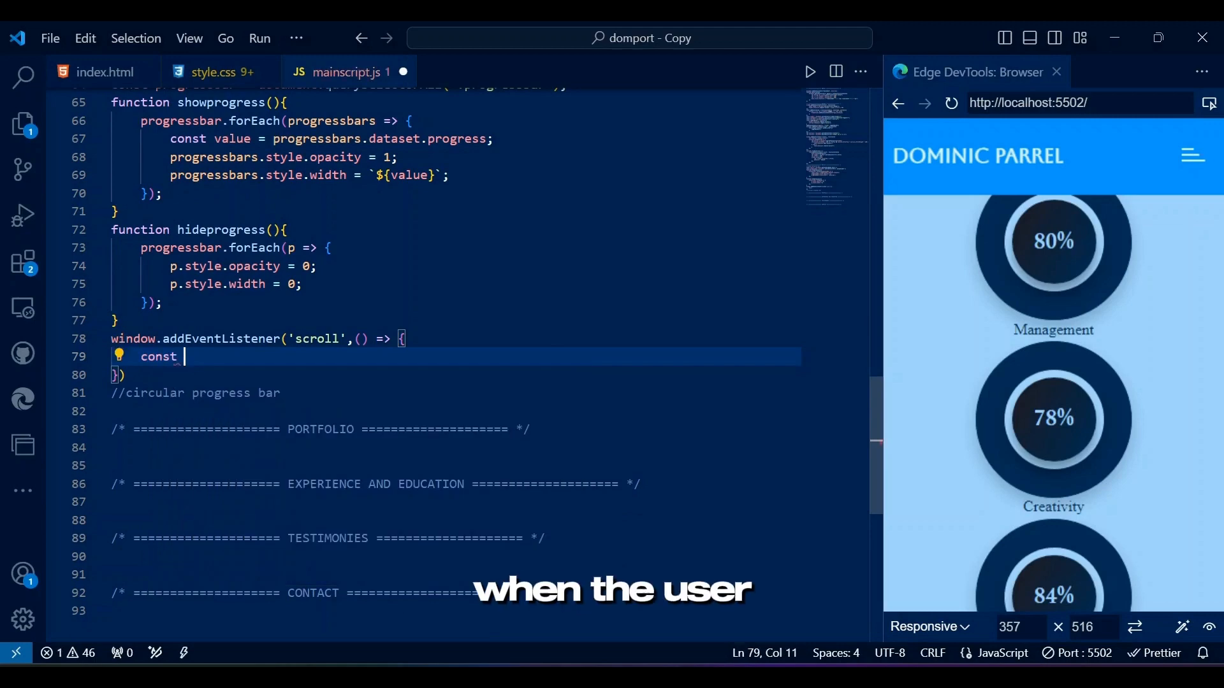
type("sectionpos = skills.getBoundingClientRect().top;")
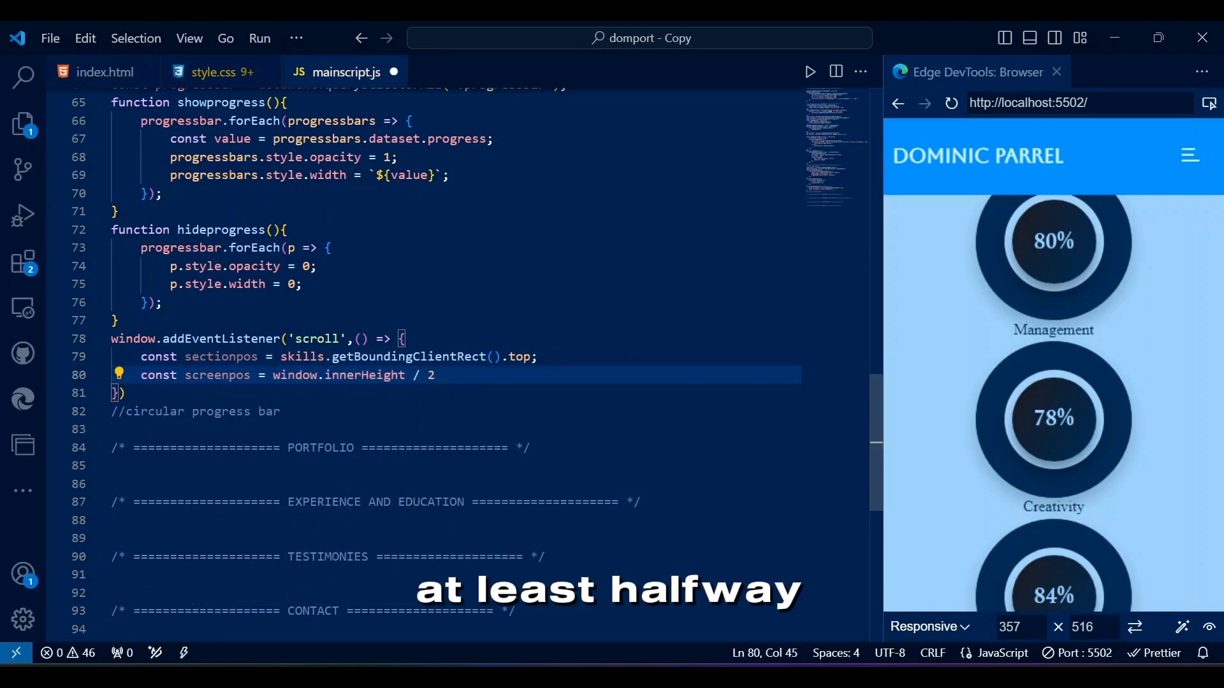
type("if(sectionpos < screenpos){")
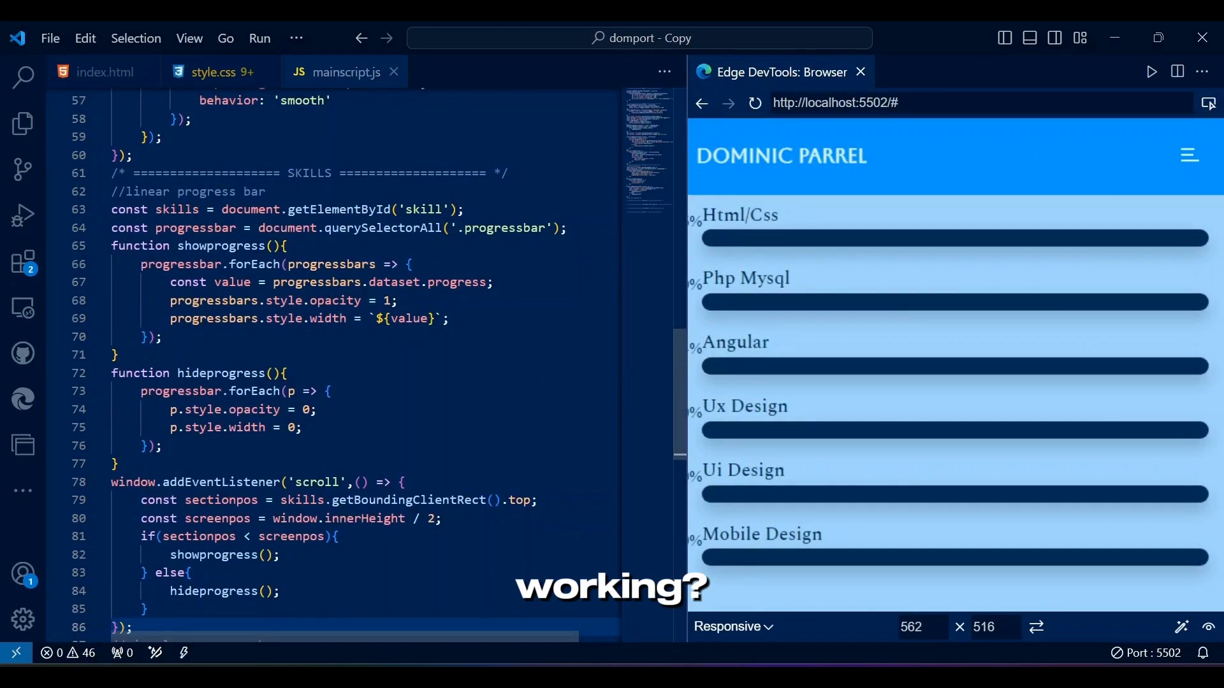
Append % to the bar width value and confirm in the preview that bars fill to their percentages.
scroll("down", 3)
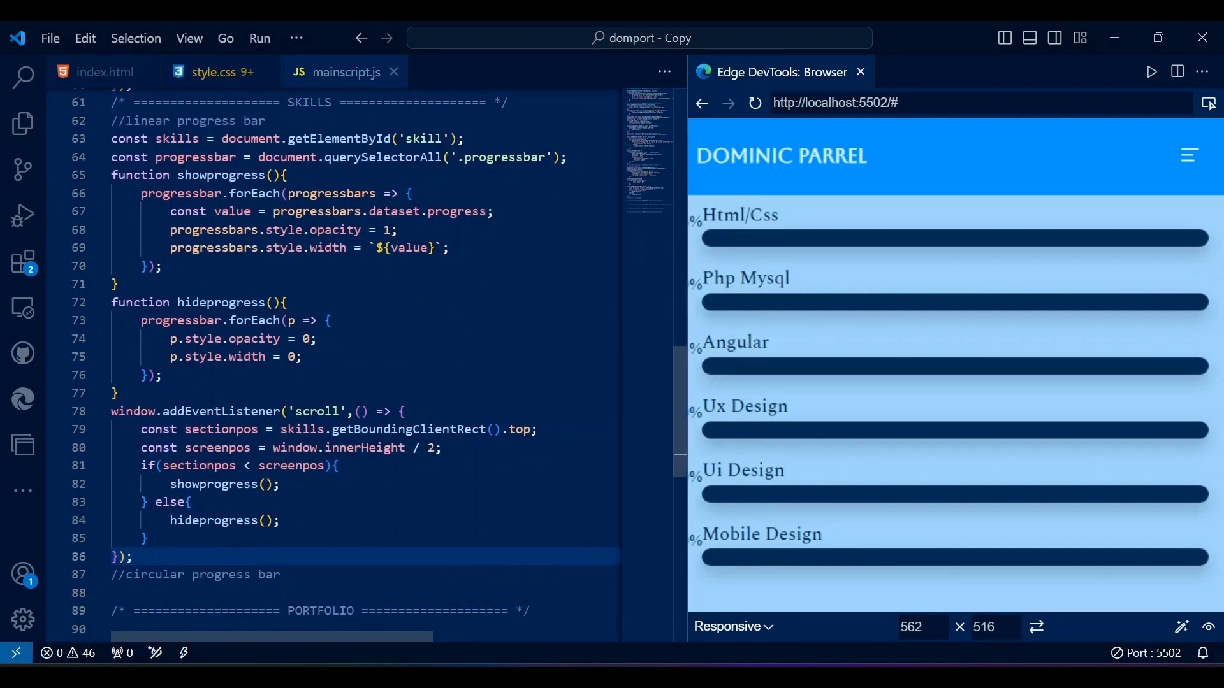
type("%")
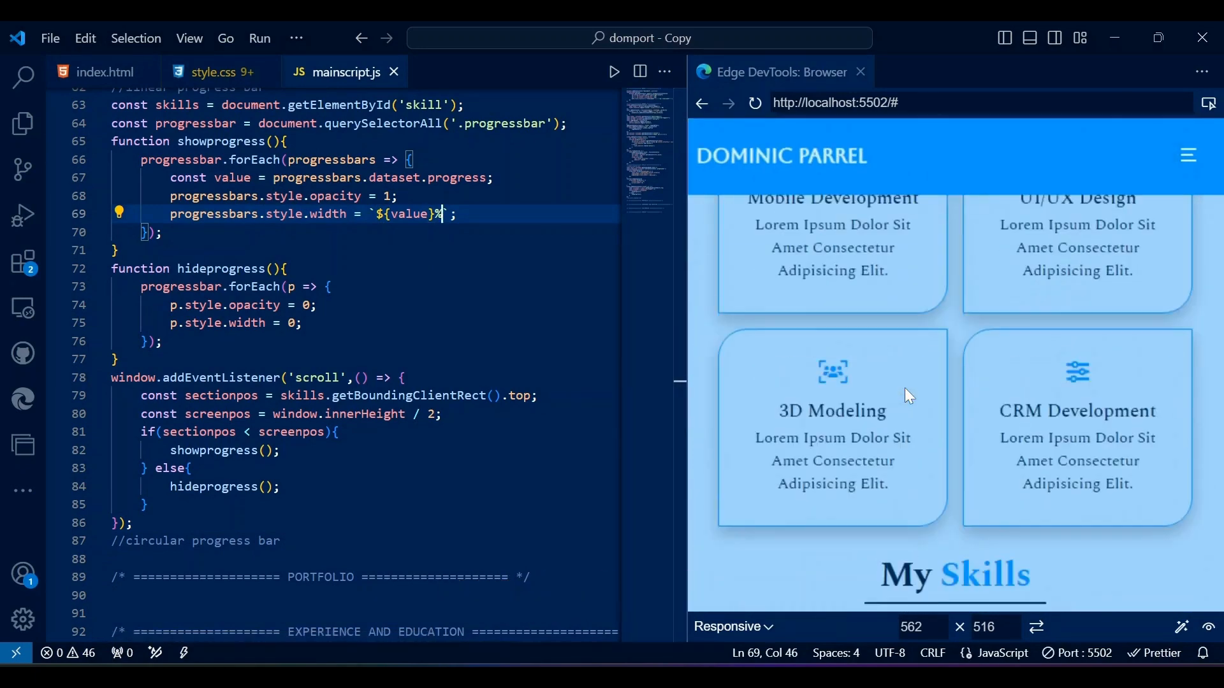
scroll("down", 3)
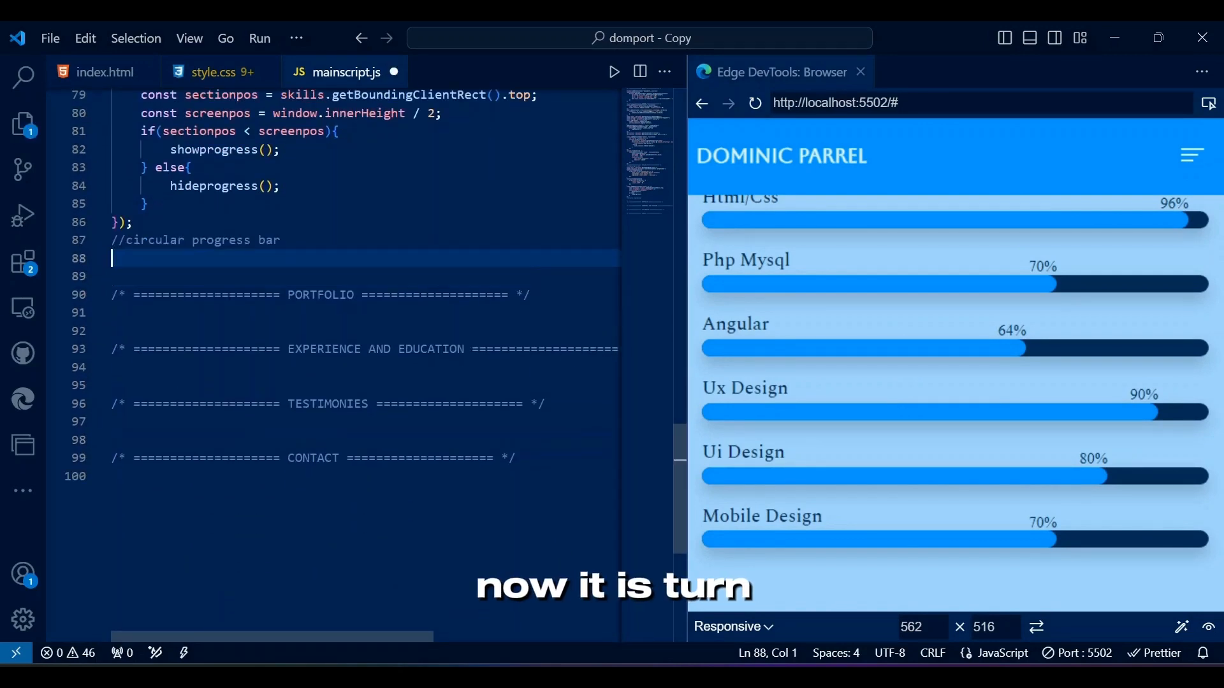
Declare circleSection with document.querySelector, checking the HTML for the class name.
type("const circleSection")
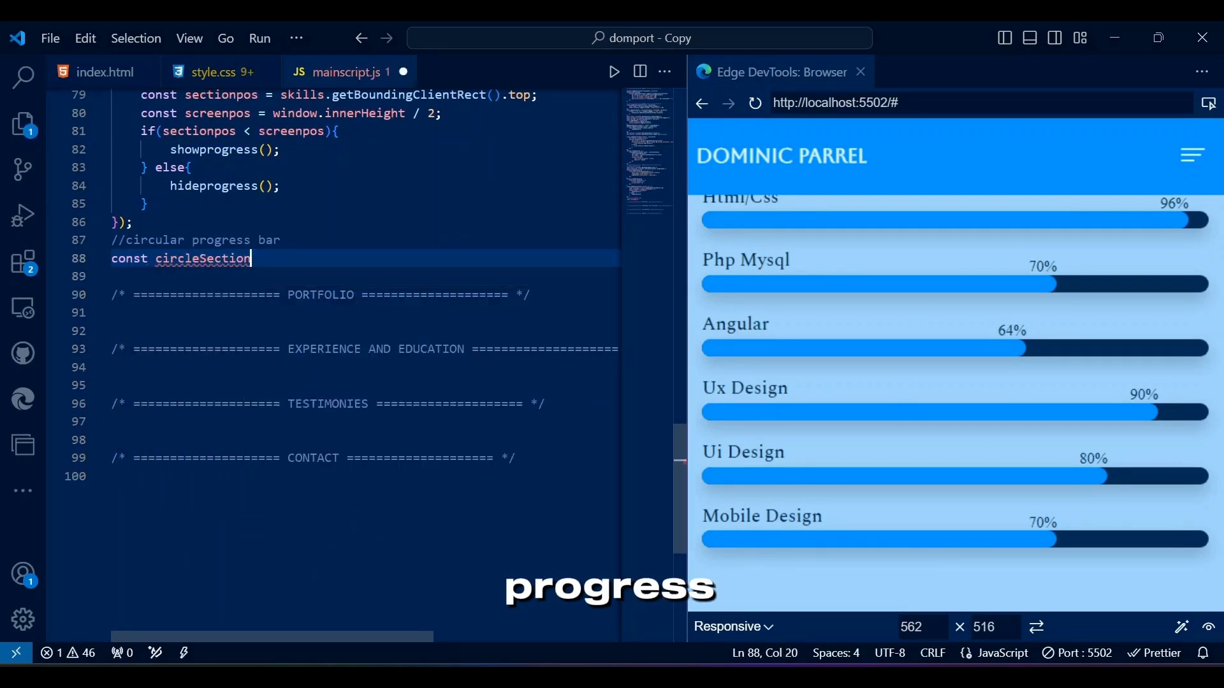
type("= document.querySelector('')")
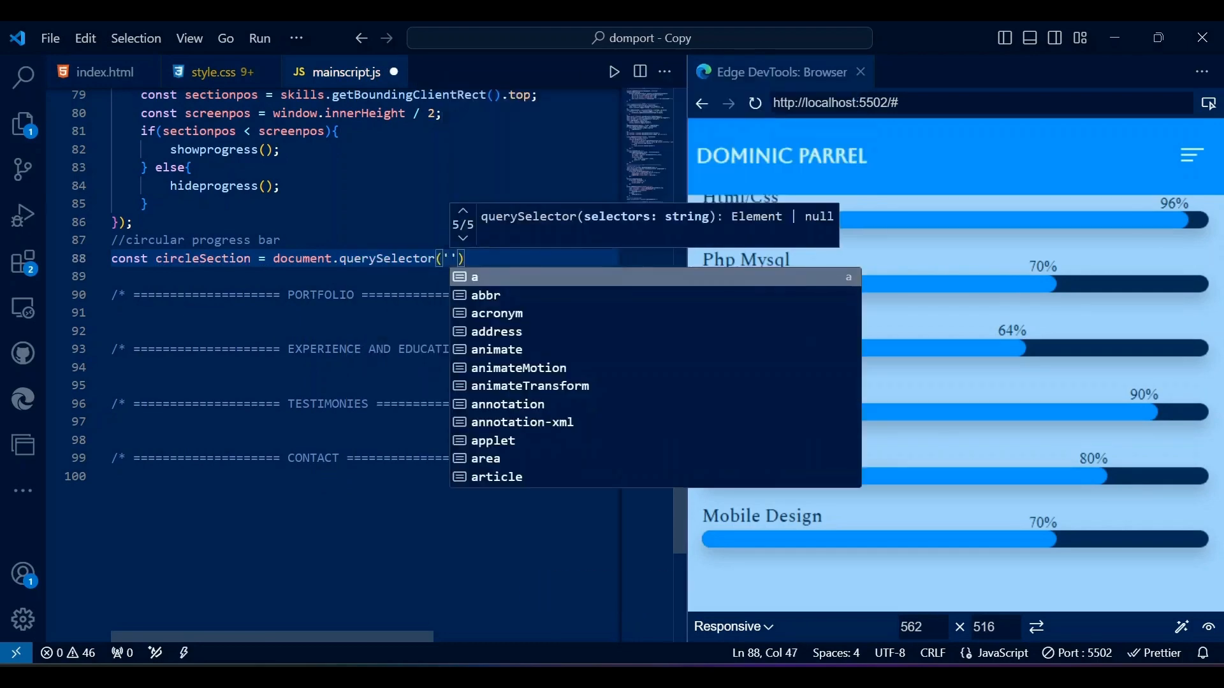
type(".proff_wrapper")
left_click(363, 276)
type("const circles = do")
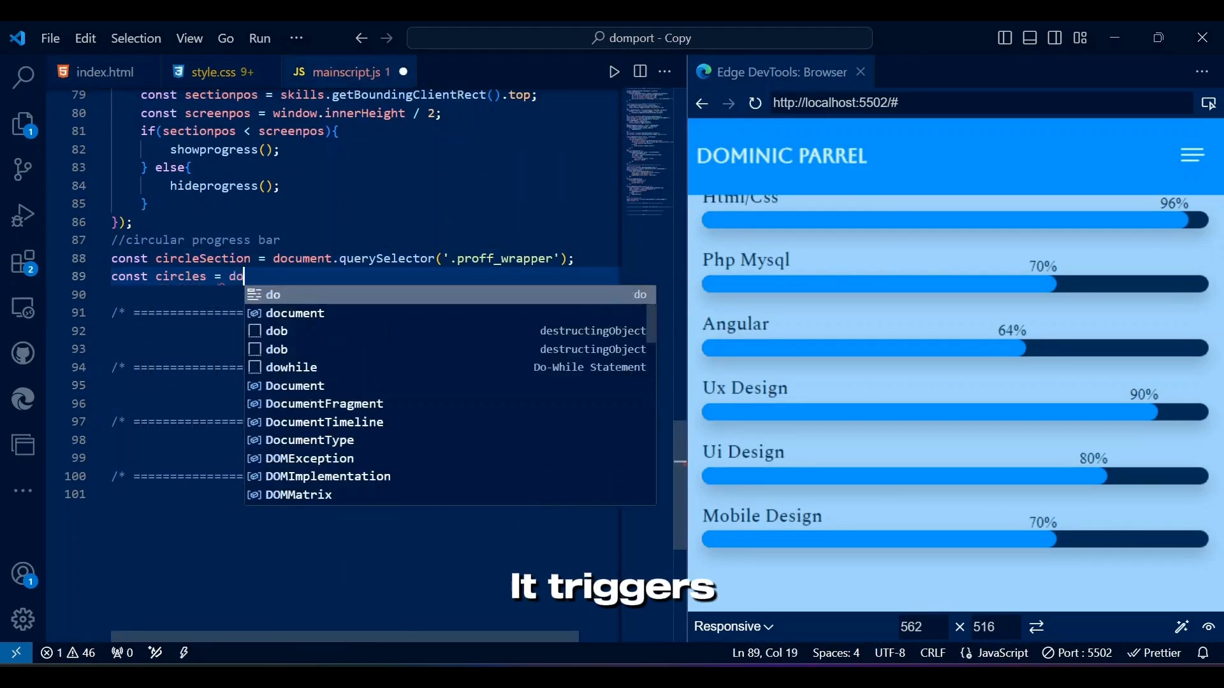
left_click(89, 72)
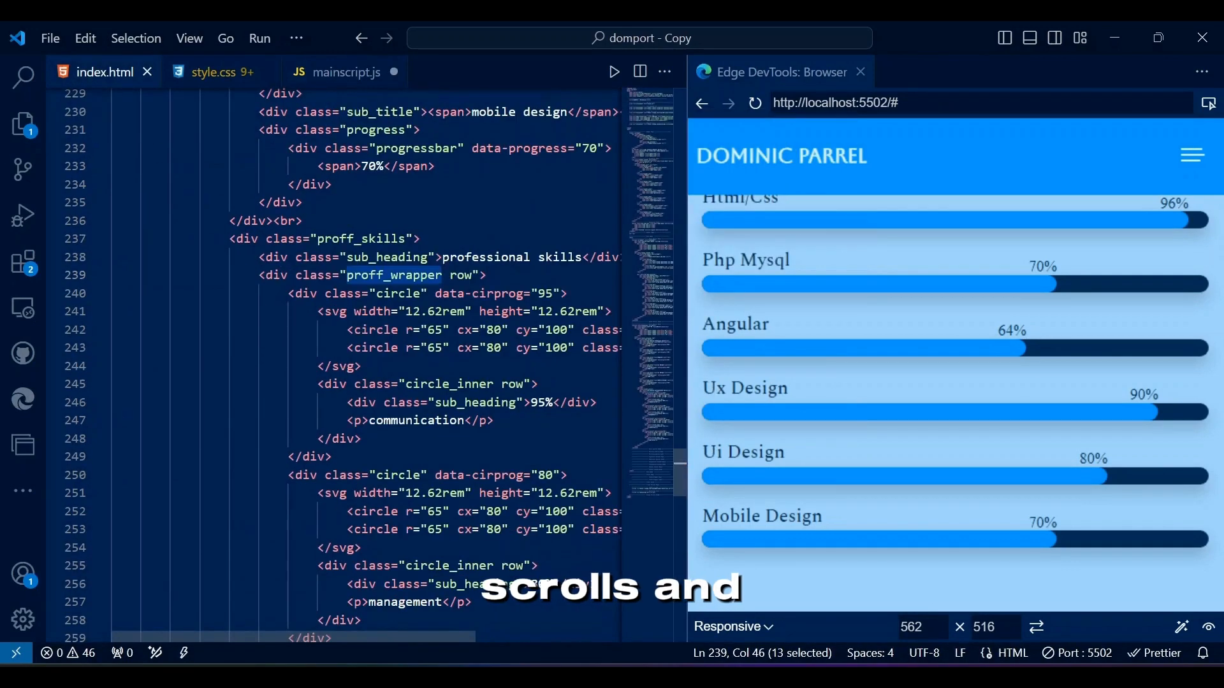
left_click(346, 72)
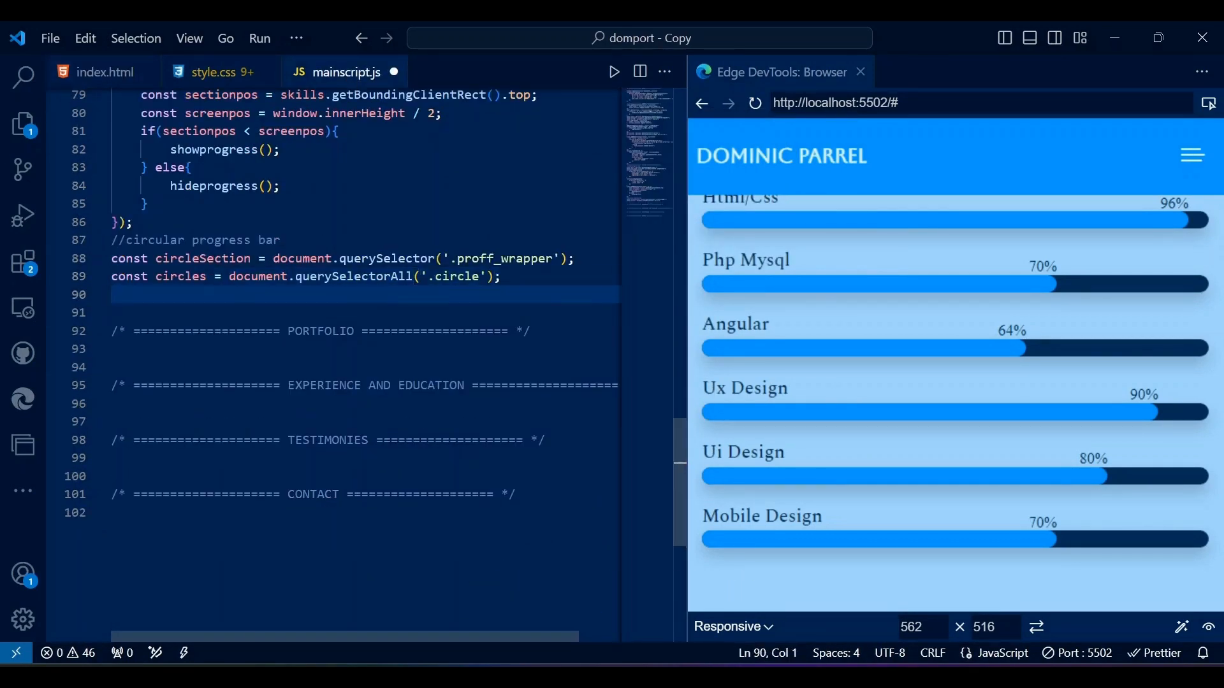
Select progressCircles and the .proff_wrapper .sub_heading progress text, and declare let bol = false.
type("const progressCircles =")
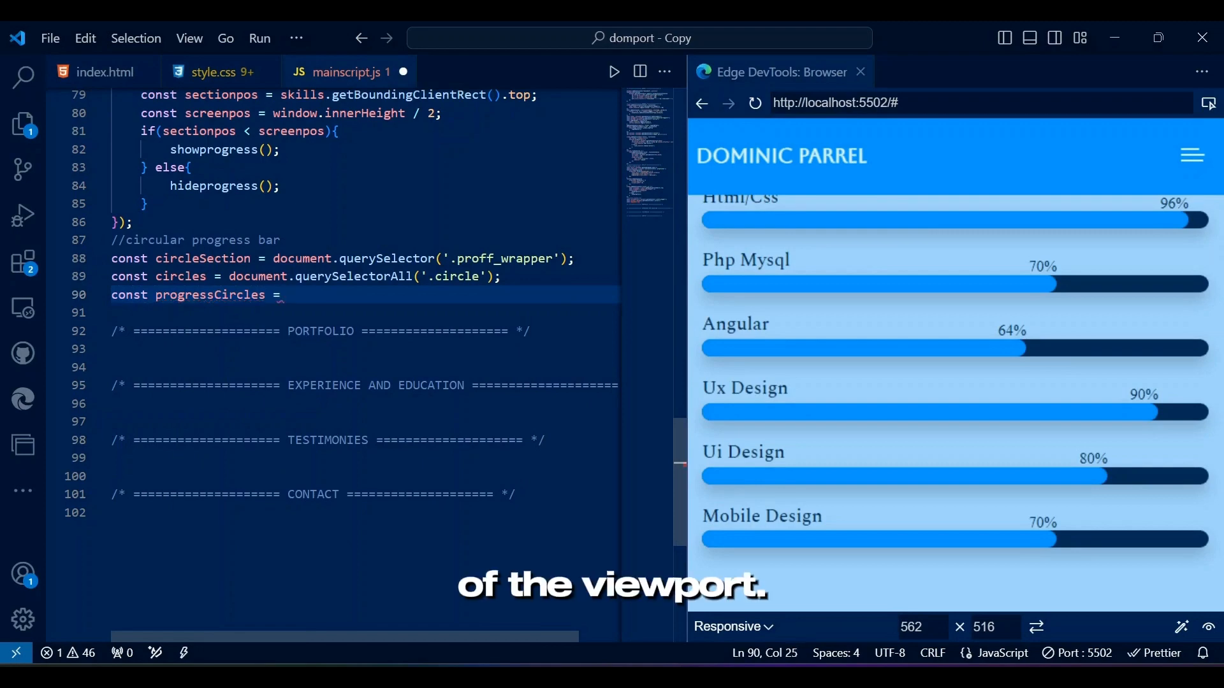
type("document.querySelectorAll('.')")
left_click(362, 312)
type("const progressText = document.querySelectorAll('")
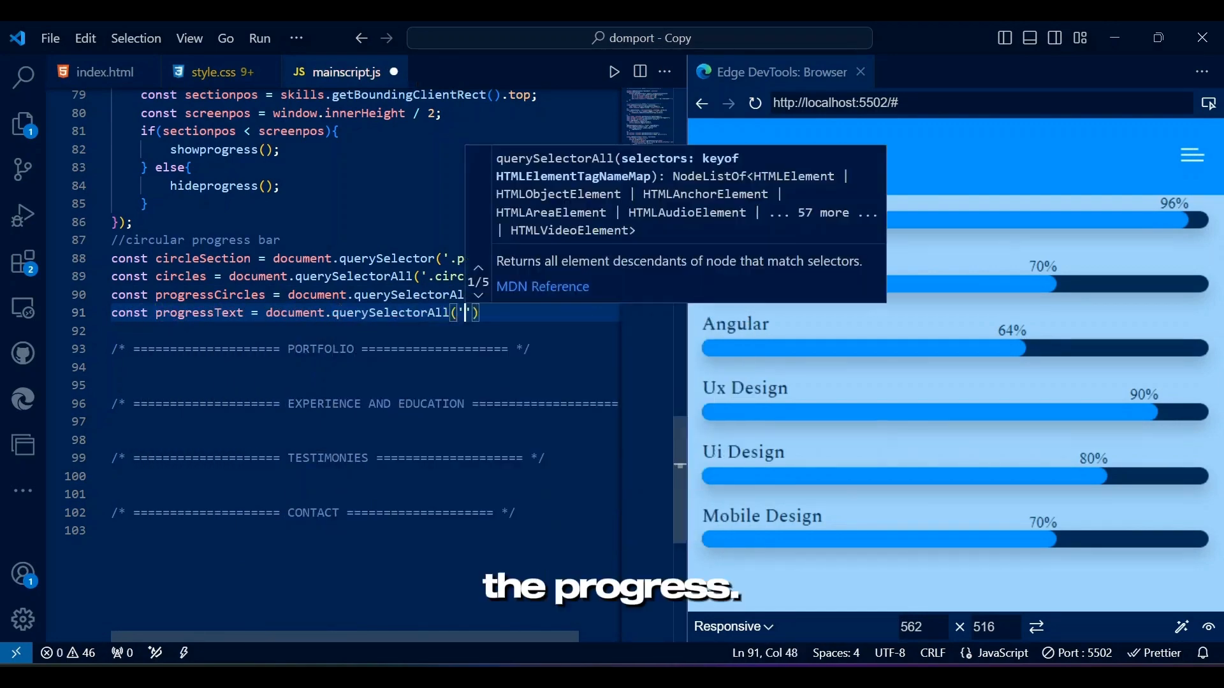
type(".proff_wrapper")
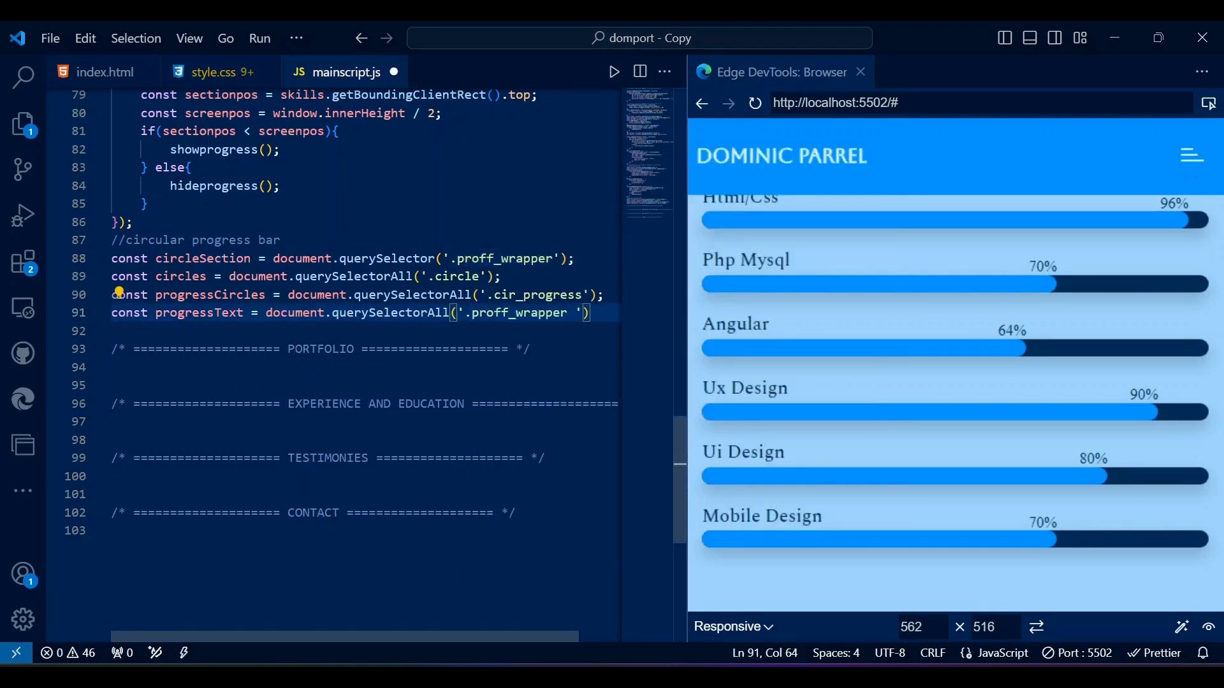
type(".sub_heading")
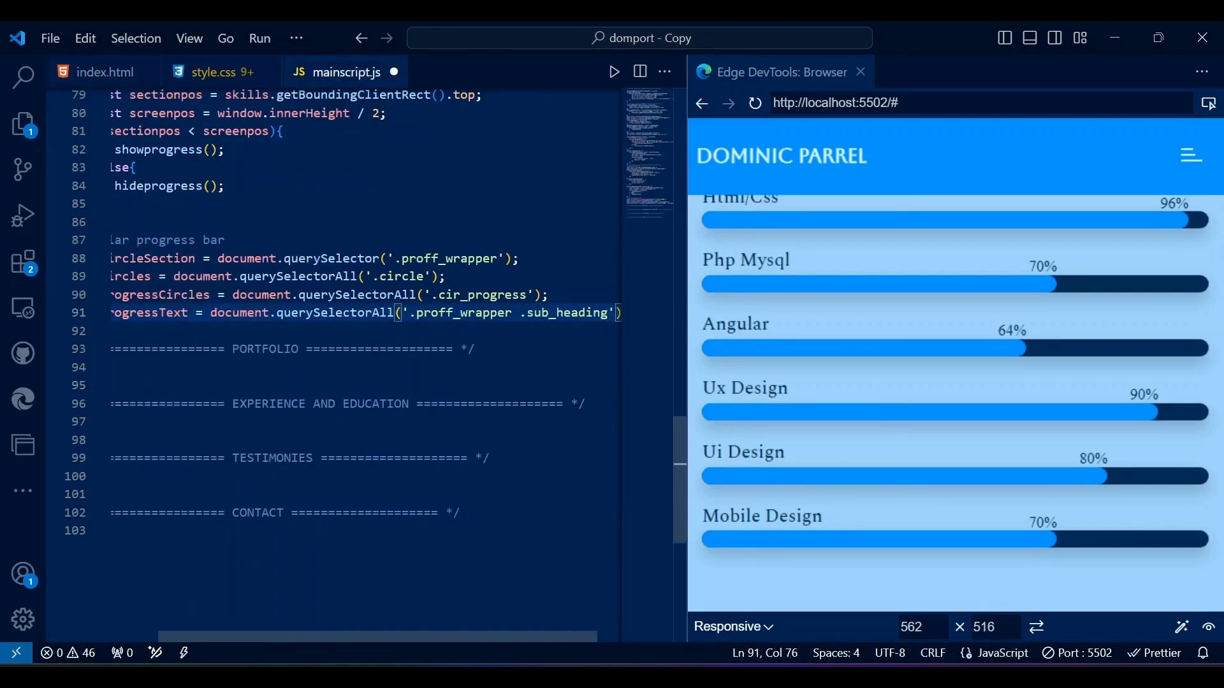
type("let bol = false;")
type("window.addEventListener")
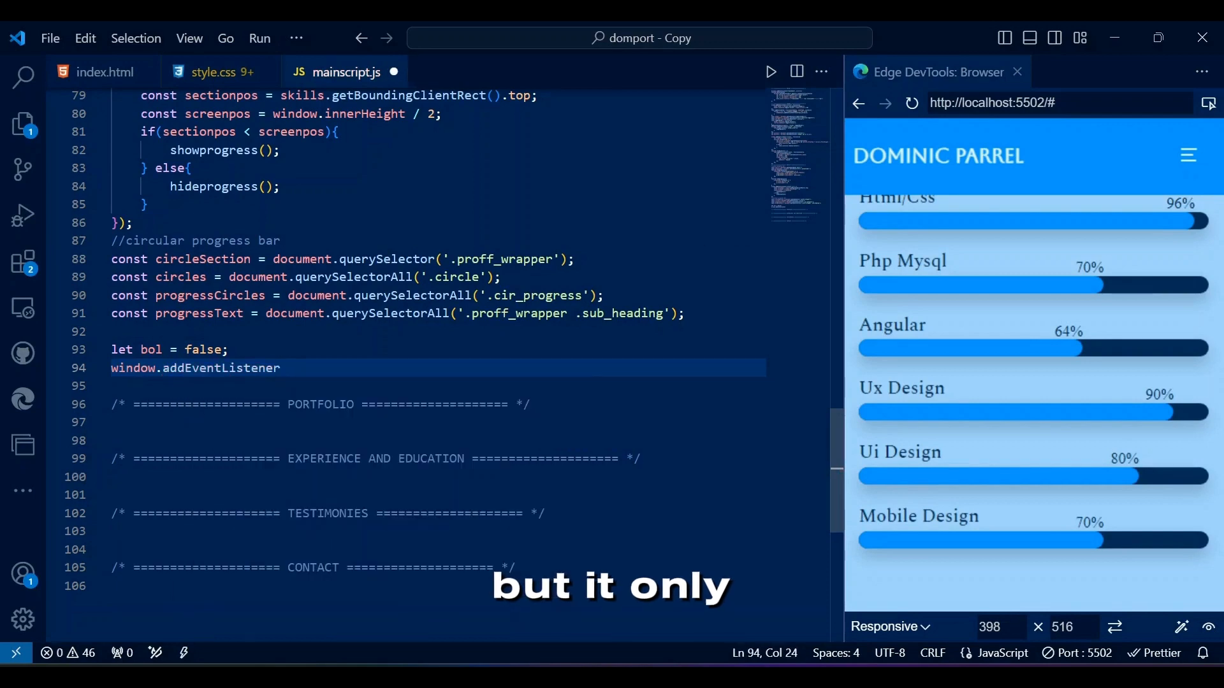
Add a scroll listener checking offsetTop - 600 and bol, looping over every circle.
type("(\"scroll\", function")
left_click(434, 386)
type("if(pageYOffset")
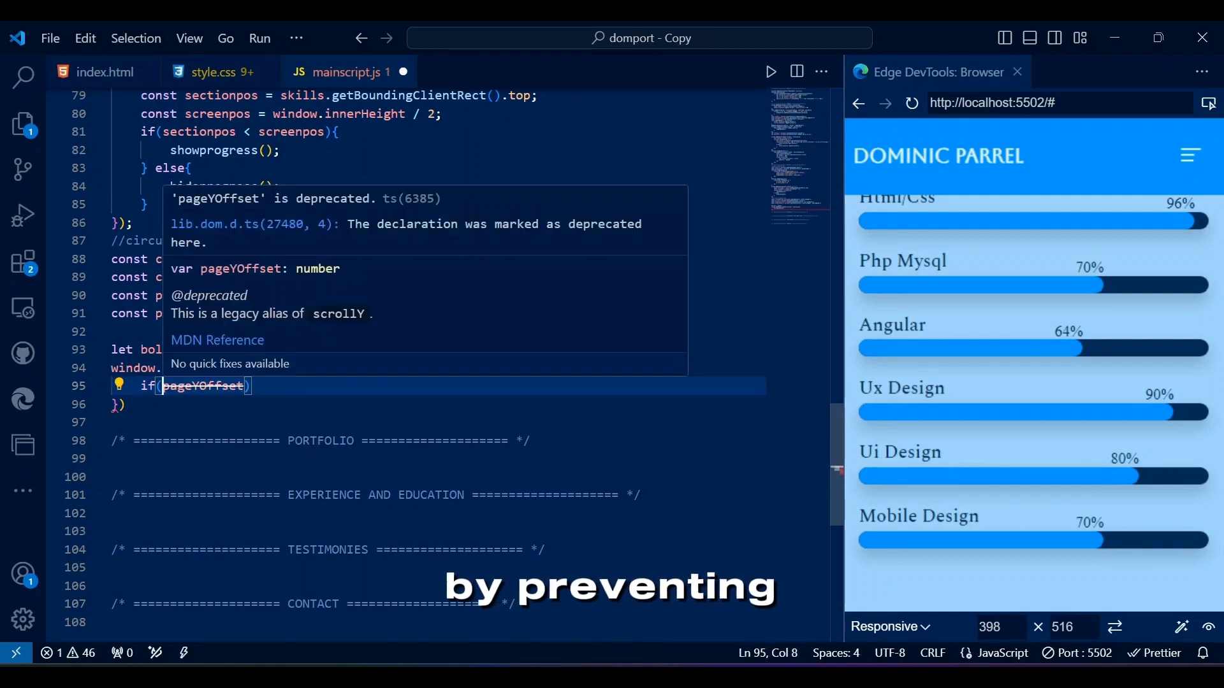
type("> circleSection.offsetTop")
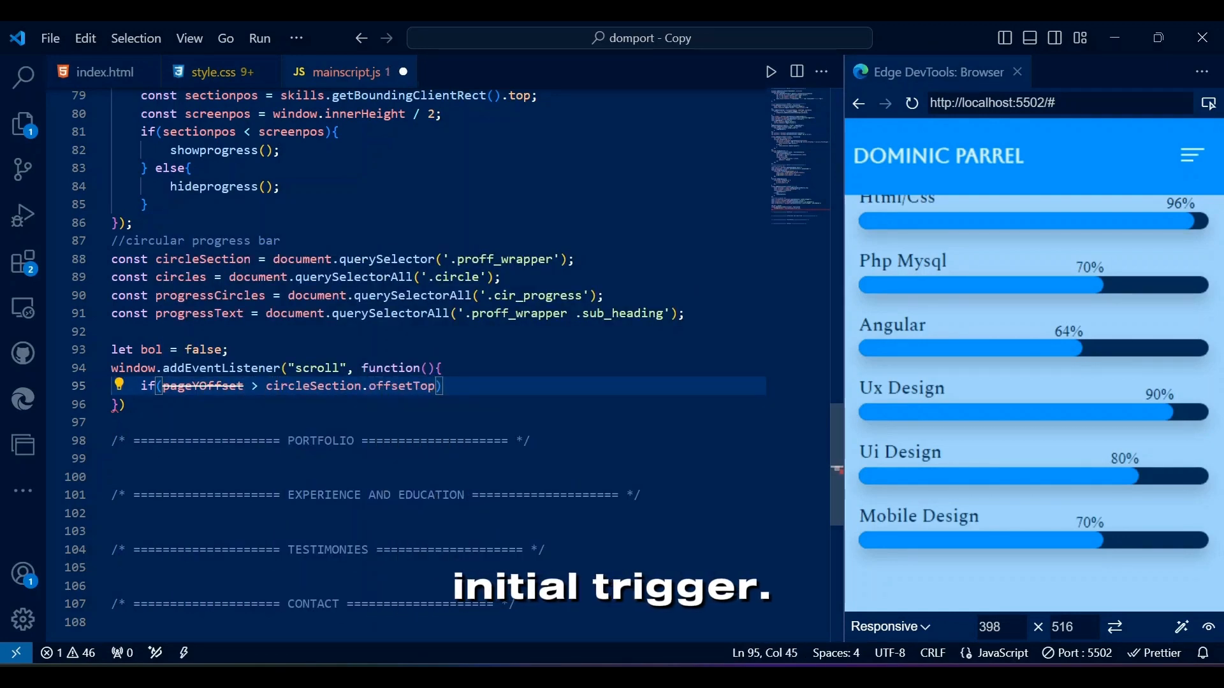
type("- 600 && bol === false")
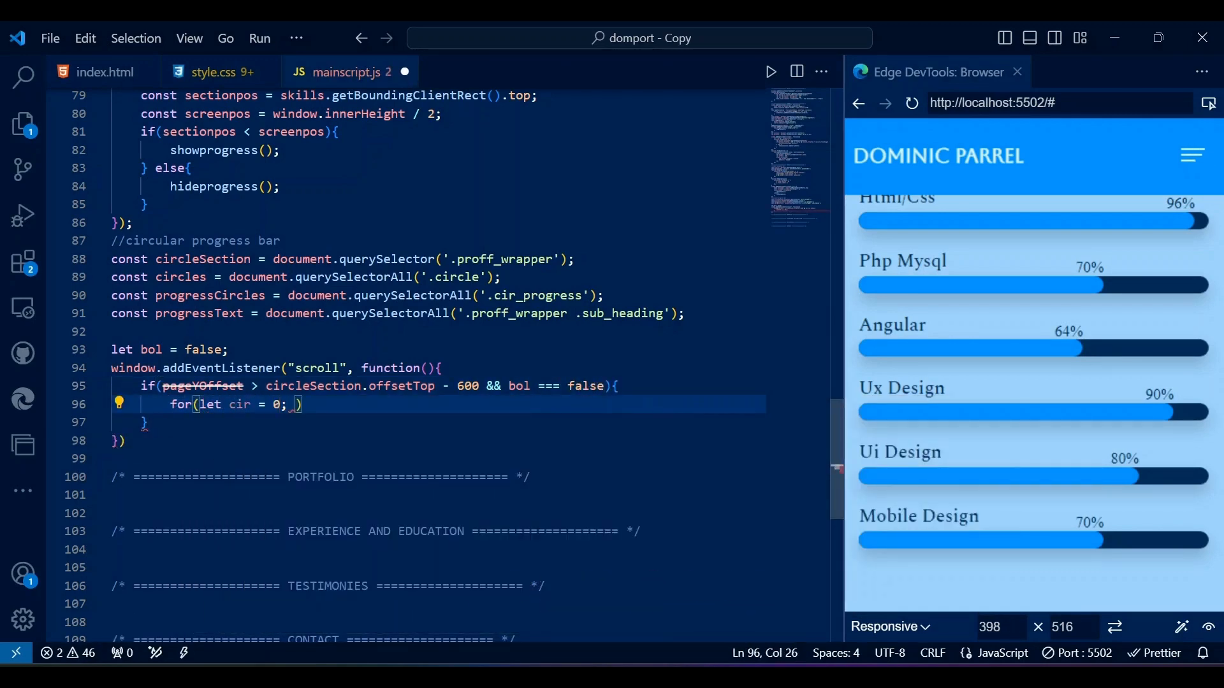
type("cir < circles")
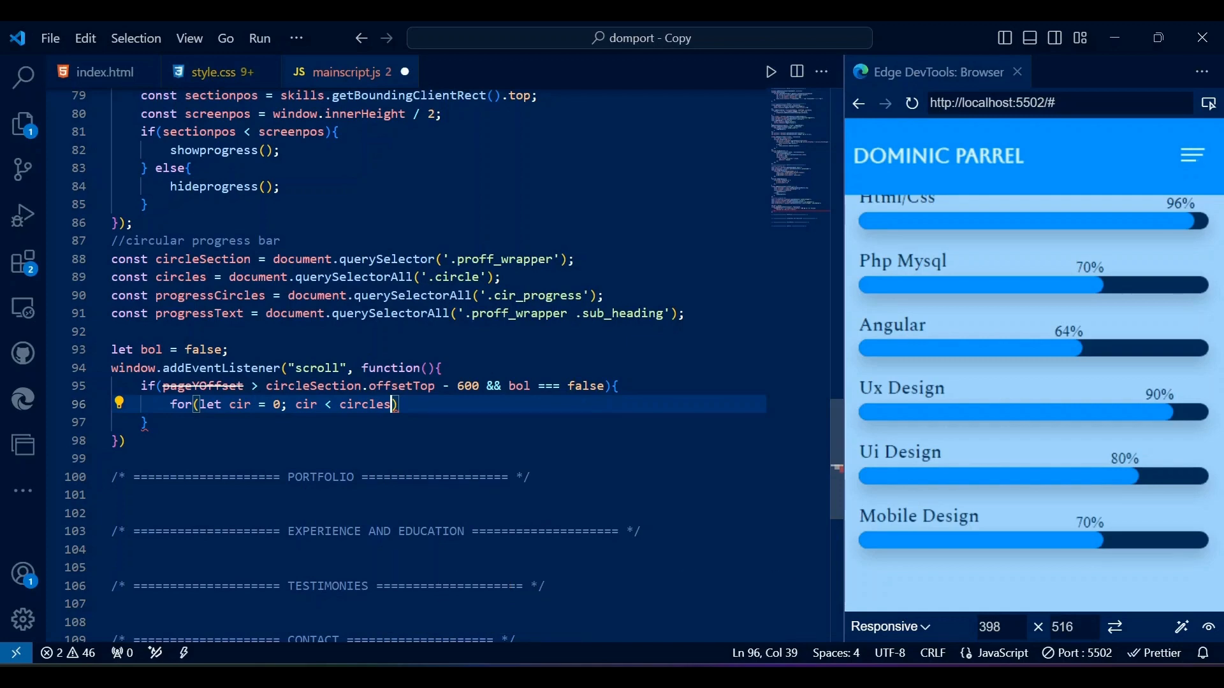
type(".length; cir++){")
type("let radius = [")
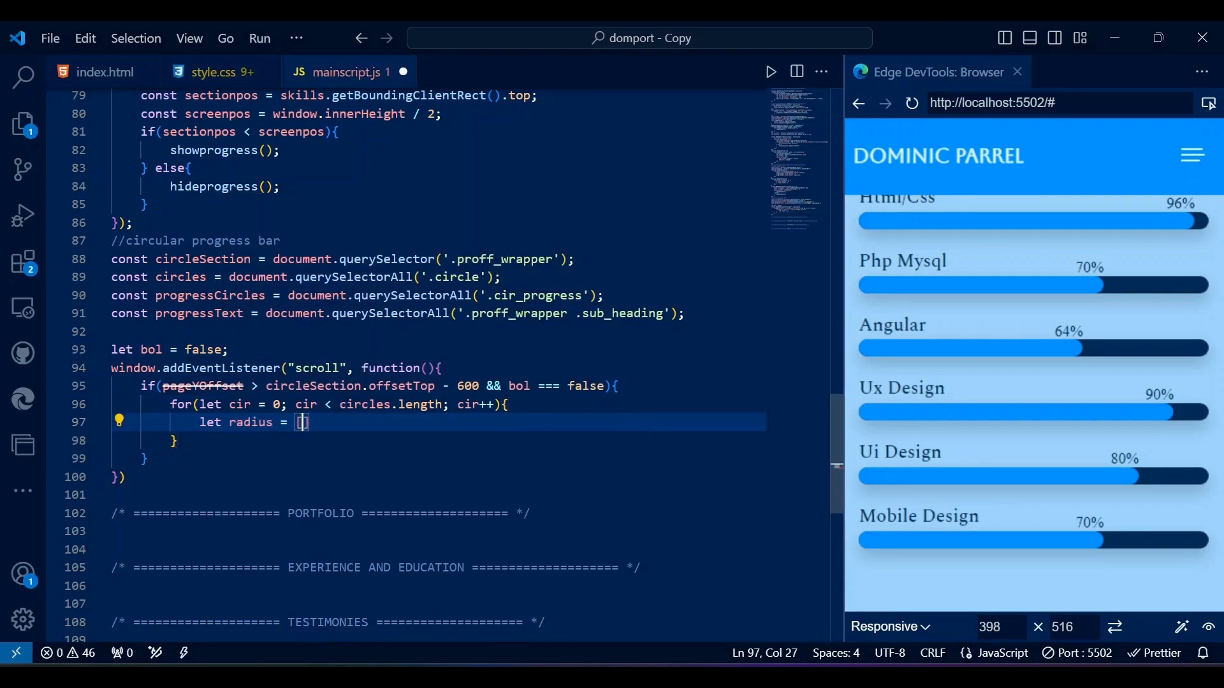
Compute each ring's radius and circumference and set its strokeDasharray to the circumference.
type("progressCircles[cir].releasePointerCapture.")
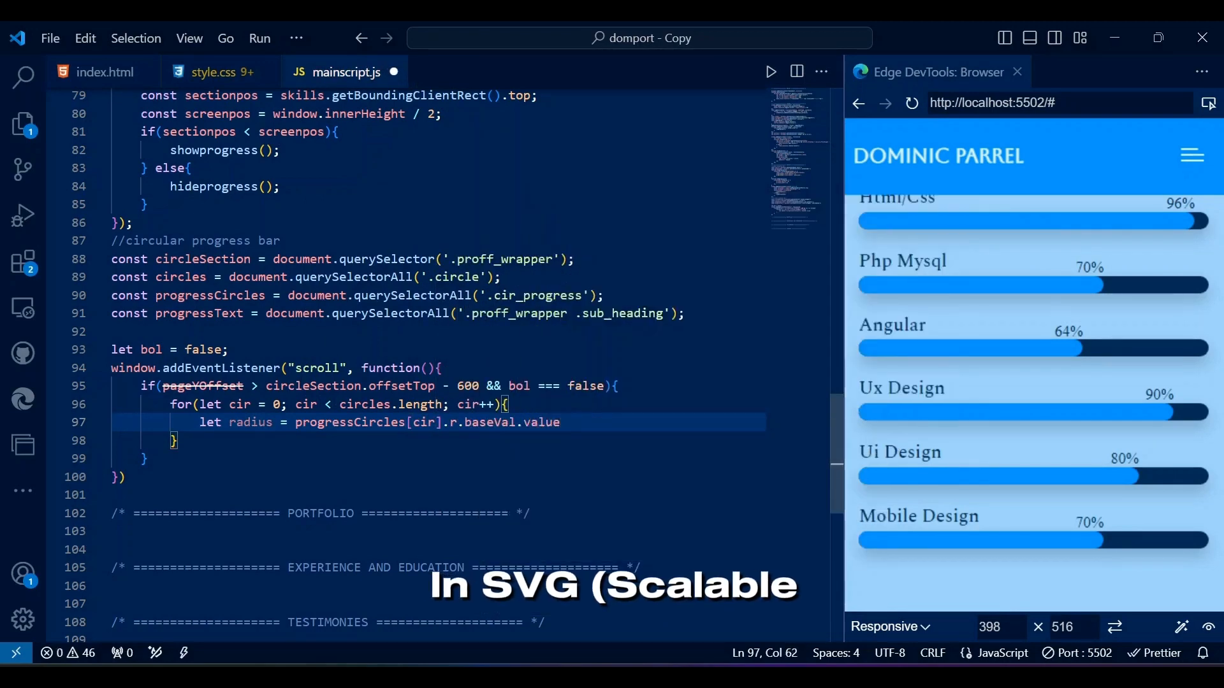
type("let circumference =")
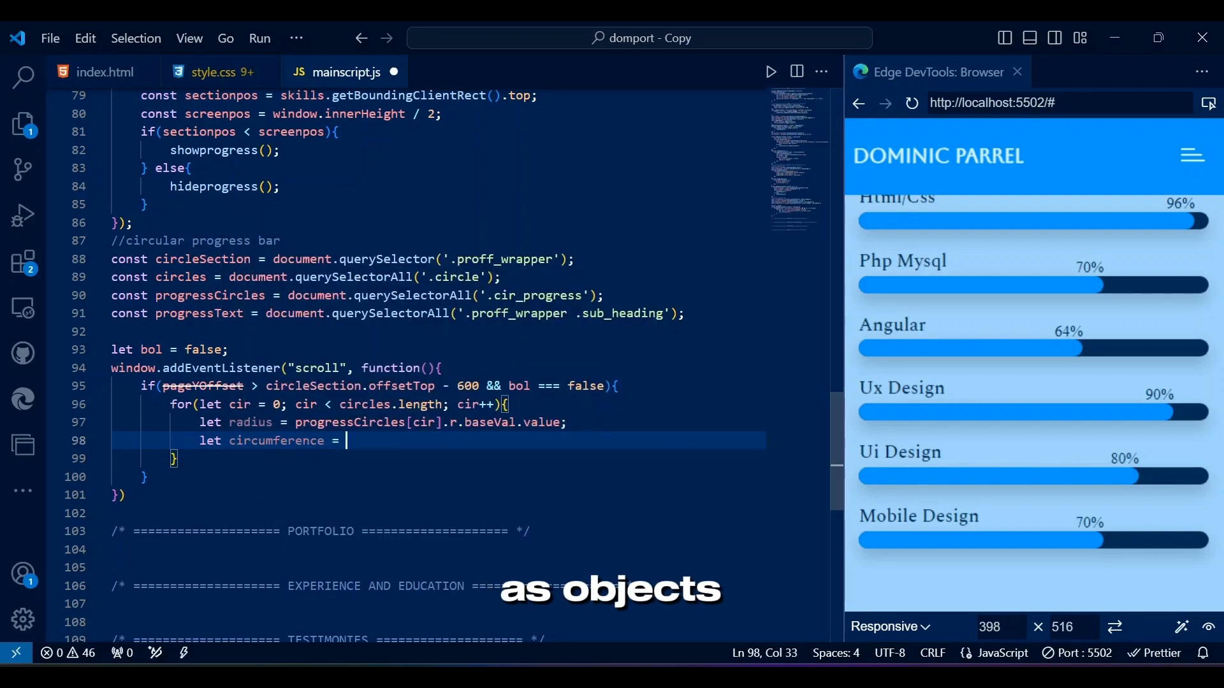
type("radius * 3")
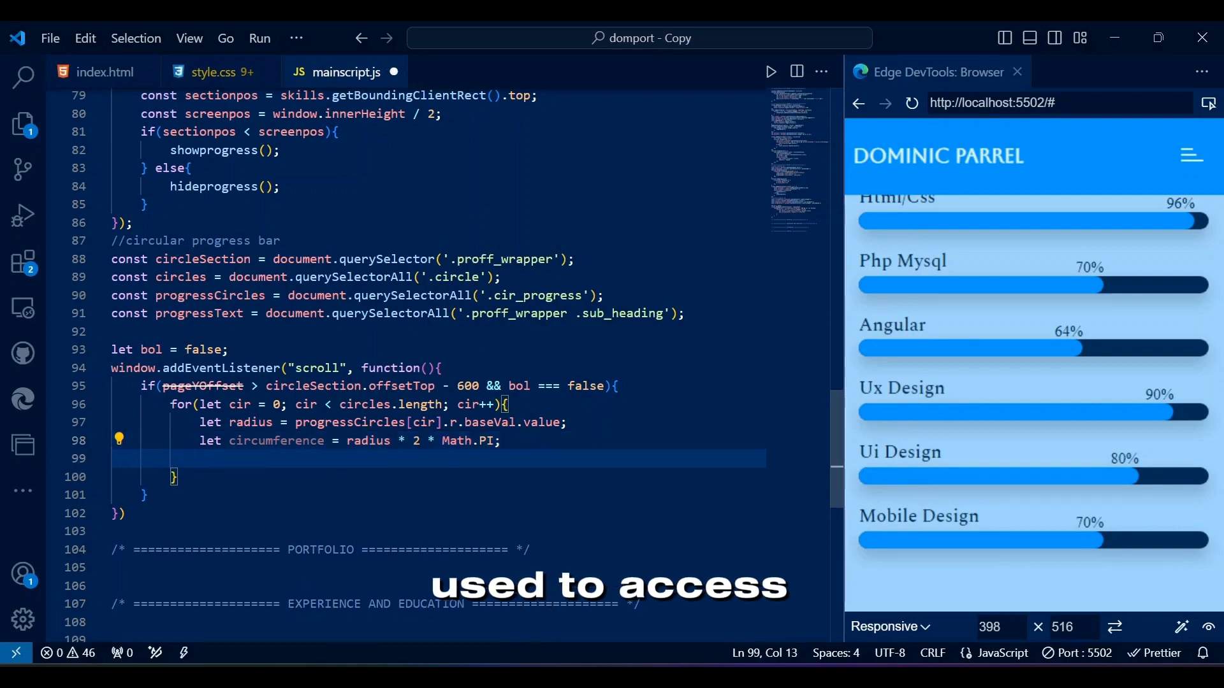
type("progressCircles")
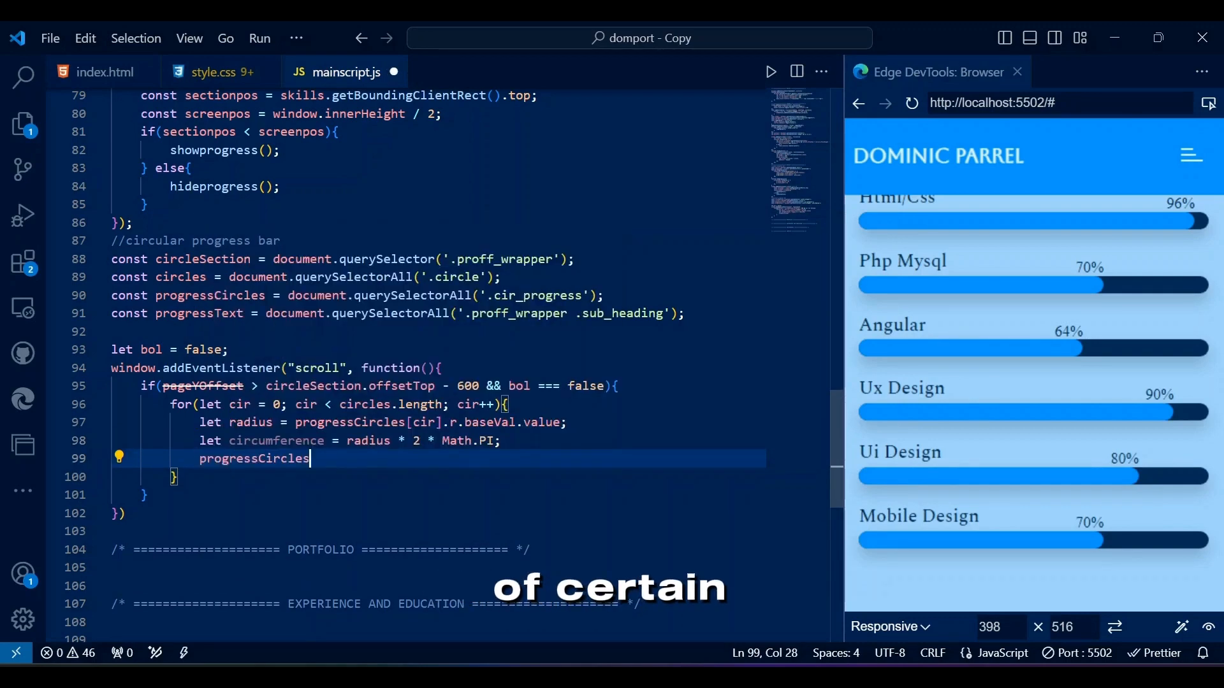
type("[cir].style.s")
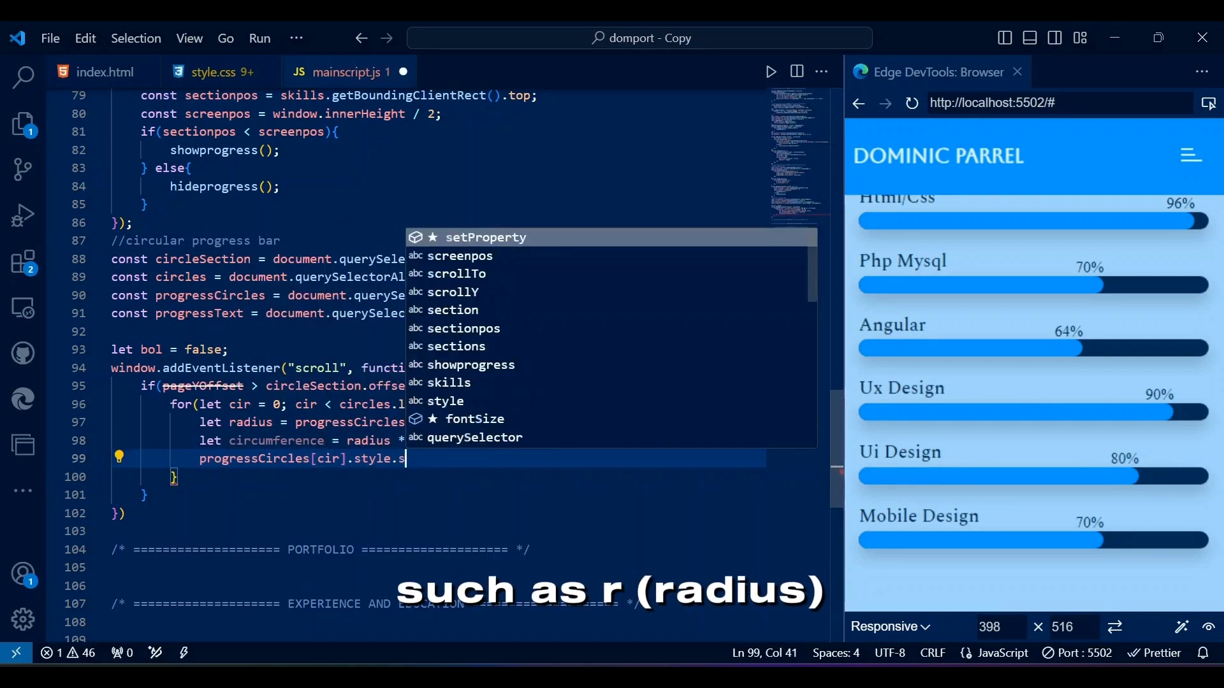
type("trokeDasharray")
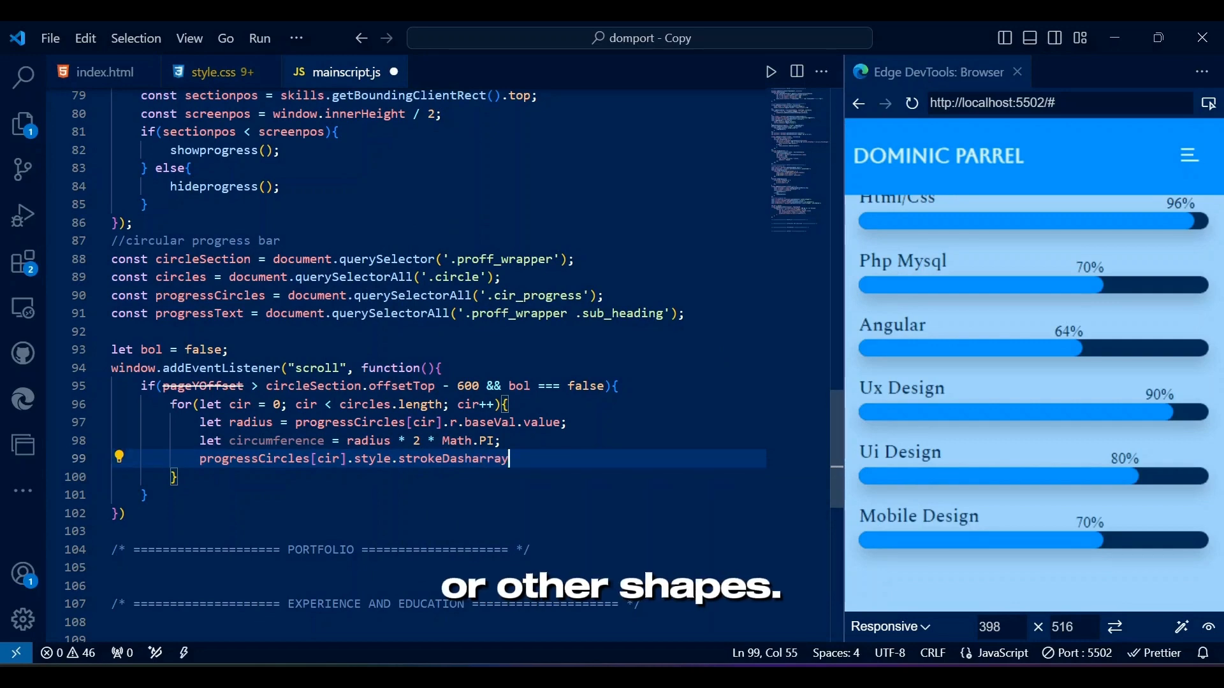
type("= circumference;")
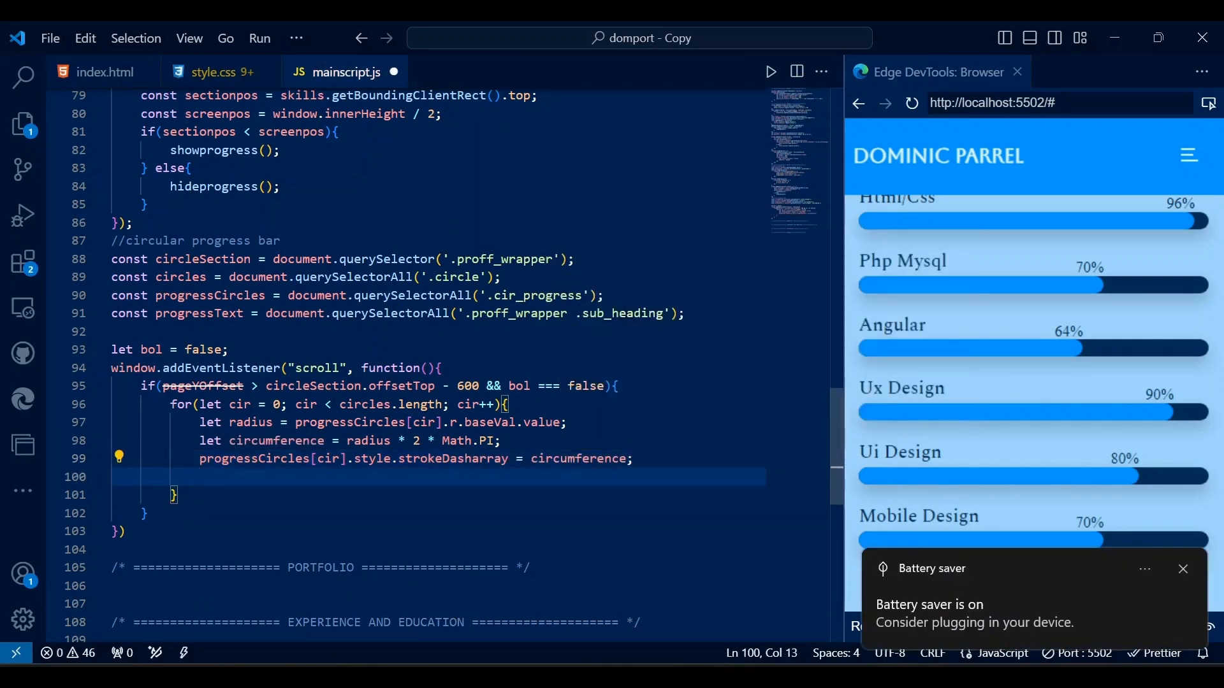
Write setProgress(percent) setting the dash offset, begin const progg, and check ring percentages in index.html.
type("function setProgress")
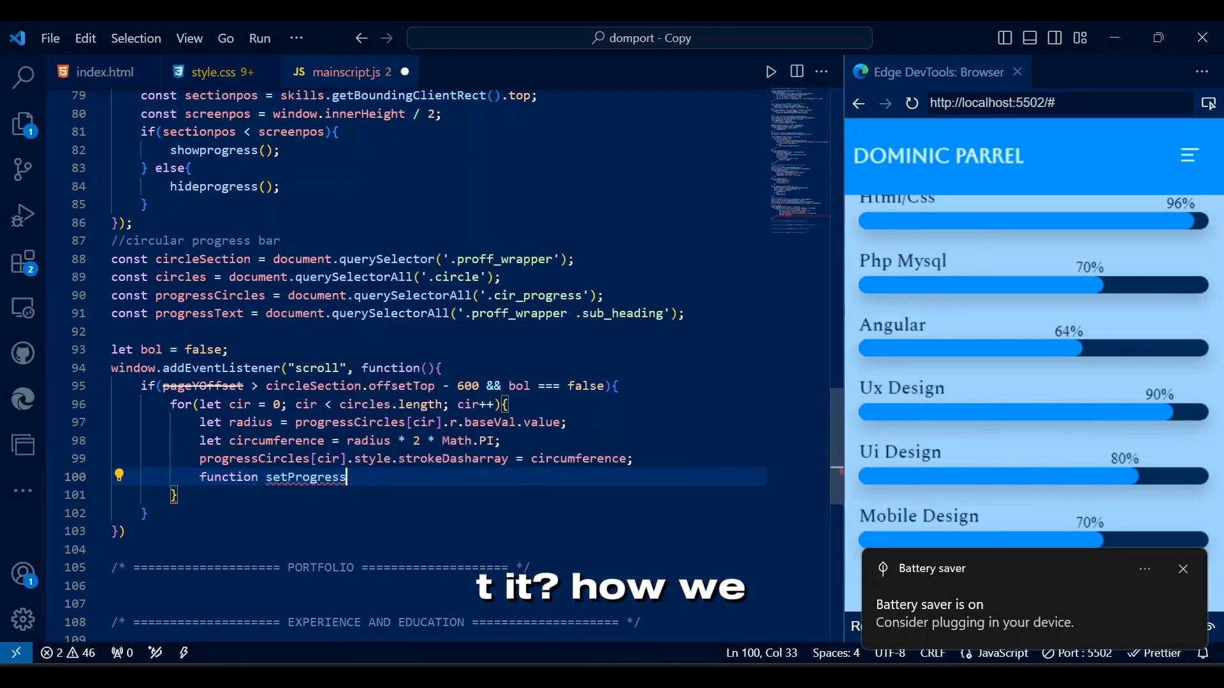
type("(percent){")
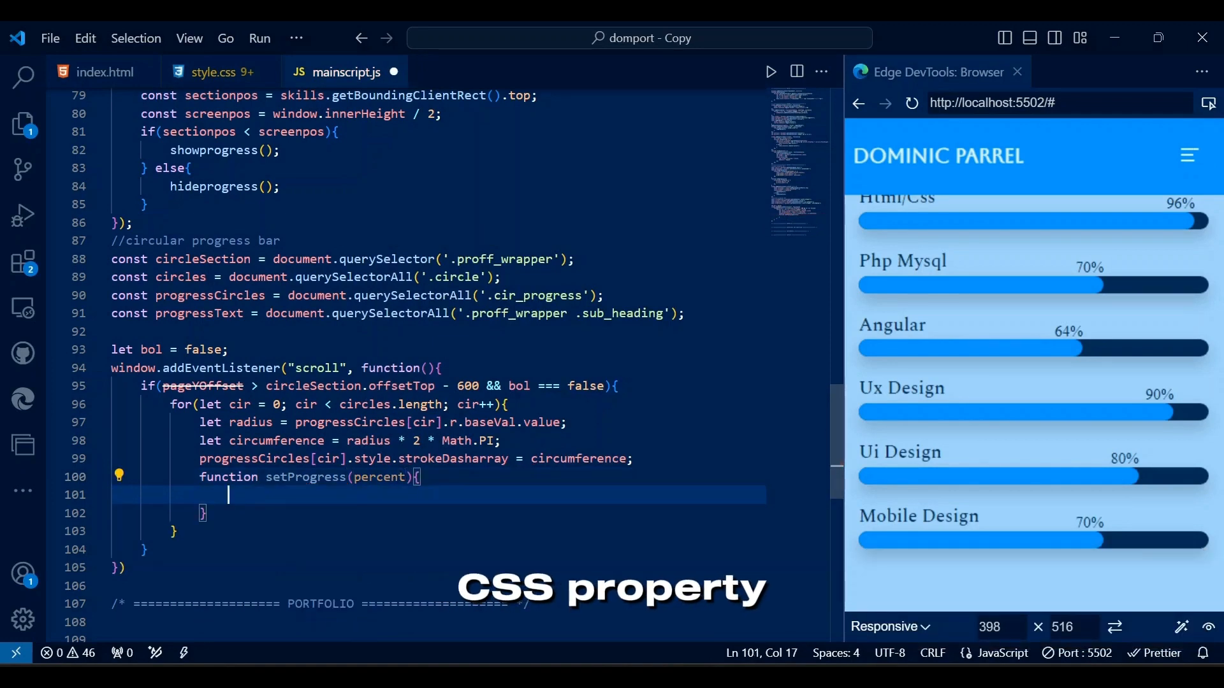
type("progressCircles[cir].style.")
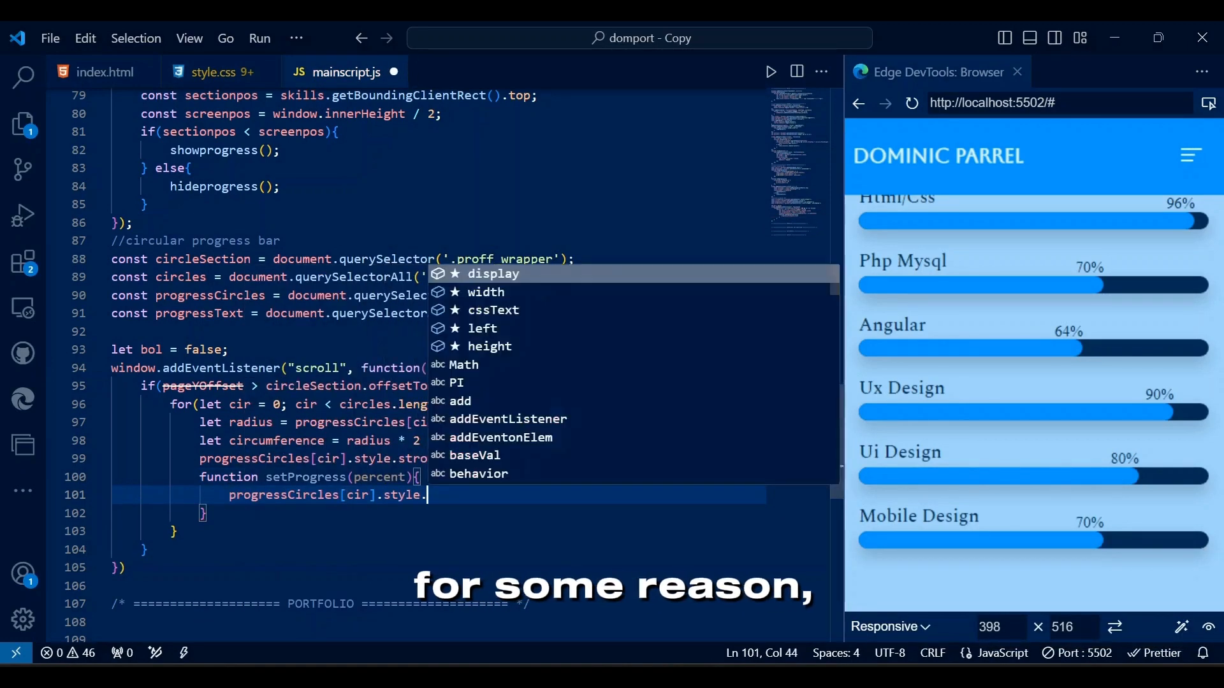
type("stroeDash")
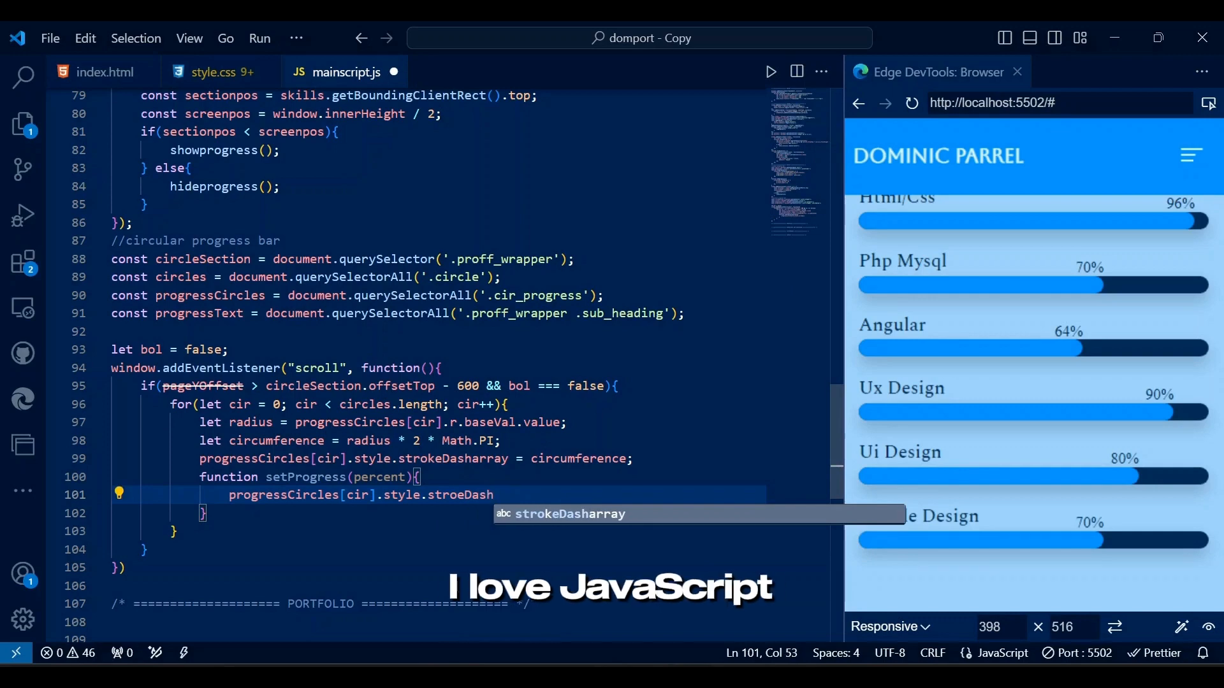
type("offset = circumference -")
type("(percent / 100) *")
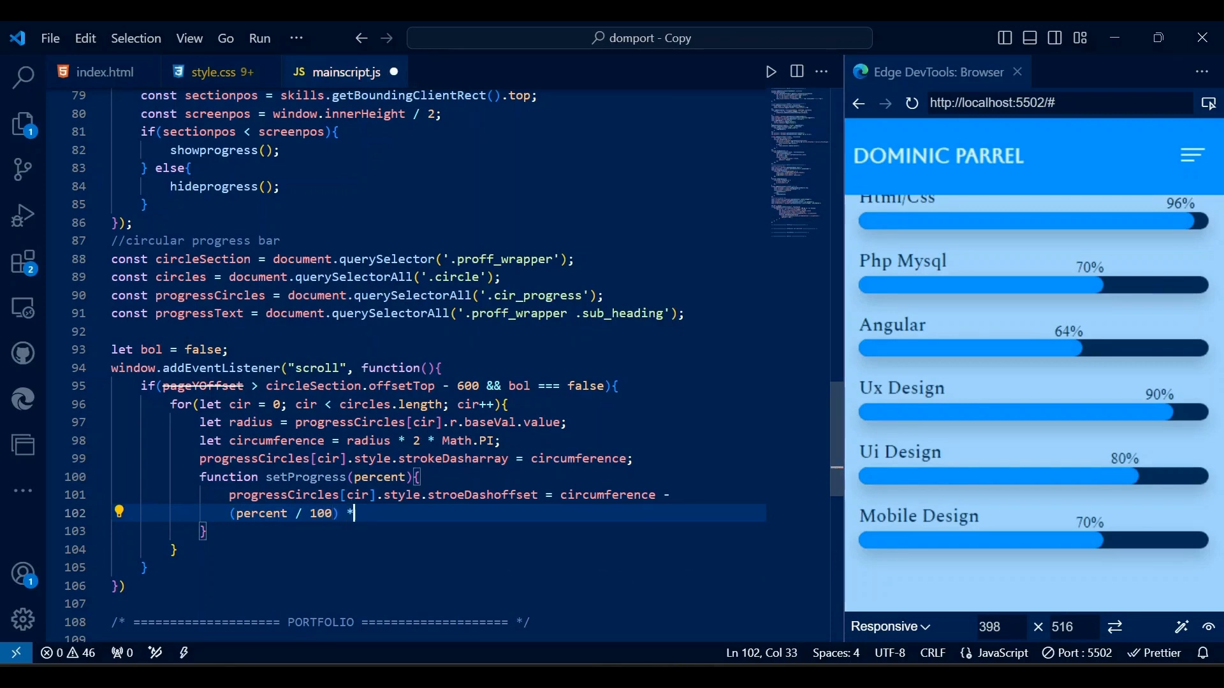
type("circumference;")
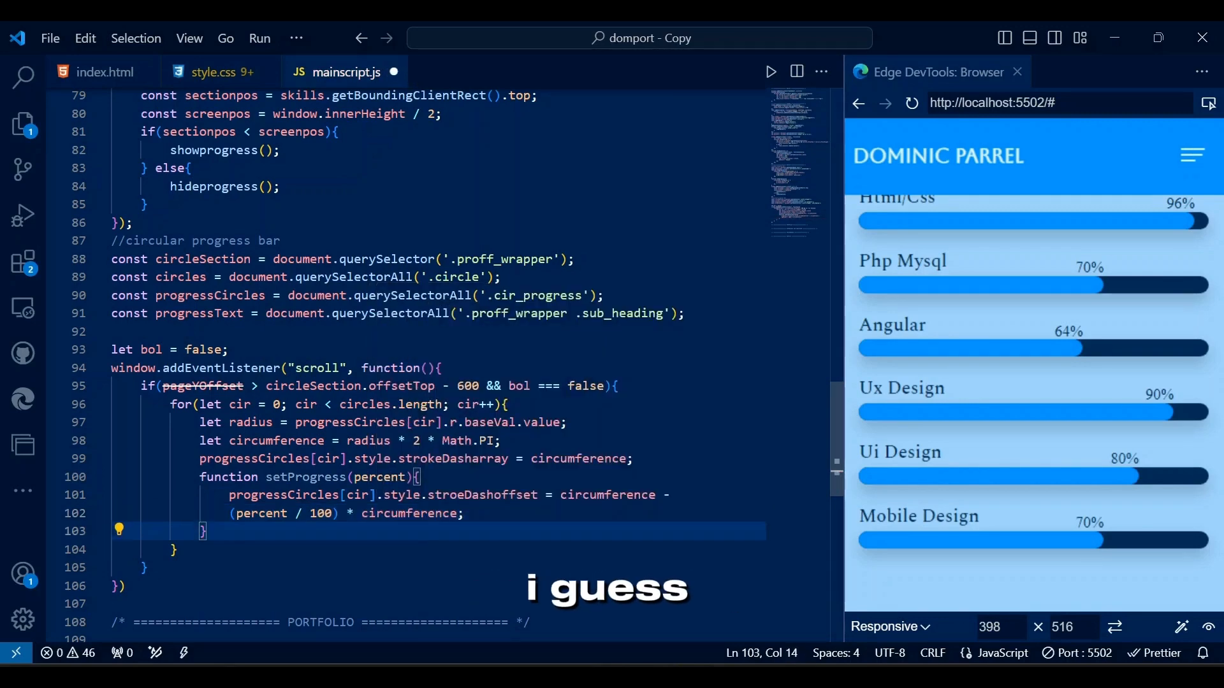
type("const")
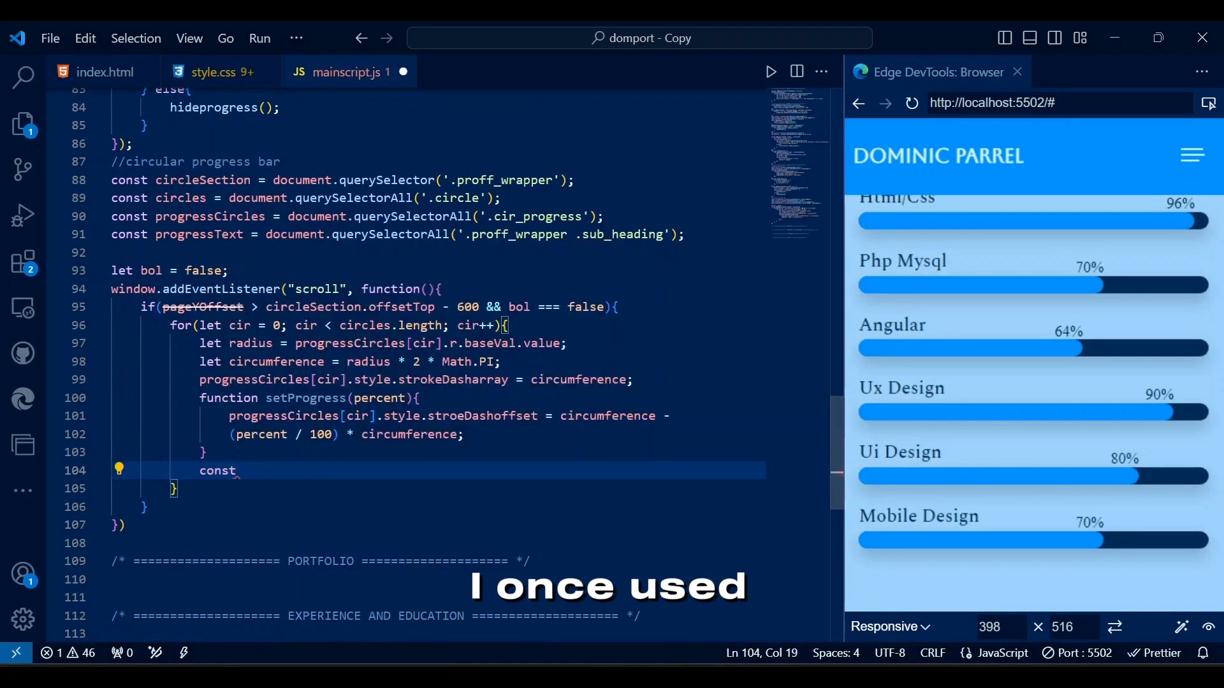
type("progg = circles[cir]")
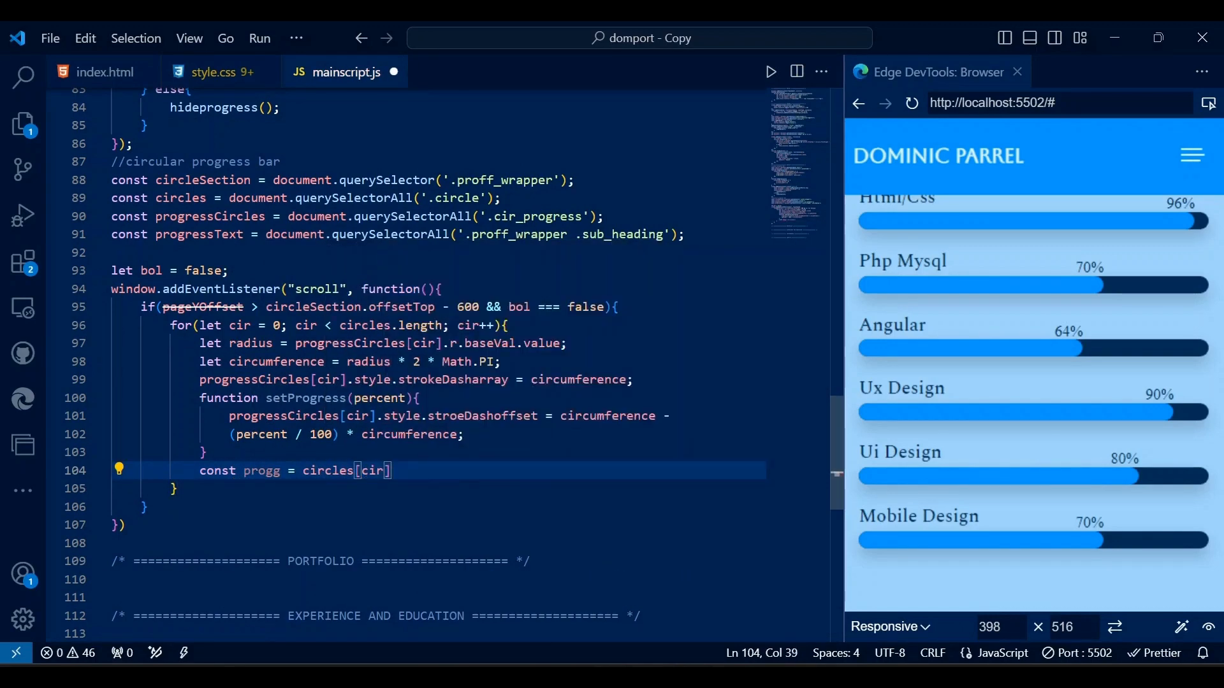
left_click(102, 72)
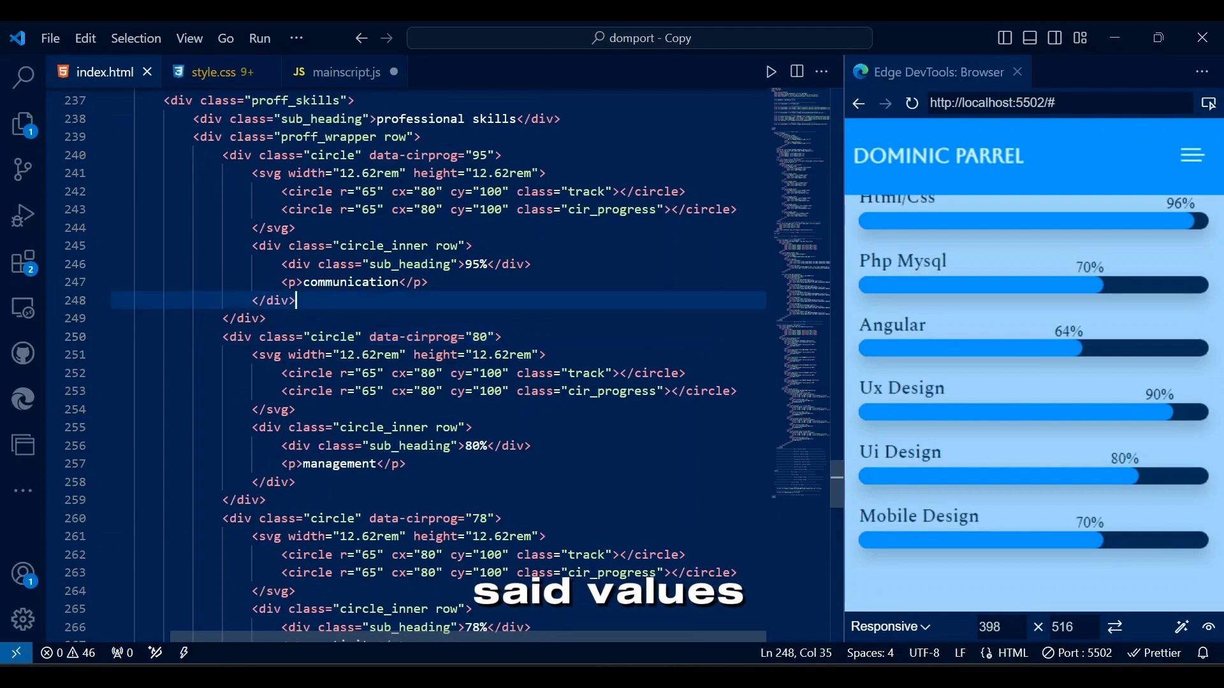
In mainscript.js, write each ring's percentage into progressText and call setProgress(progg).
left_click(346, 72)
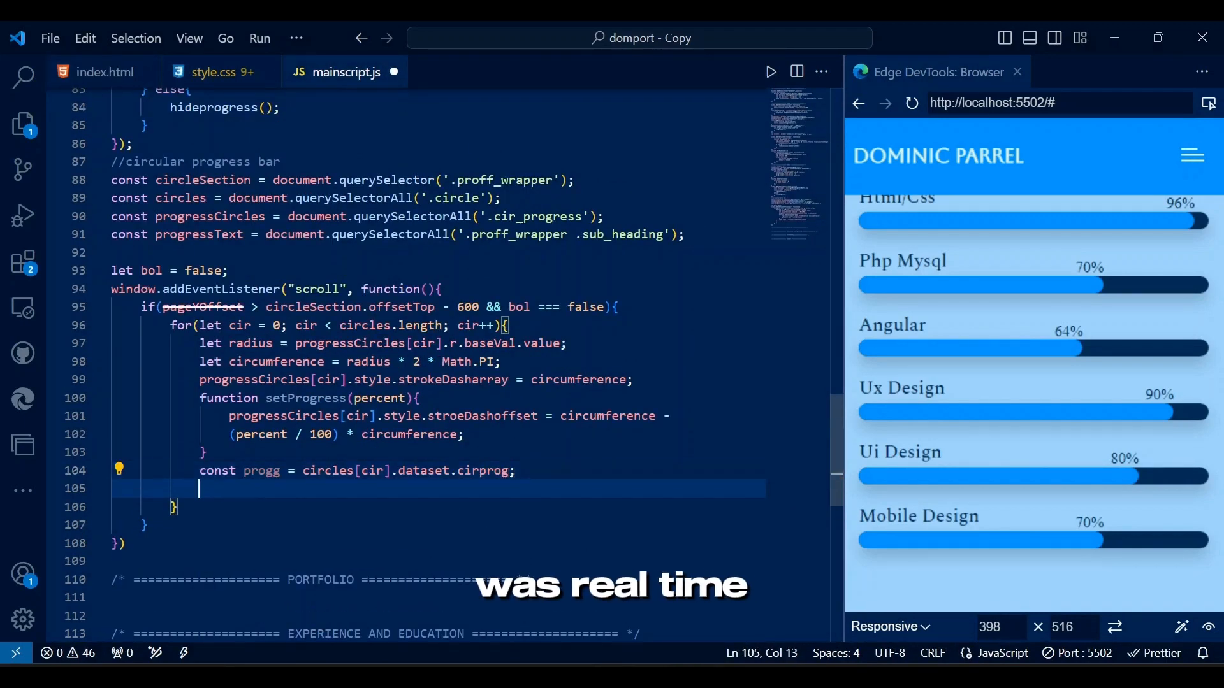
type("progressText[cir].innerHTML = progg + \"")
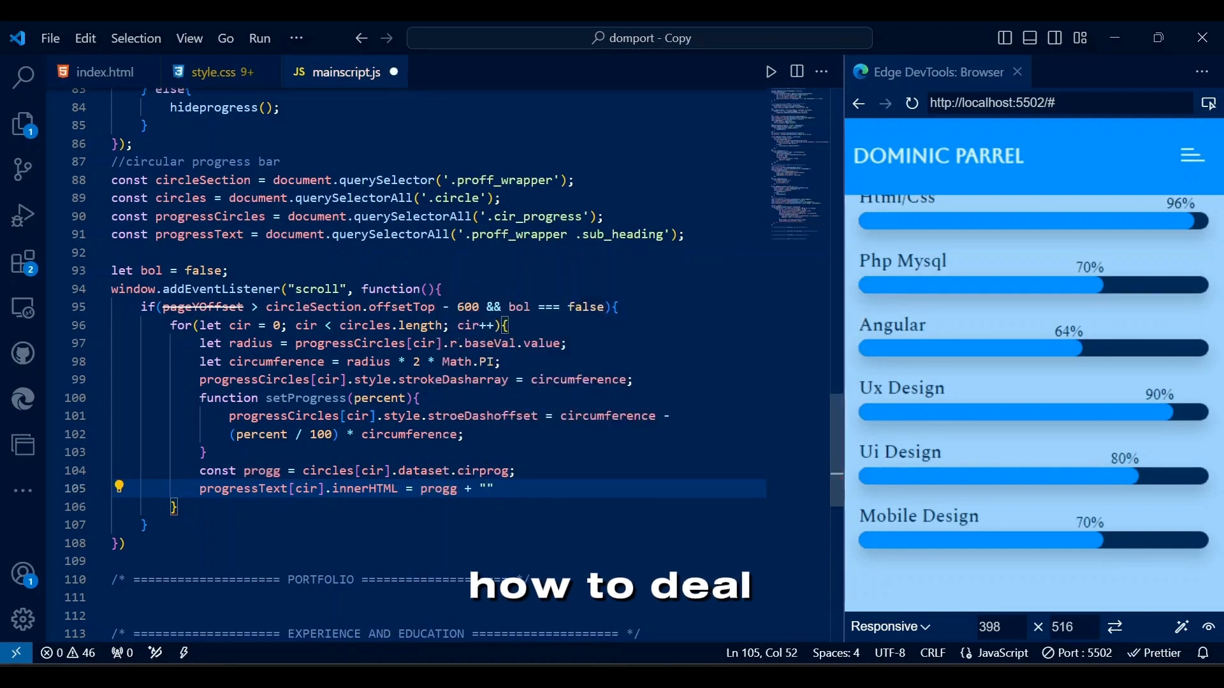
type("setProgress")
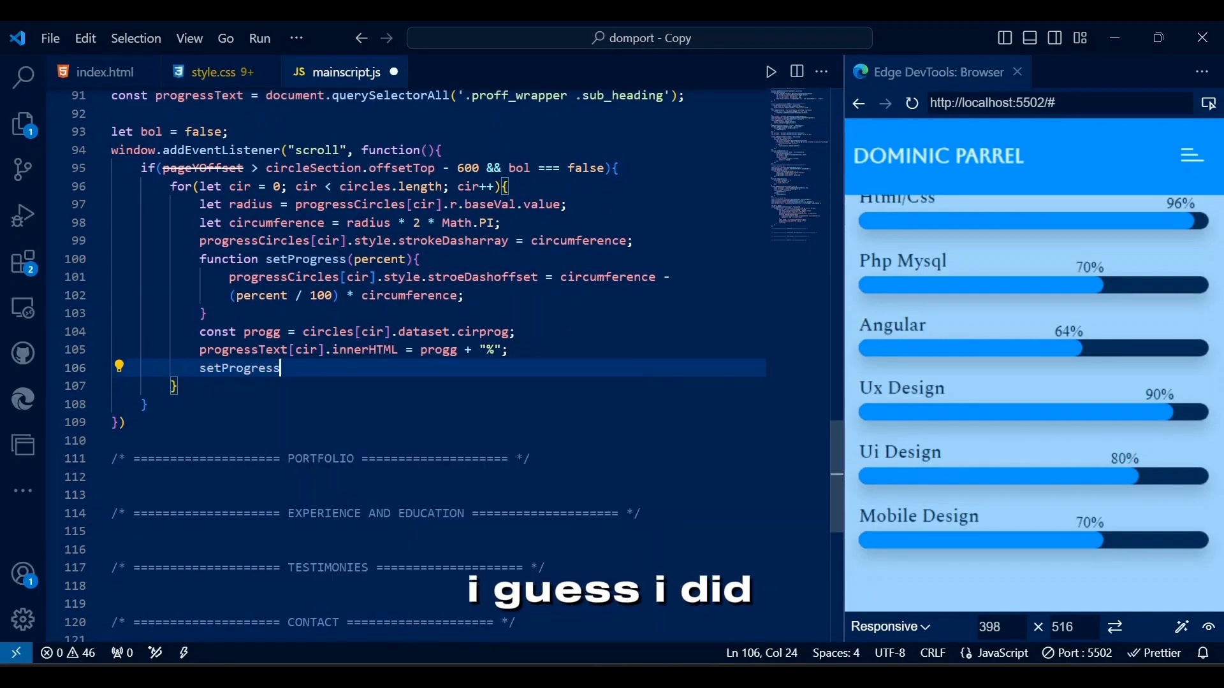
type("(progg);")
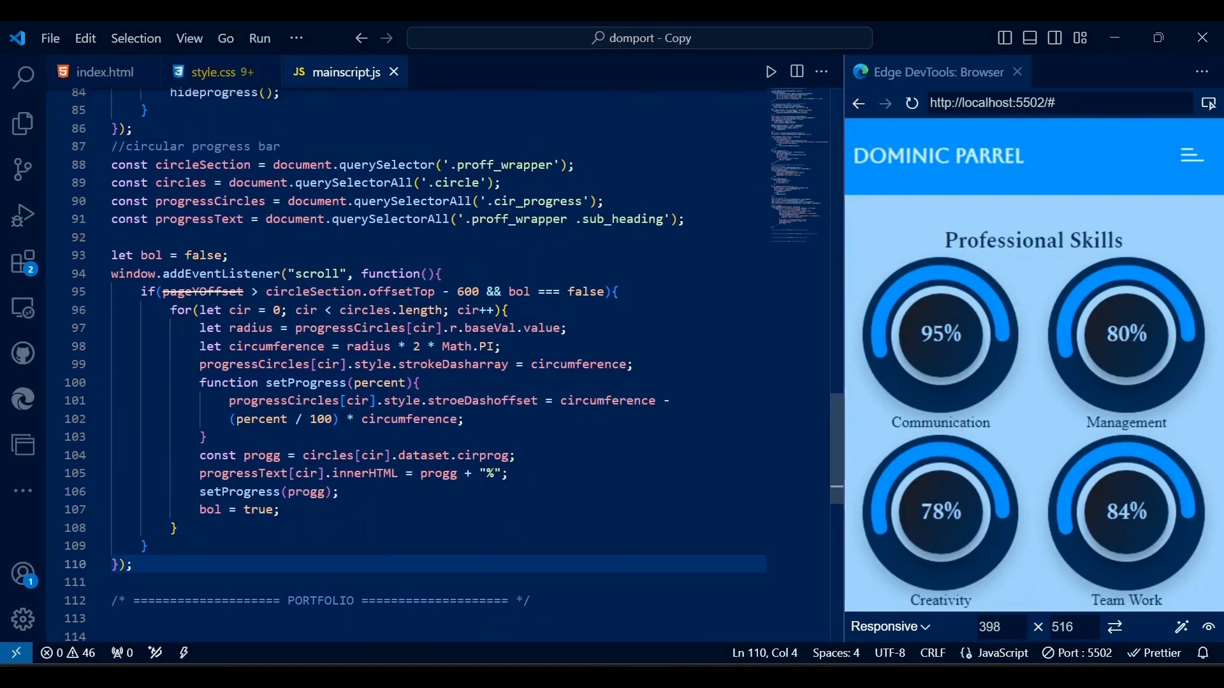
Rename stroeDashoffset to strokeDashoffset and reload the site preview.
double_click(503, 164)
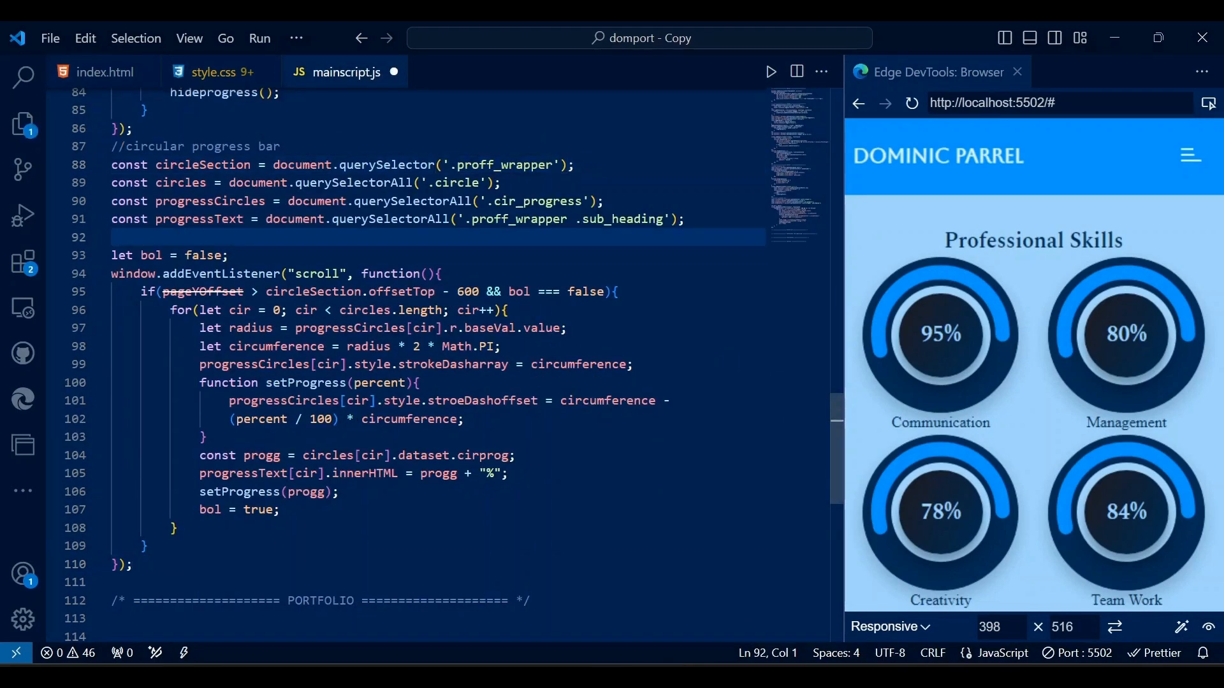
scroll("down", 3)
type("k")
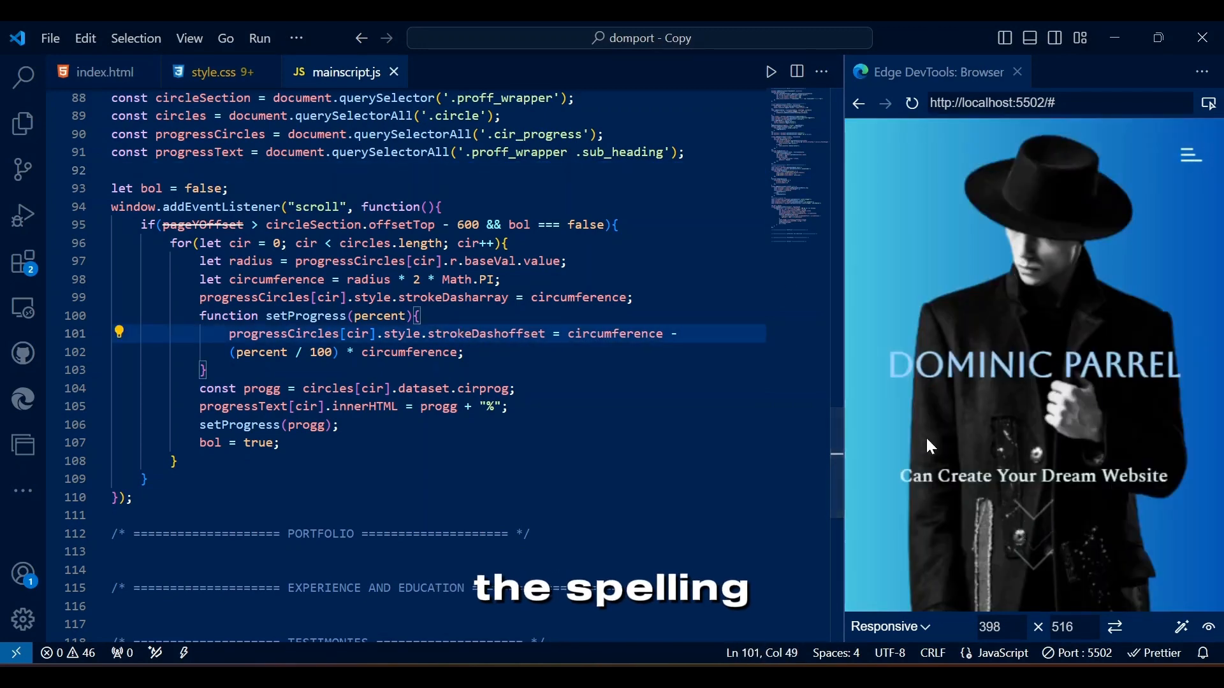
left_click(911, 103)
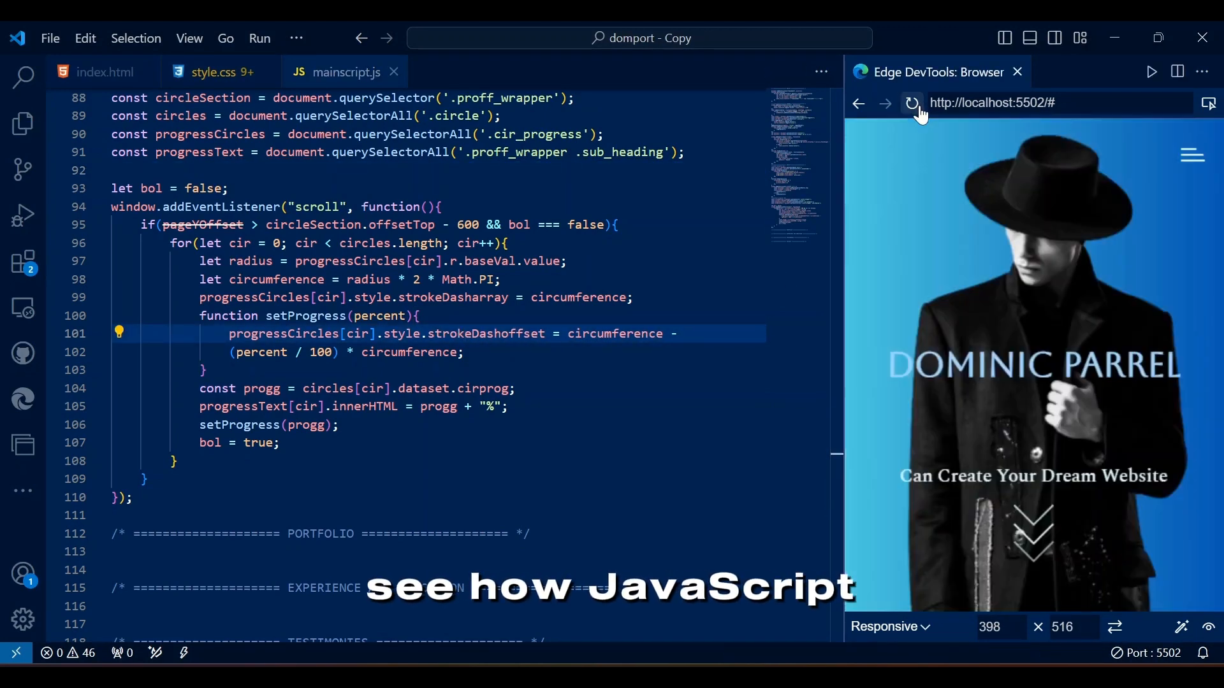
scroll("down", 3)
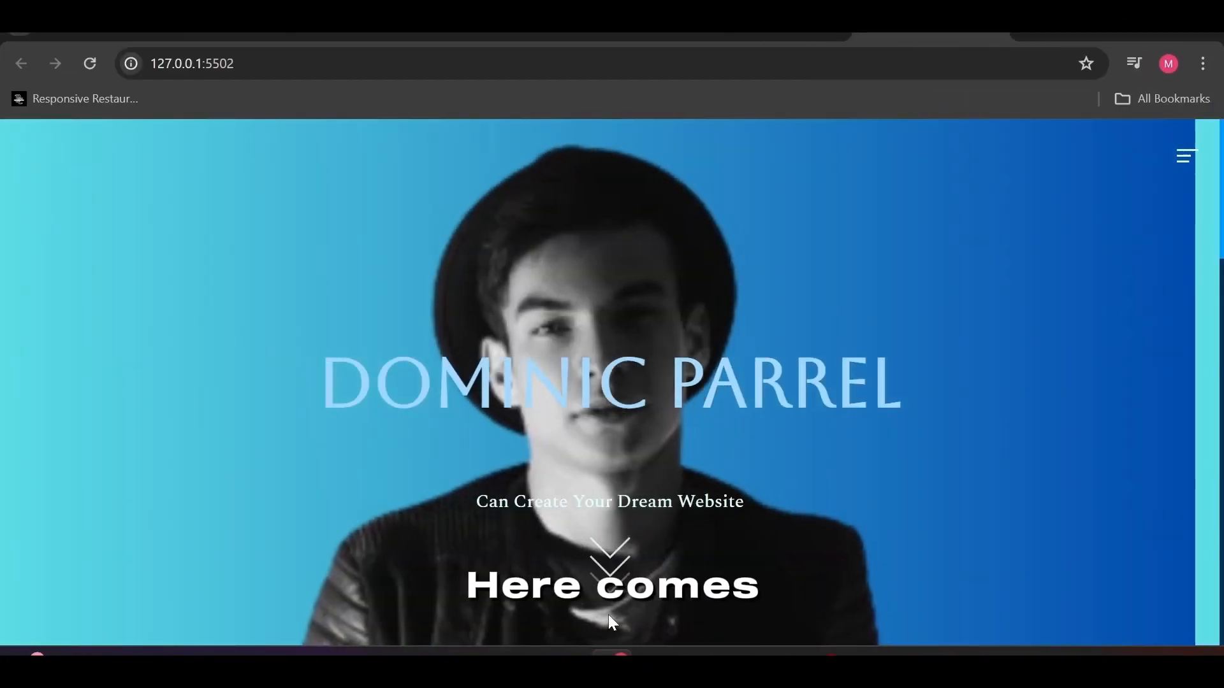
Reload at My Skills to watch bars and rings animate, then open DevTools device preview.
scroll("down", 3)
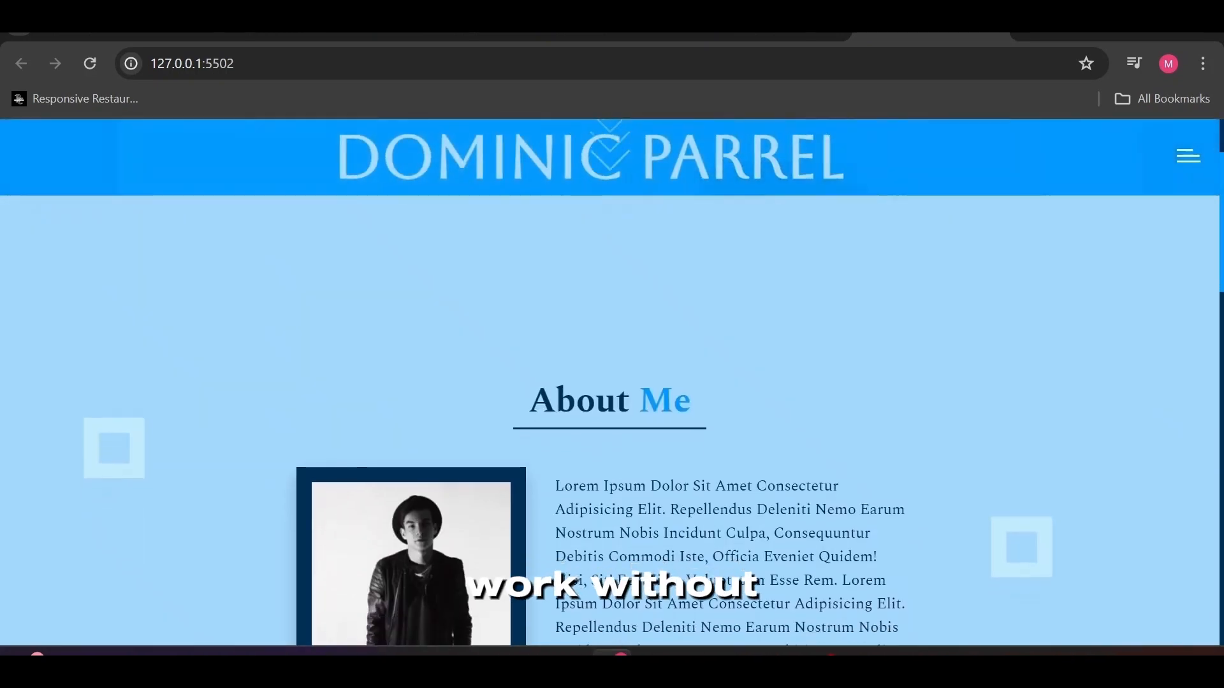
scroll("down", 3)
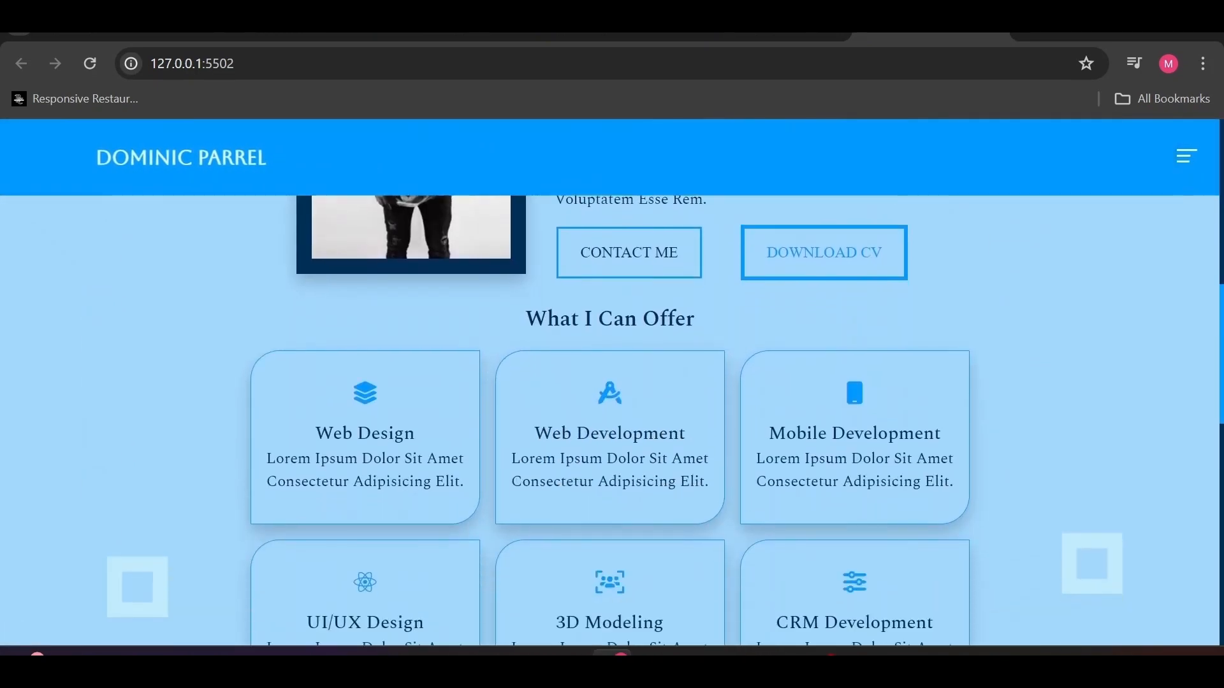
scroll("down", 3)
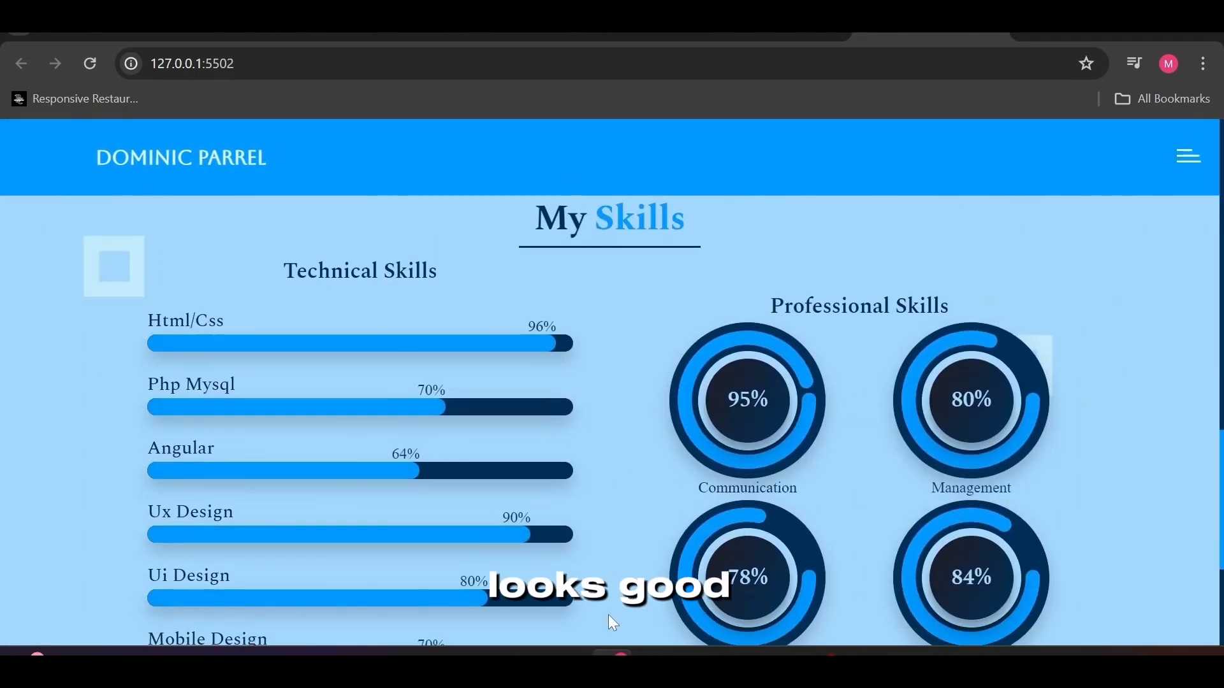
left_click(90, 63)
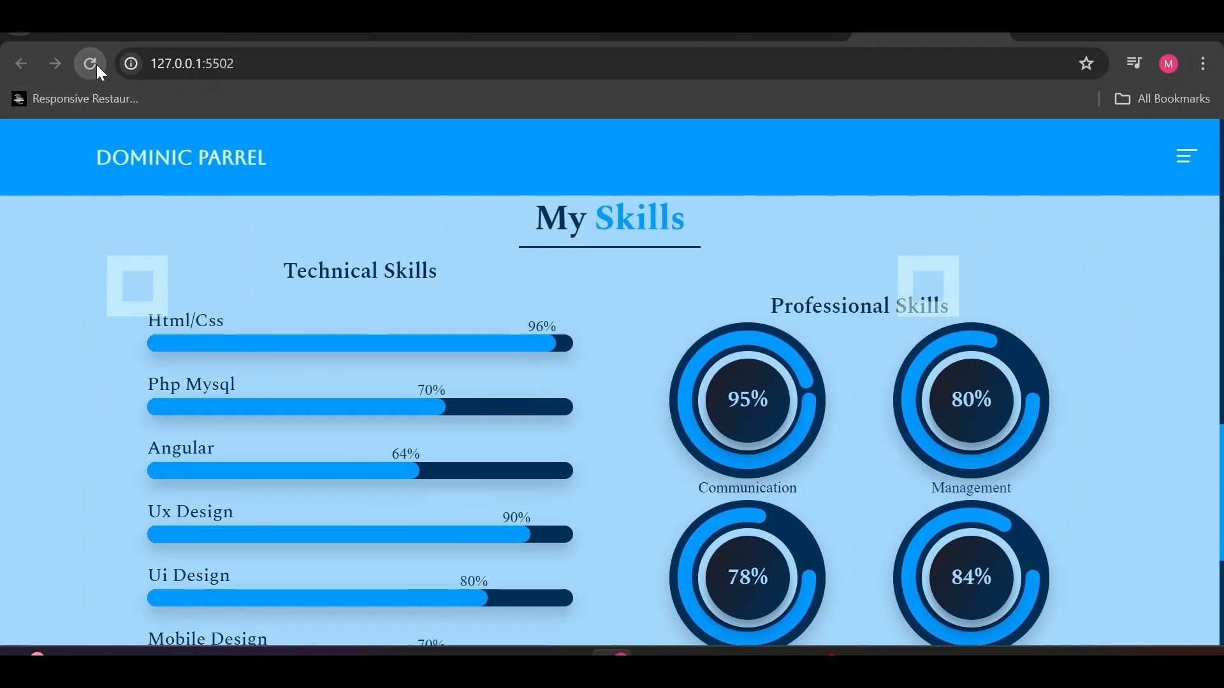
scroll("down", 3)
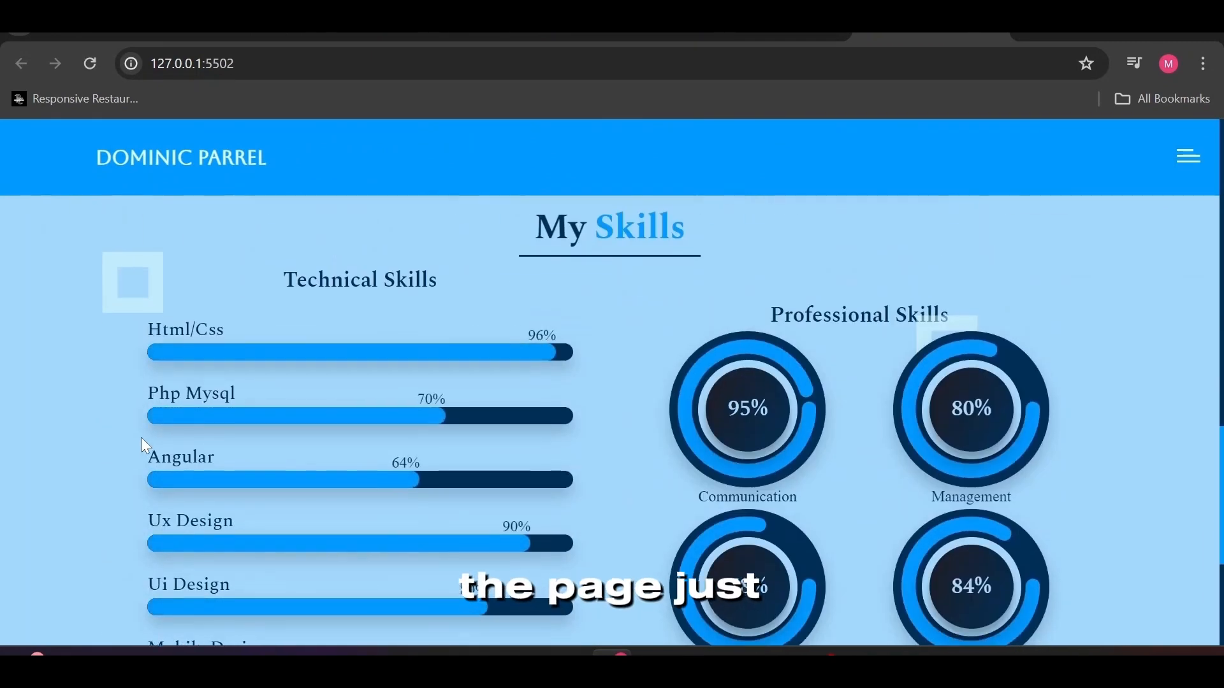
scroll("down", 3)
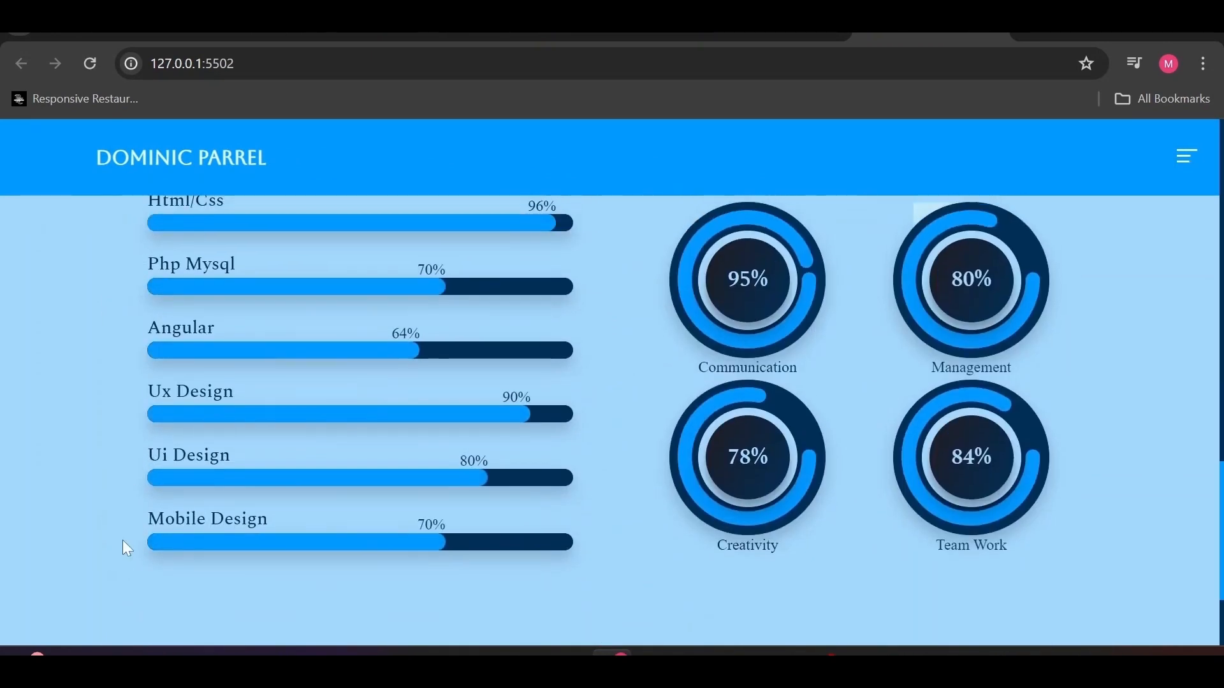
right_click(123, 550)
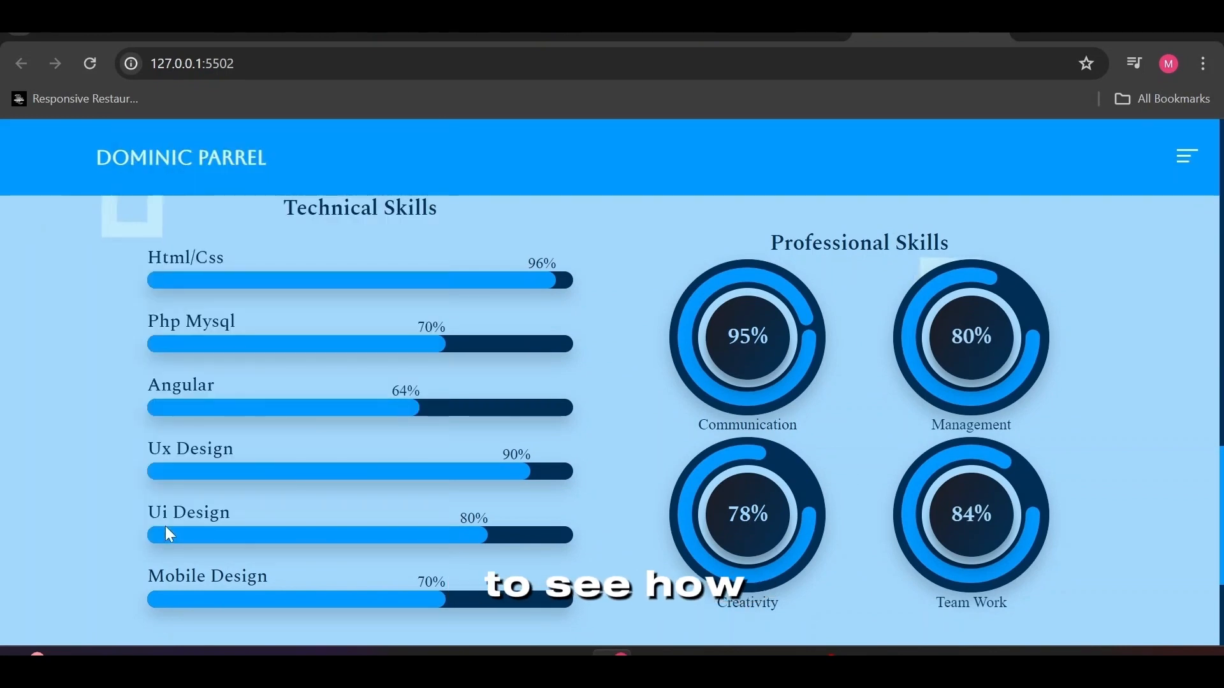
key("F12")
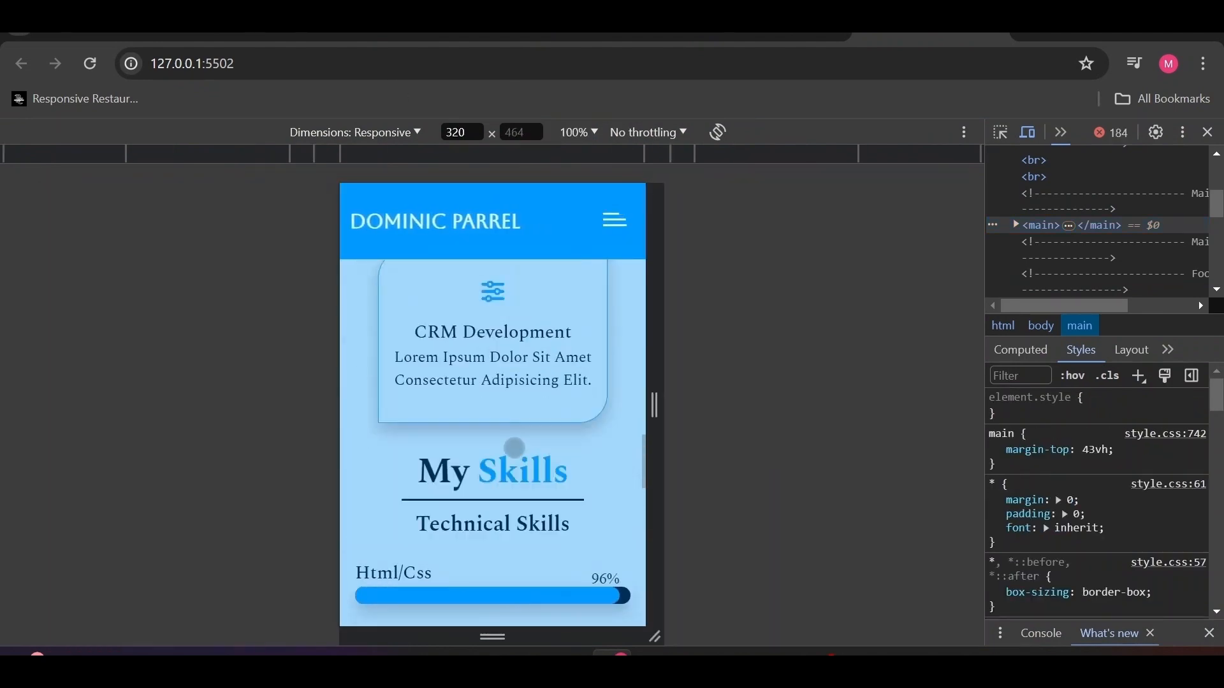
Scroll through Skills at phone, tablet and desktop widths, then close DevTools.
scroll("down", 3)
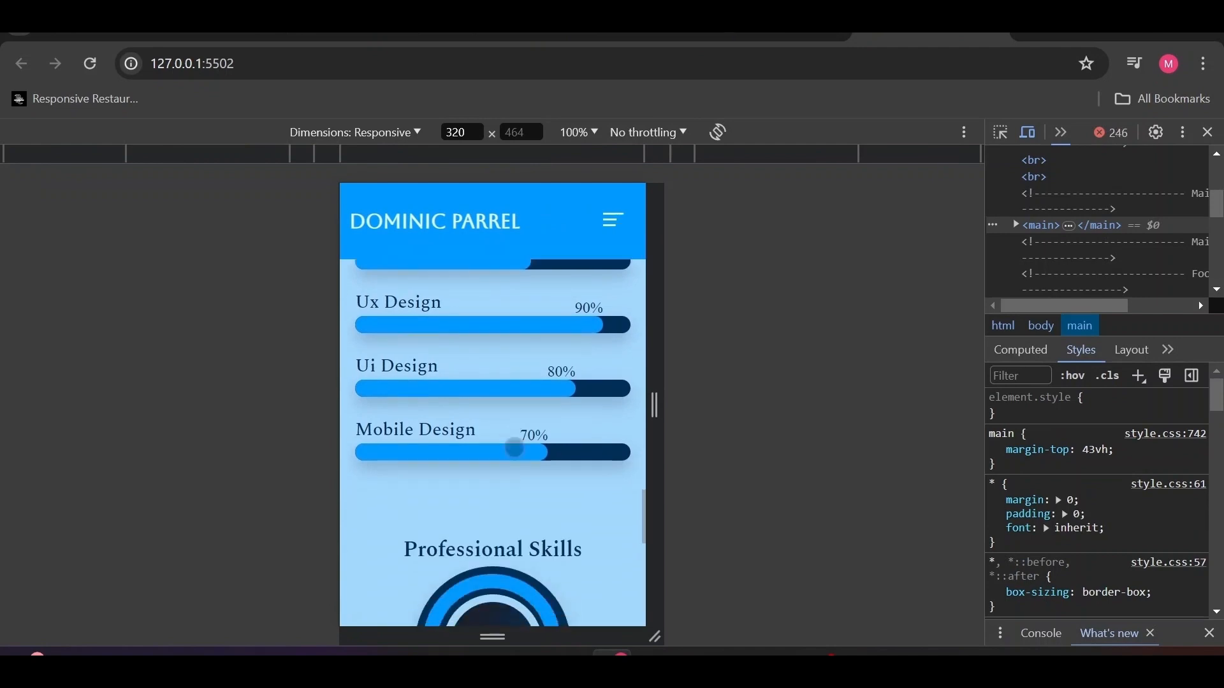
scroll("down", 3)
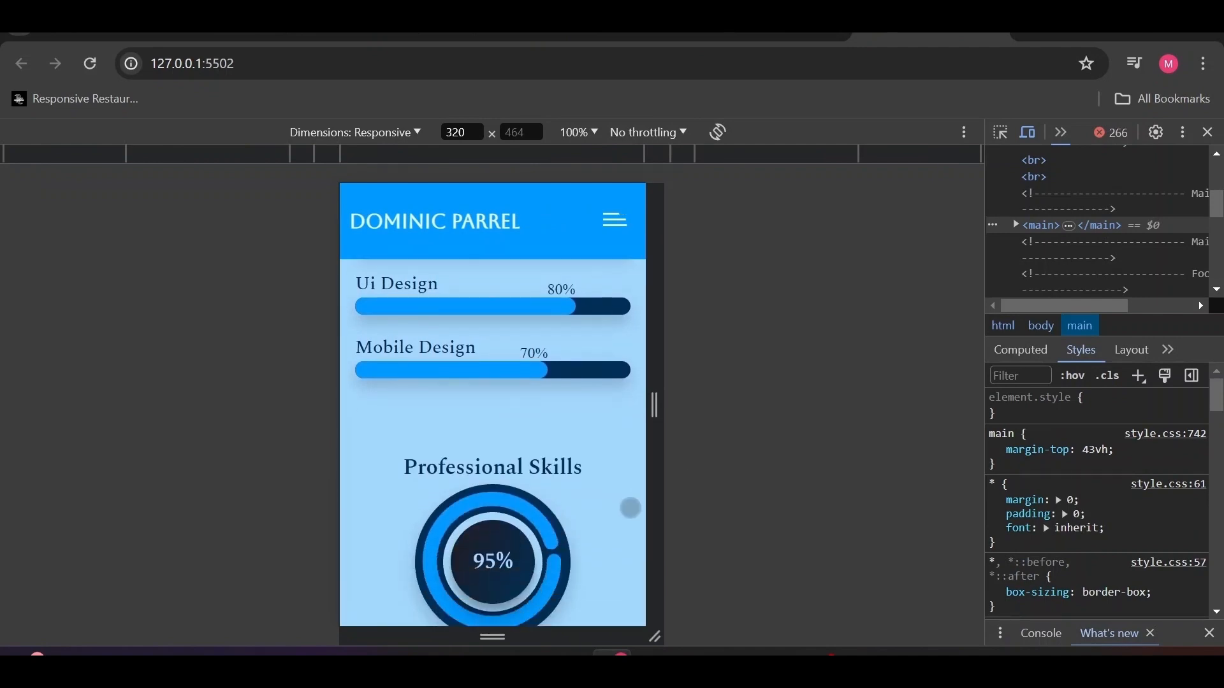
scroll("down", 3)
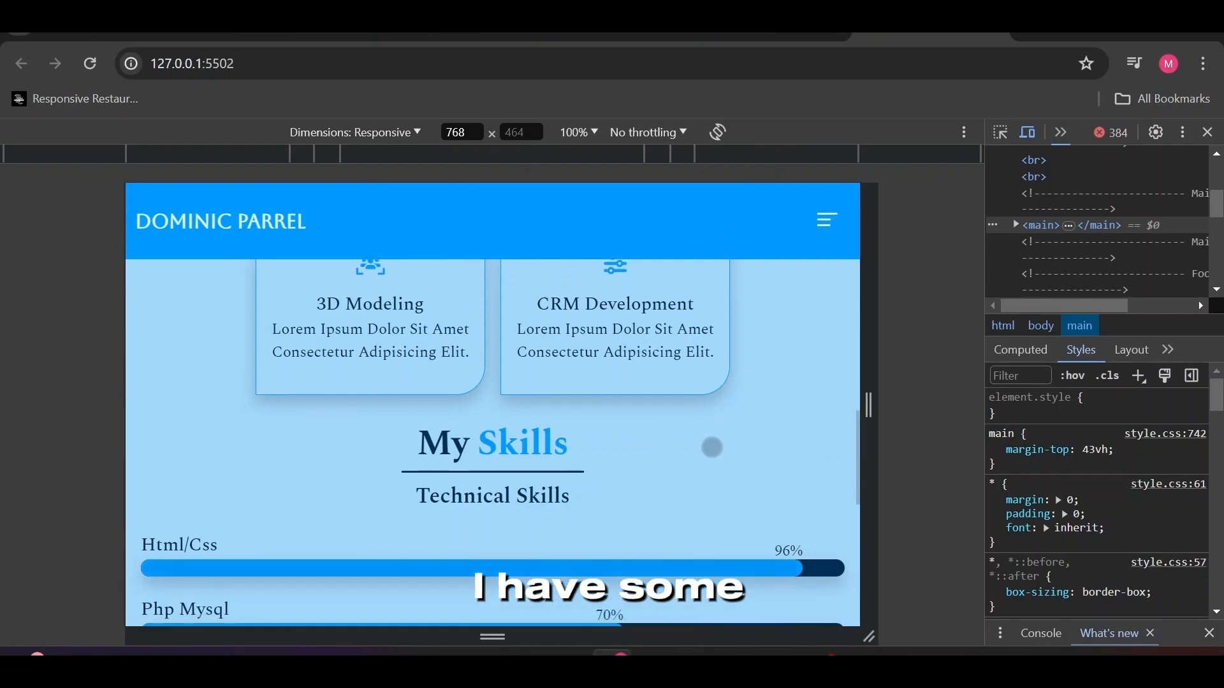
scroll("down", 3)
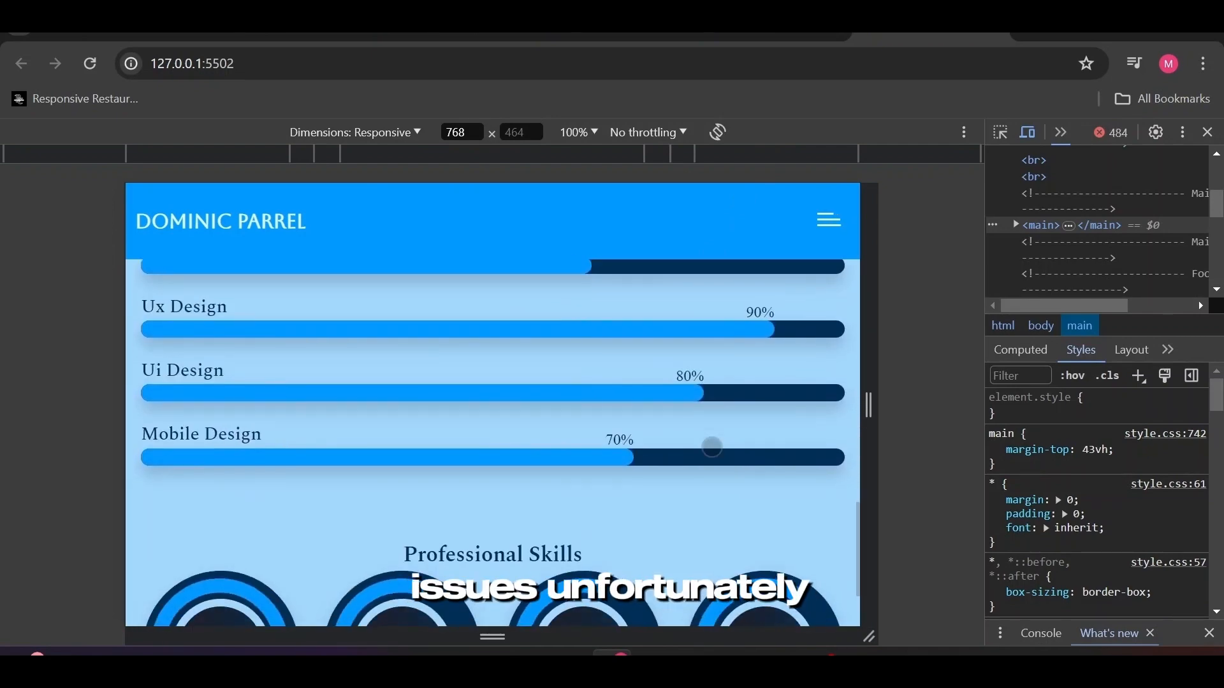
scroll("down", 3)
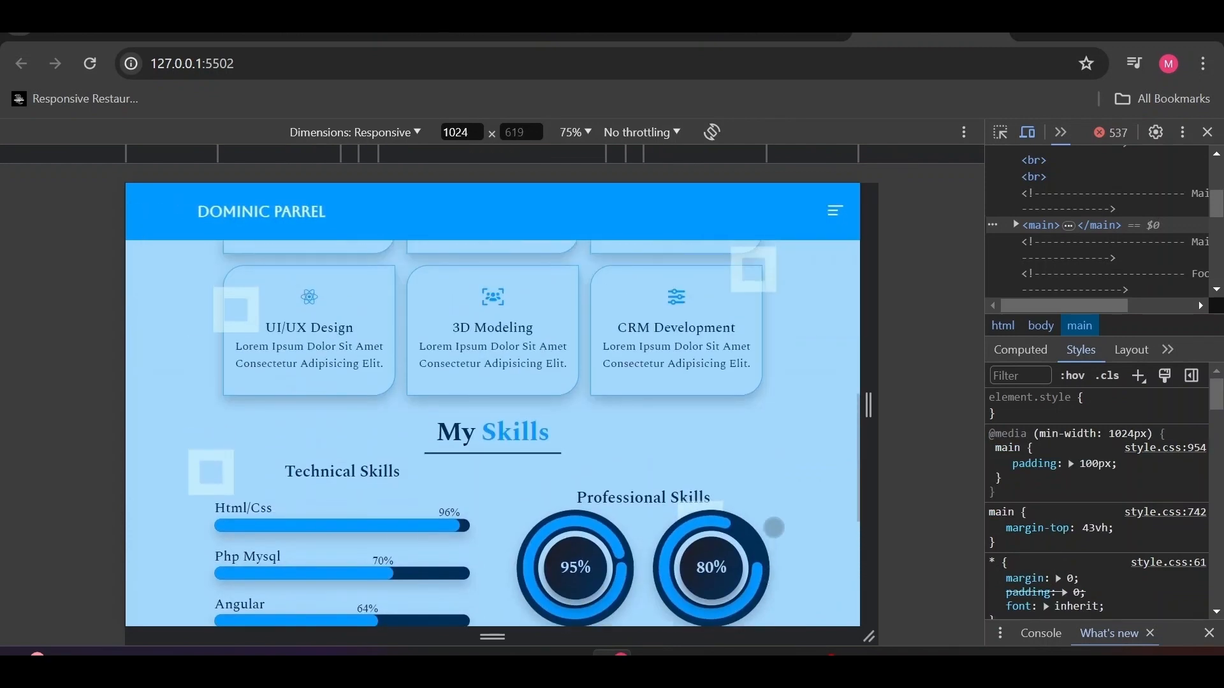
scroll("down", 3)
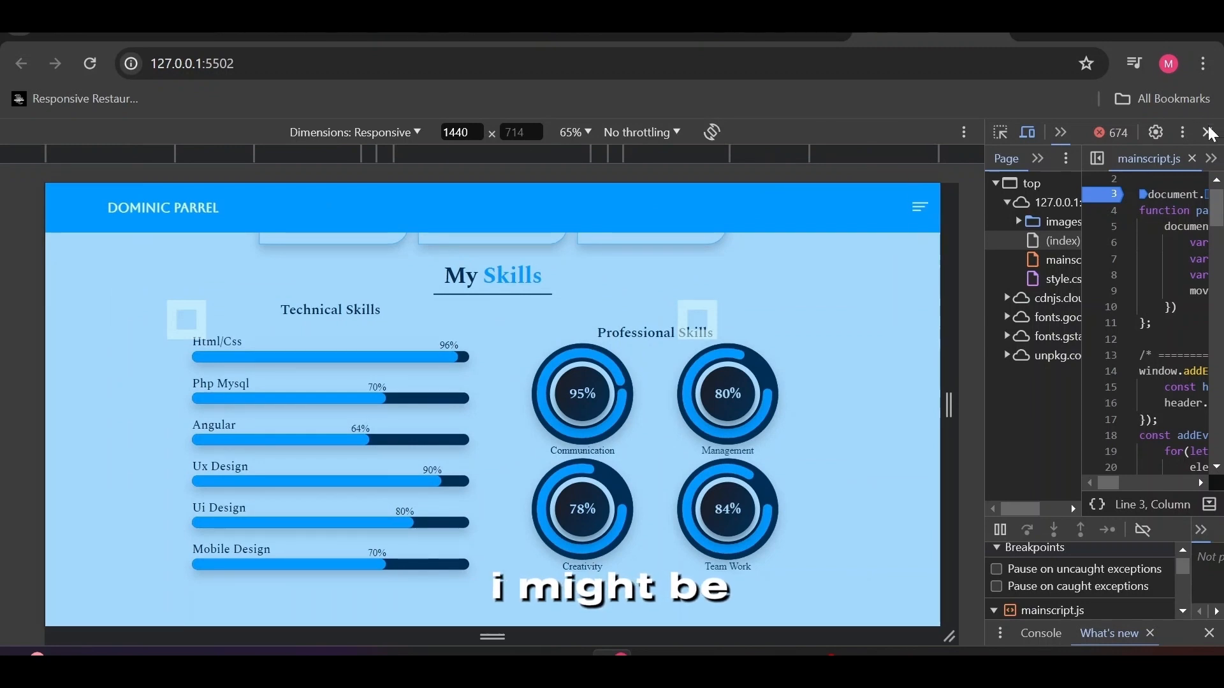
left_click(1208, 132)
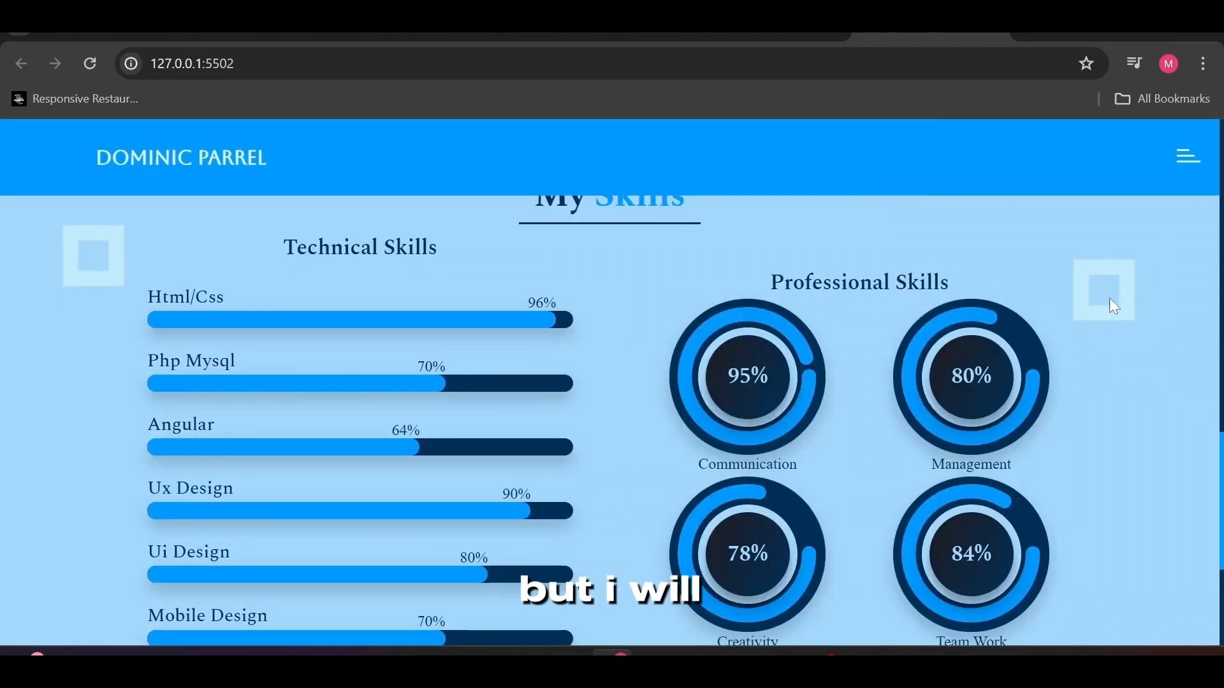
mouse_move(136, 260)
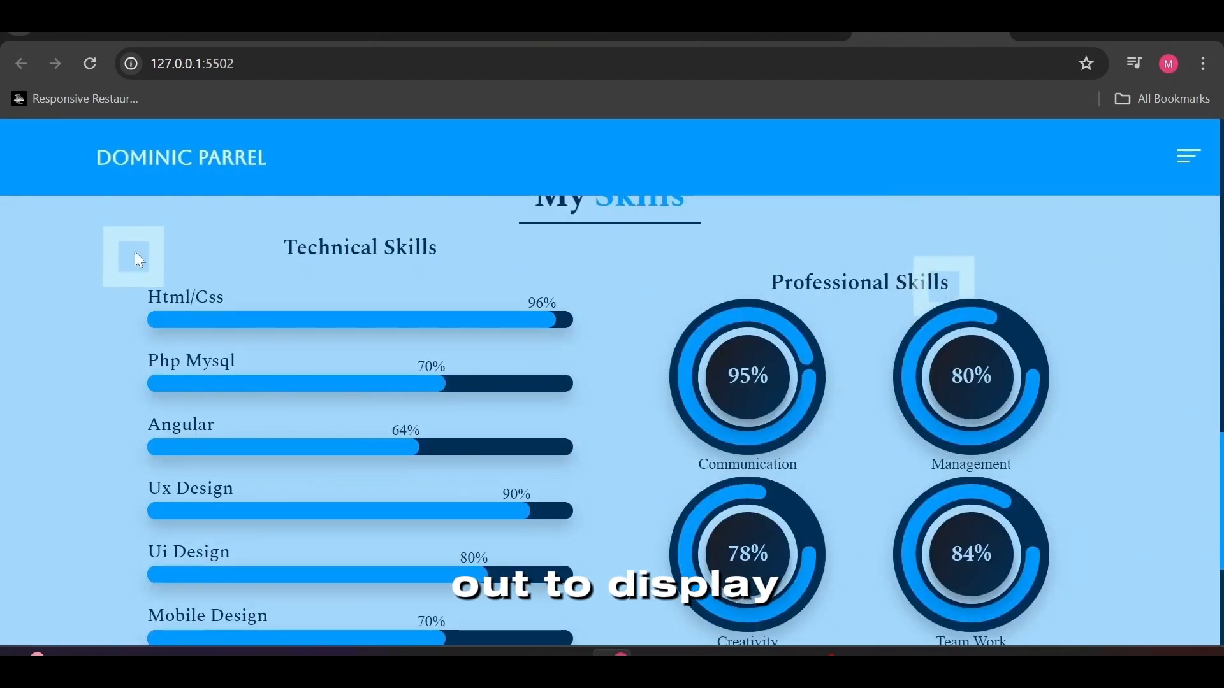
Scroll back up the portfolio and reload the page at its hero.
scroll("down", 3)
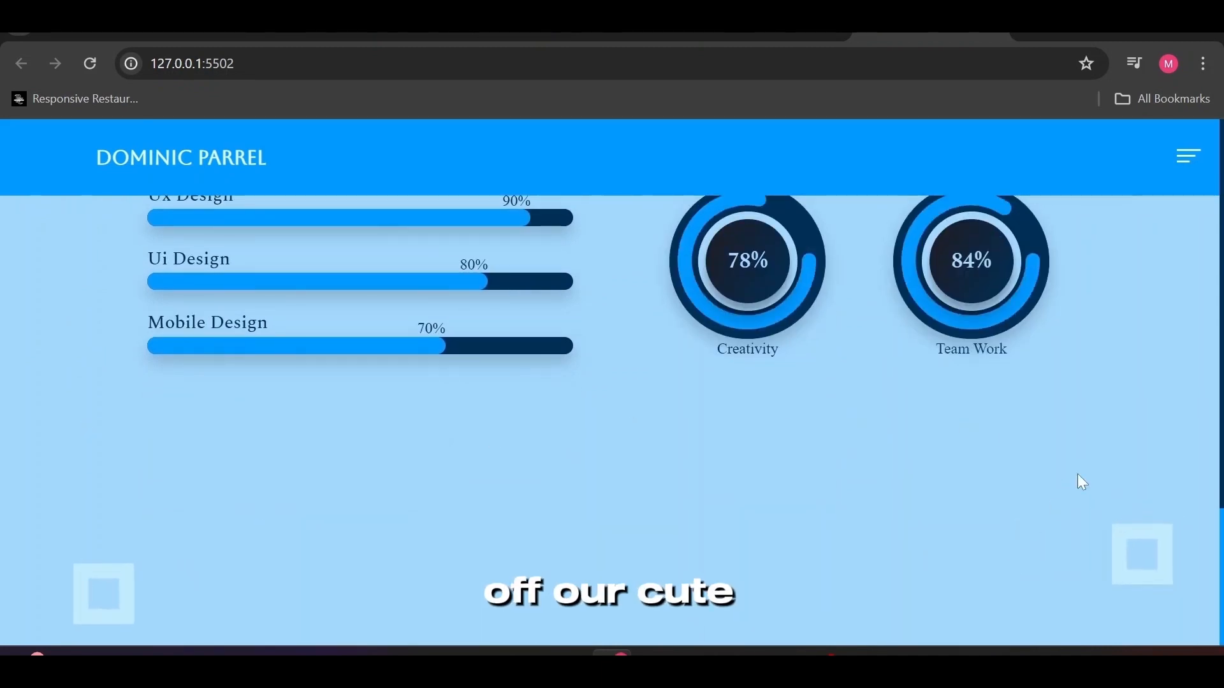
scroll("up", 3)
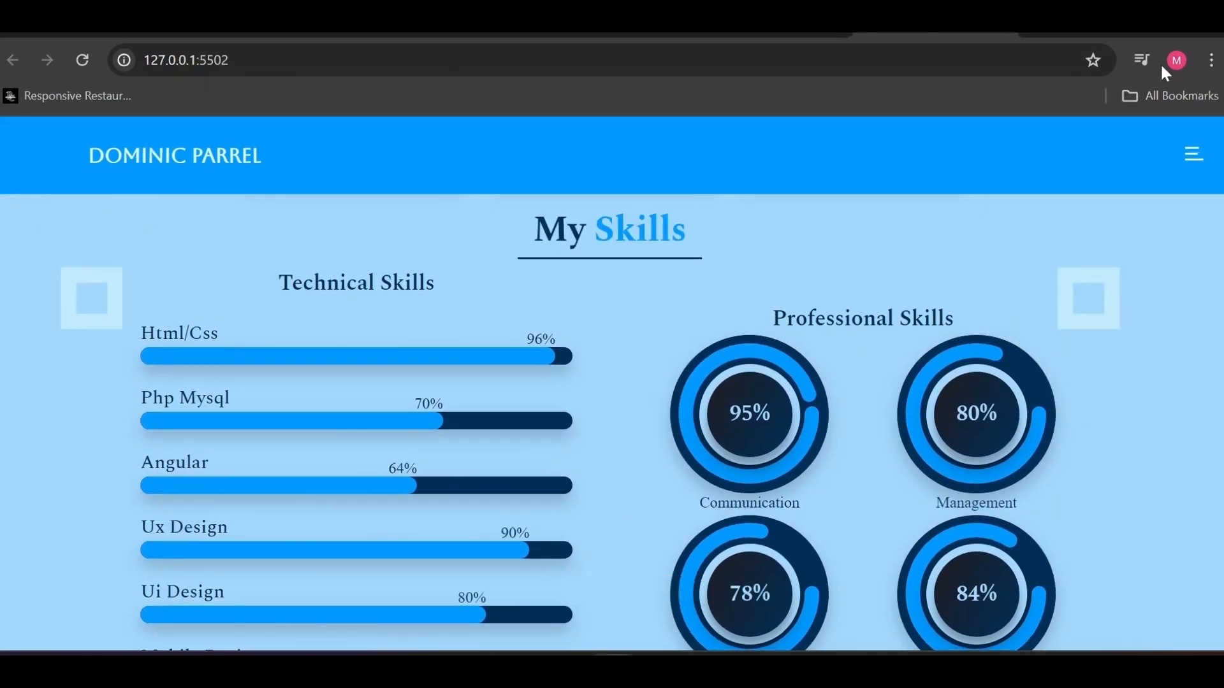
left_click(1193, 153)
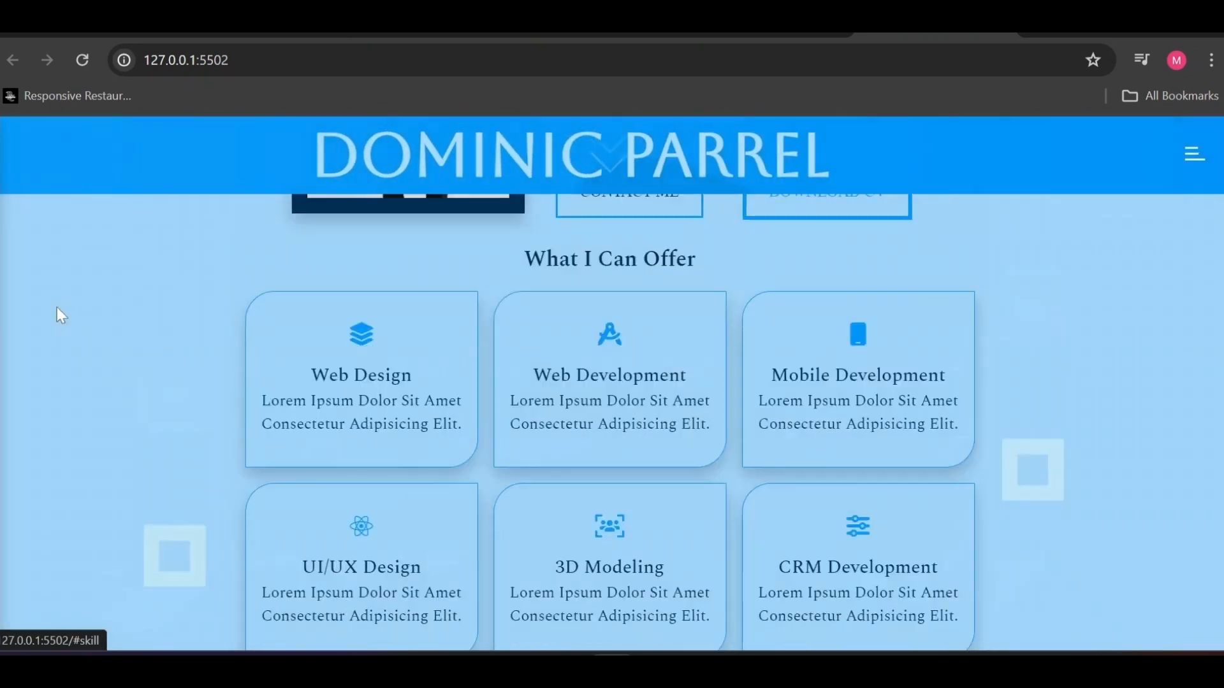
scroll("down", 3)
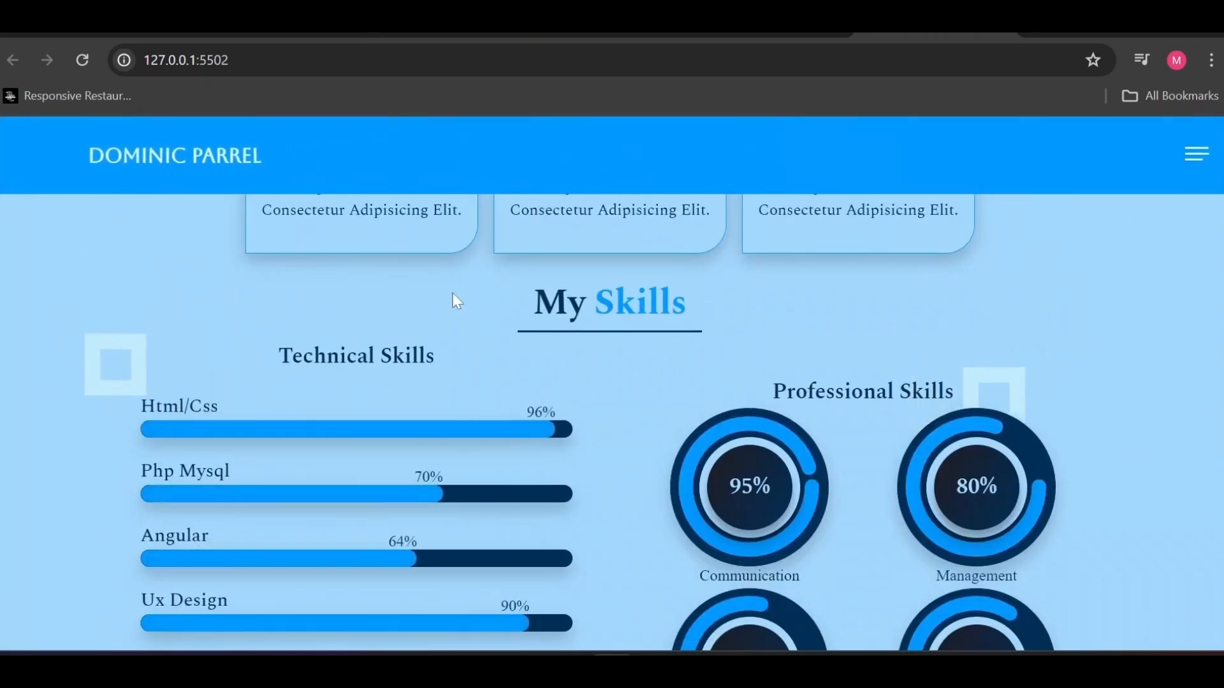
scroll("down", 3)
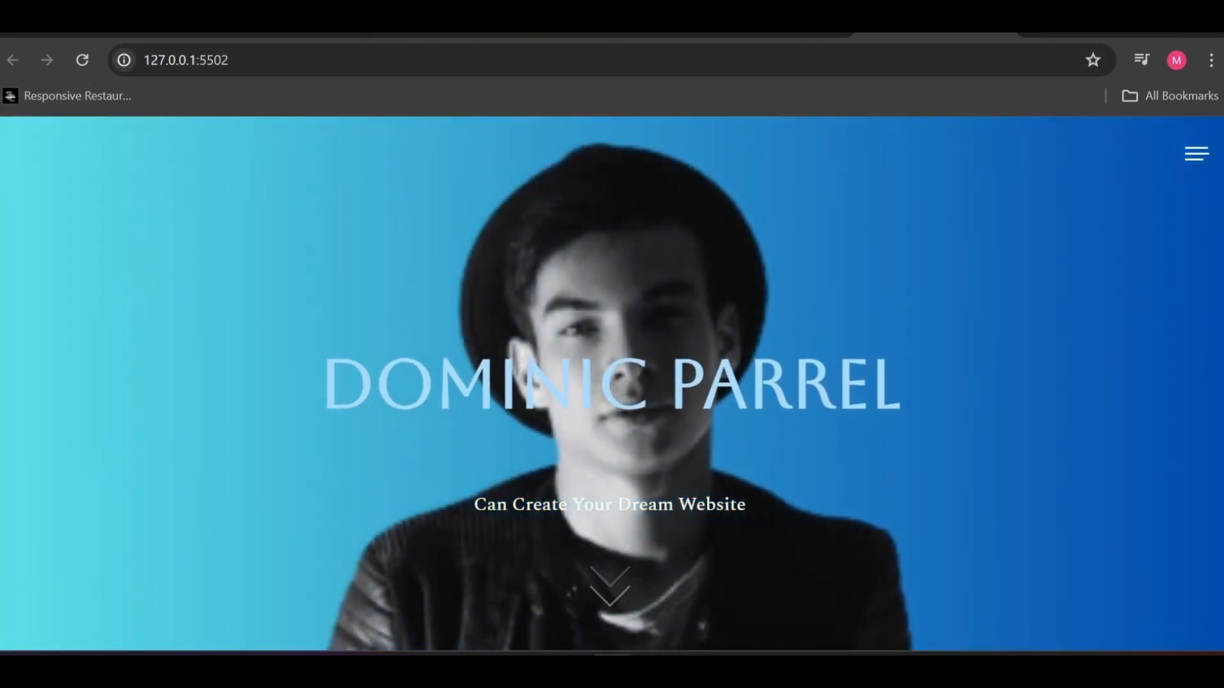
left_click(82, 61)
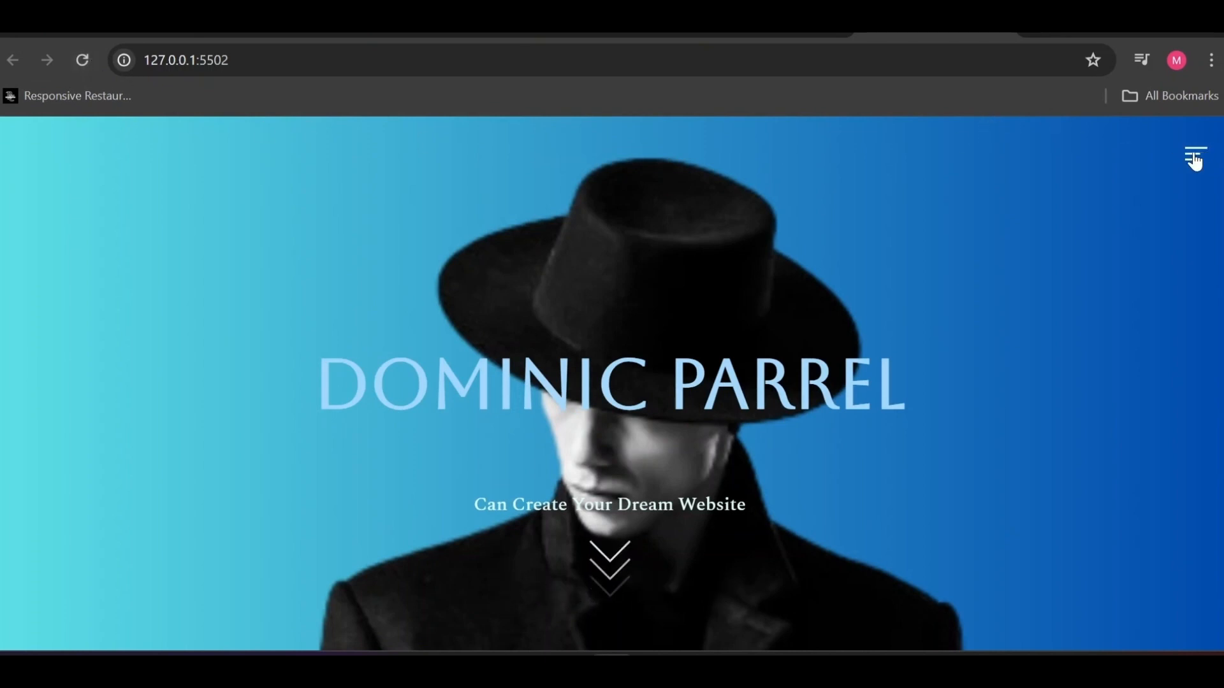
Use the hamburger menu's Skills link to jump to My Skills and watch the bars refill.
left_click(1194, 157)
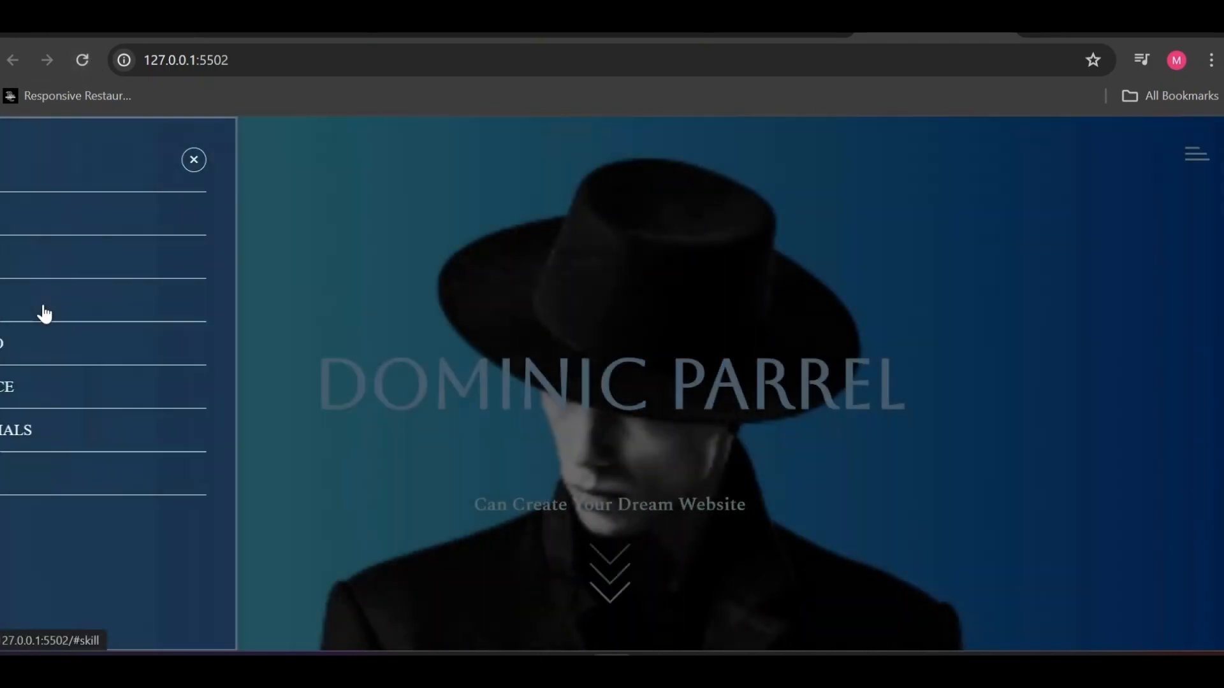
left_click(193, 159)
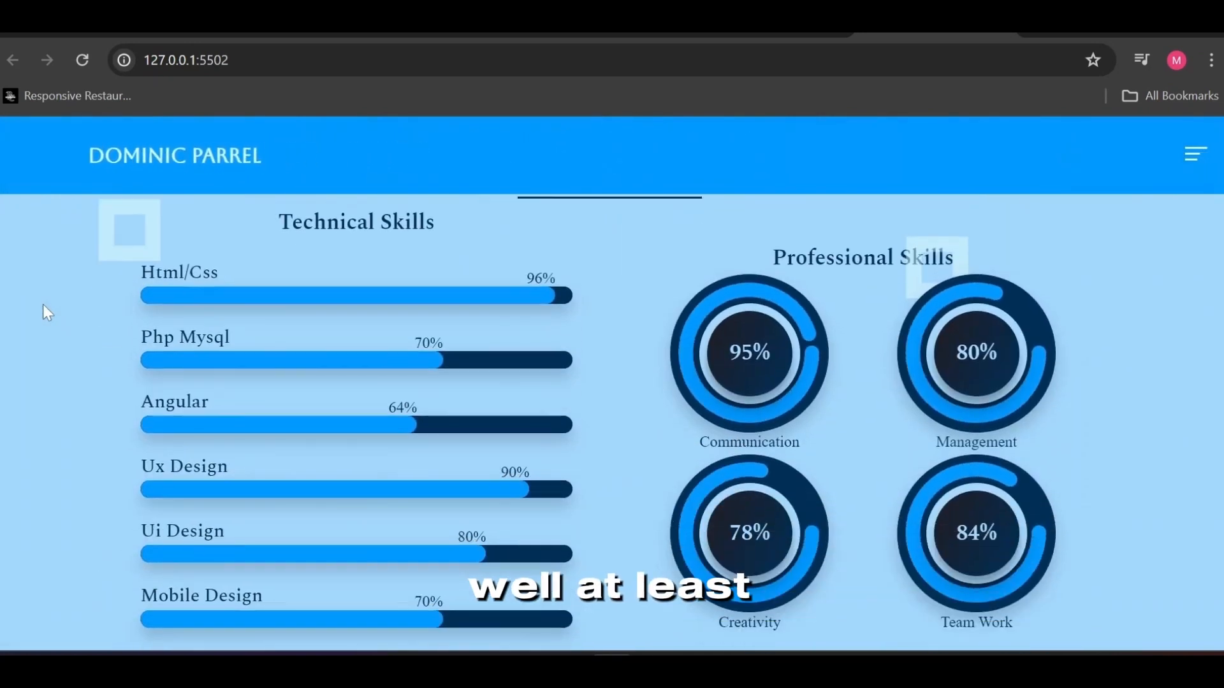
scroll("down", 3)
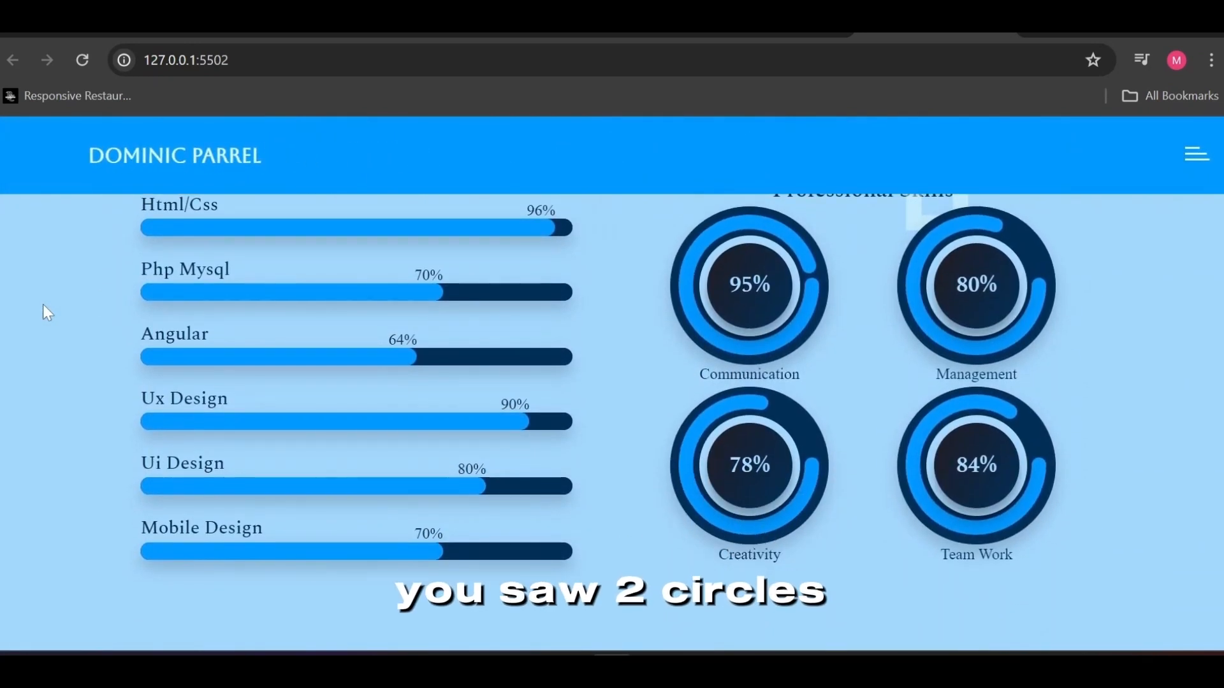